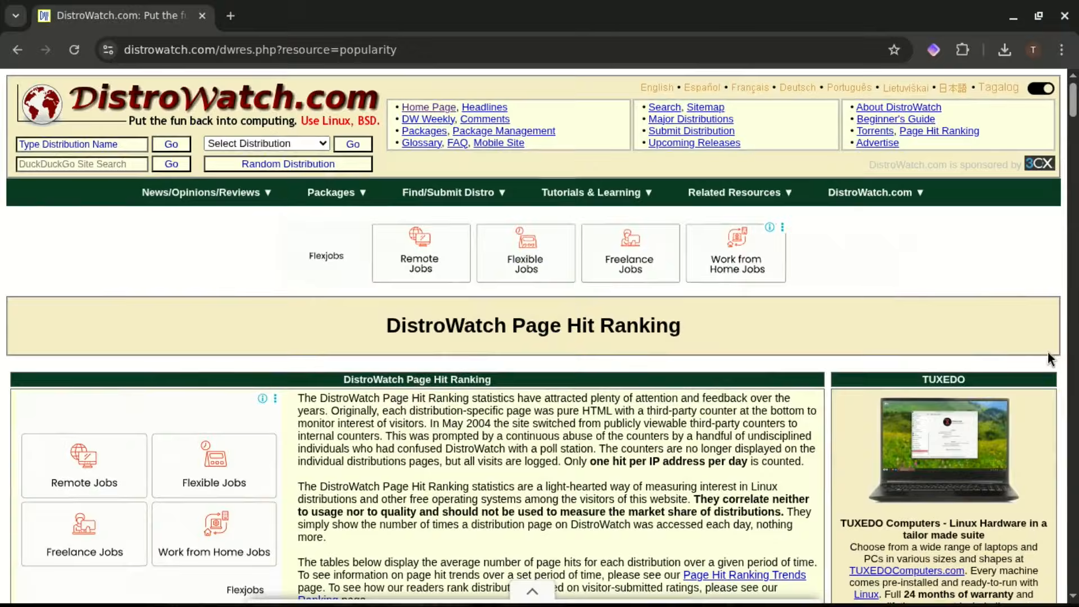
Step: Scroll down the DistroWatch Page Hit Ranking page in Chrome
scroll(down, 3)
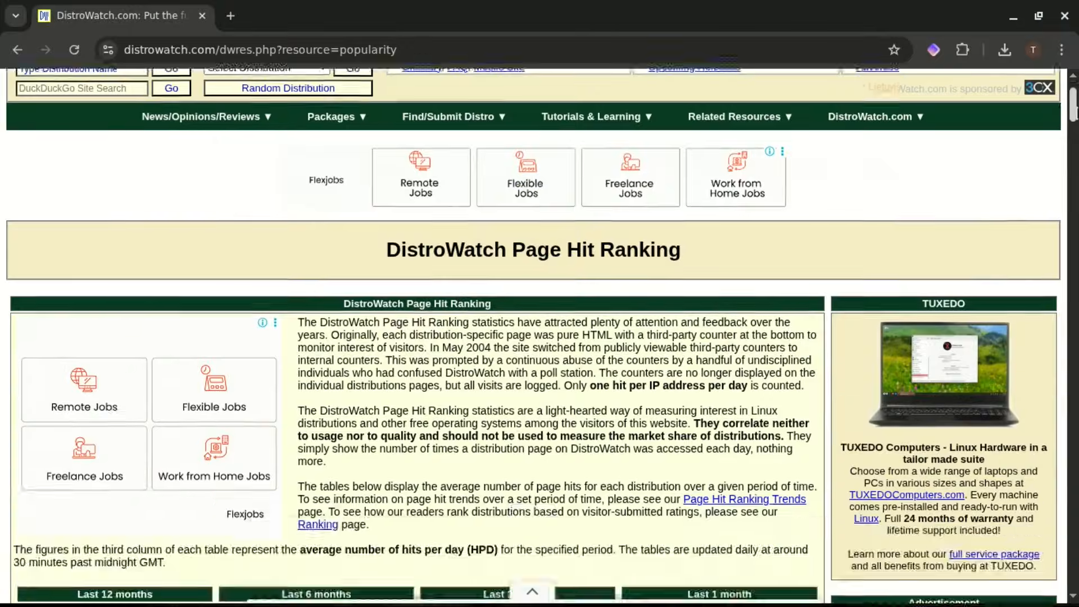
scroll(down, 3)
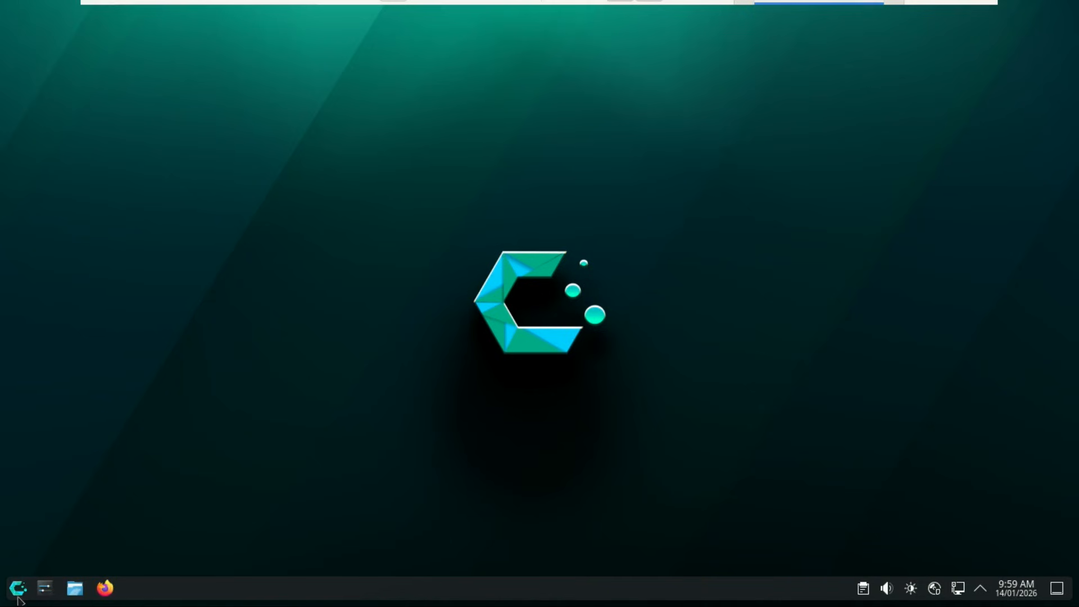
click(17, 588)
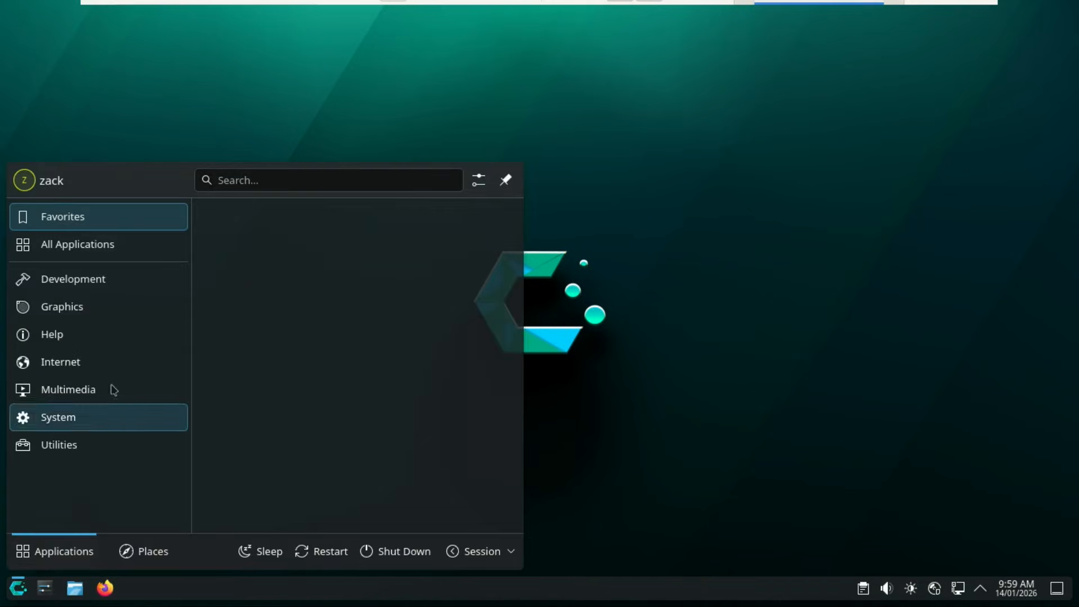
click(77, 243)
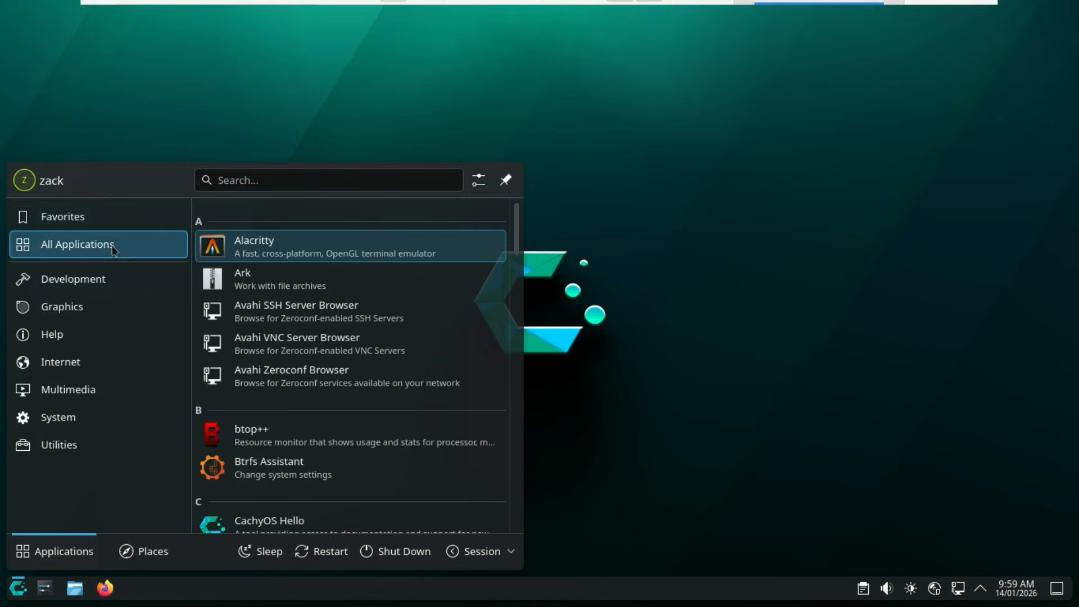
click(74, 278)
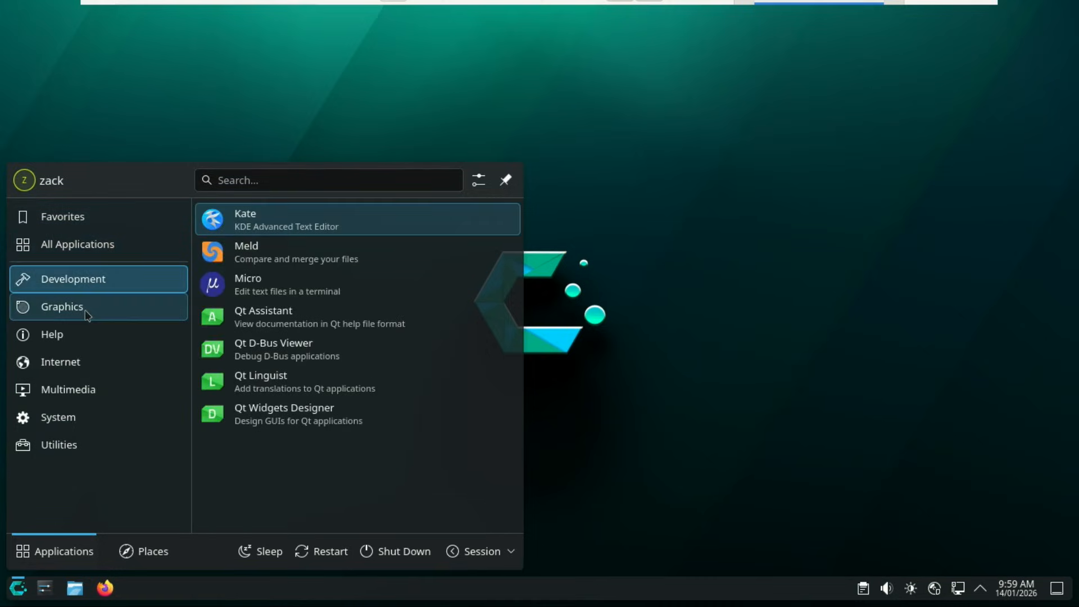
click(62, 307)
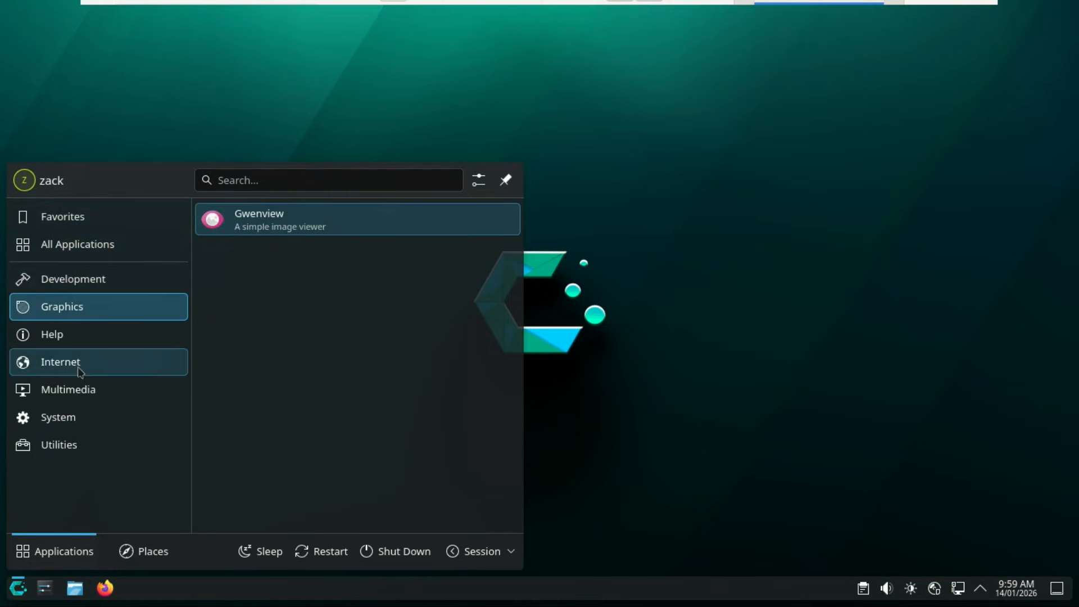
click(68, 389)
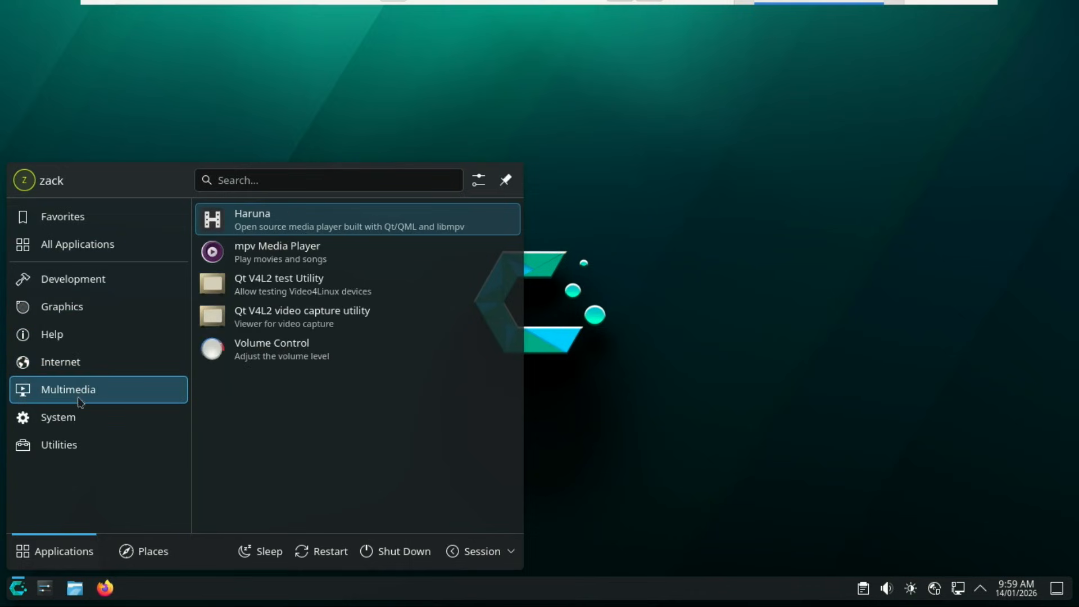
click(58, 417)
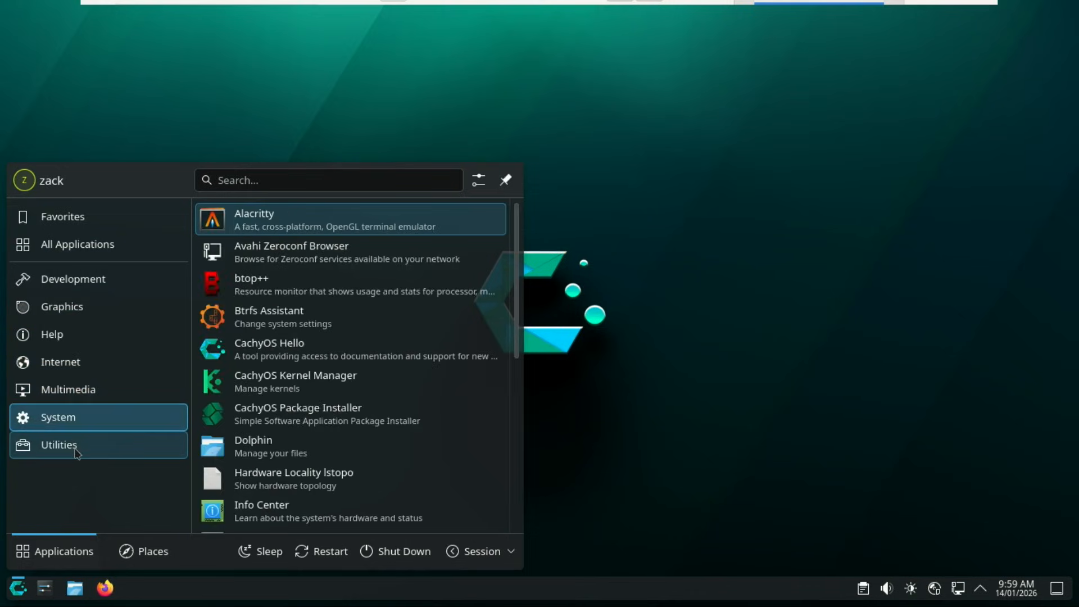
click(59, 444)
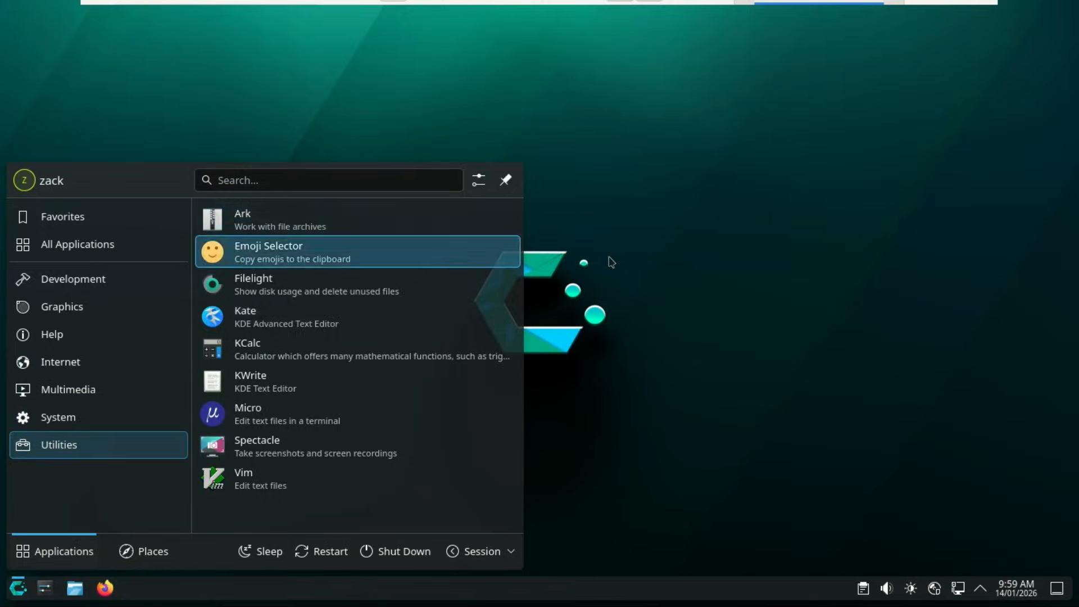
right_click(609, 261)
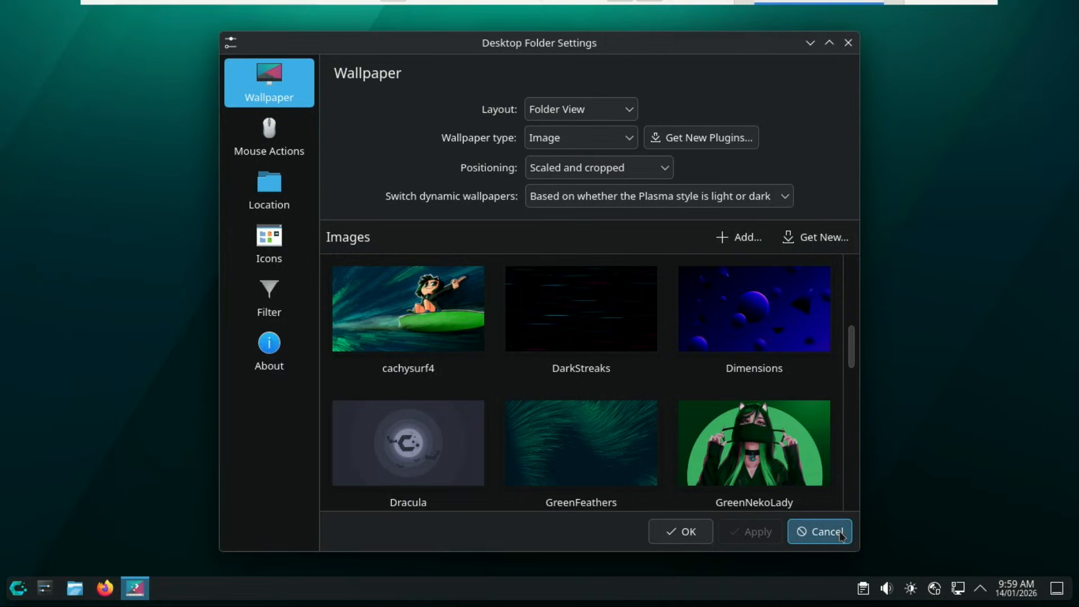
click(819, 531)
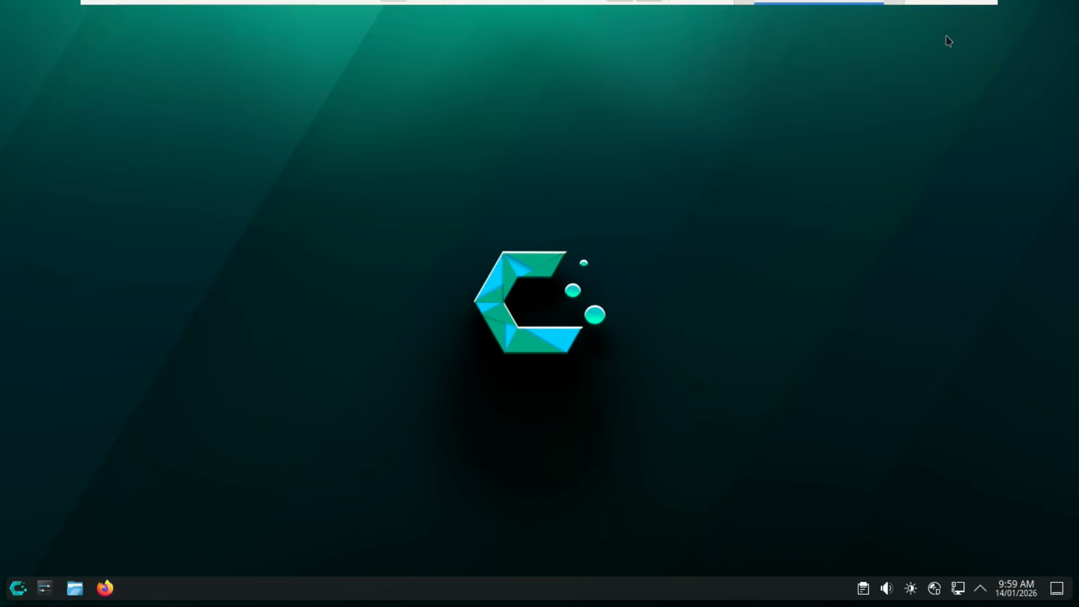
mouse_move(948, 230)
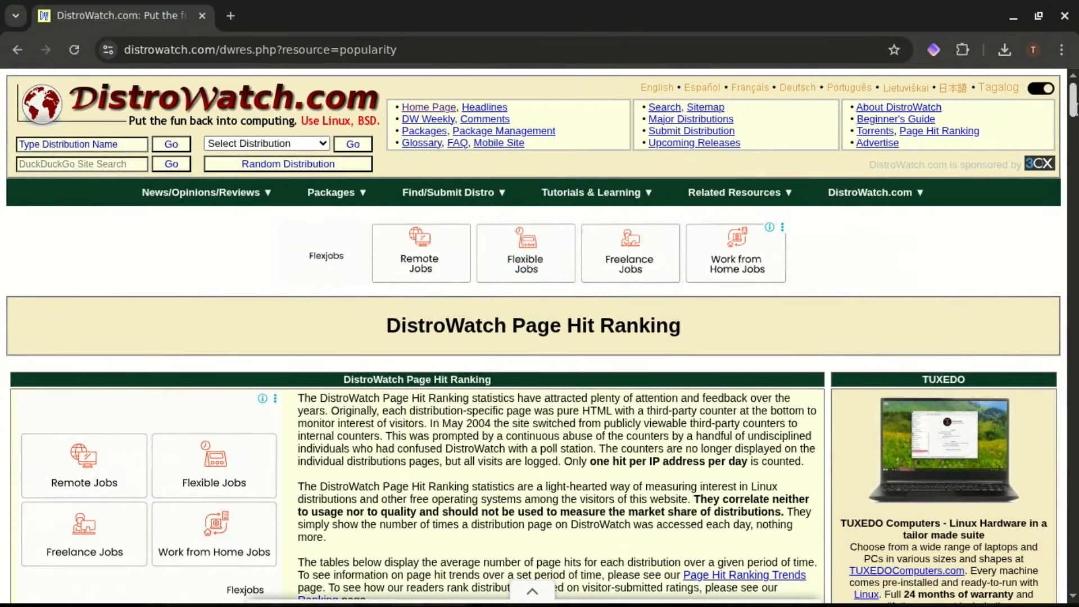
Step: Scroll down to the 12, 6, 3 and 1 month ranking tables with CachyOS first
scroll(down, 3)
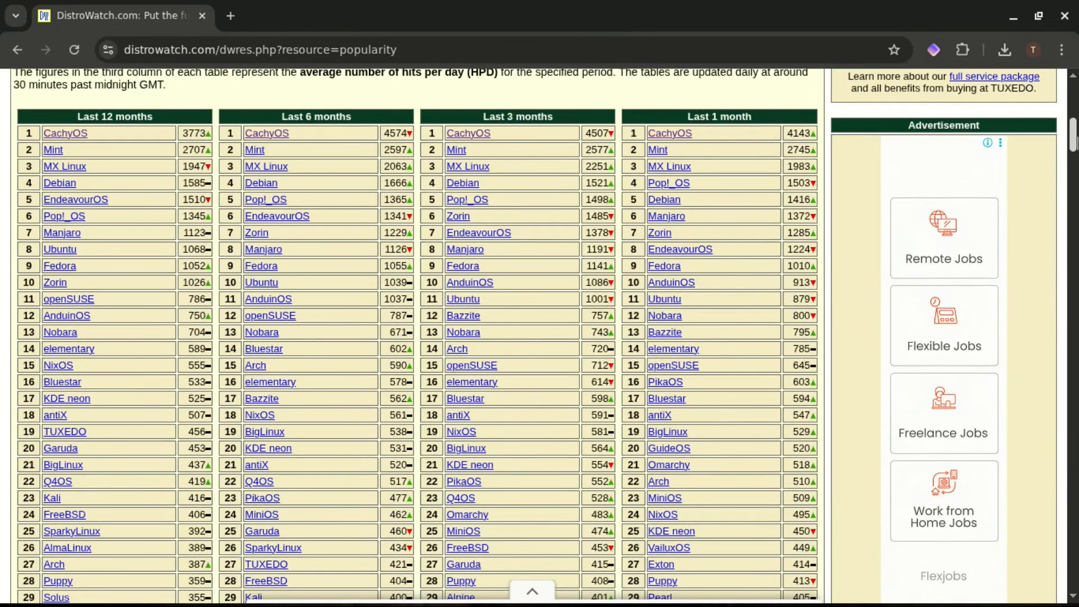
mouse_move(116, 163)
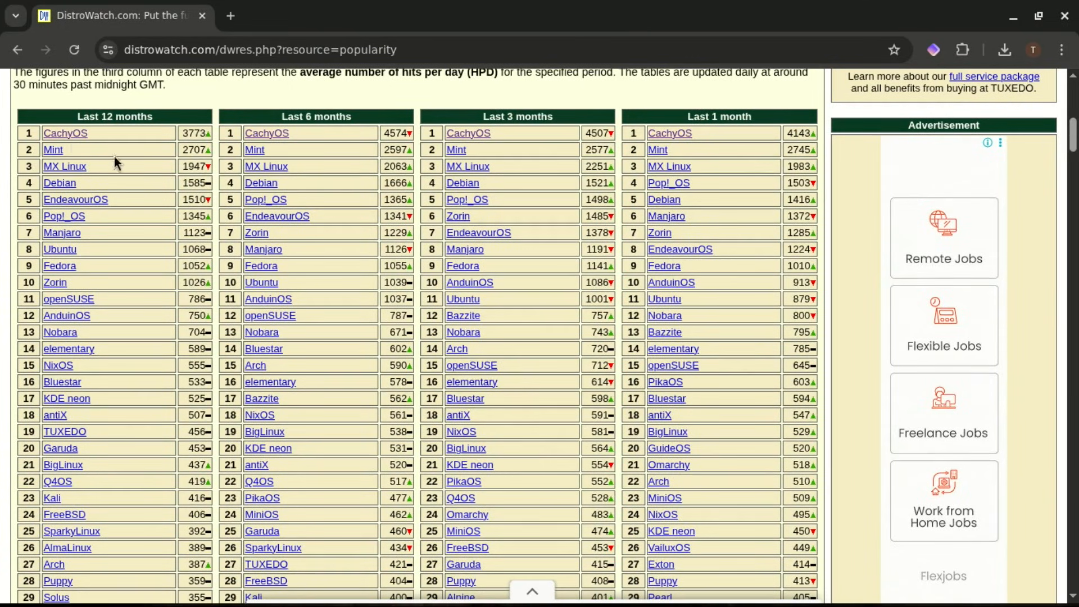
mouse_move(53, 149)
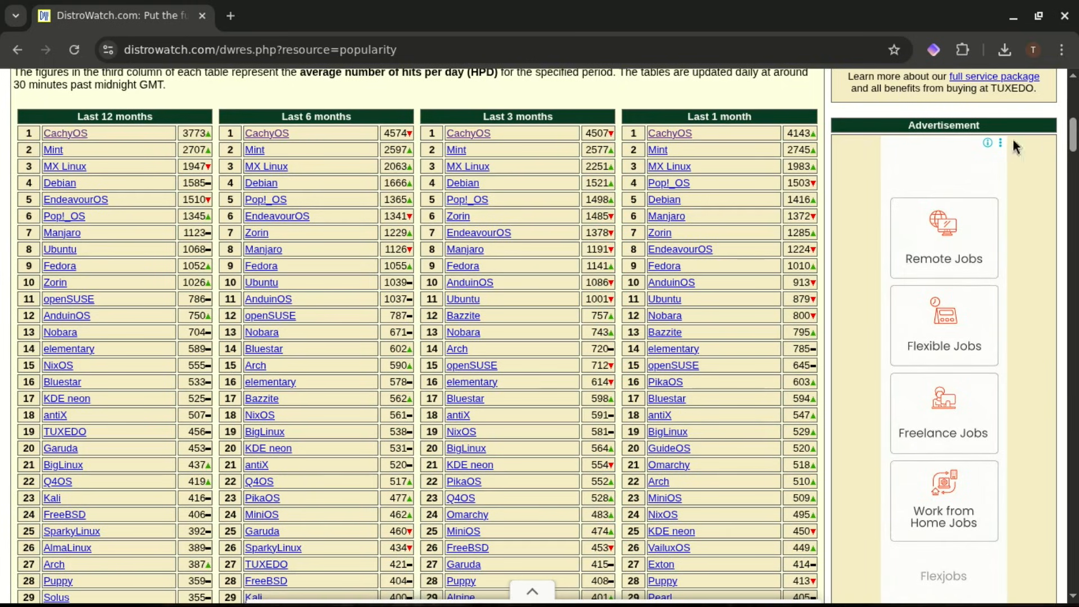
mouse_move(69, 142)
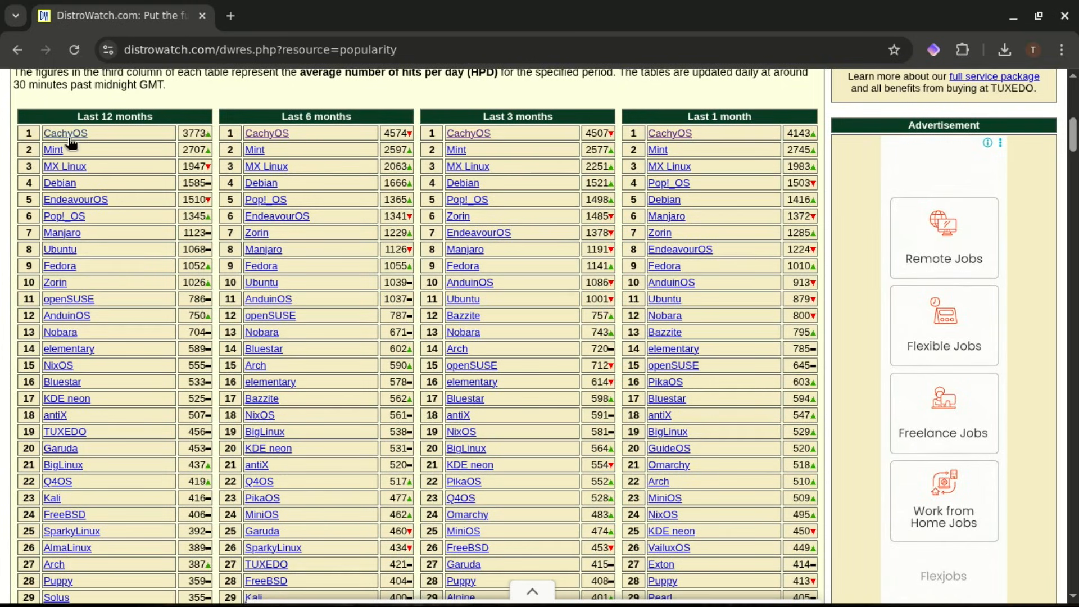
mouse_move(661, 175)
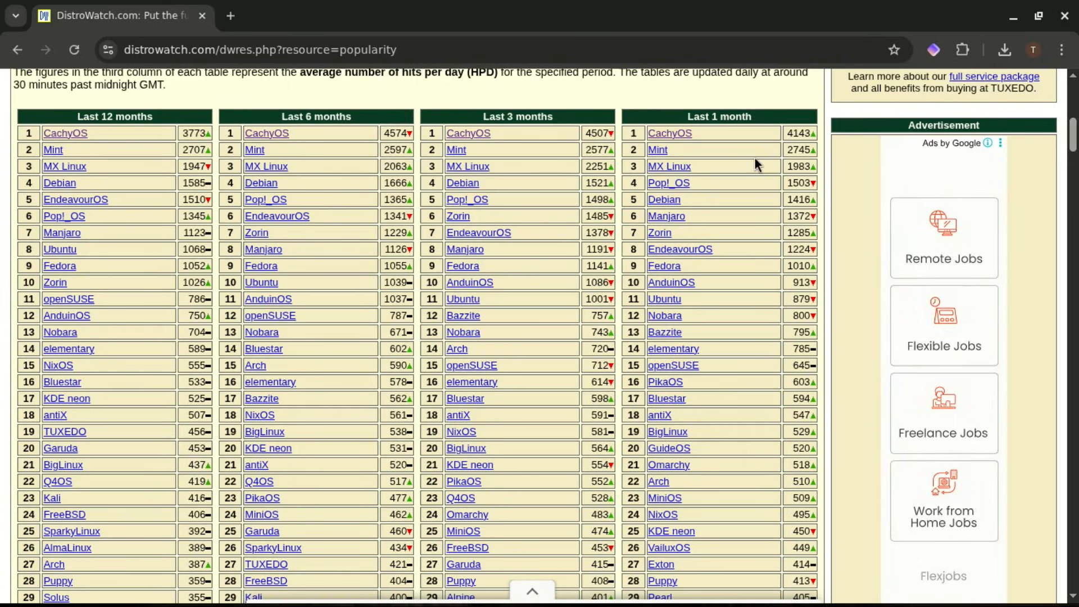
Step: Follow the CachyOS link to cachyos.org and go to its Download page
click(65, 133)
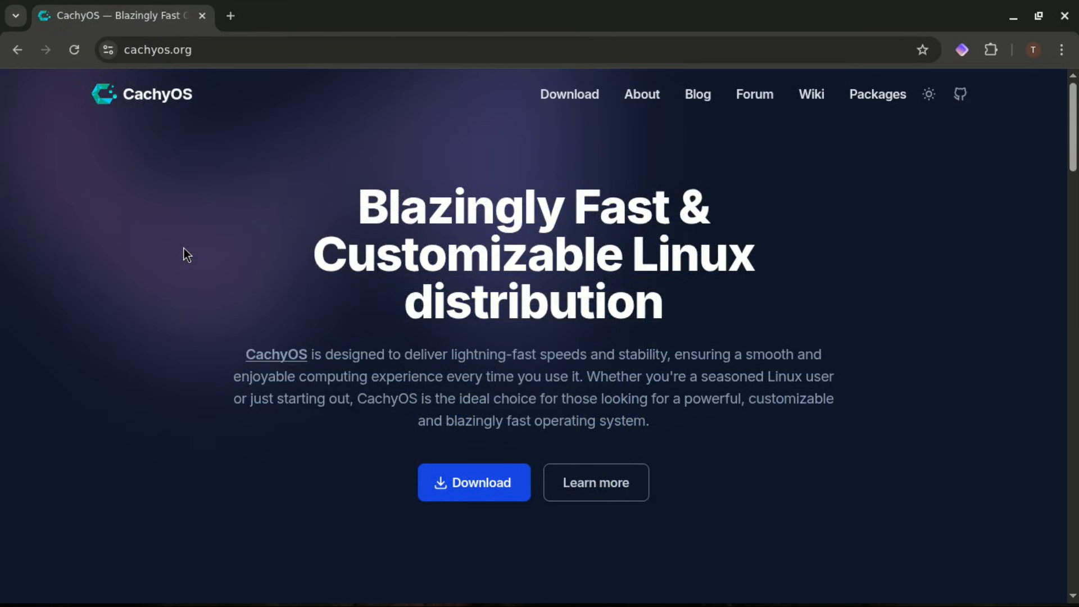
click(159, 49)
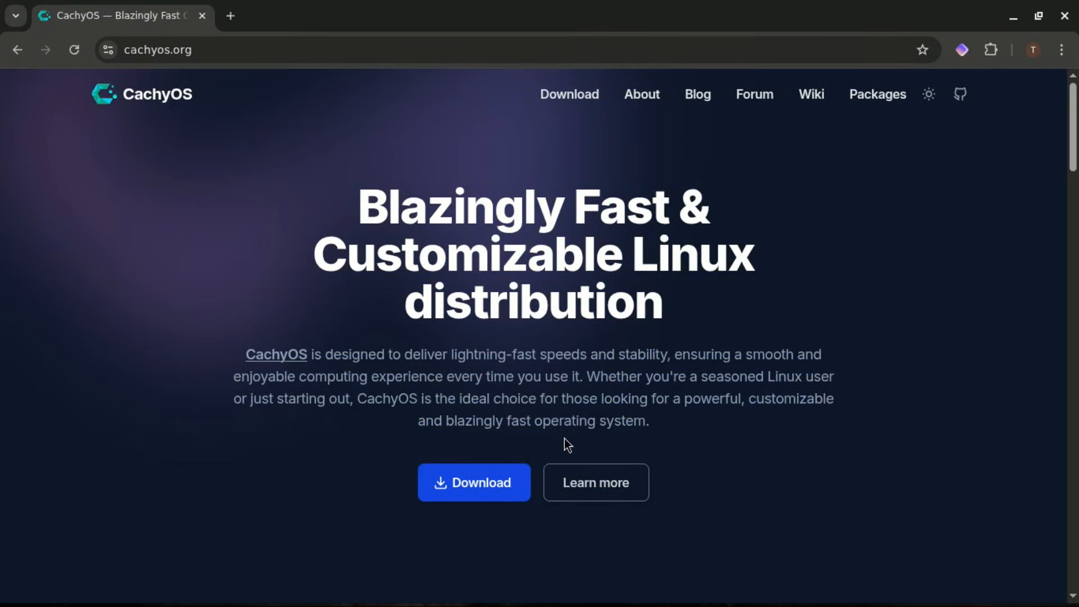
mouse_move(473, 481)
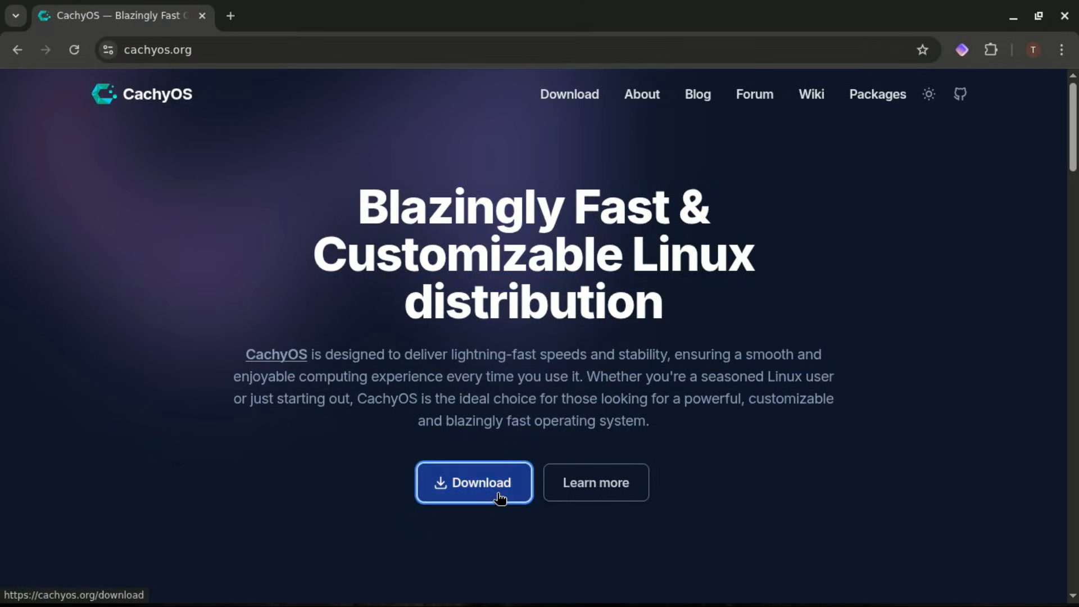
click(474, 482)
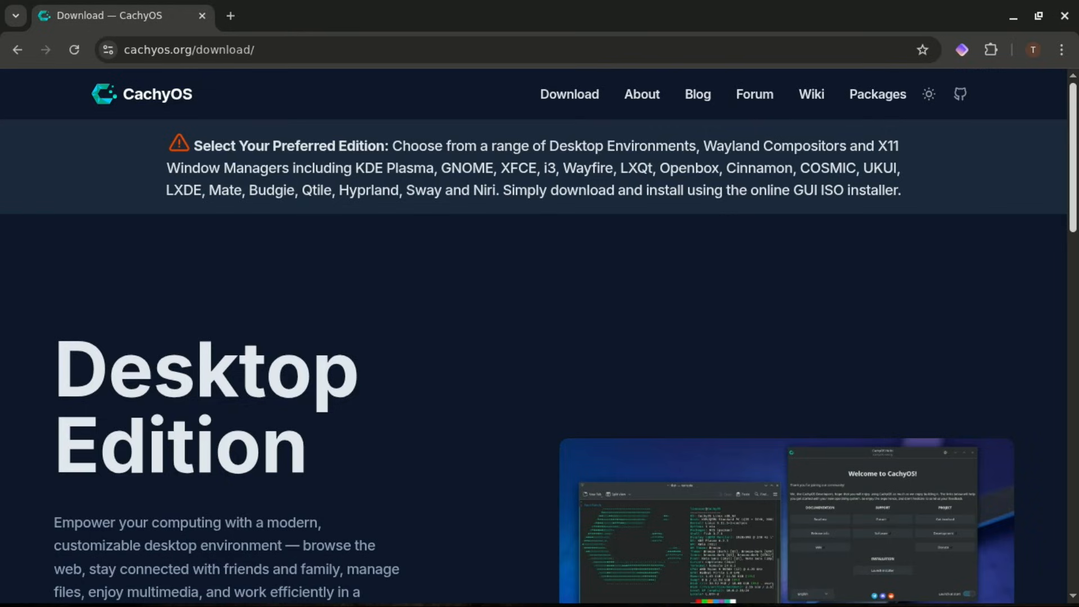
Step: Scroll the download page down to the Handheld Edition section
scroll(down, 3)
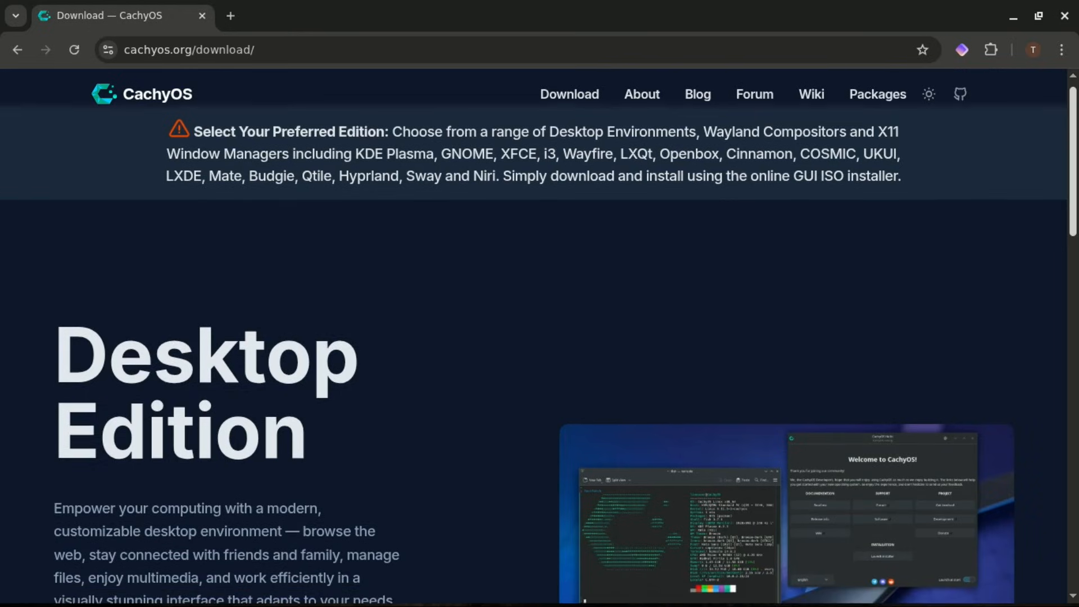
scroll(down, 3)
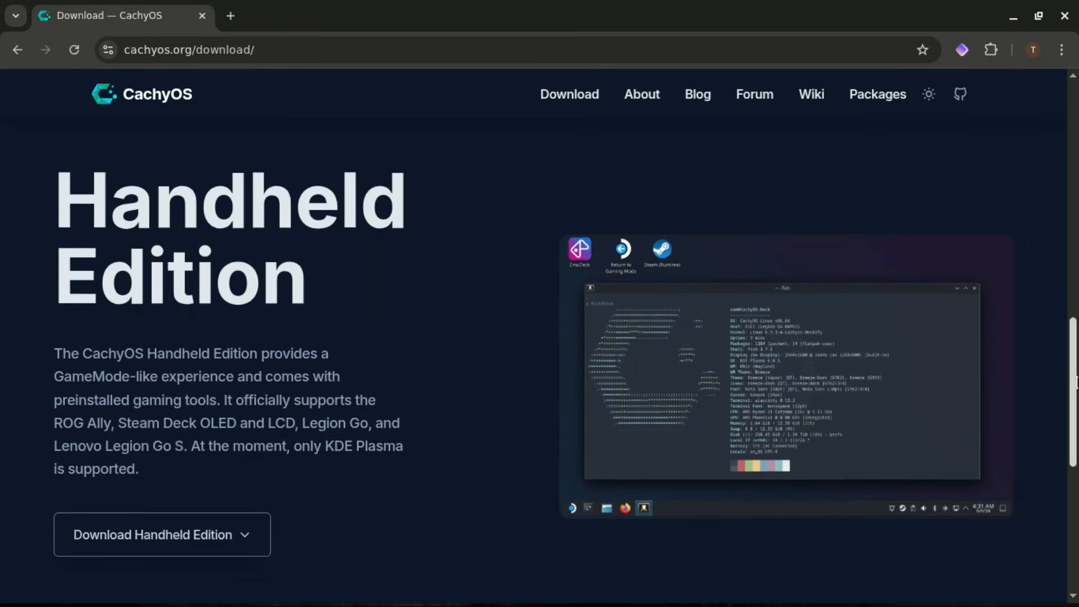
scroll(down, 3)
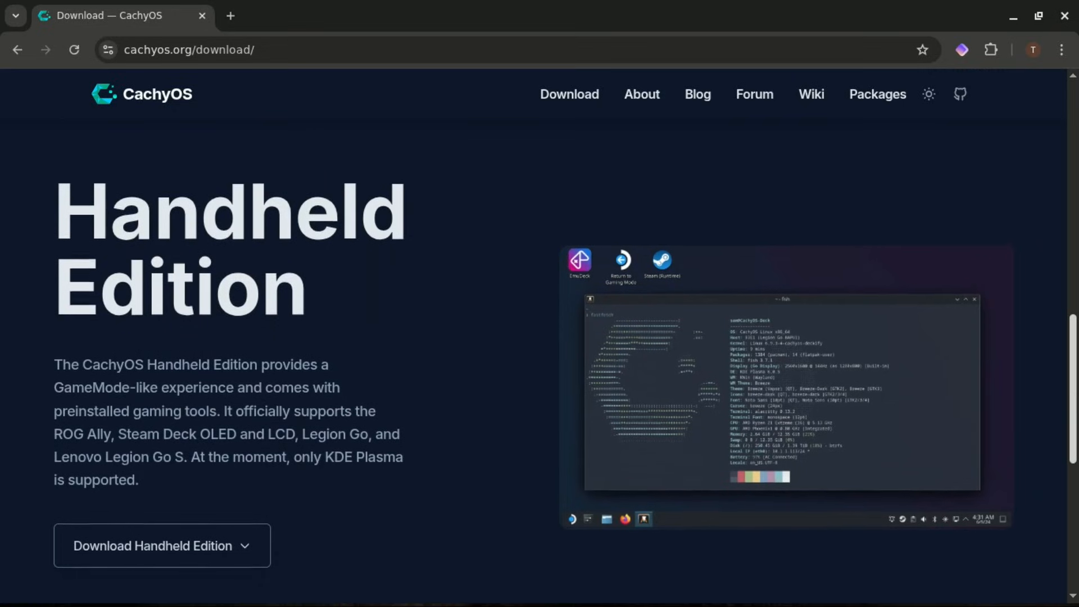
scroll(down, 3)
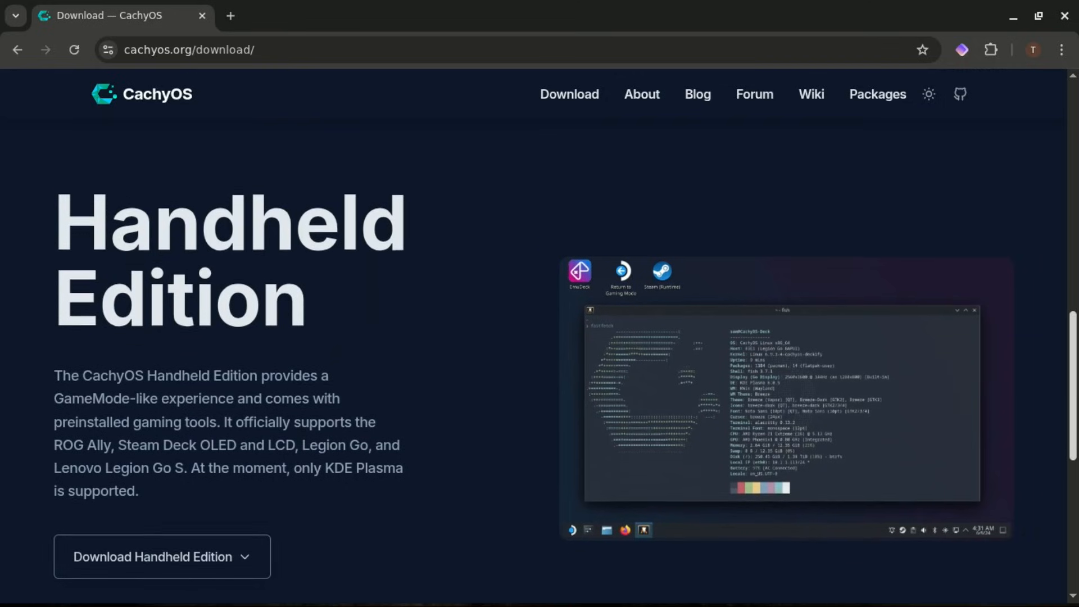
scroll(down, 3)
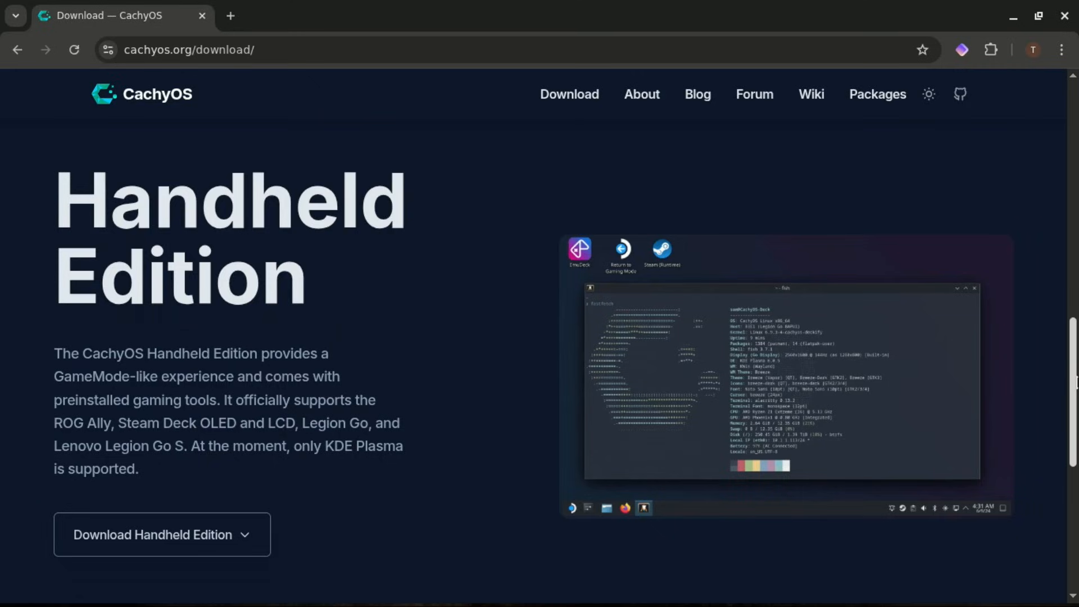
scroll(down, 3)
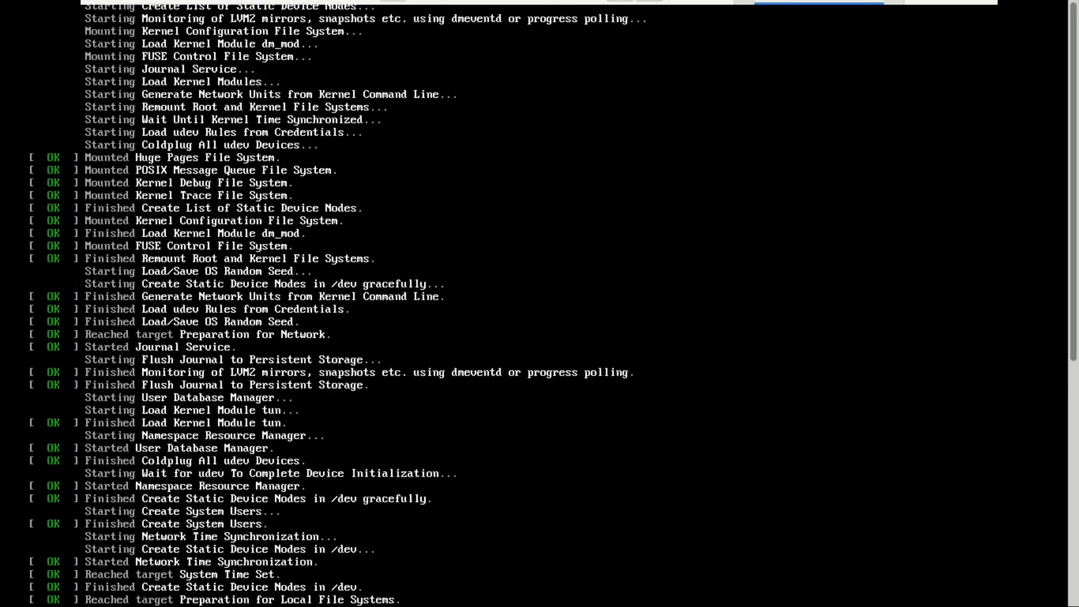
Step: On the SDDM login screen, select a Plasma desktop session from the Desktop Session list
scroll(down, 3)
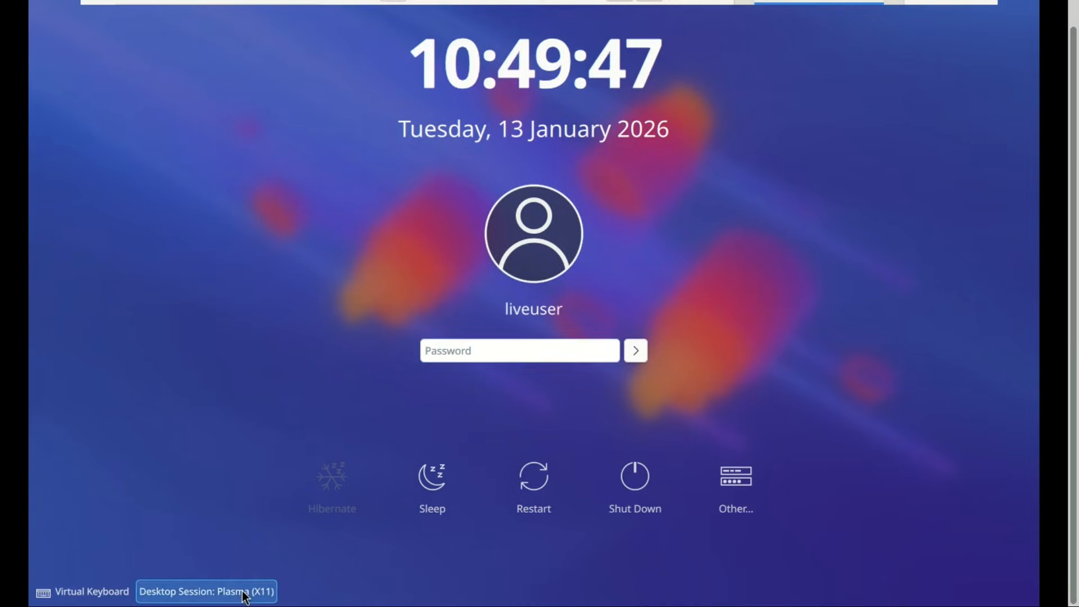
click(205, 591)
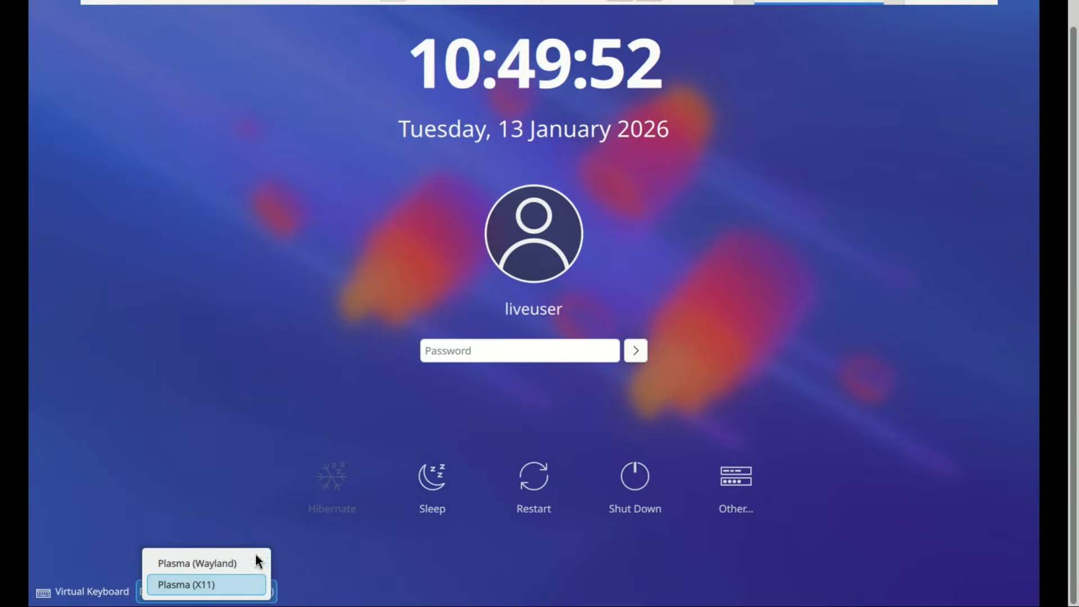
click(198, 563)
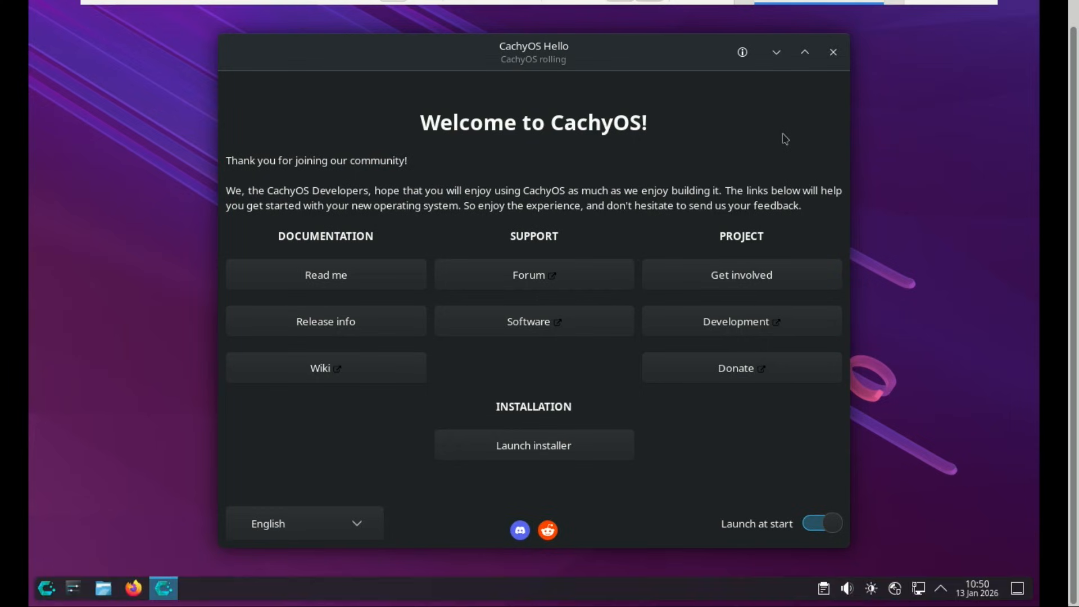
mouse_move(764, 143)
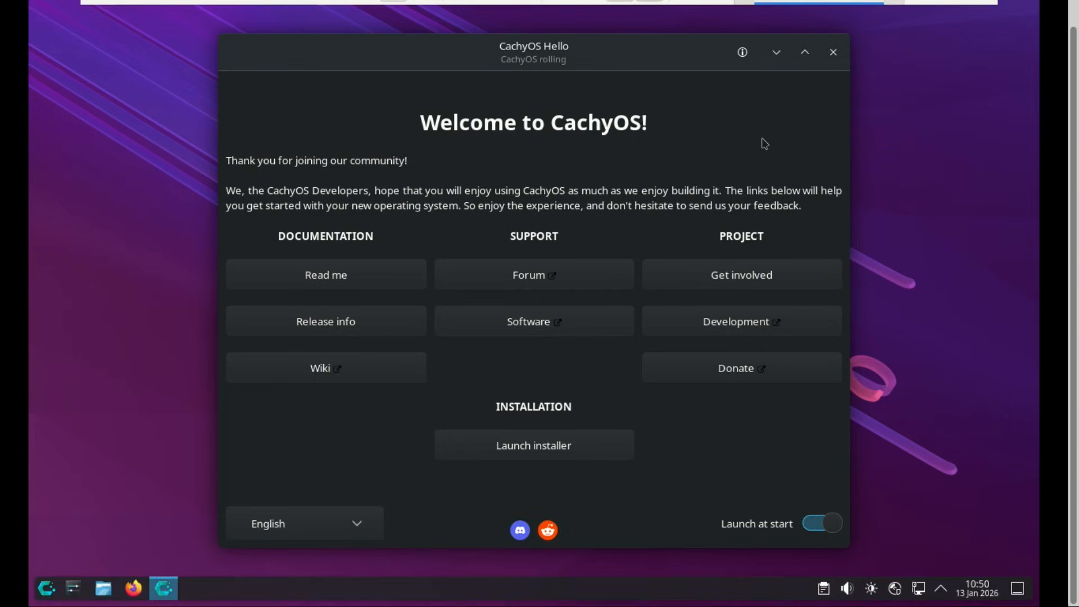
mouse_move(944, 178)
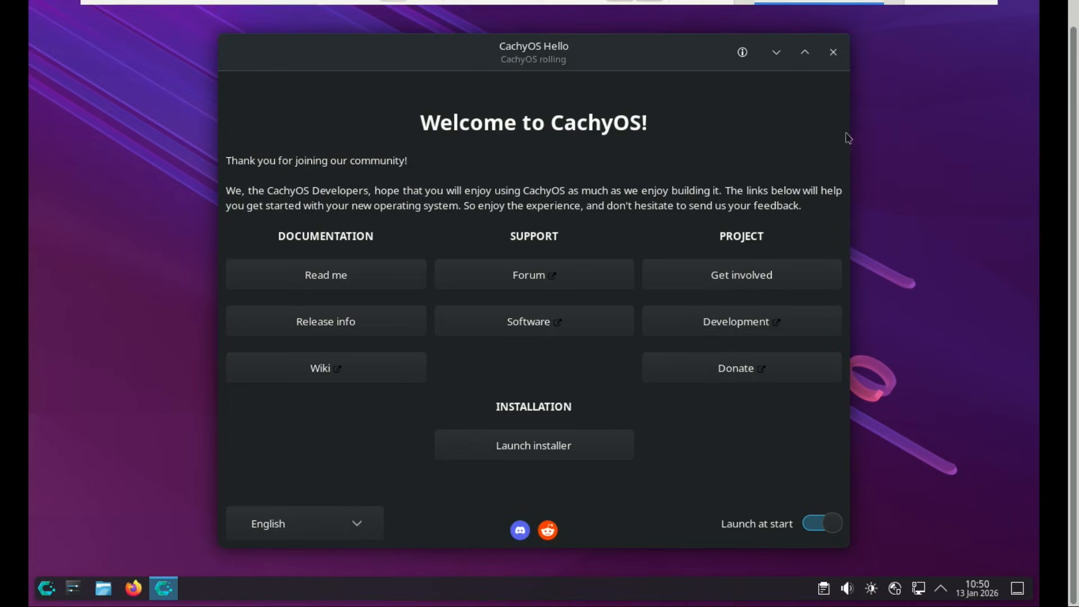
mouse_move(926, 163)
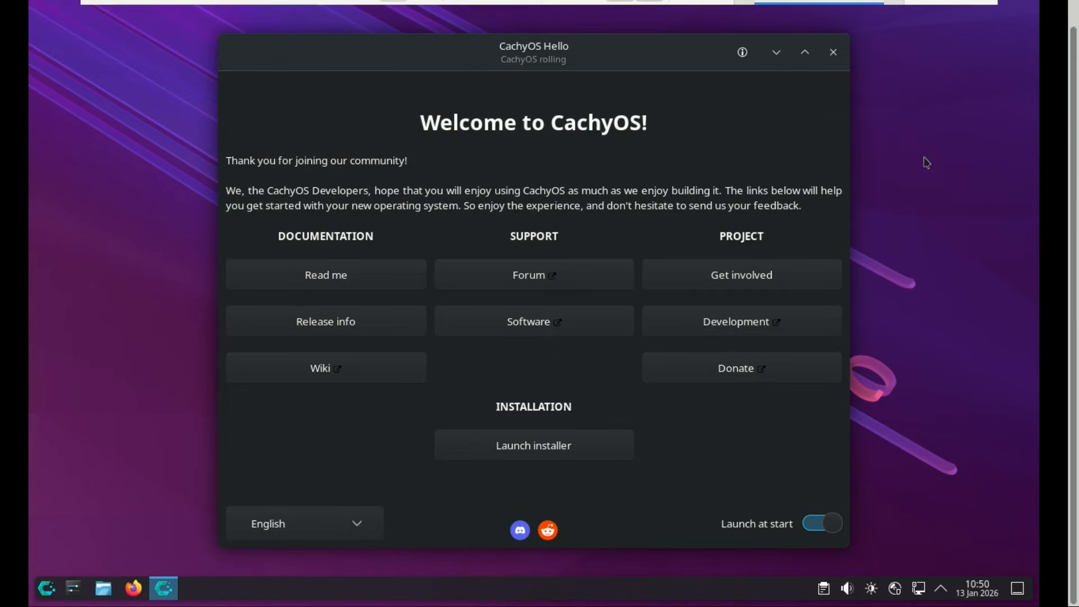
Step: Launch the installer from CachyOS Hello, choosing Grub as the bootloader
click(533, 446)
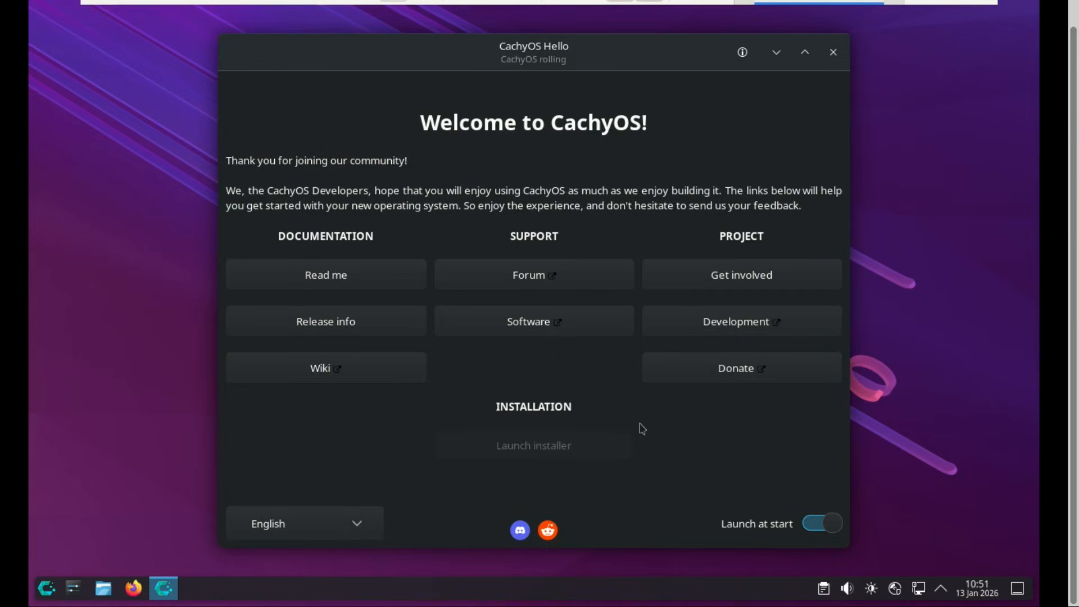
click(532, 445)
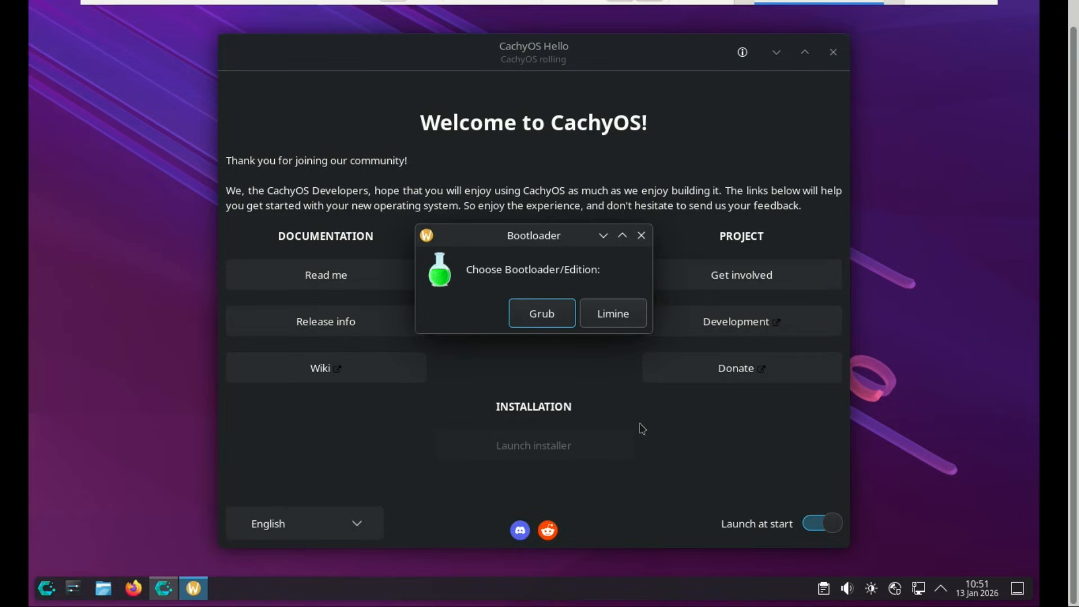
mouse_move(639, 421)
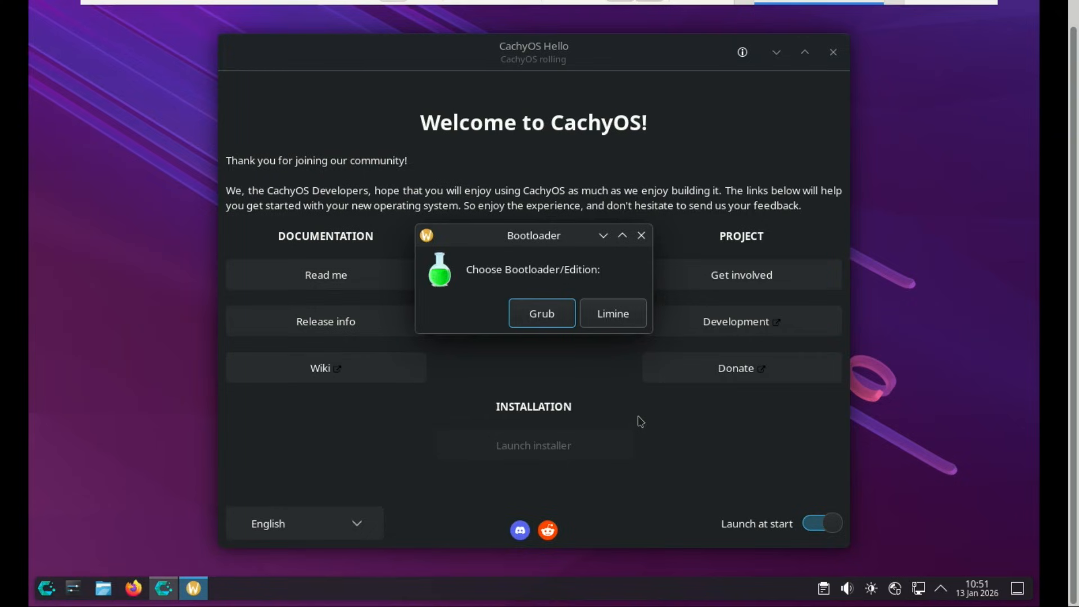
click(542, 313)
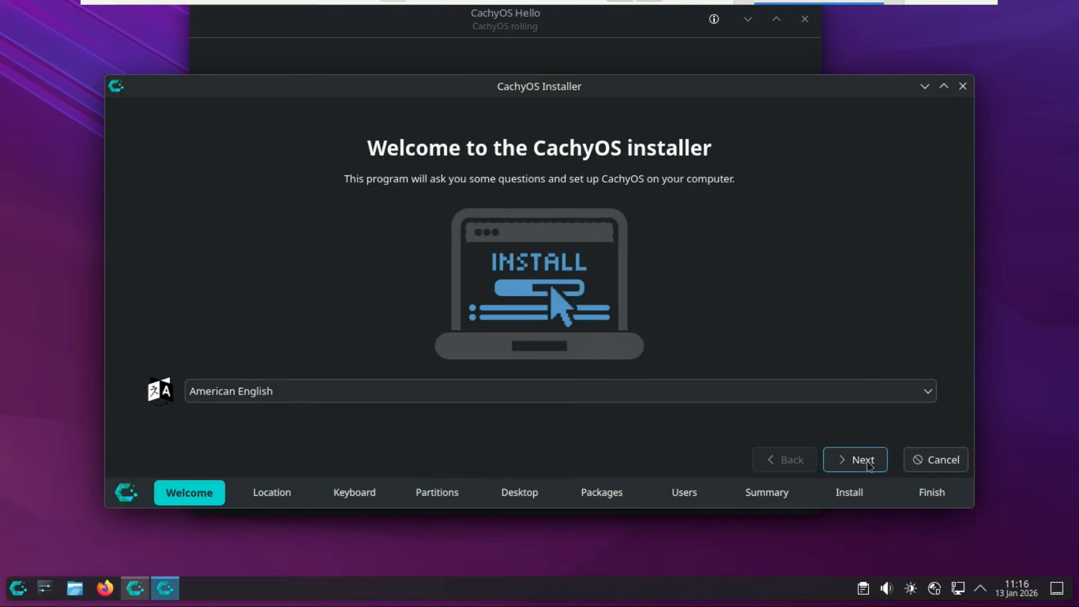
Step: Accept the Welcome, Denver location and US keyboard defaults to reach Partitions
click(559, 391)
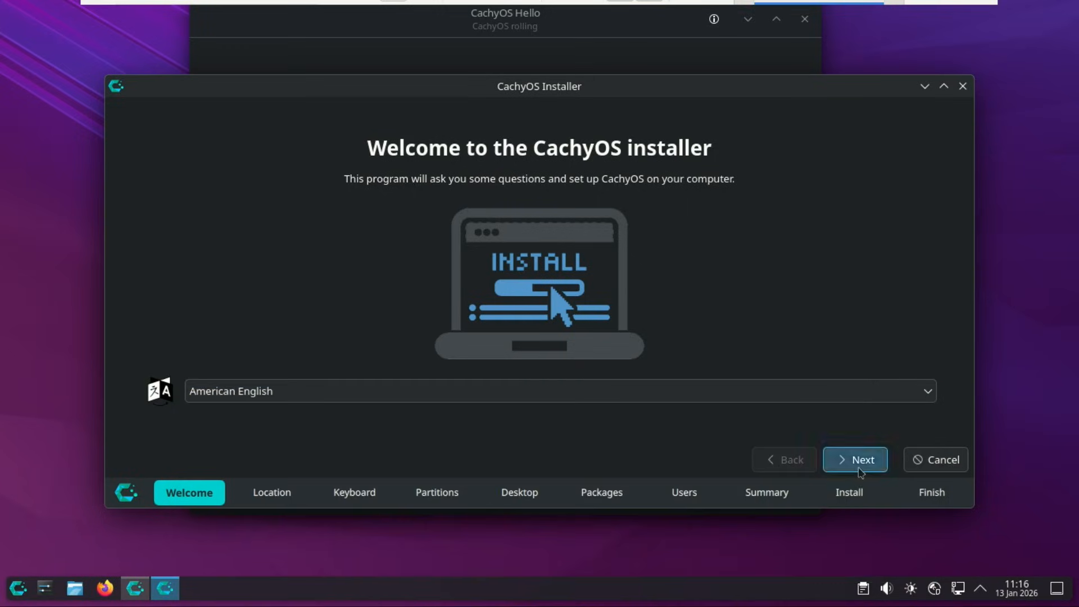
click(855, 459)
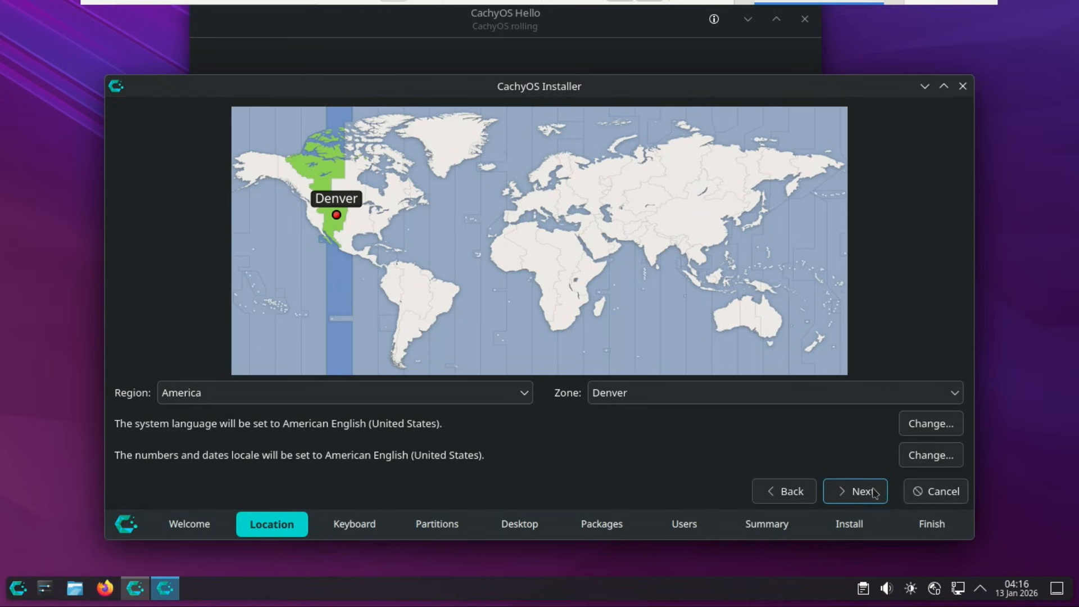
click(856, 490)
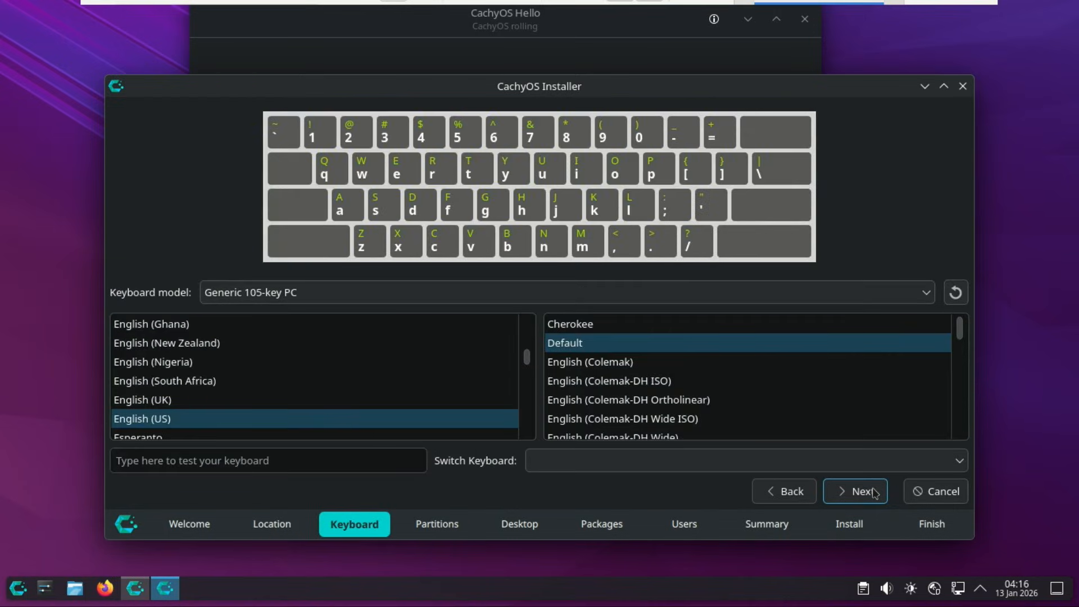
click(855, 490)
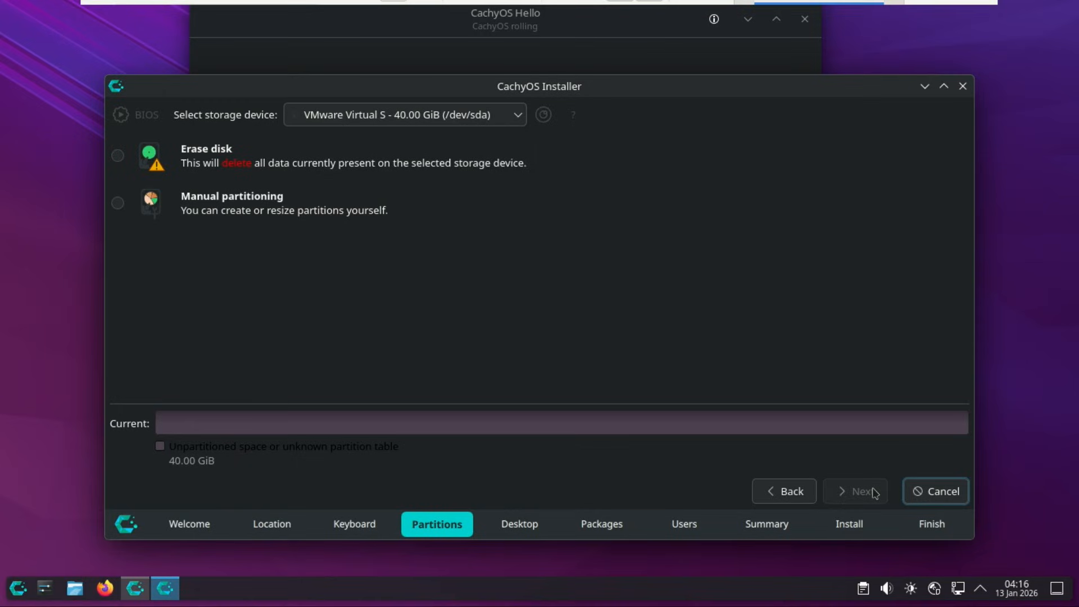
mouse_move(684, 392)
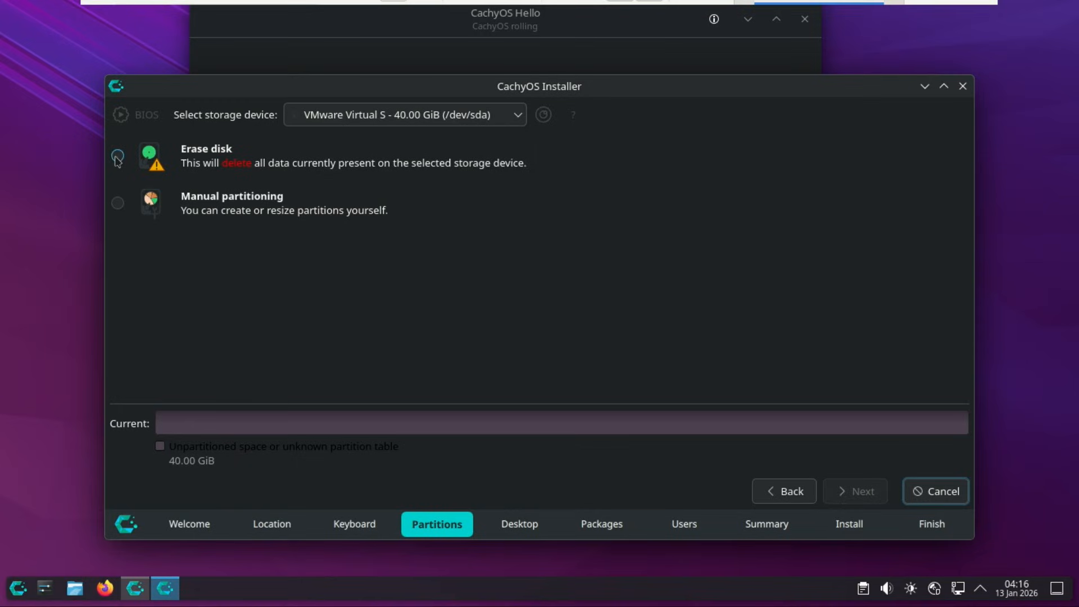
Step: Select Erase disk, keeping btrfs and leaving Encrypt system unchecked
click(117, 157)
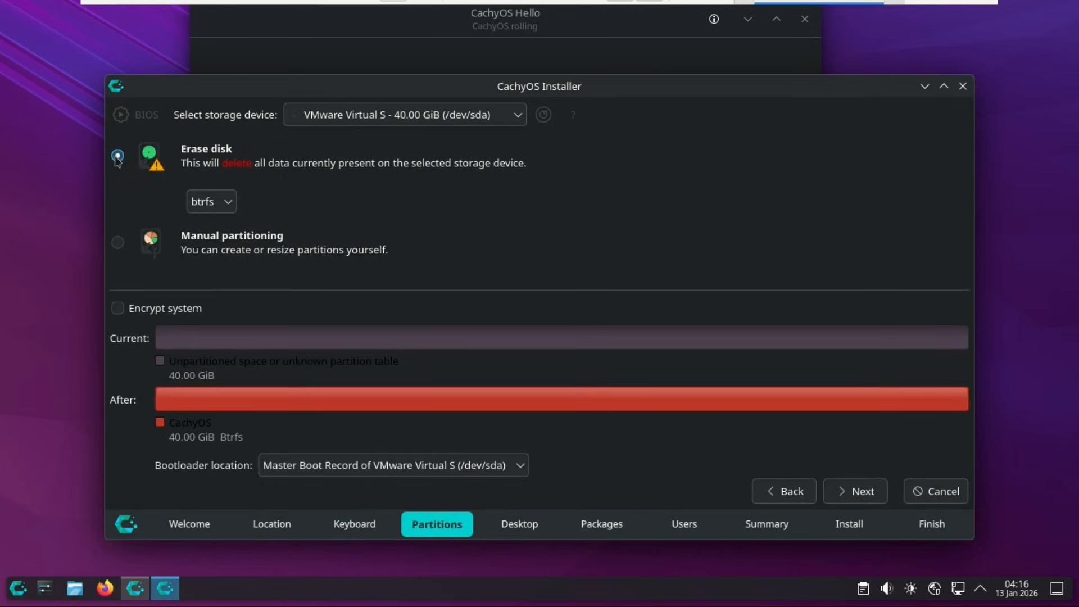
click(116, 155)
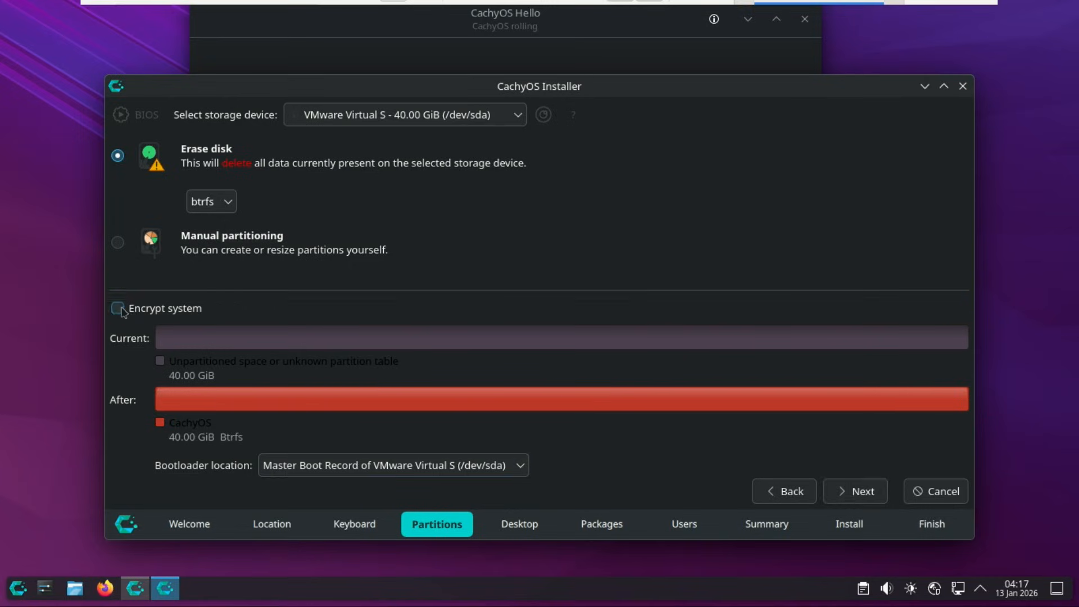
click(211, 201)
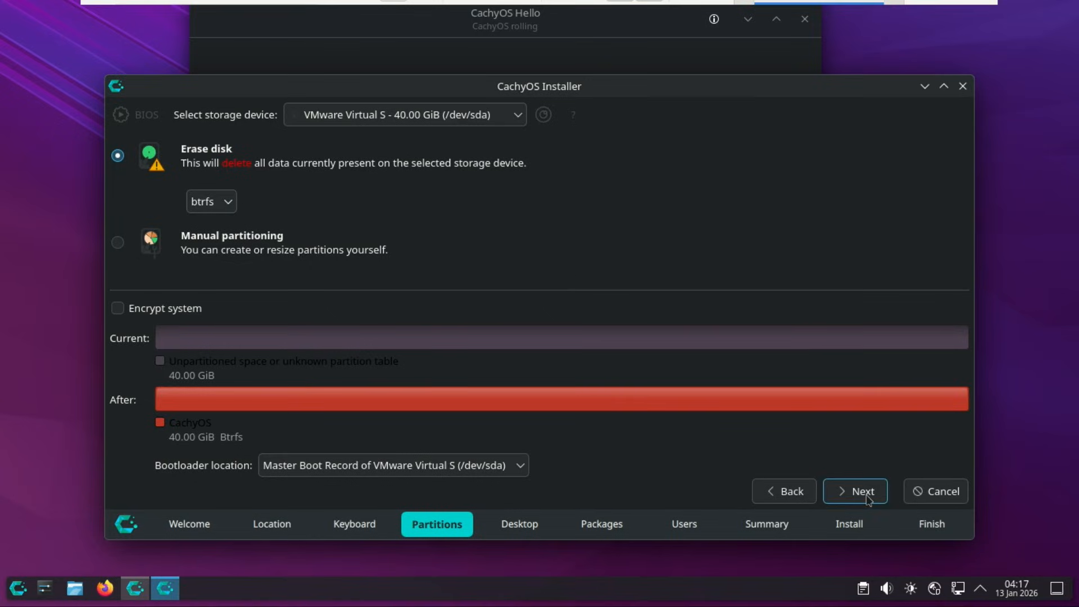
Step: Reach the Desktop step and preview GNOME, Xfce4, bspwm, Budgie, Cinnamon, Cosmic, i3 and Hyprland
click(855, 491)
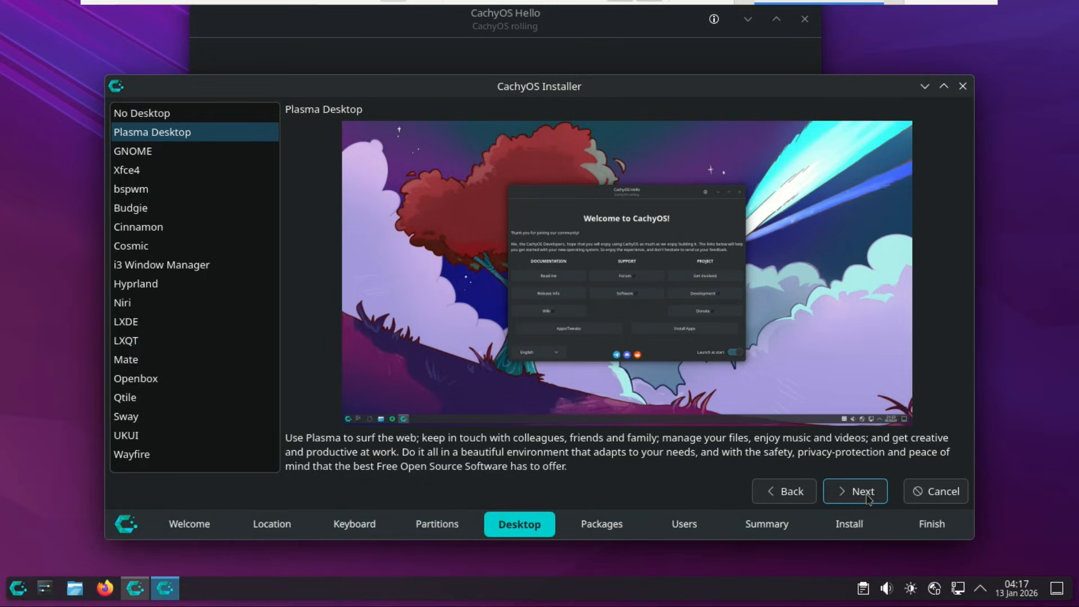
mouse_move(868, 501)
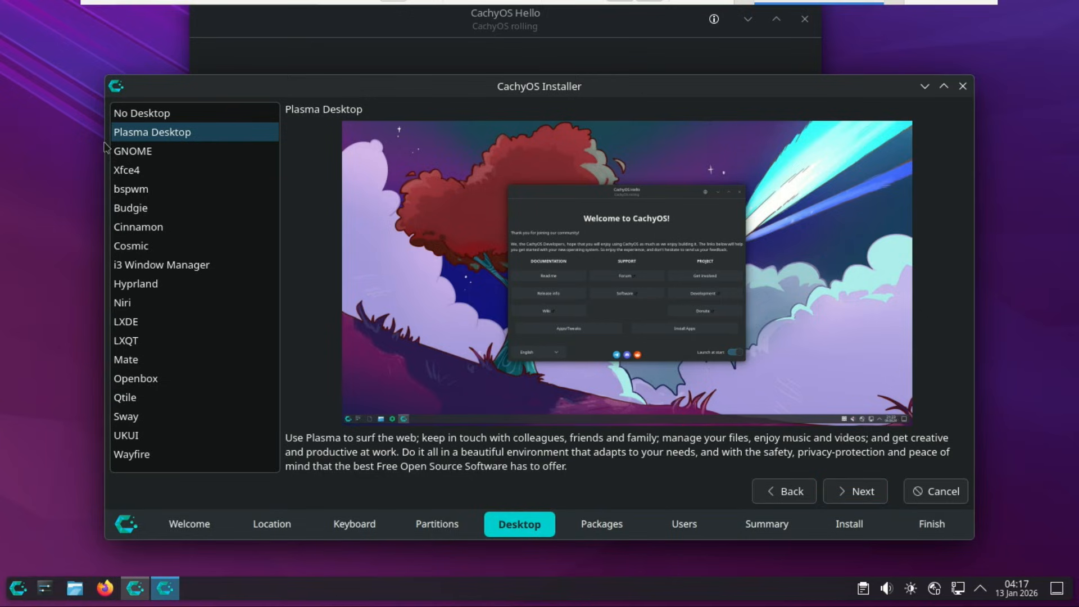
click(132, 151)
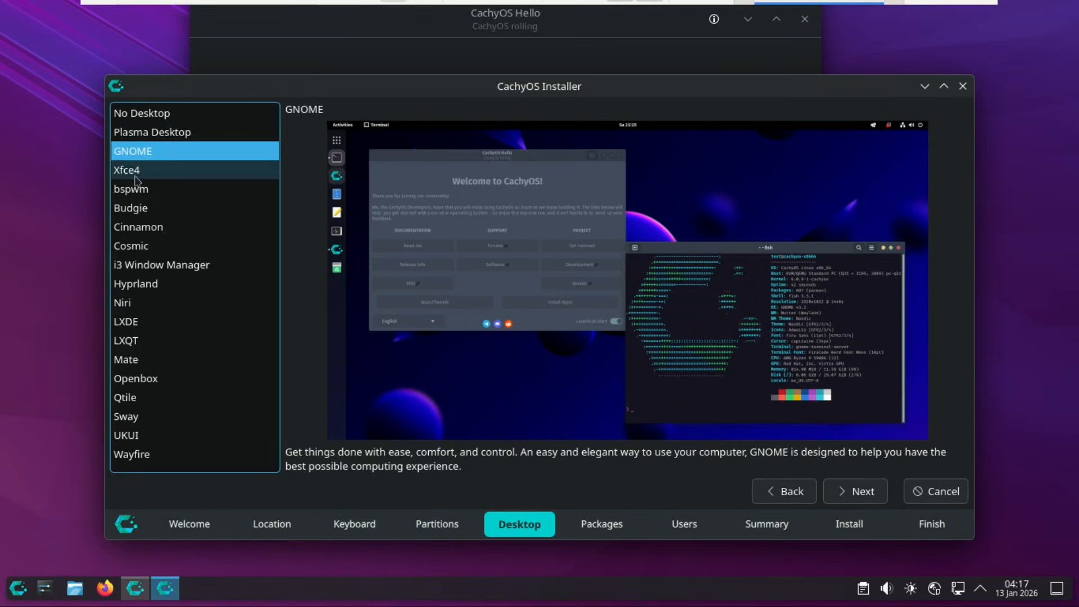
click(126, 170)
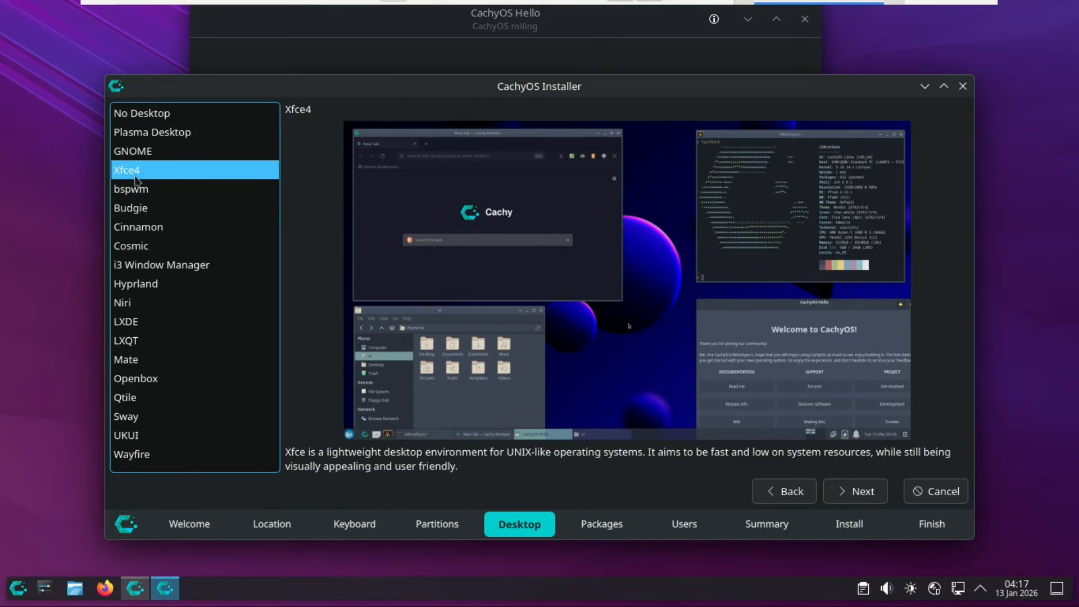
mouse_move(134, 193)
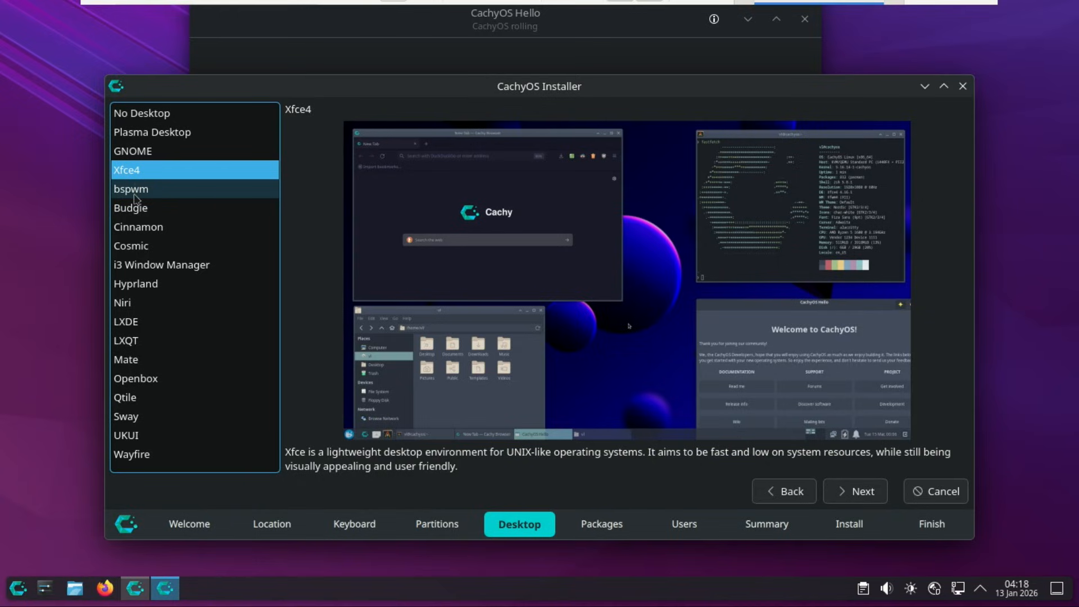
click(129, 189)
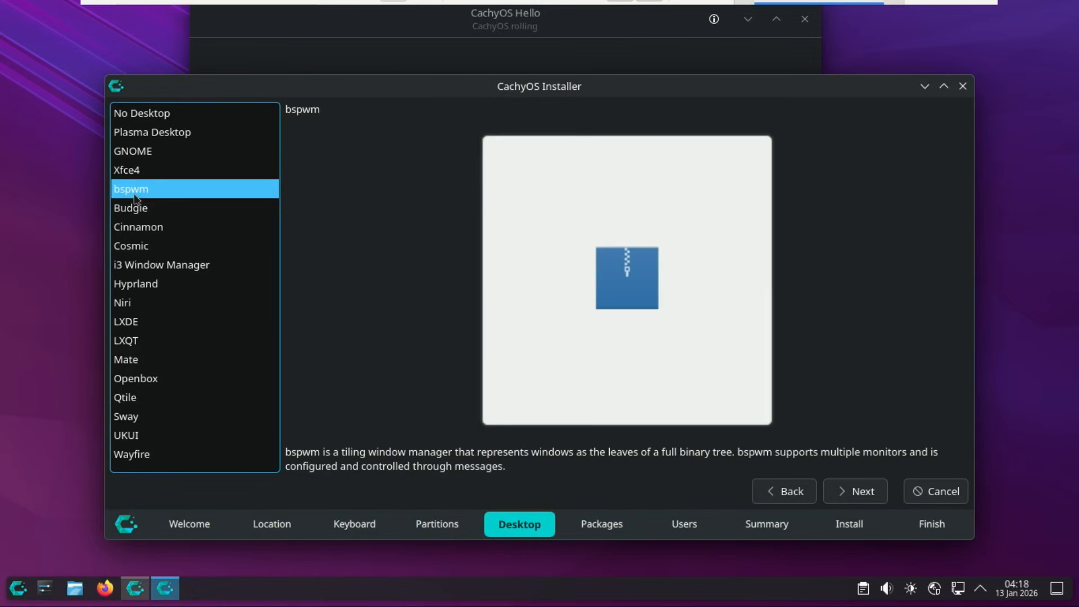
click(130, 207)
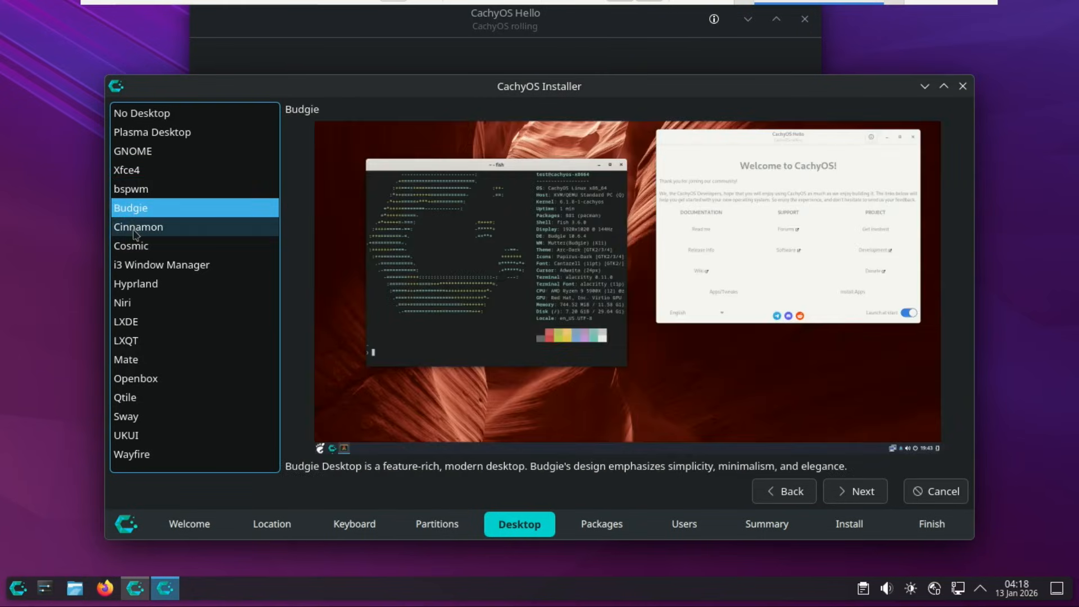
click(138, 227)
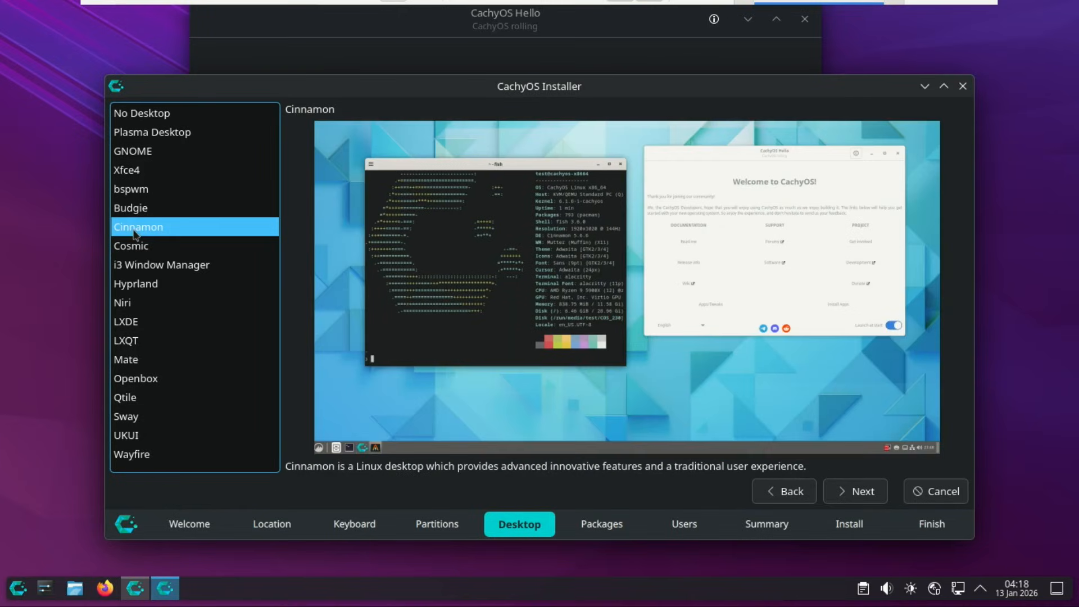
click(131, 246)
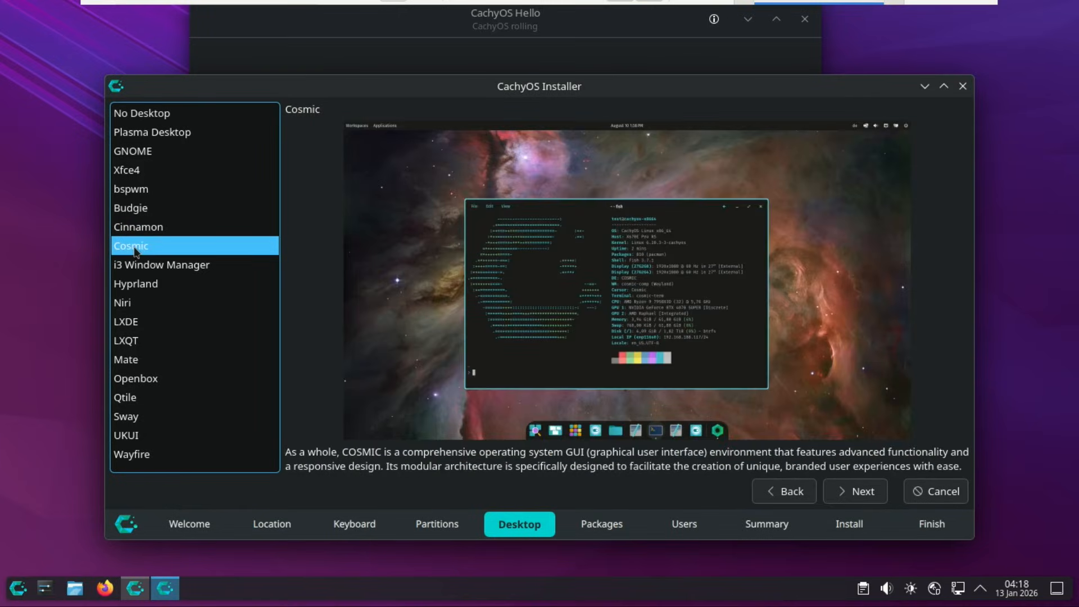
click(161, 264)
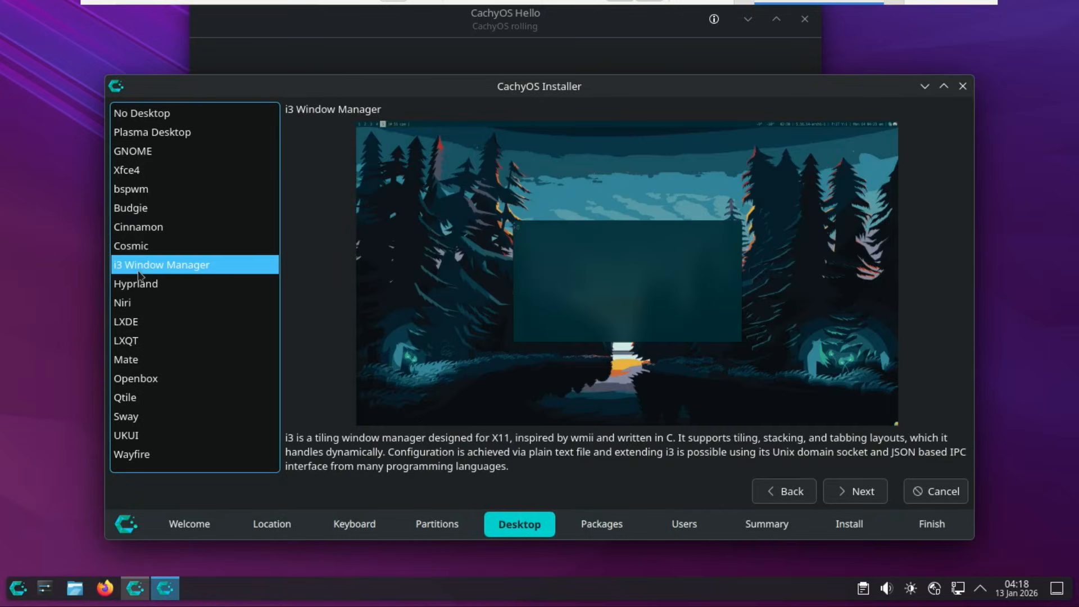
click(135, 283)
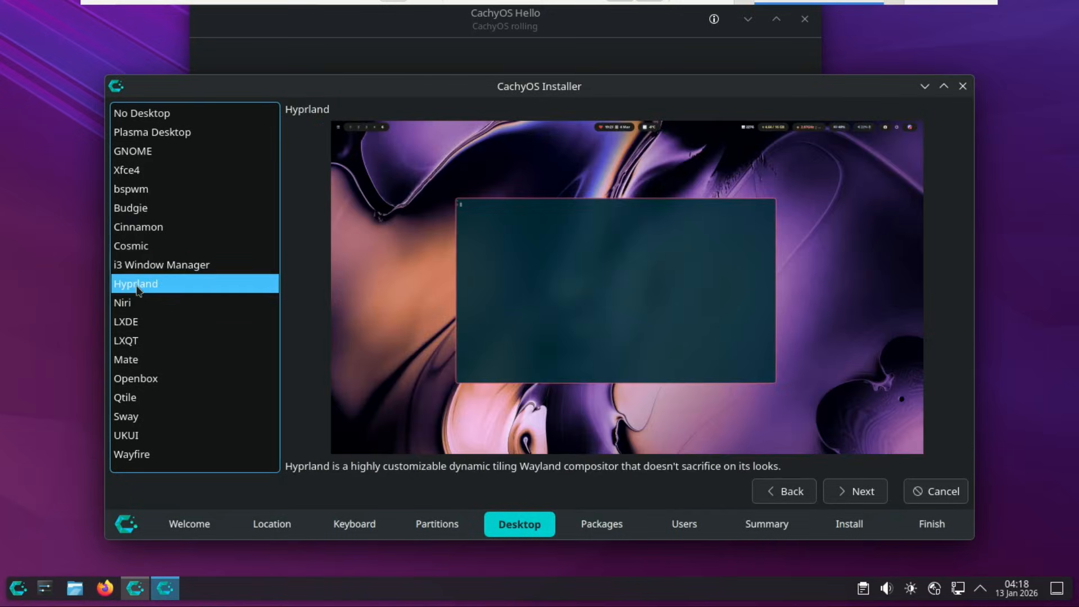
Step: Preview Niri, LXDE, LXQT, Mate, Openbox, Qtile, UKUI, Wayfire and No Desktop, then choose Plasma Desktop
click(123, 303)
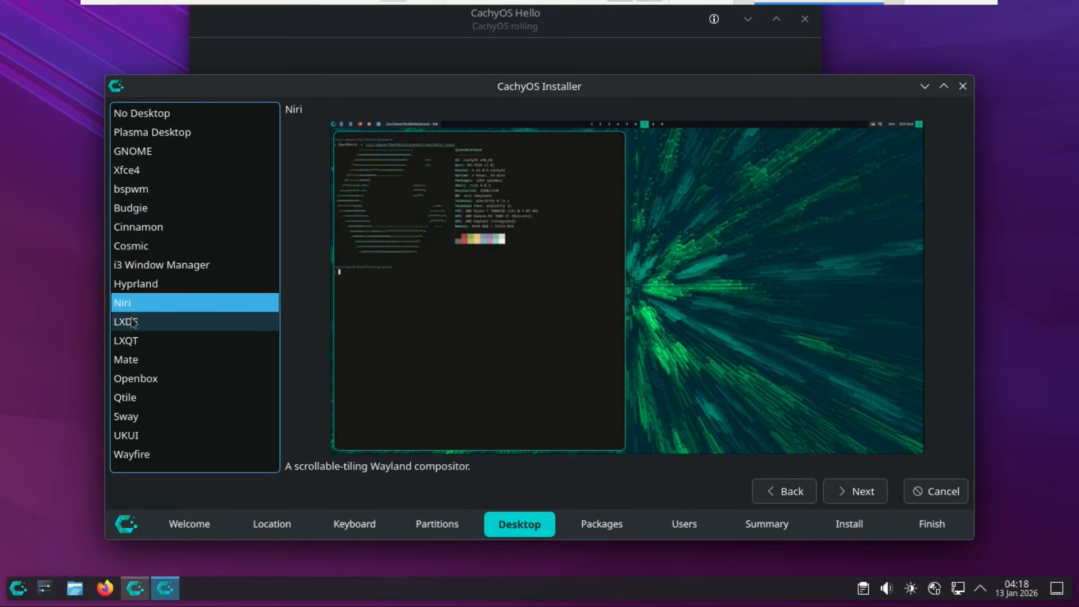
click(126, 322)
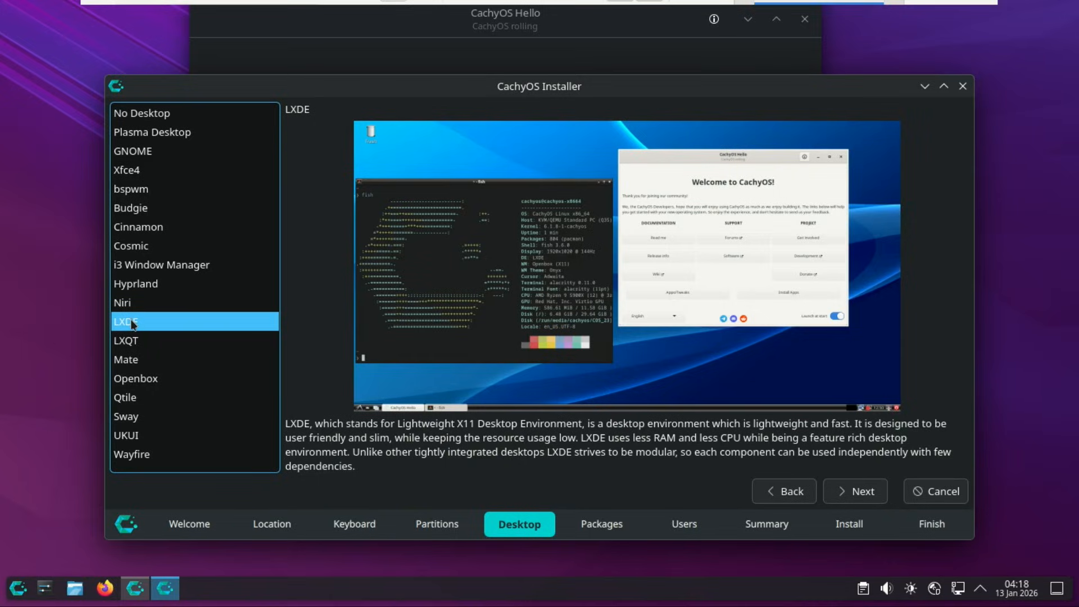
click(126, 340)
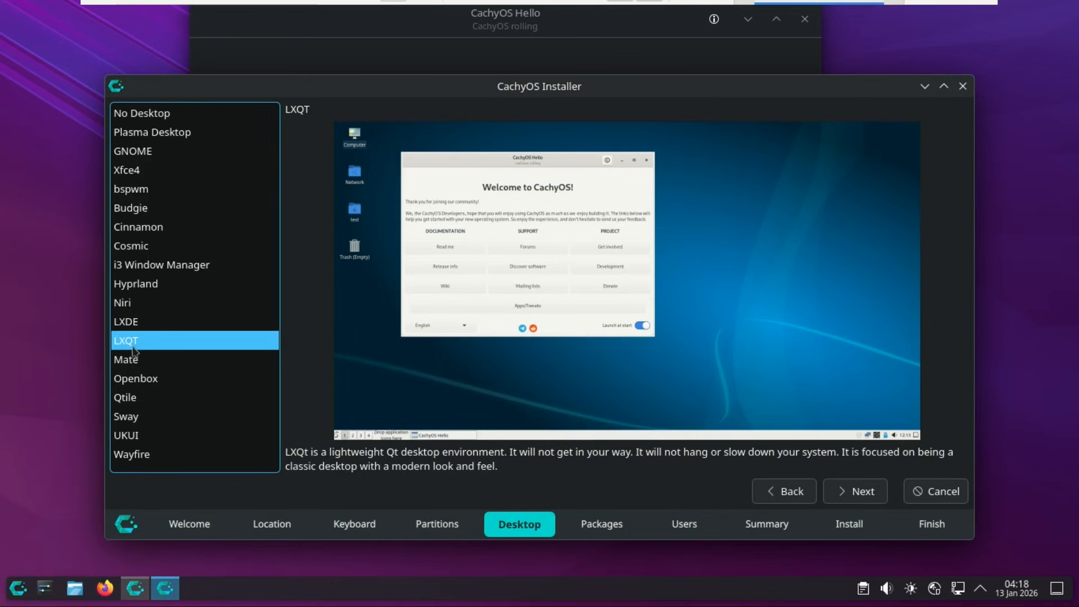
click(126, 359)
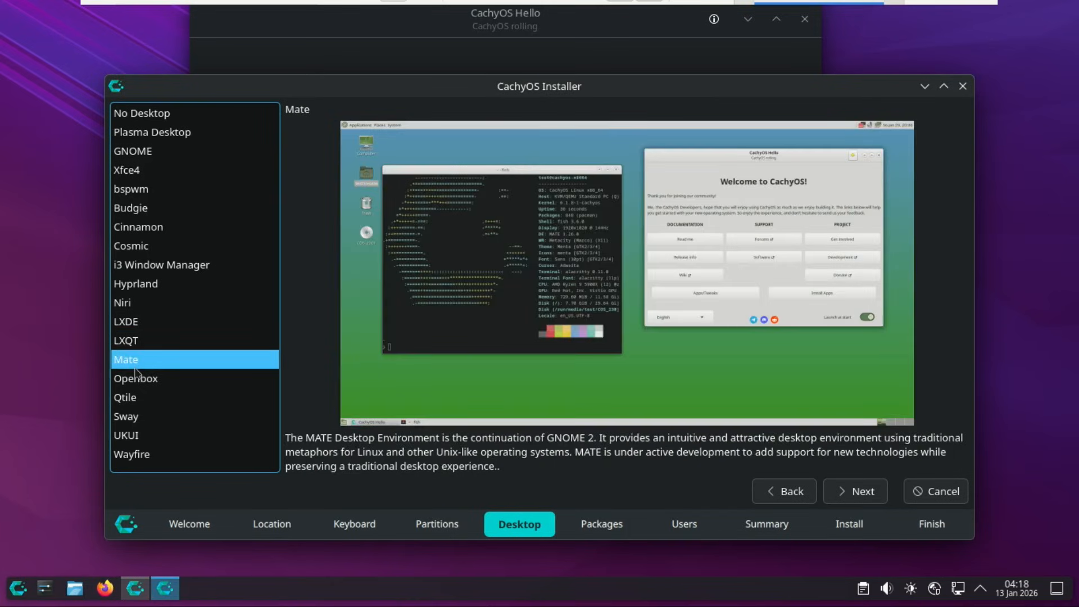
click(136, 377)
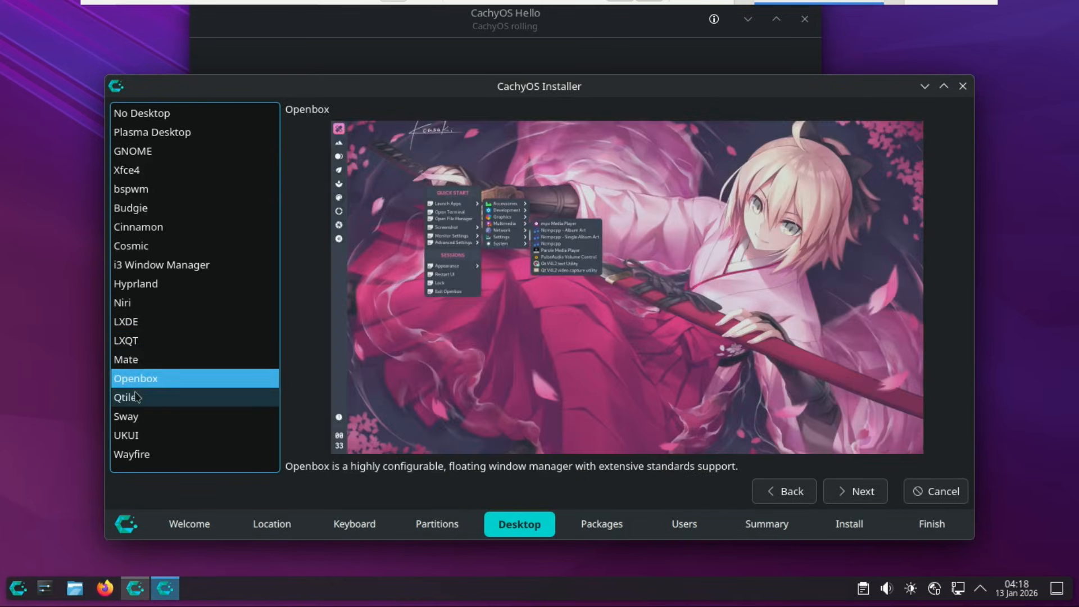
click(125, 397)
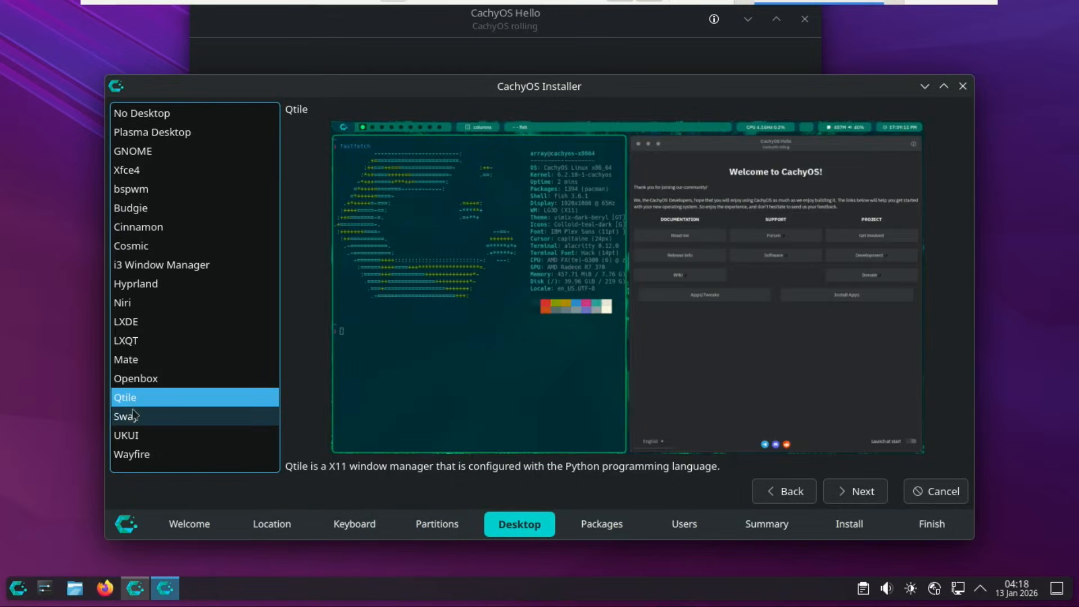
click(126, 435)
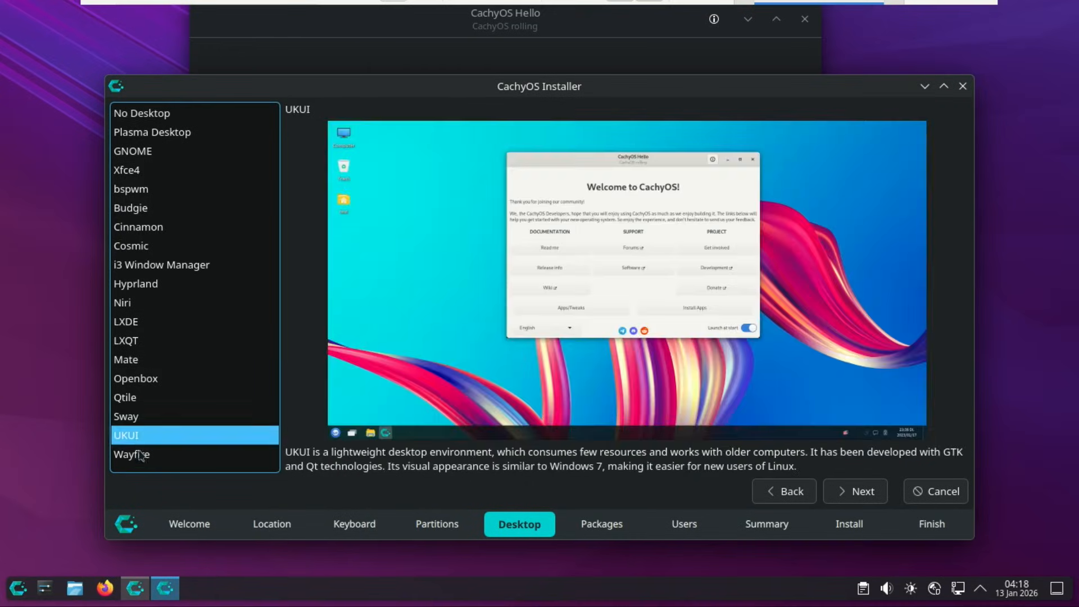
click(132, 454)
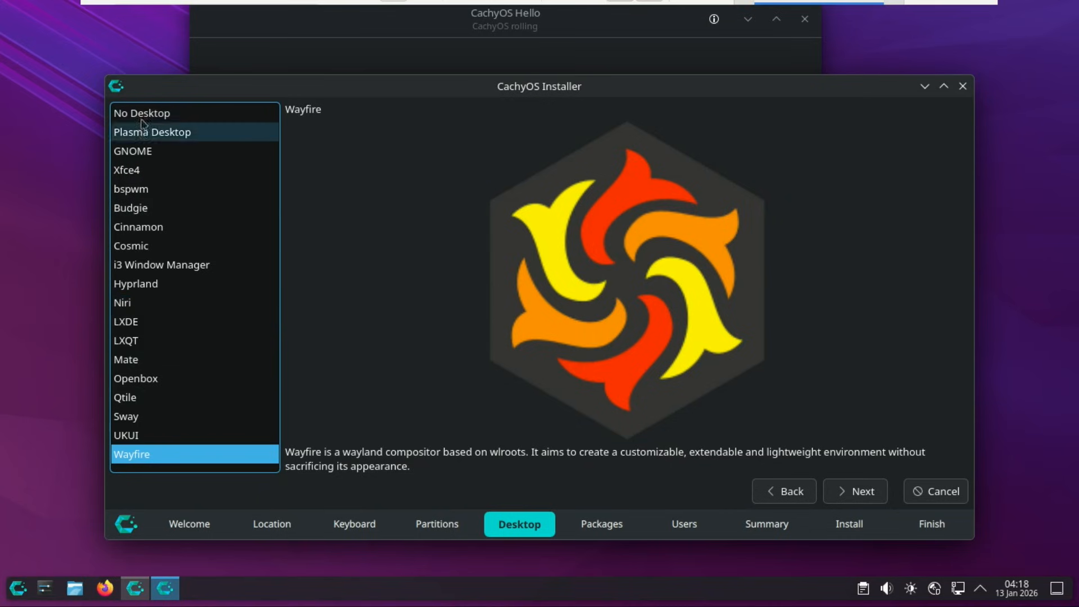
click(142, 113)
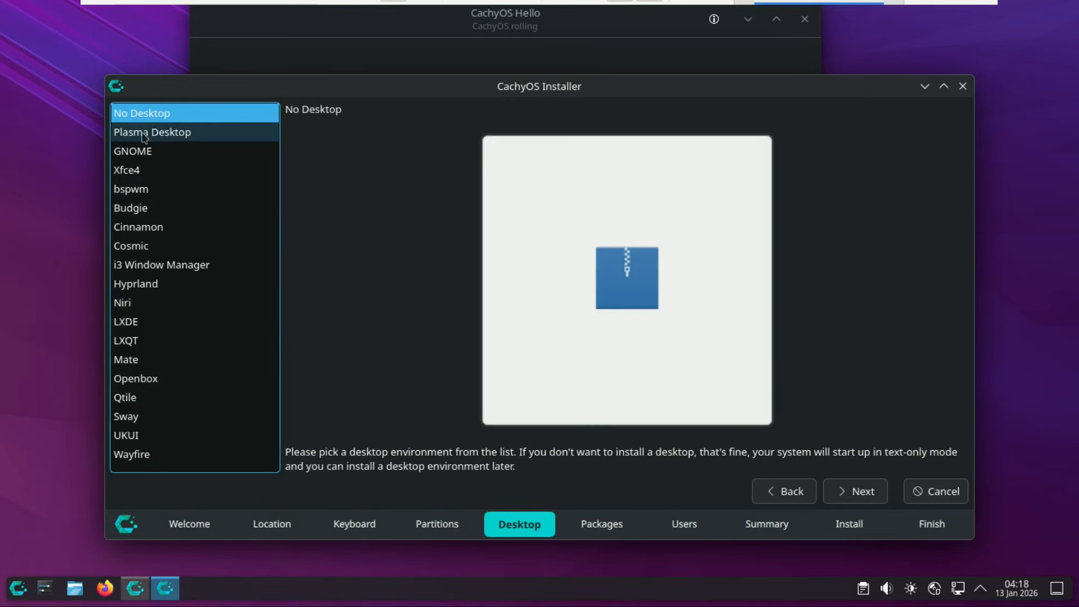
click(153, 131)
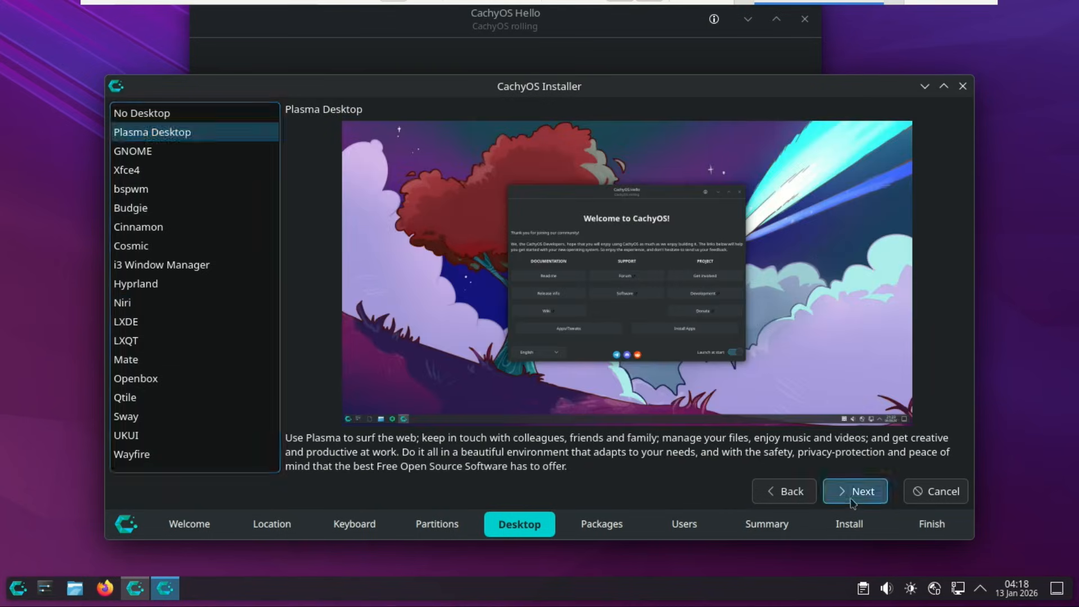
Step: Keep default packages, then enter name, login, hostname cachyos-x8664 and matching passwords
click(855, 491)
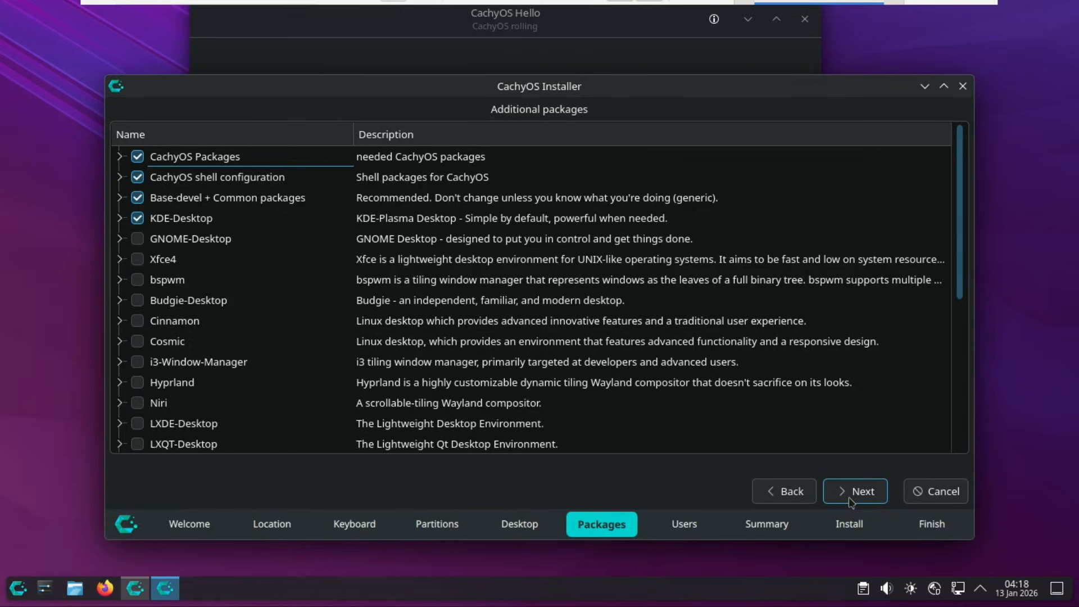
click(854, 491)
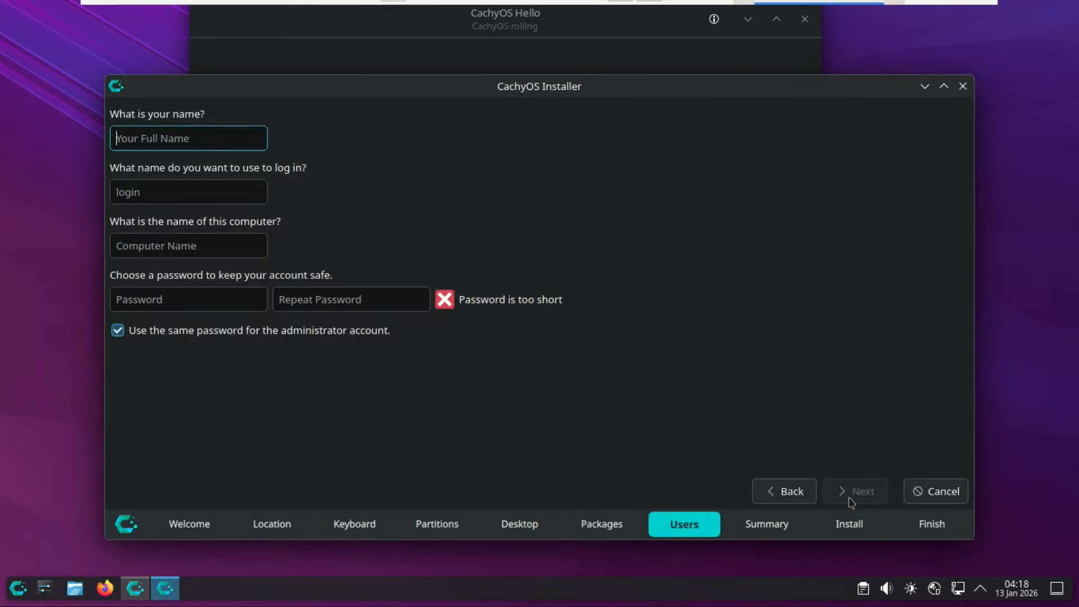
text(za)
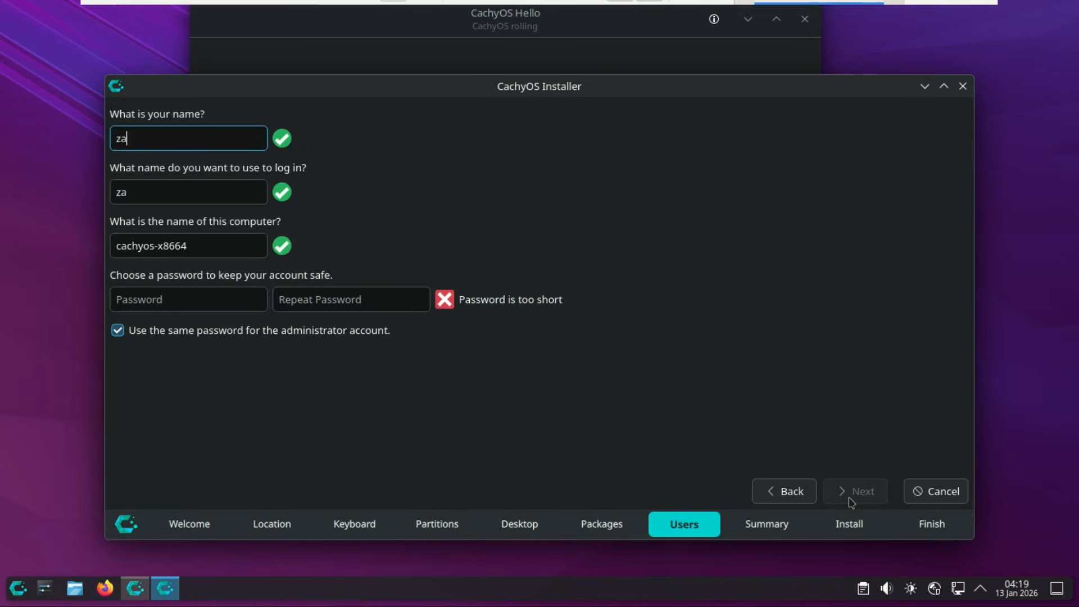
text(ck)
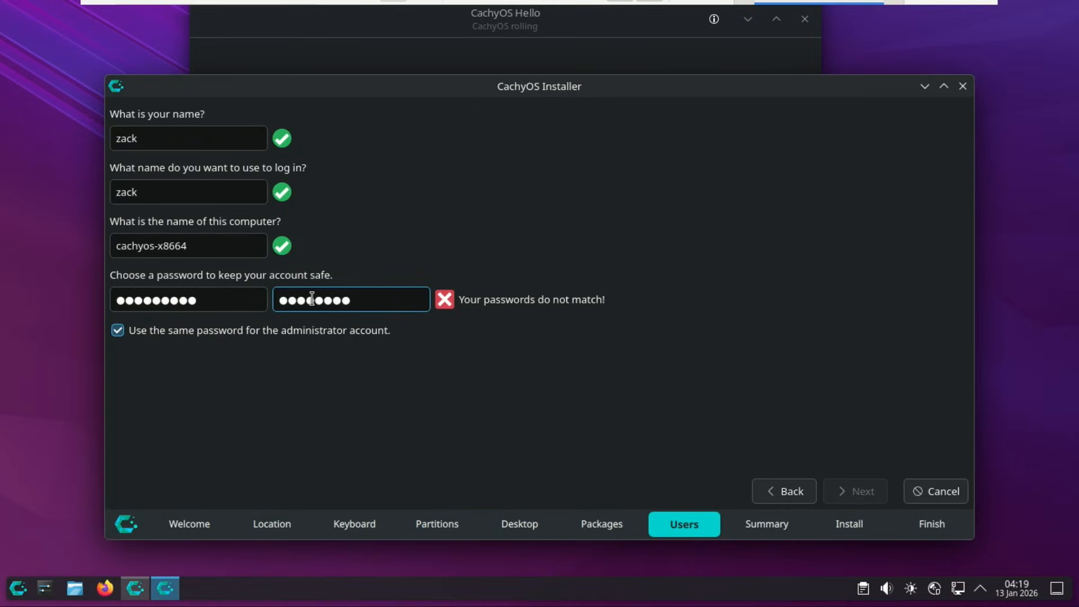
text(•)
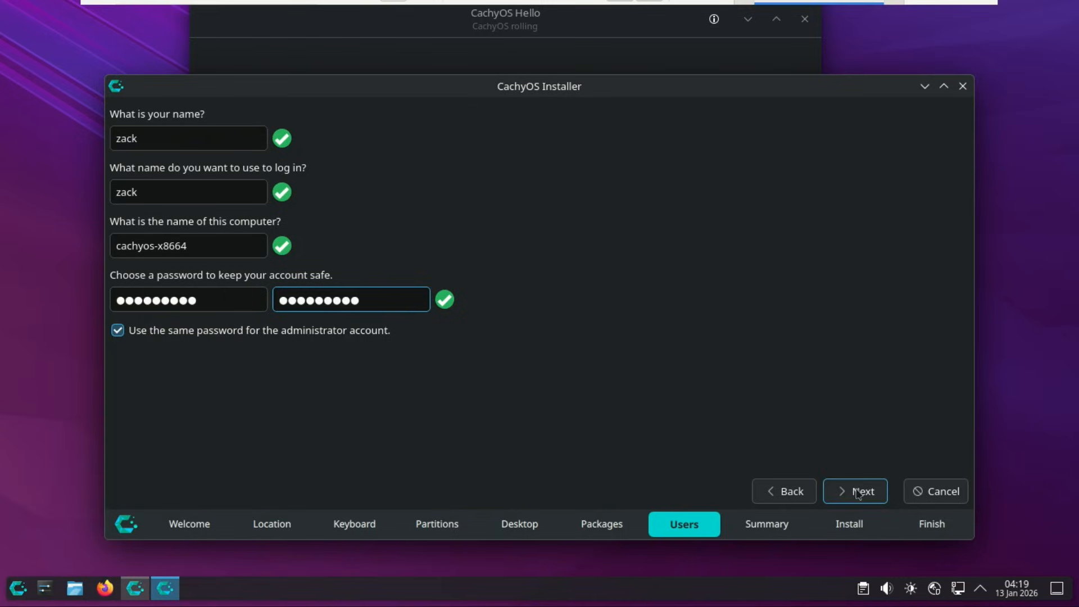
Step: Move through the Summary to Install and confirm Install Now to erase the disk
click(854, 491)
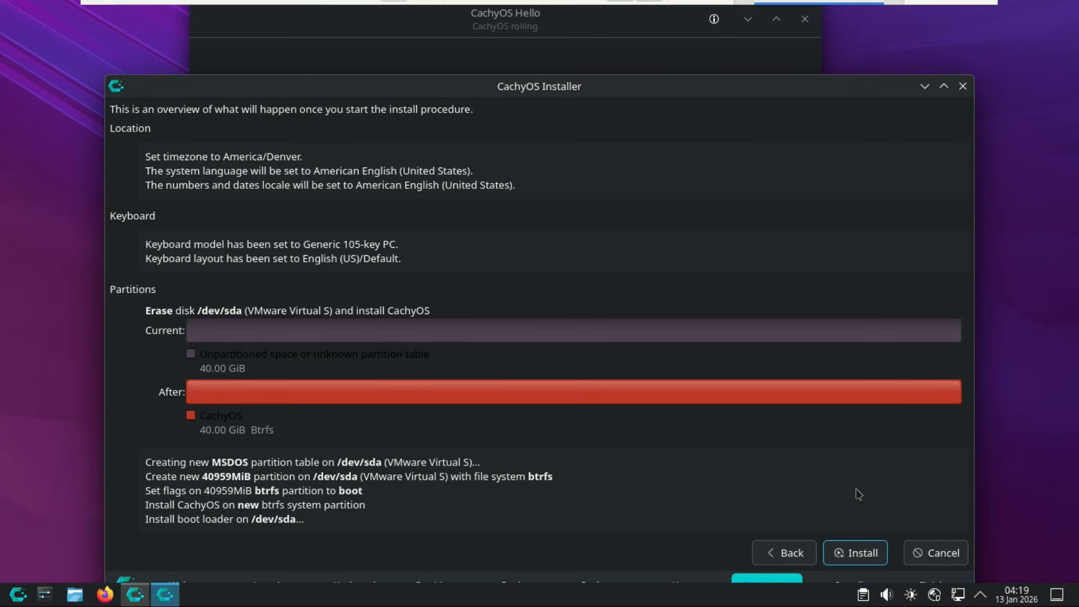
click(855, 553)
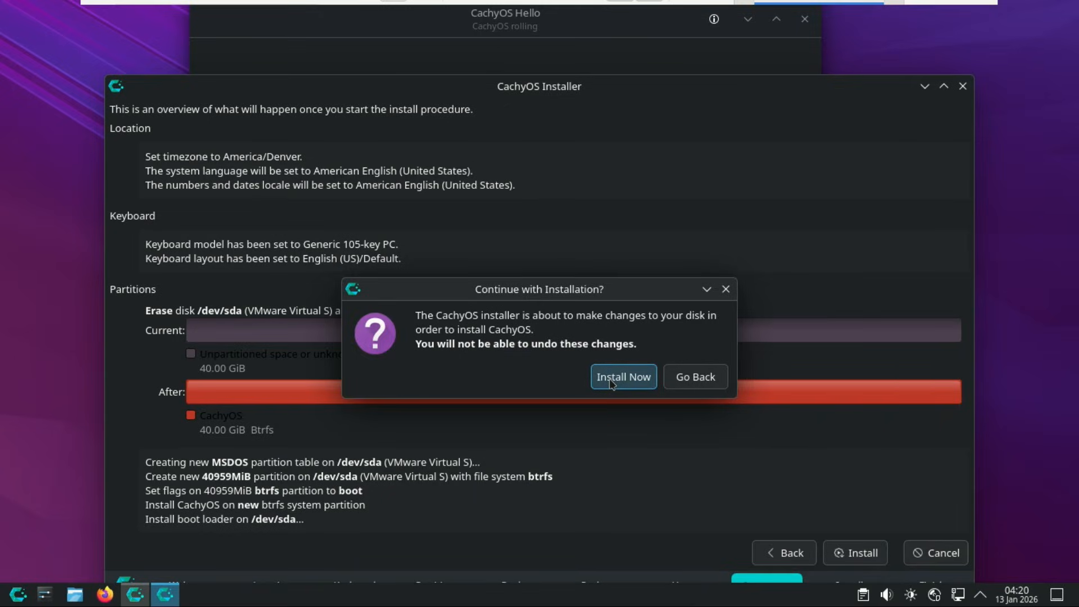
click(622, 377)
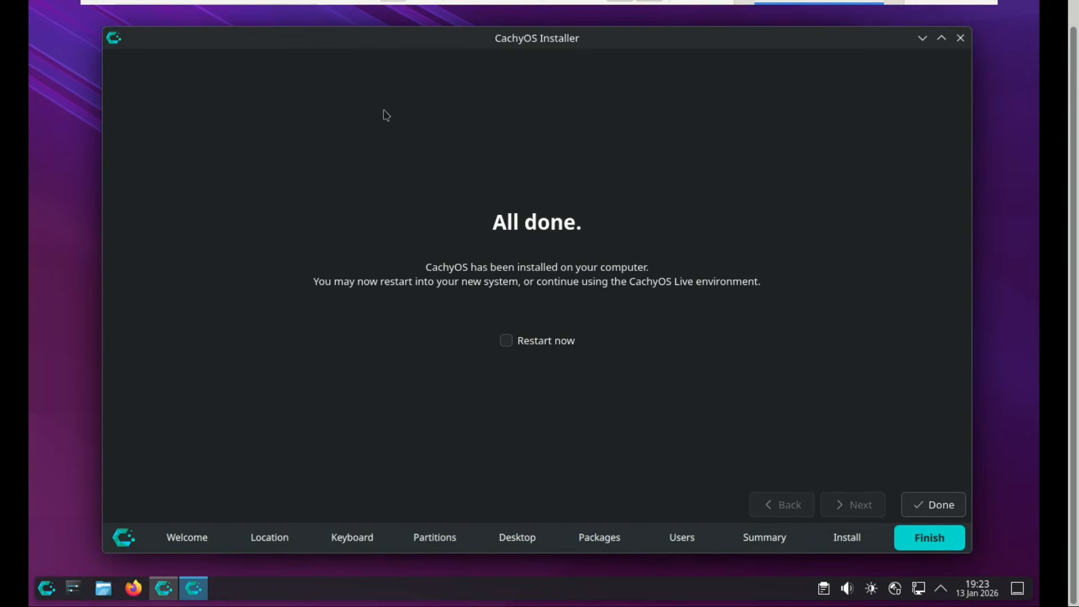
Step: Tick Restart now and close the installer to reboot into the installed CachyOS
click(506, 340)
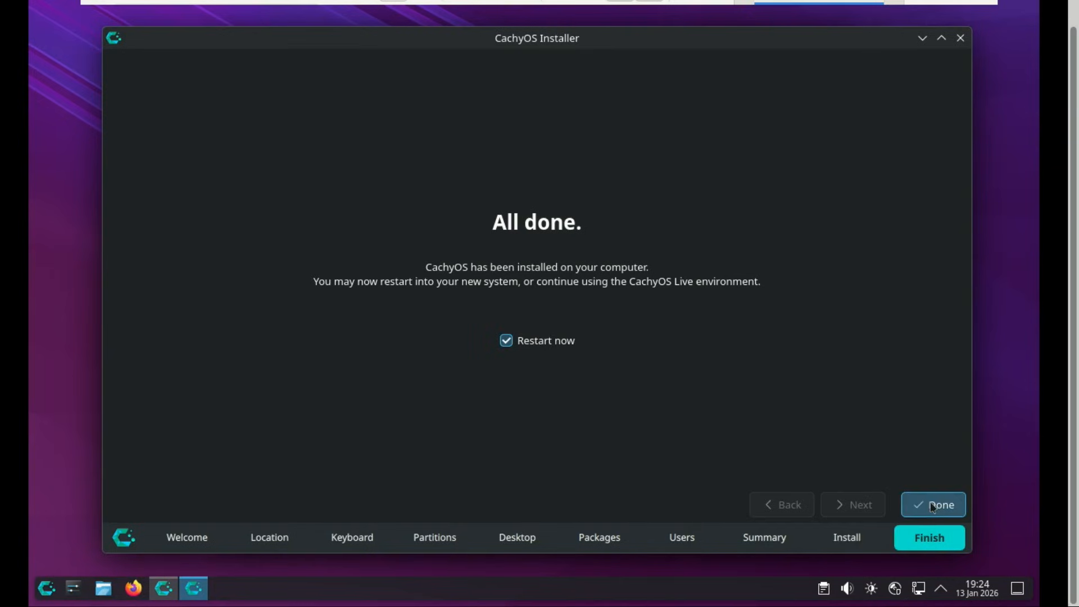
click(932, 504)
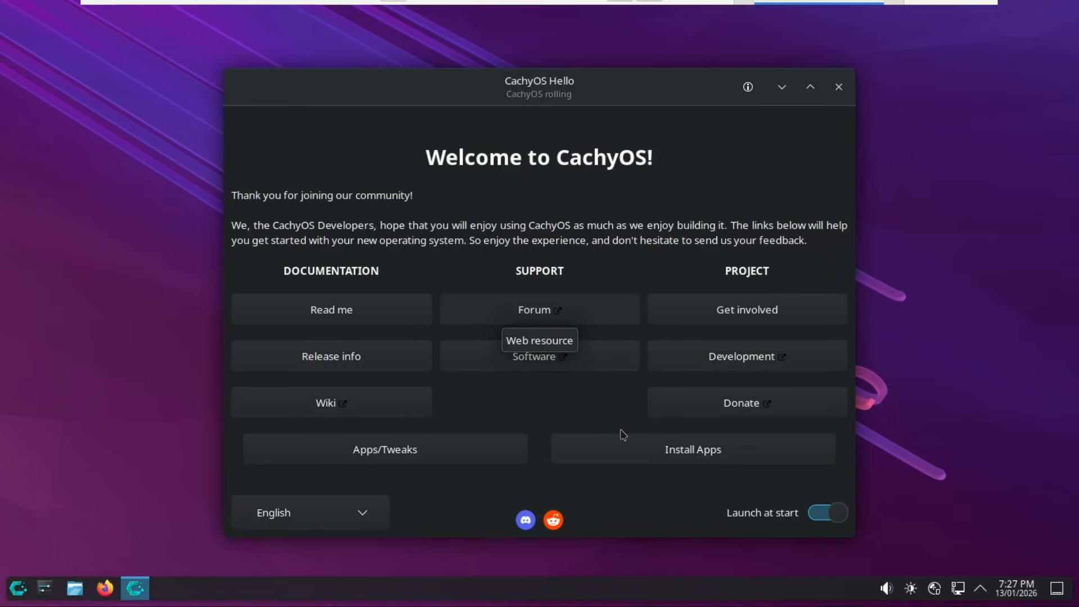
mouse_move(581, 153)
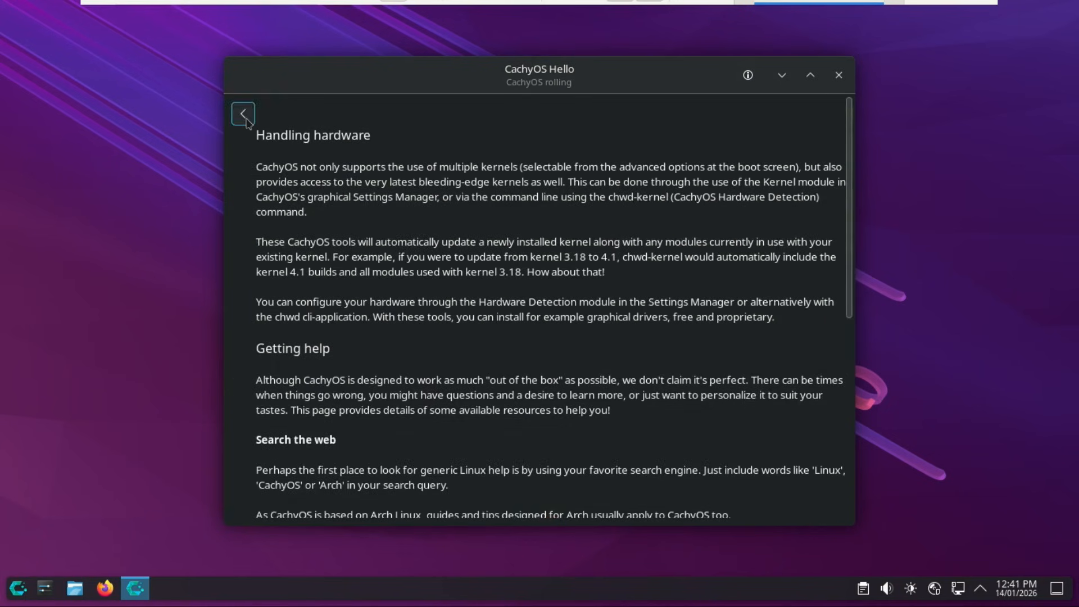
click(242, 113)
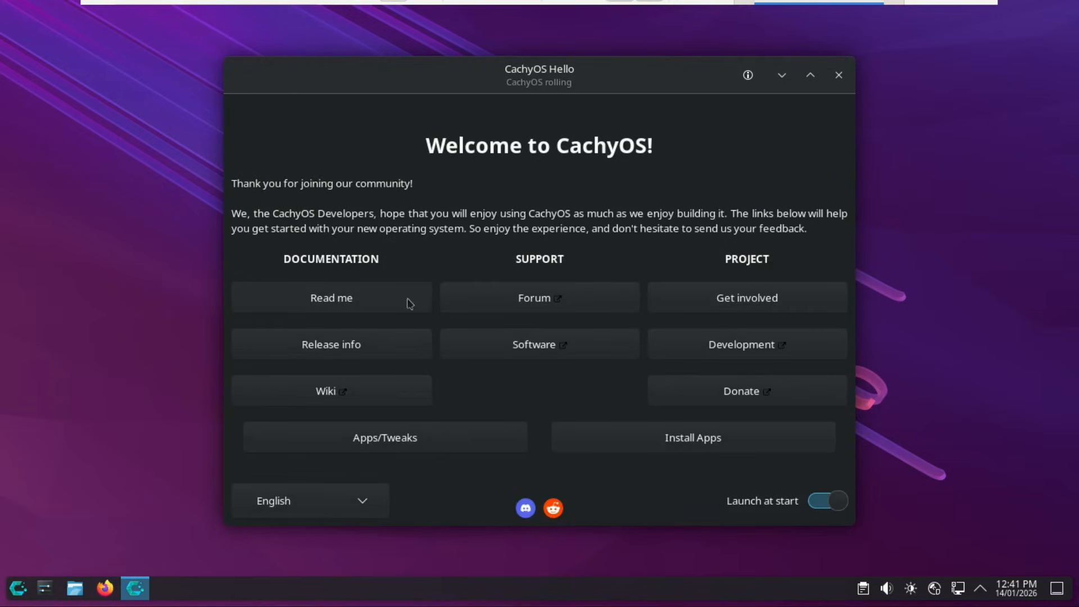
click(330, 344)
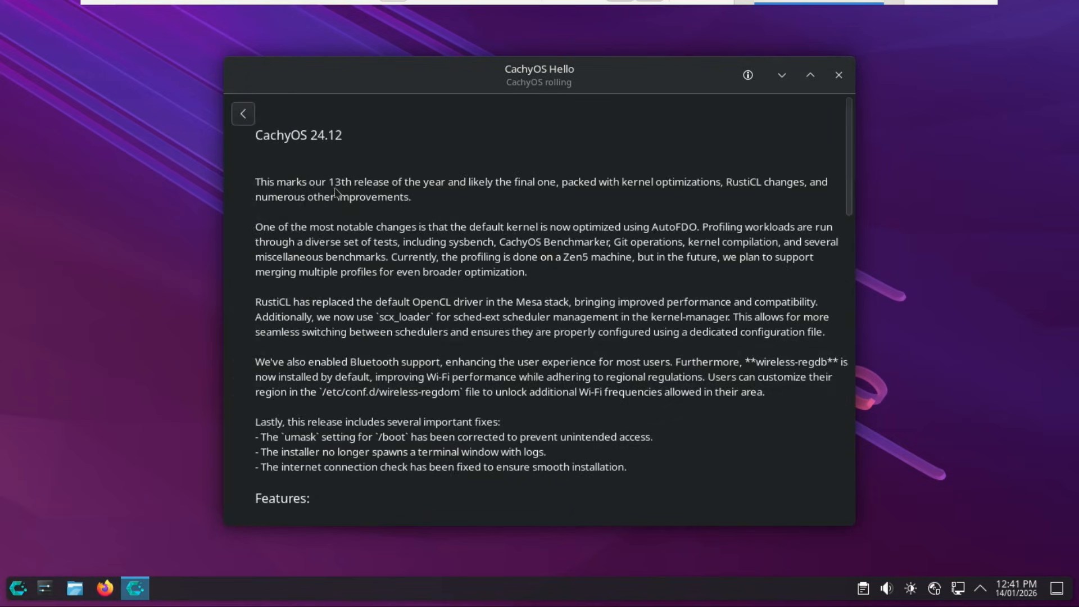
mouse_move(329, 191)
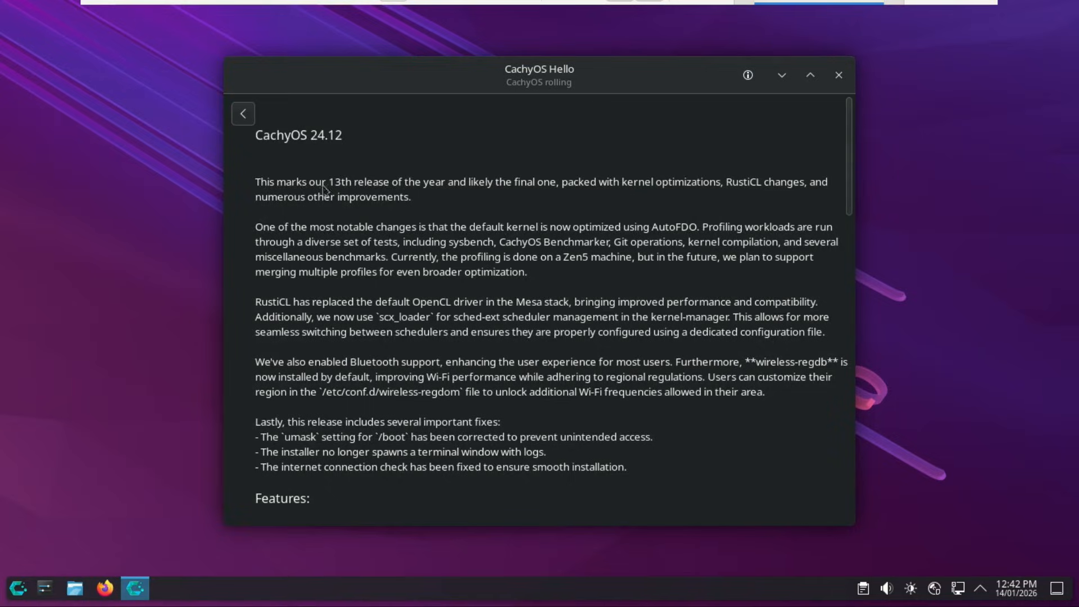
click(242, 113)
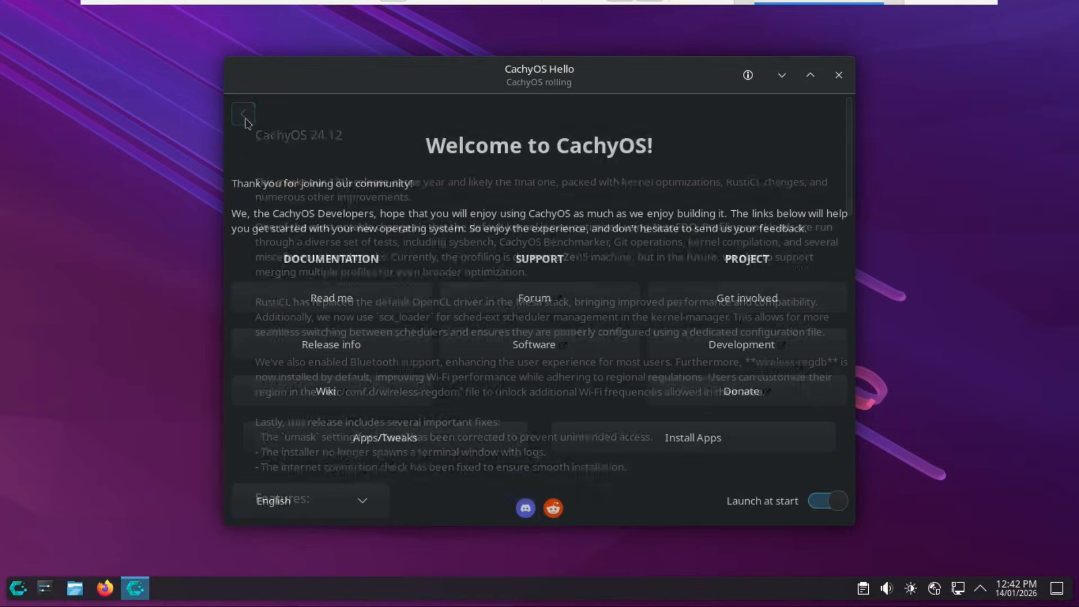
click(243, 113)
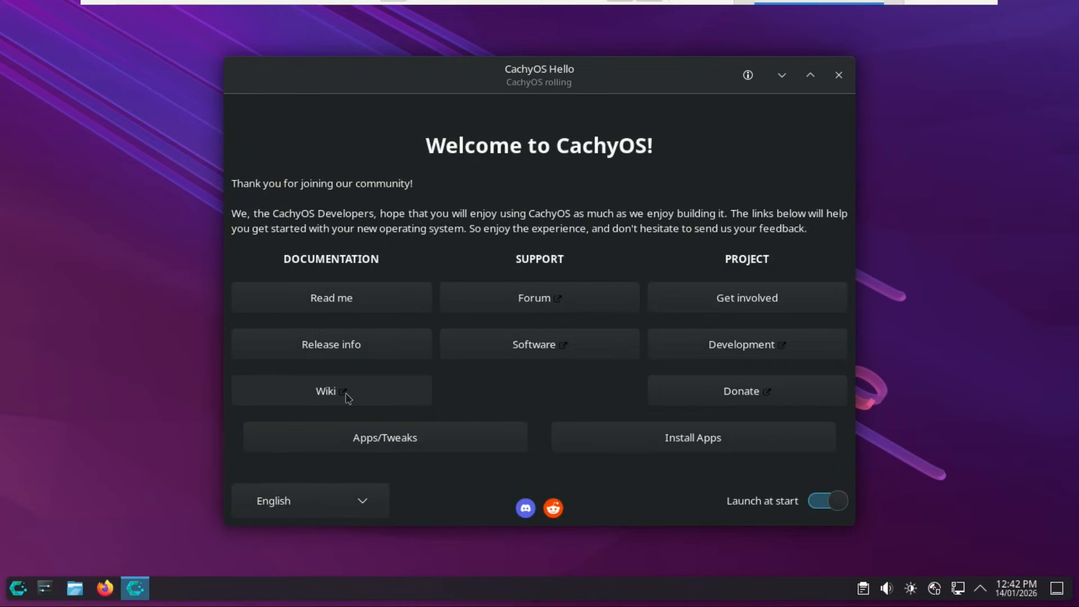
Step: Open and browse the CachyOS wiki, forum and package search pages in Firefox
click(331, 390)
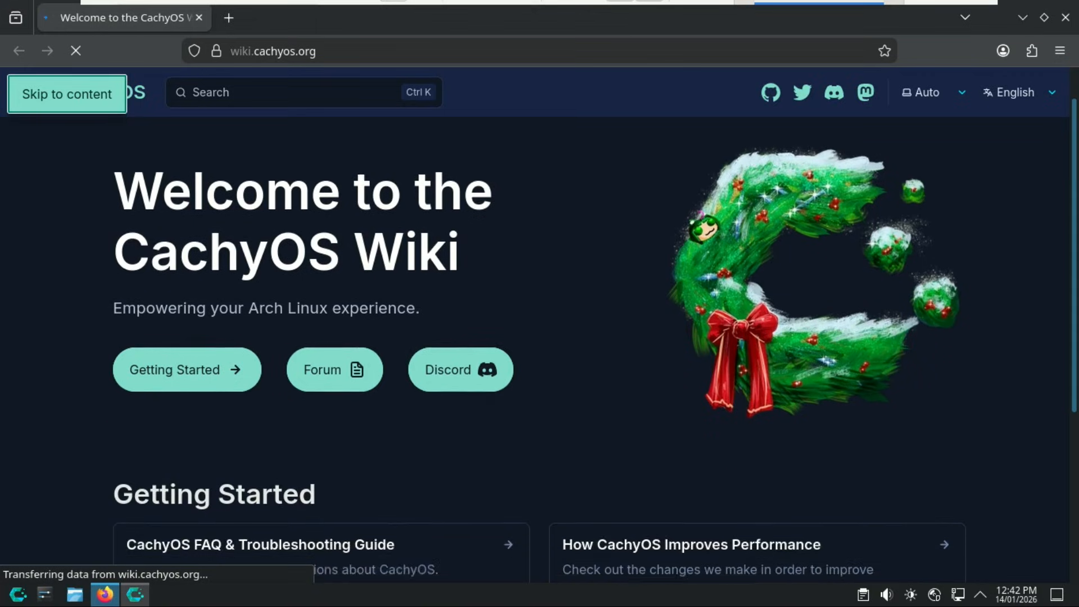
scroll(down, 3)
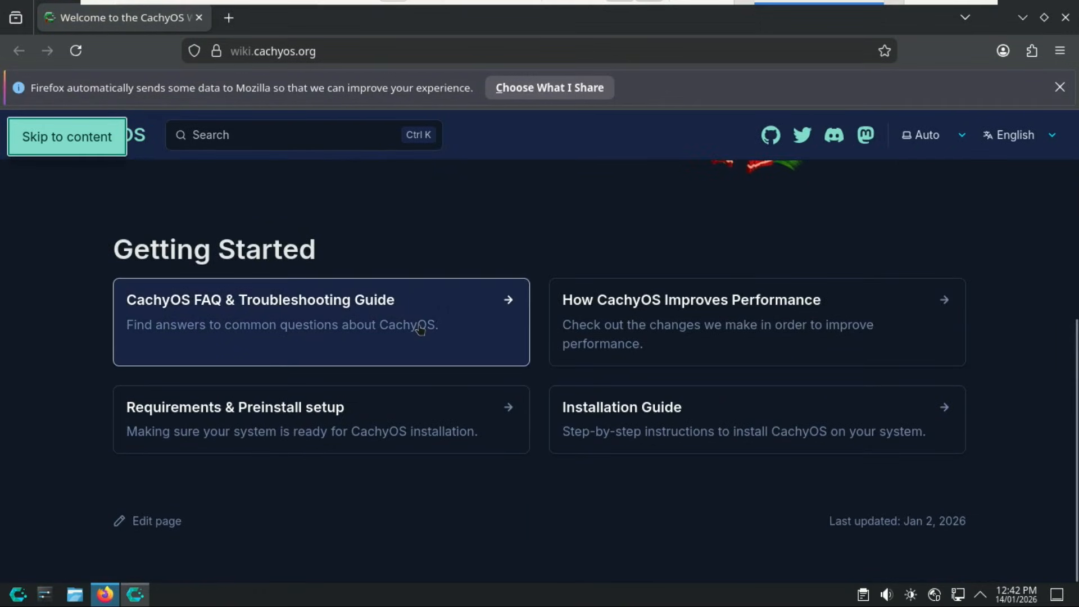
click(259, 300)
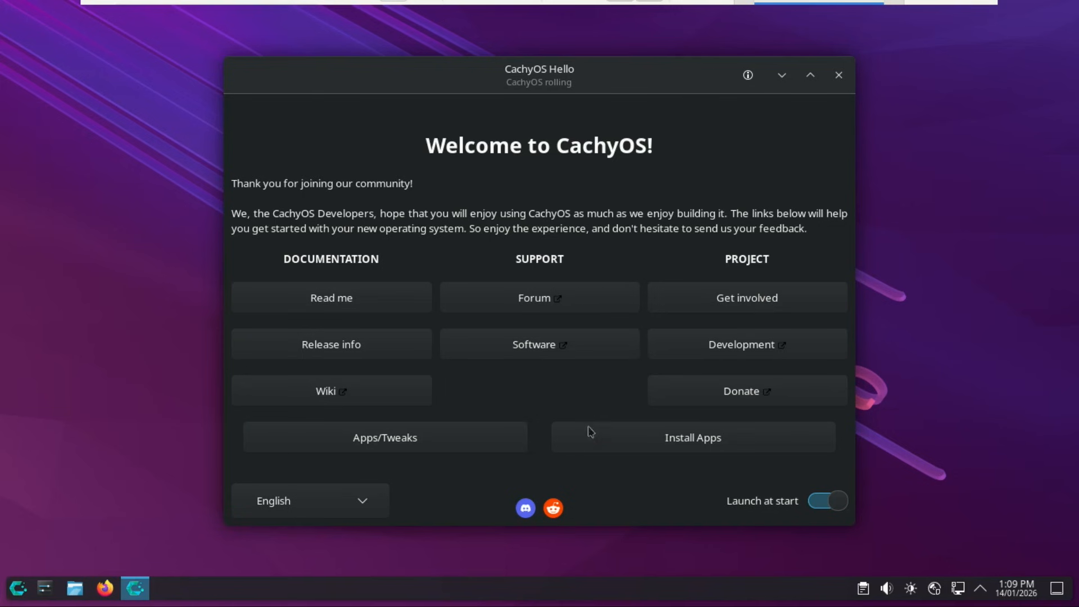
click(533, 298)
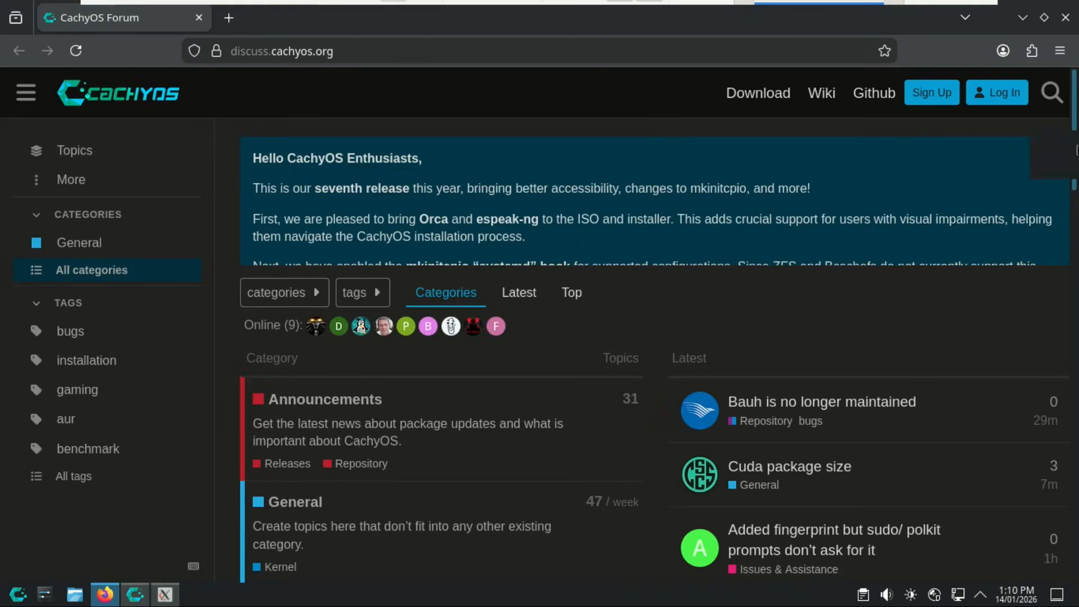
scroll(down, 3)
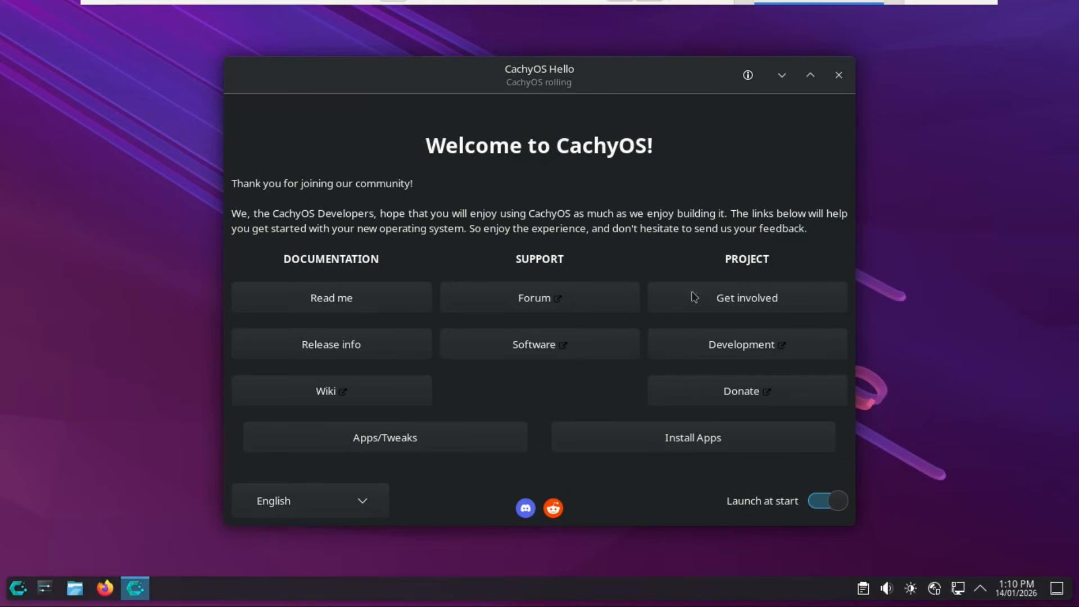
mouse_move(528, 355)
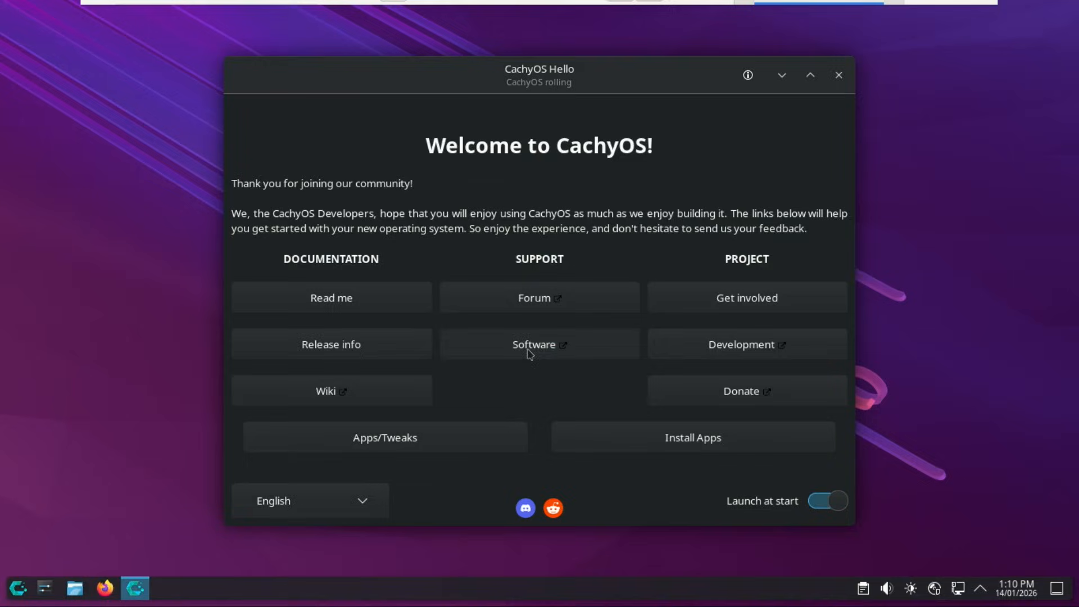
click(540, 344)
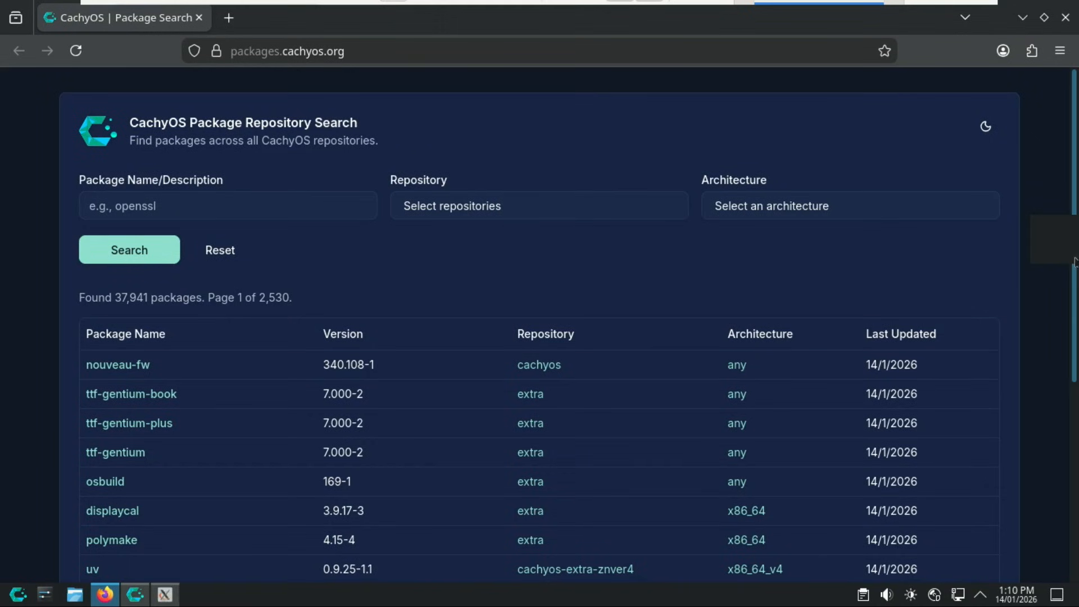
scroll(down, 3)
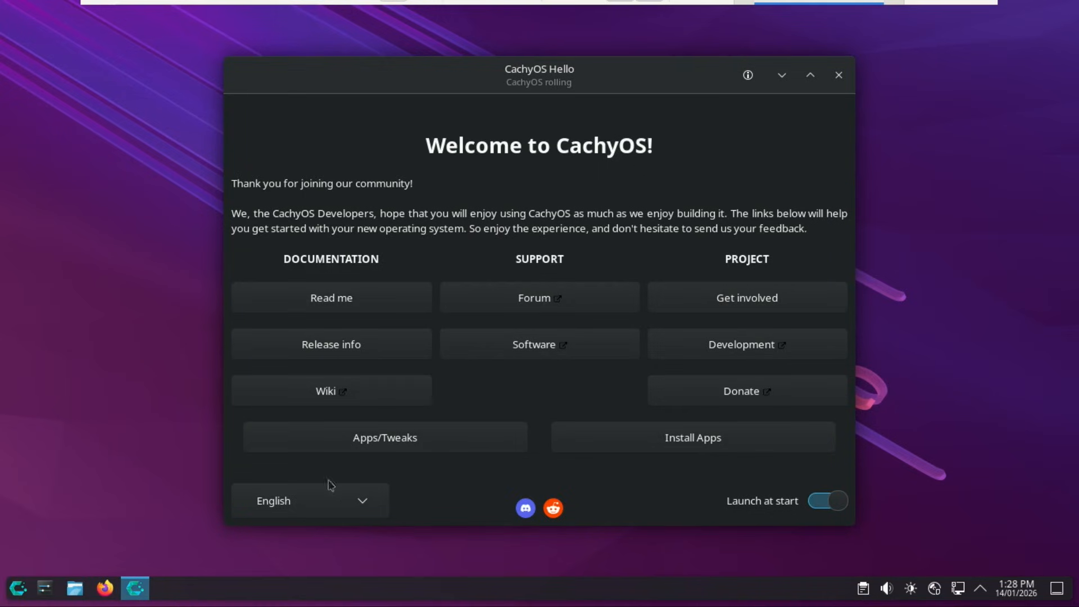
Step: On the Apps/Tweaks page, toggle Bluetooth off and on repeatedly, leaving it enabled
click(384, 437)
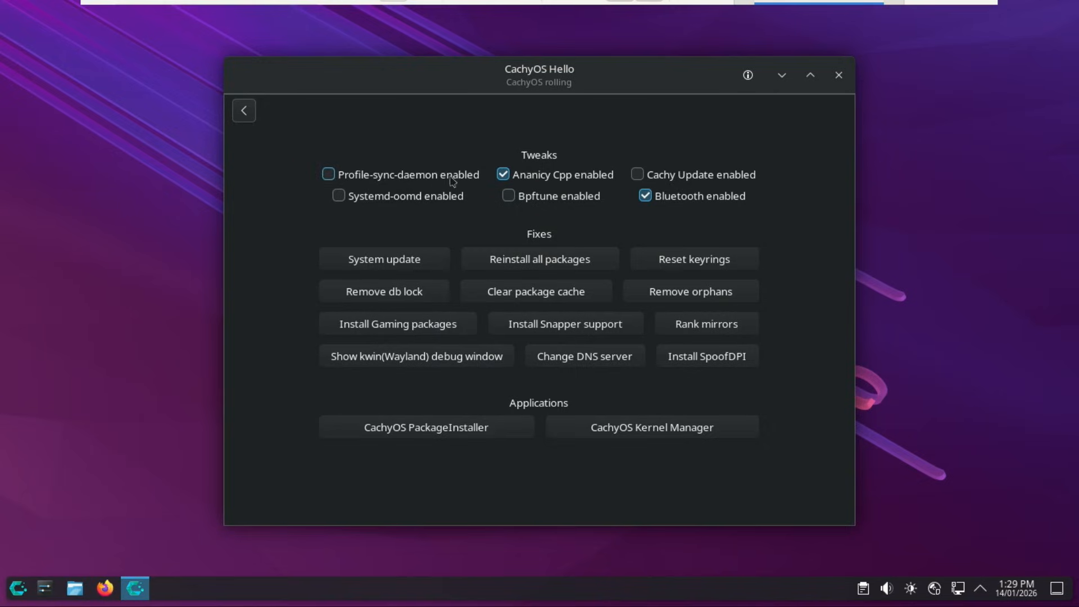
click(645, 195)
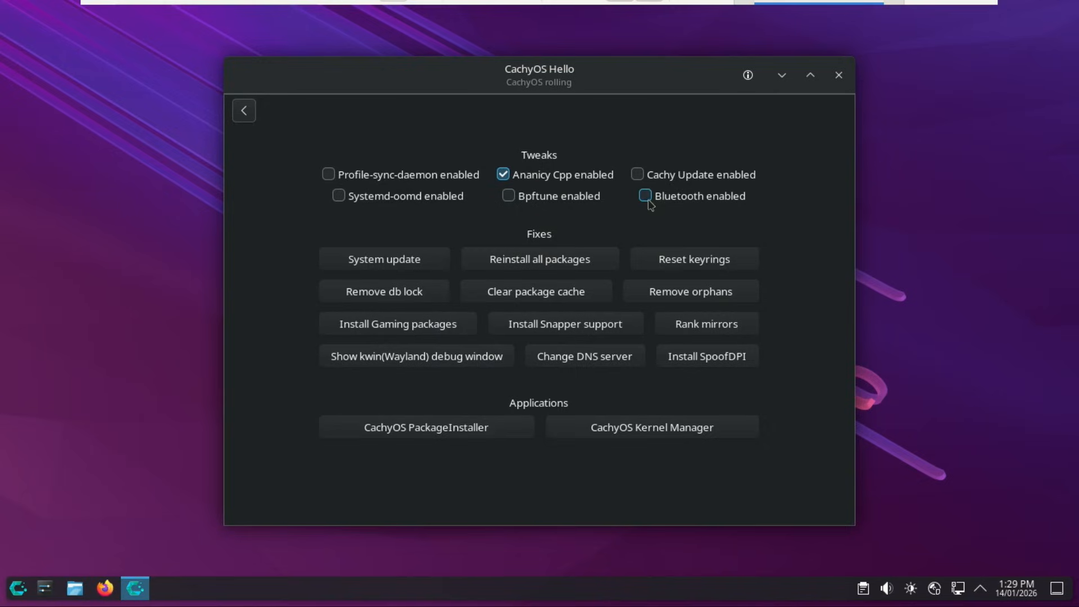
click(645, 196)
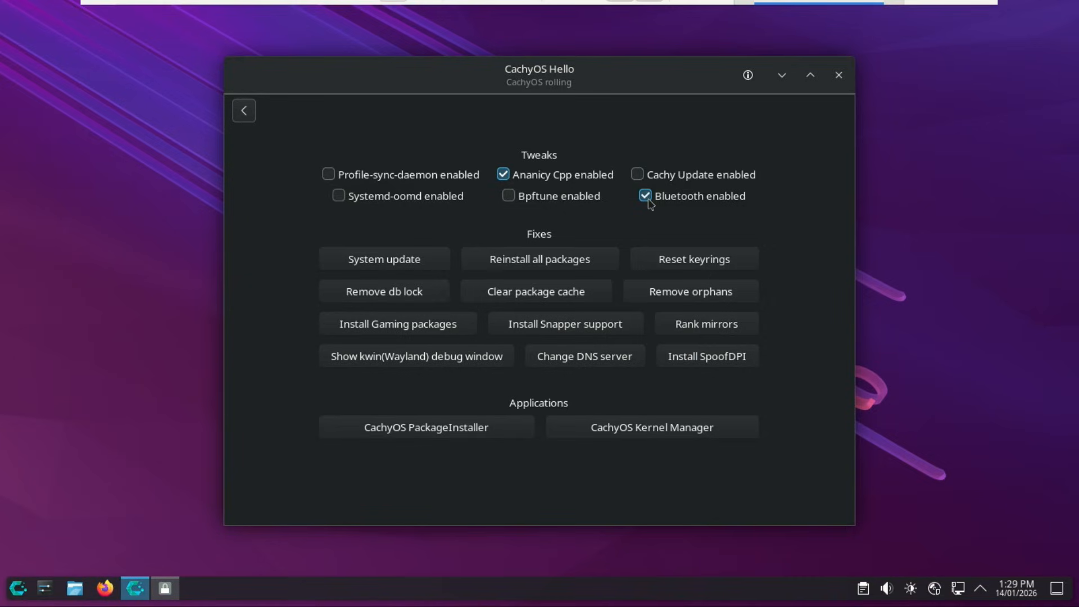
click(644, 197)
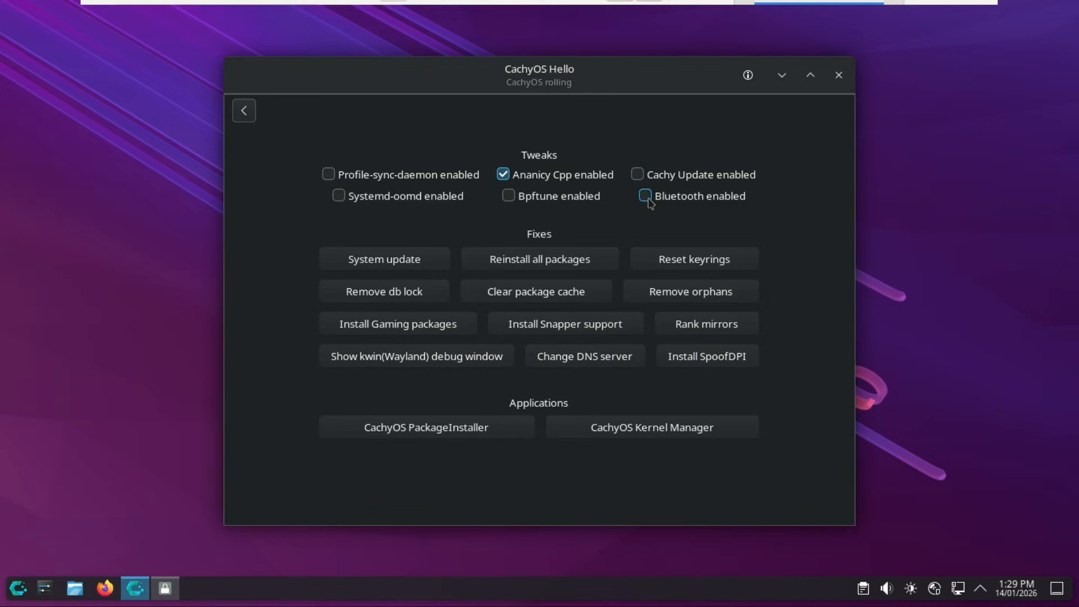
click(644, 196)
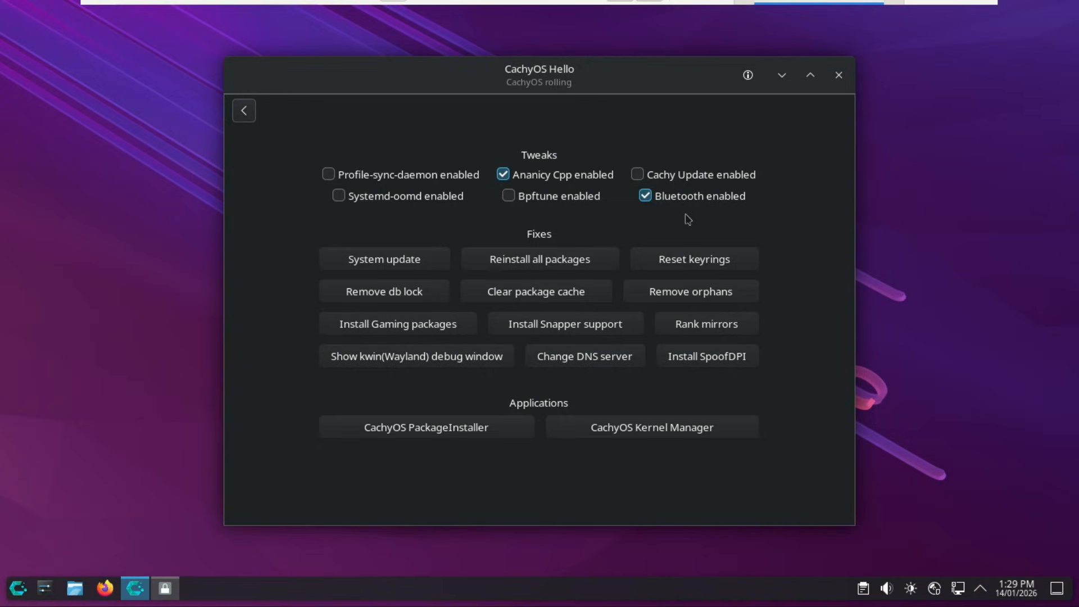
mouse_move(472, 319)
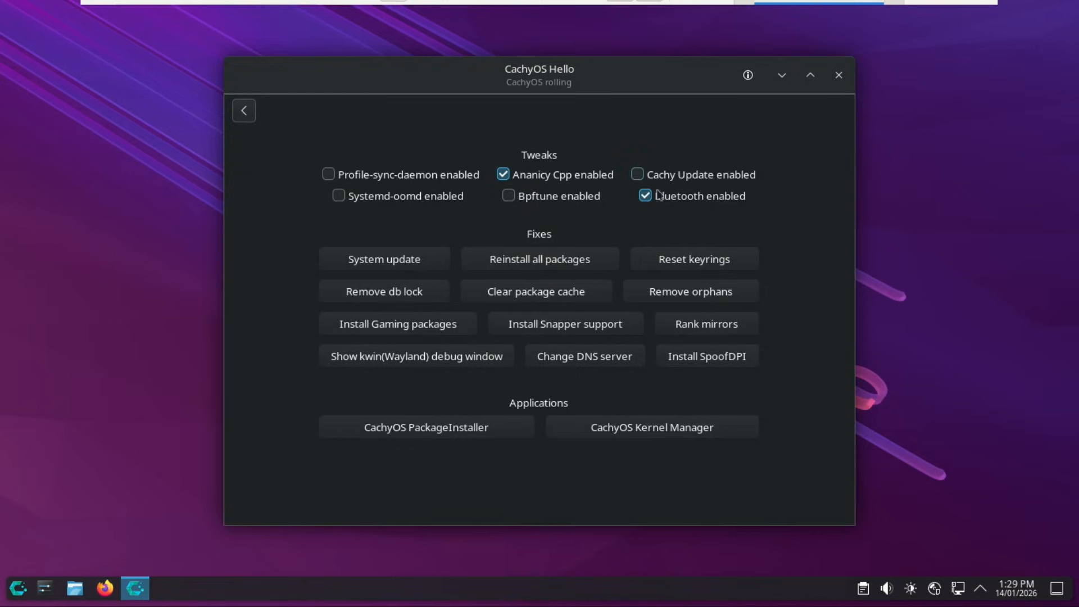
click(646, 196)
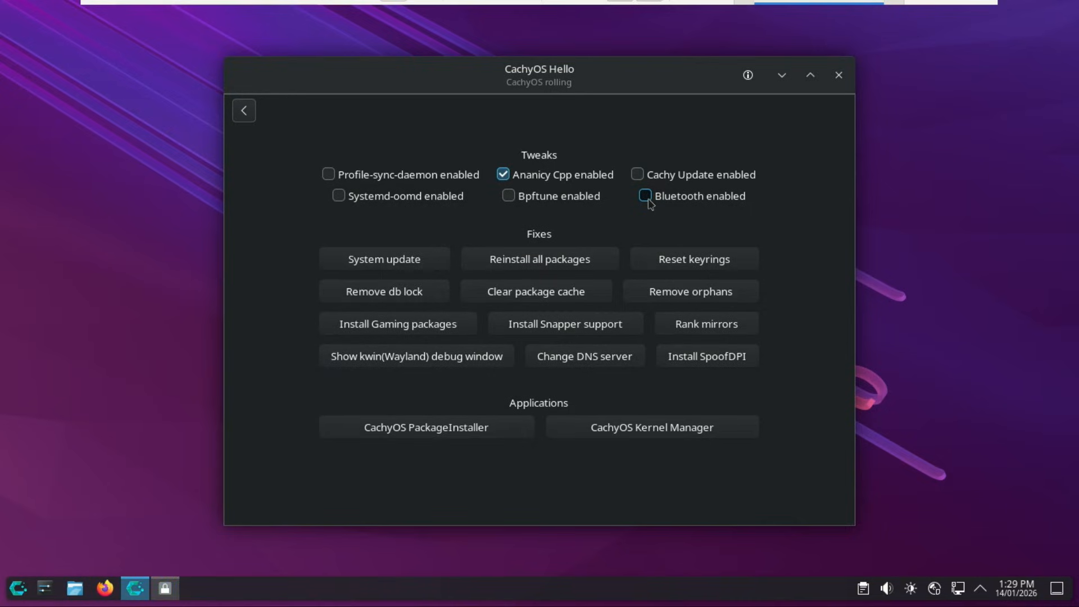
click(646, 196)
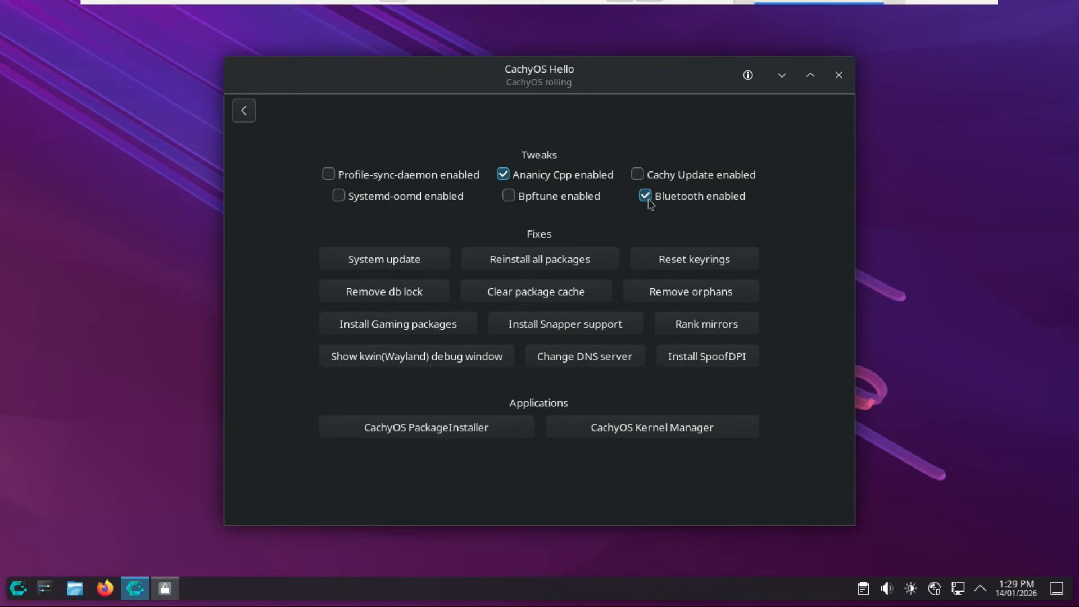
mouse_move(680, 217)
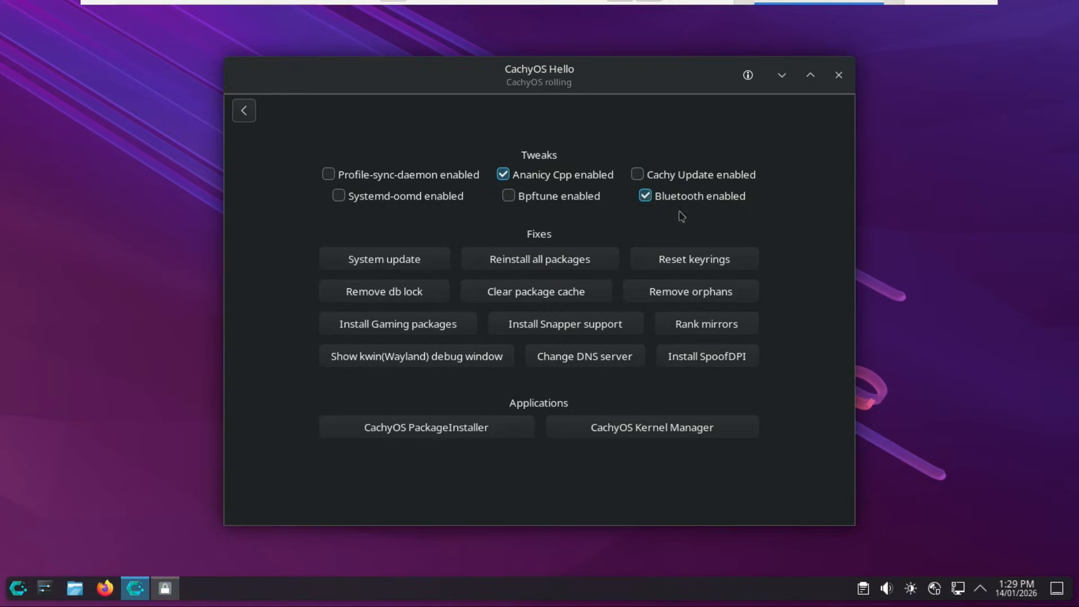
mouse_move(686, 218)
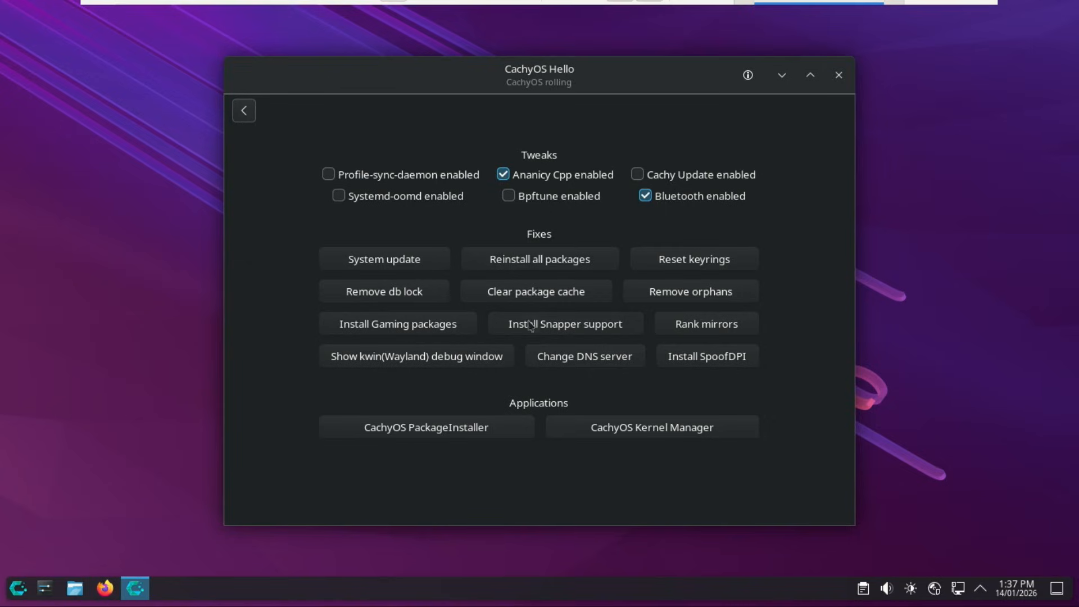
mouse_move(475, 359)
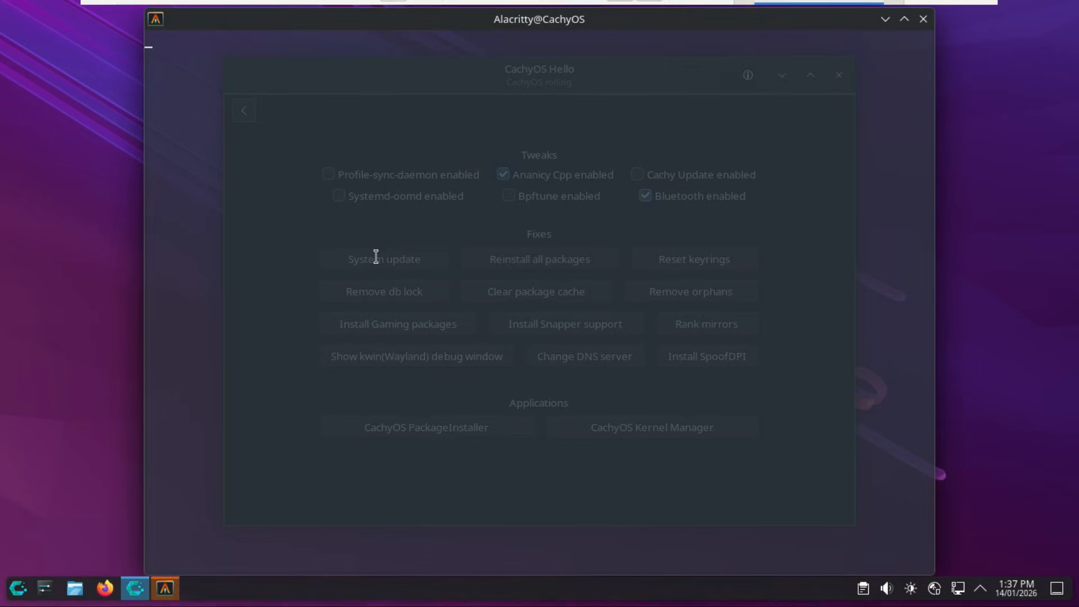
Step: Authorize the system update with the password, answering n to sdl2 replacement and installation
click(383, 258)
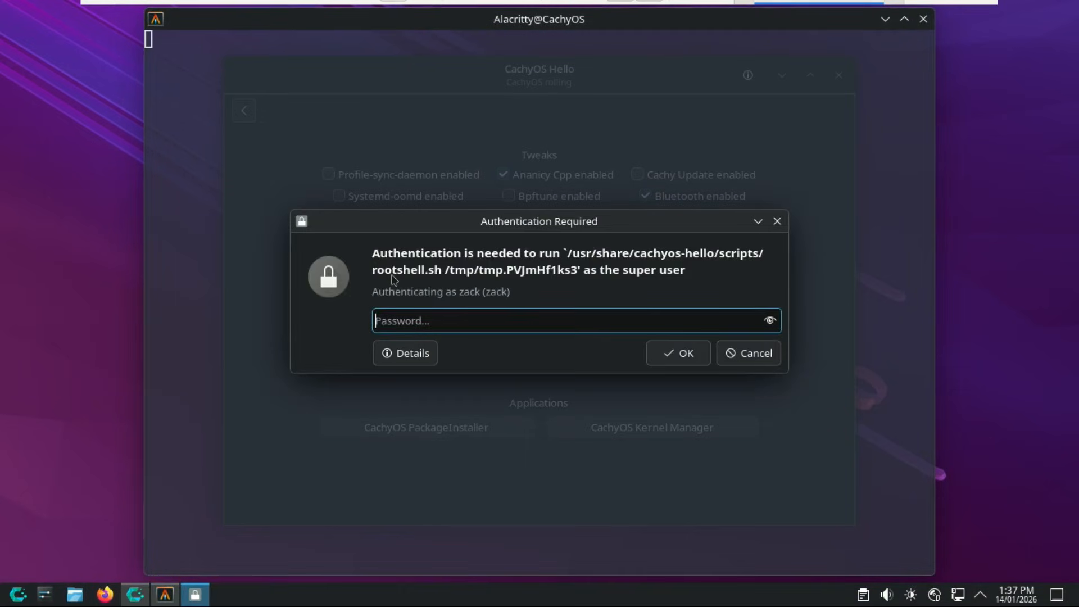
text(password)
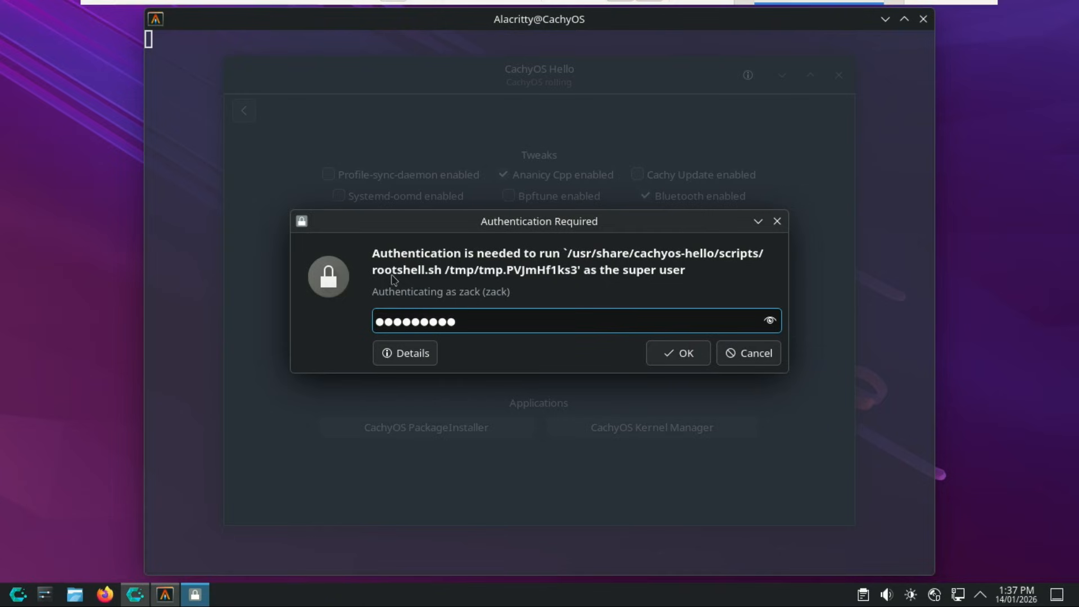
click(677, 352)
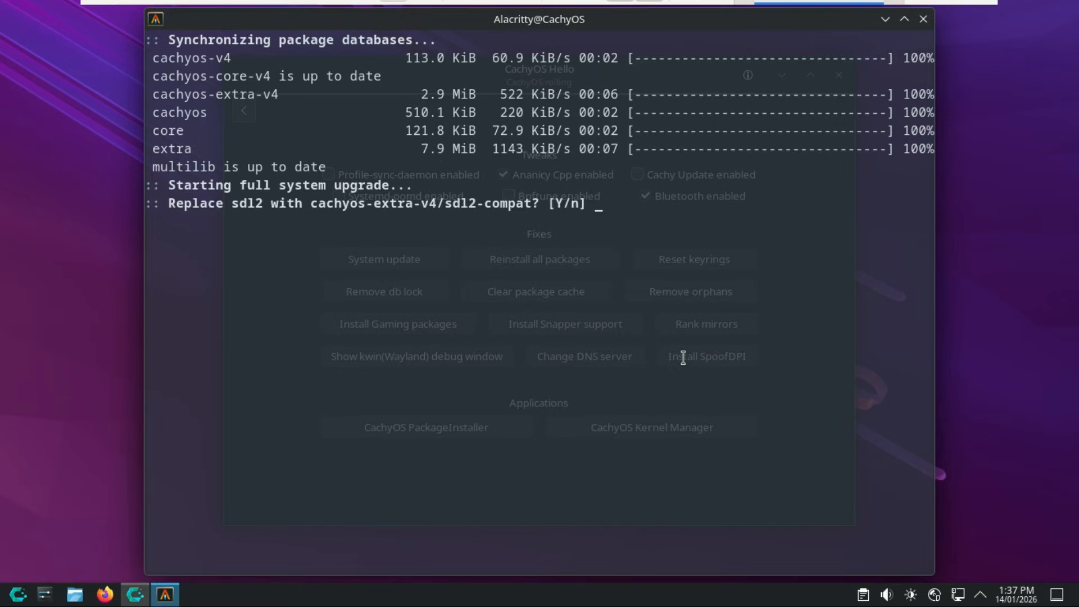
text(n)
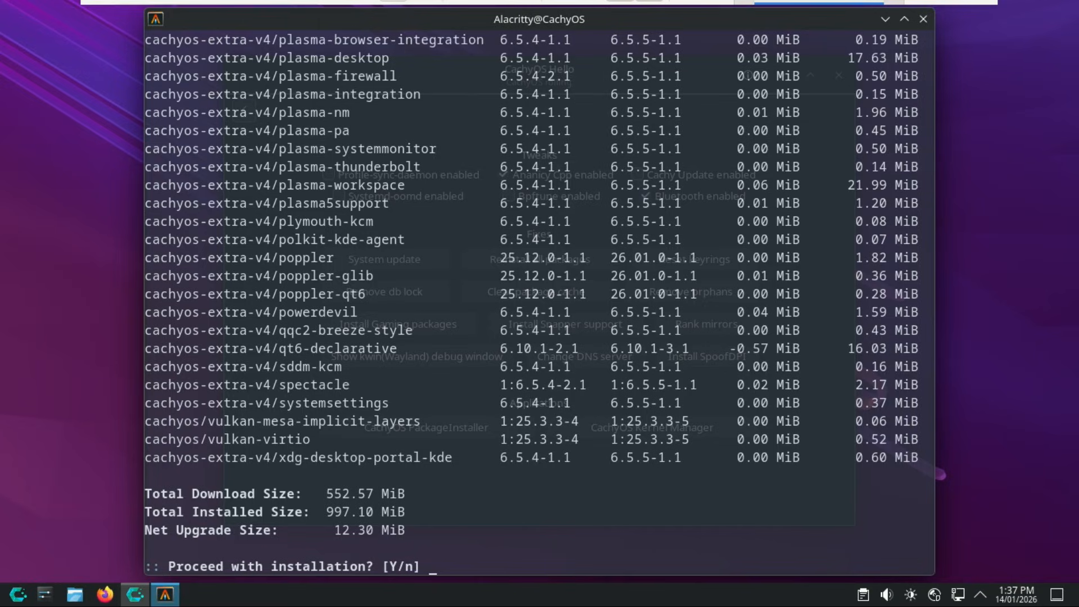
text(n)
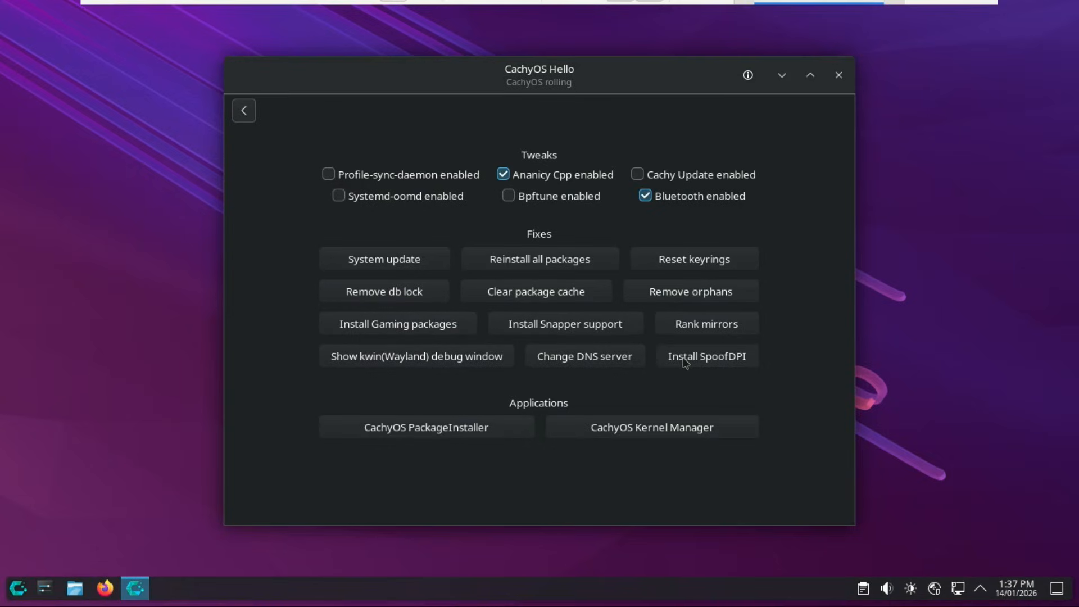
mouse_move(371, 336)
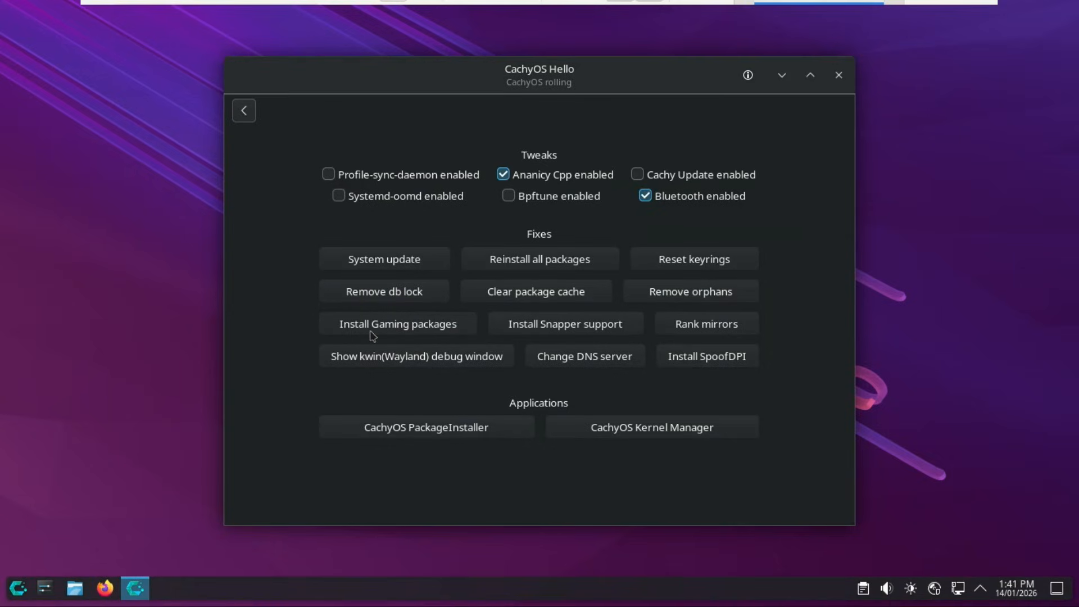
Step: Install the gaming packages, entering the administrator password at each authentication prompt
click(398, 323)
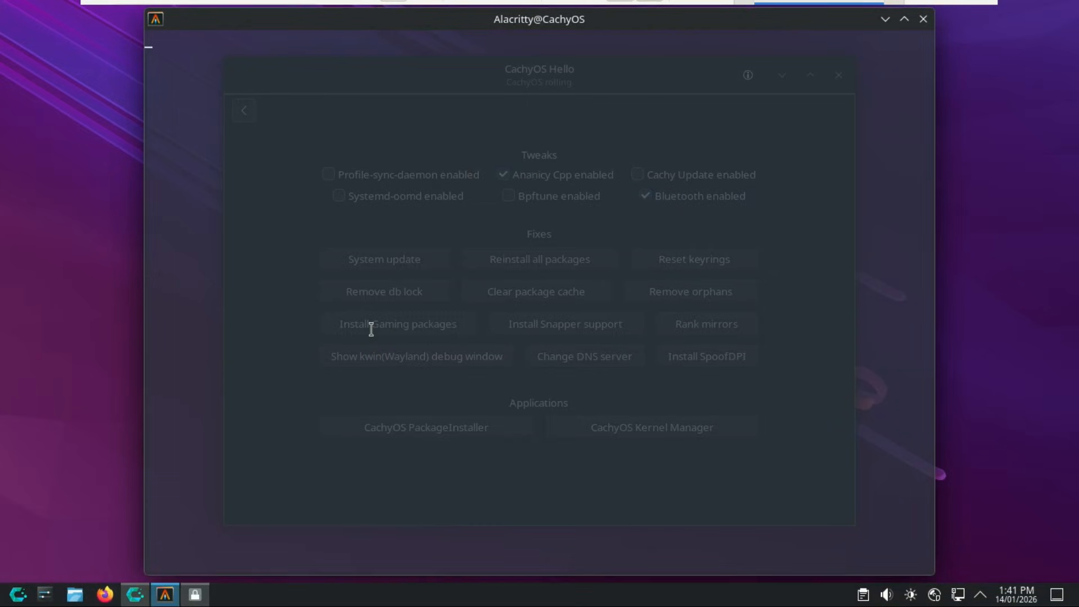
click(397, 324)
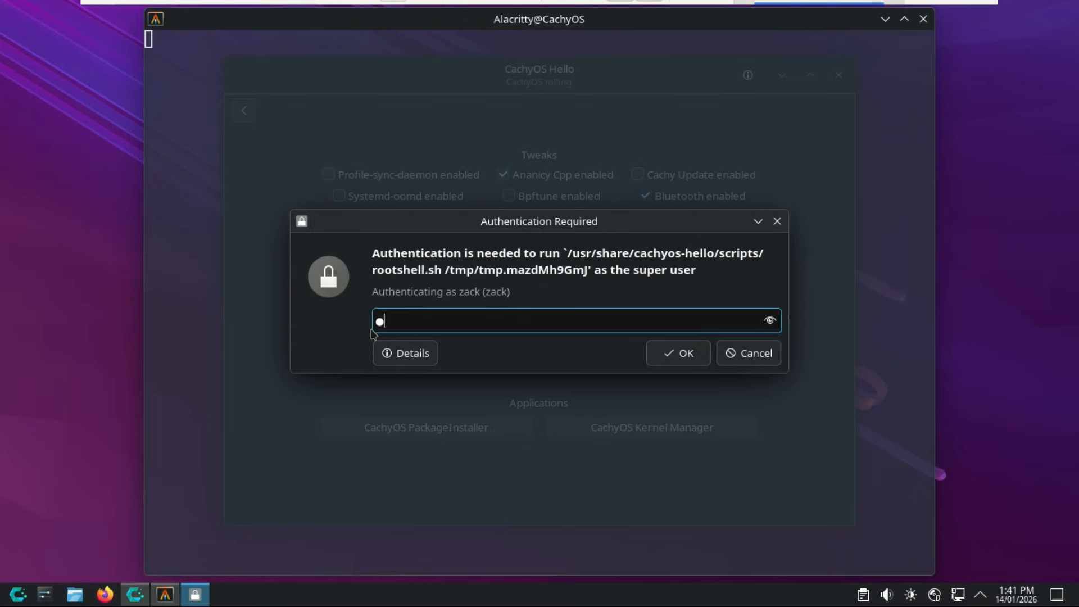
text(password)
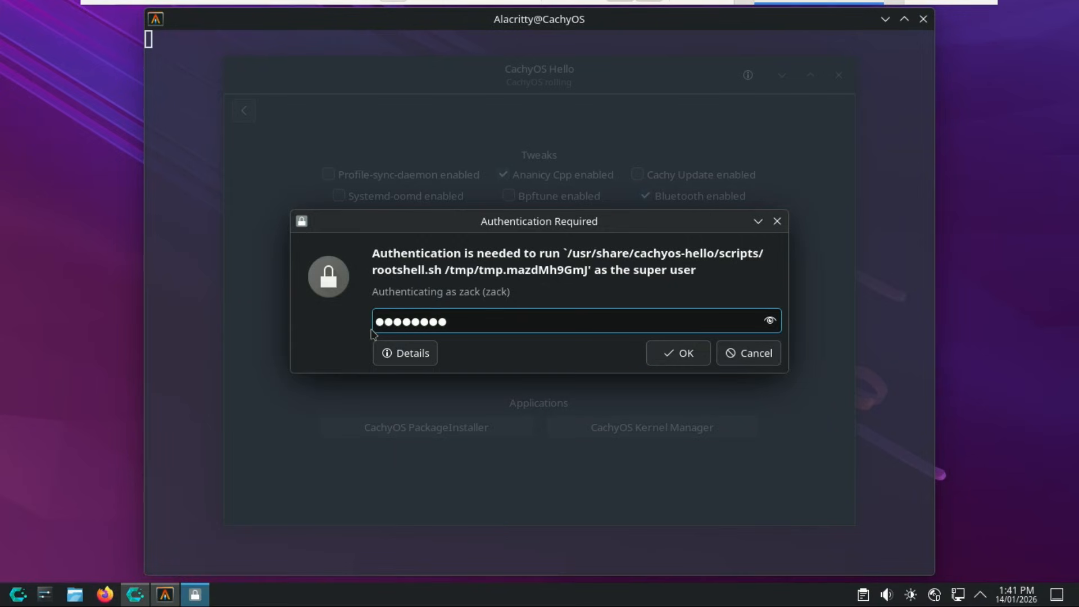
text(*)
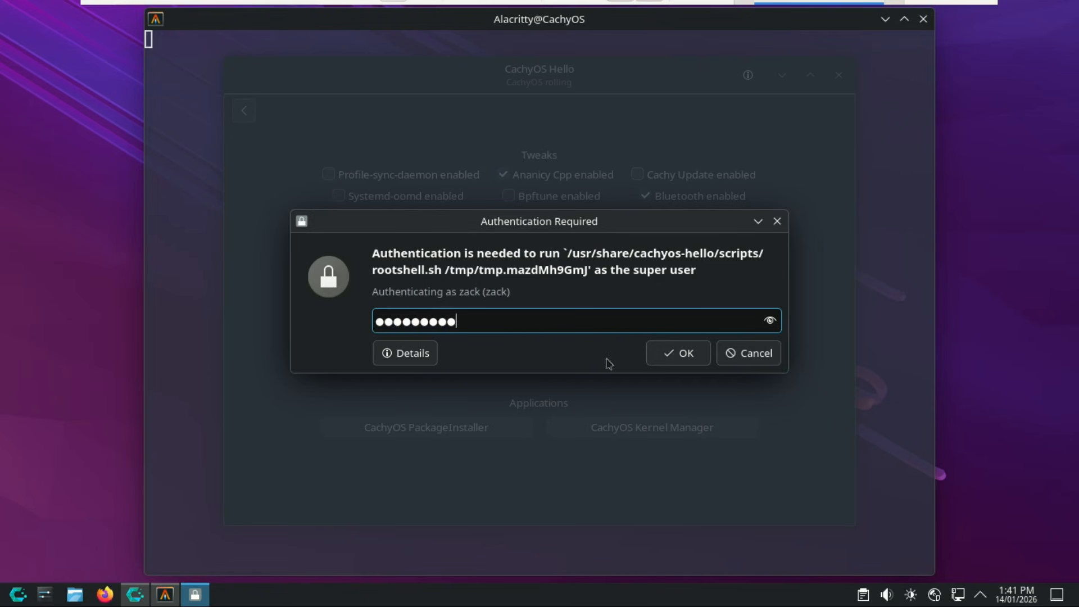
click(676, 353)
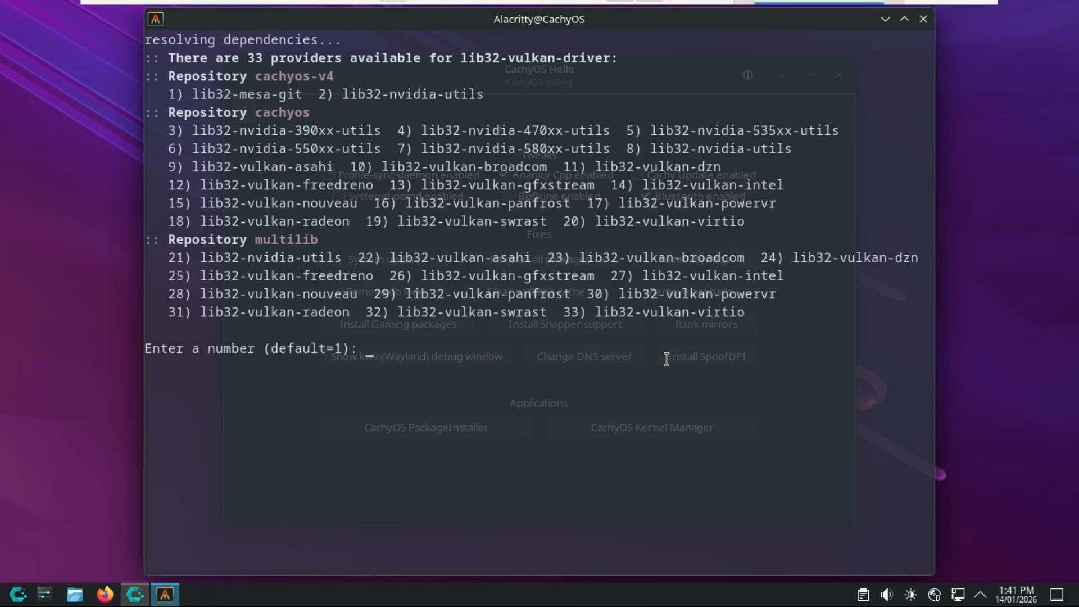
mouse_move(627, 370)
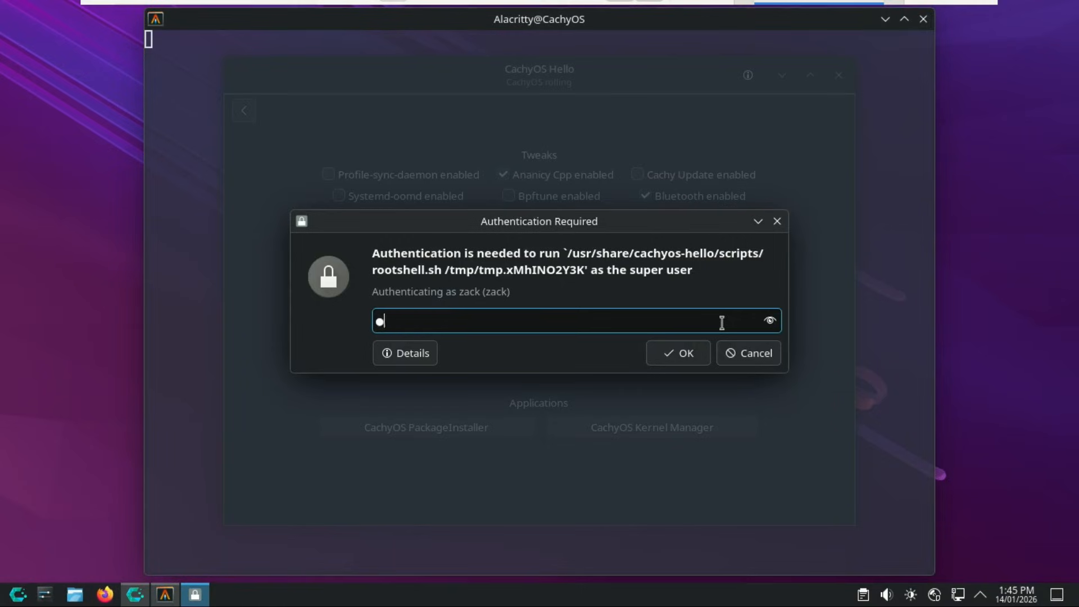
text(password)
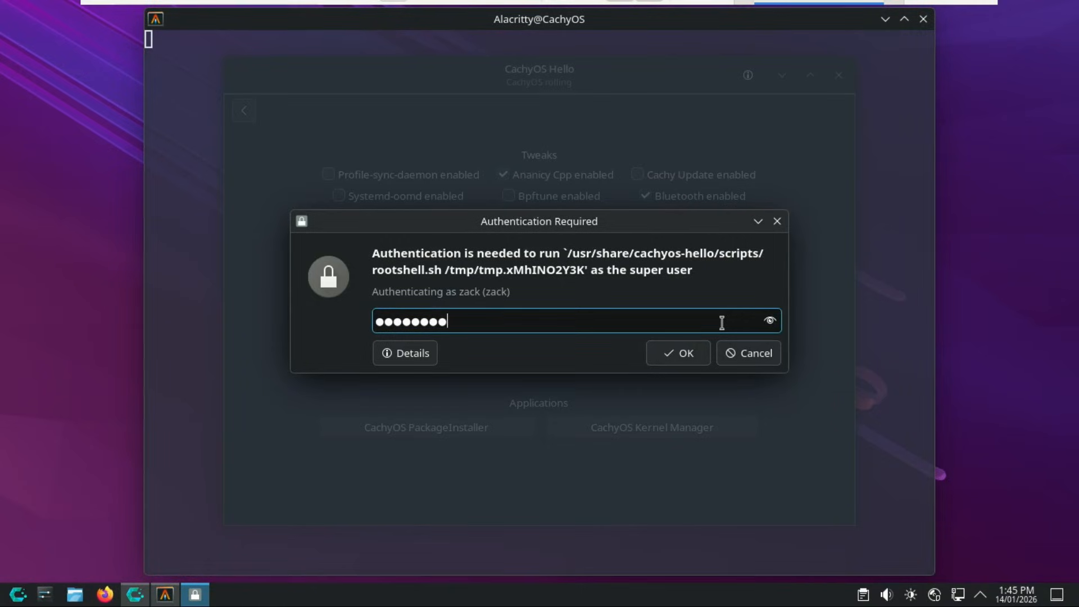
click(677, 353)
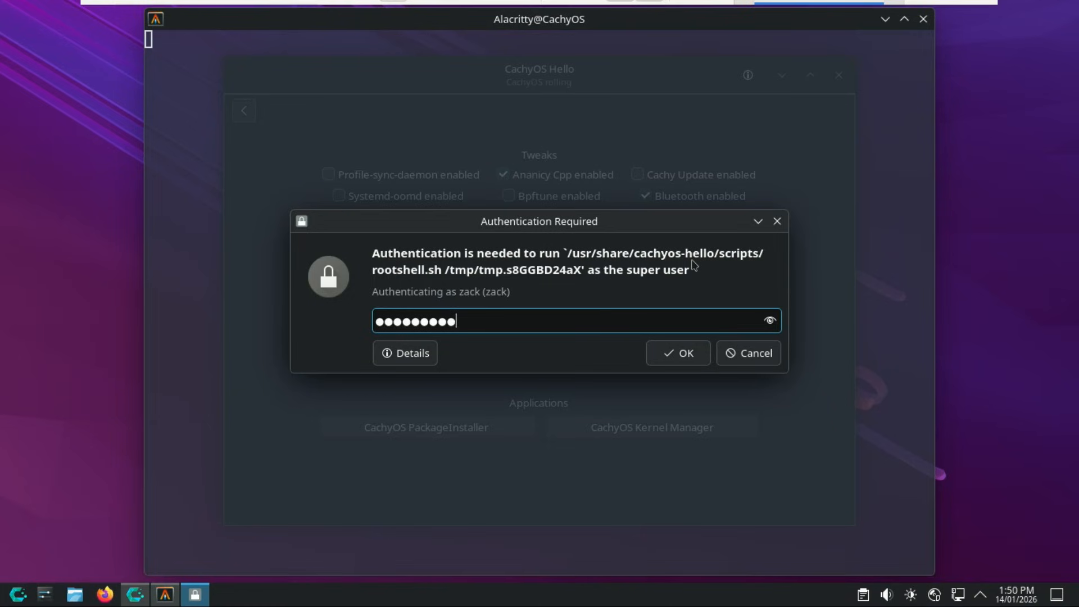
click(677, 353)
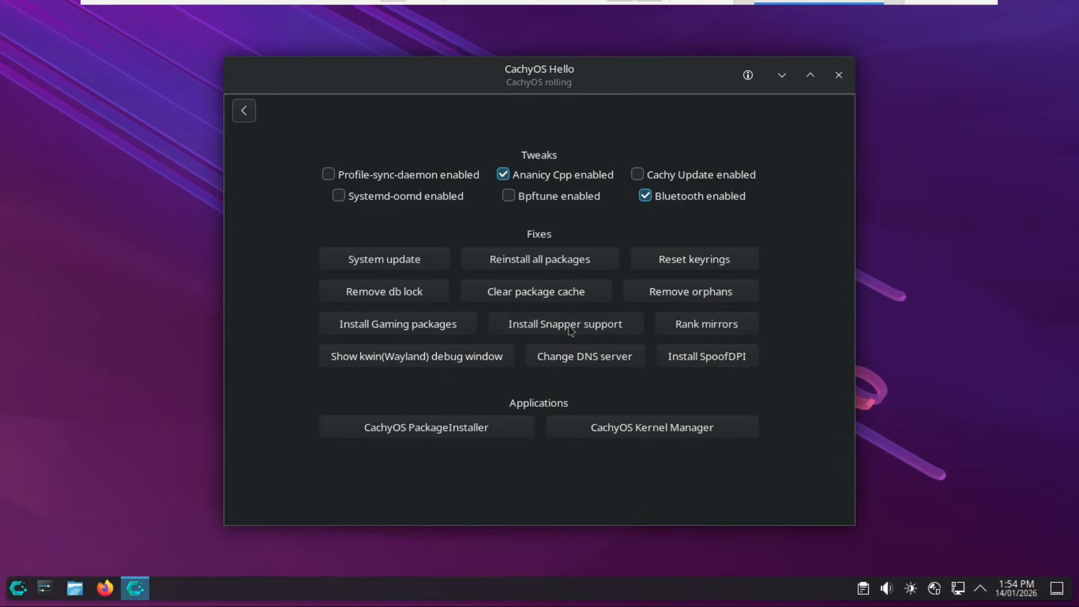
Step: Run the Snapper support, Remove orphans and Remove db lock fixes, dismissing each notice
click(565, 324)
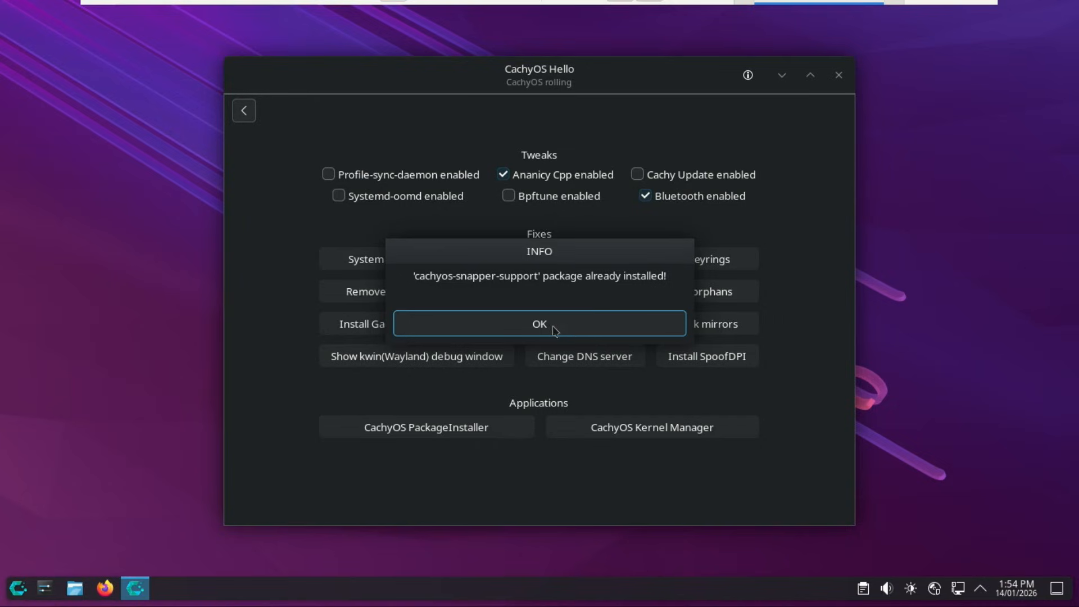
mouse_move(617, 290)
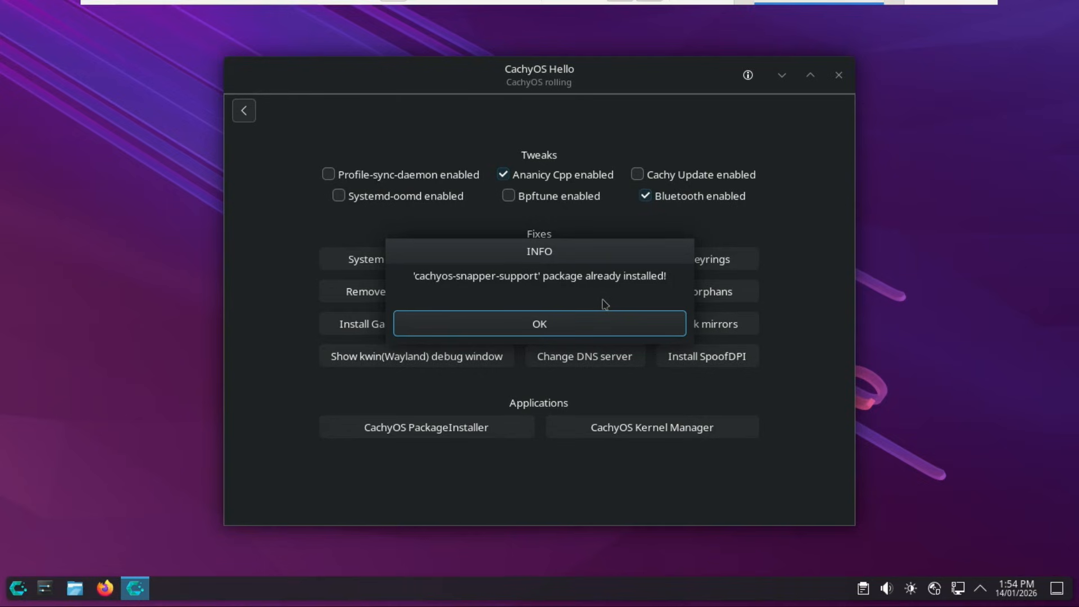
mouse_move(557, 328)
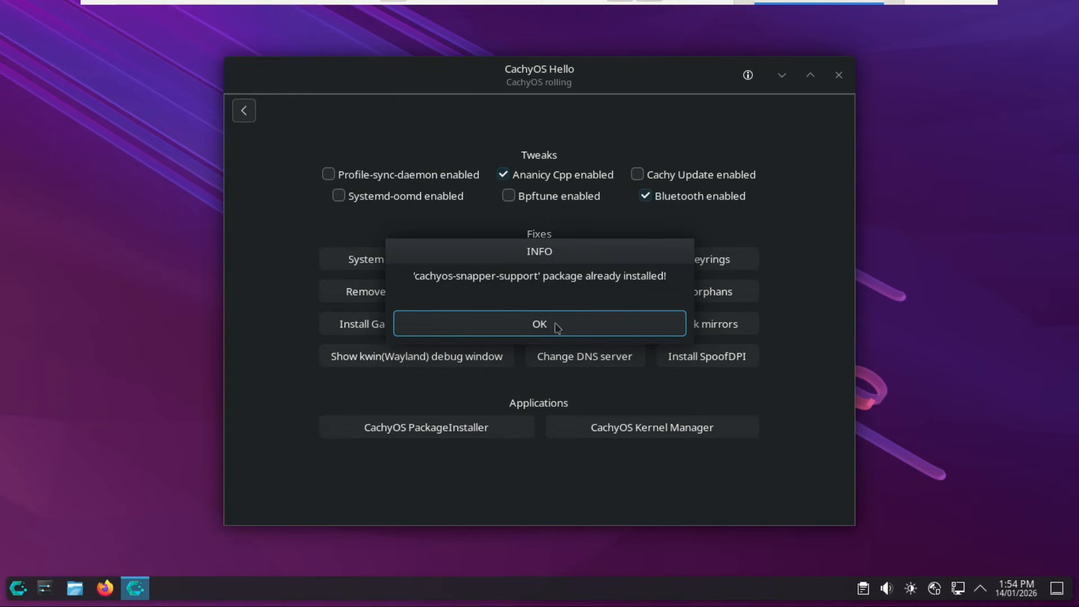
click(539, 324)
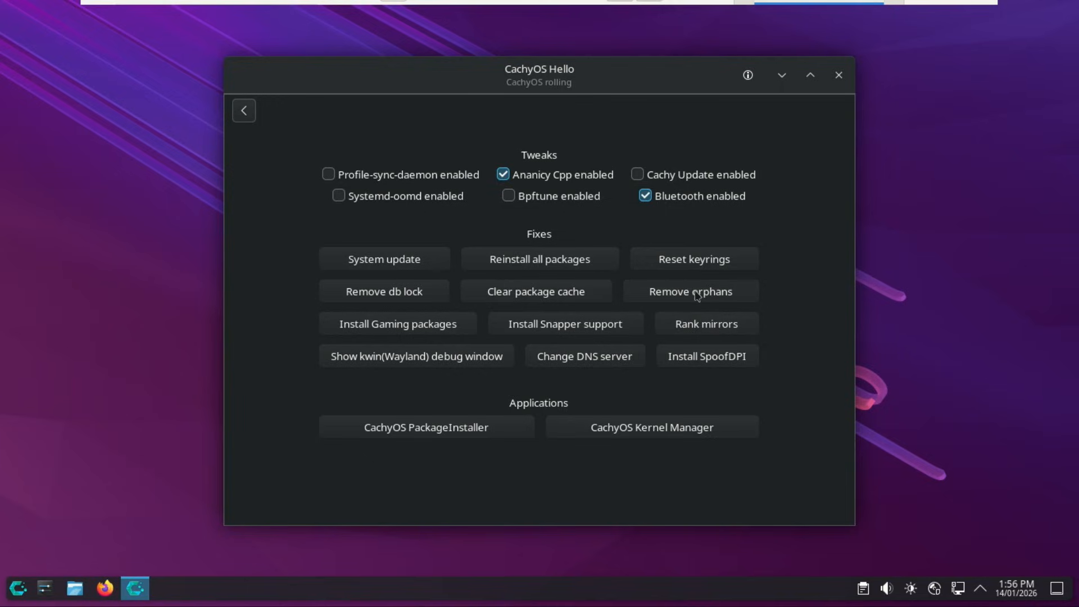
click(689, 291)
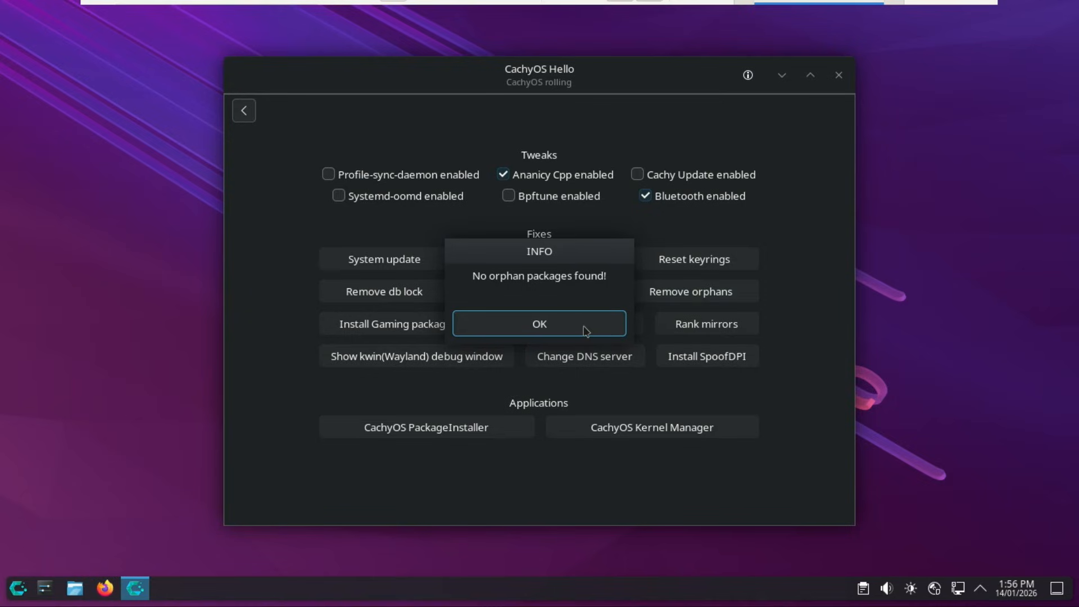
click(539, 323)
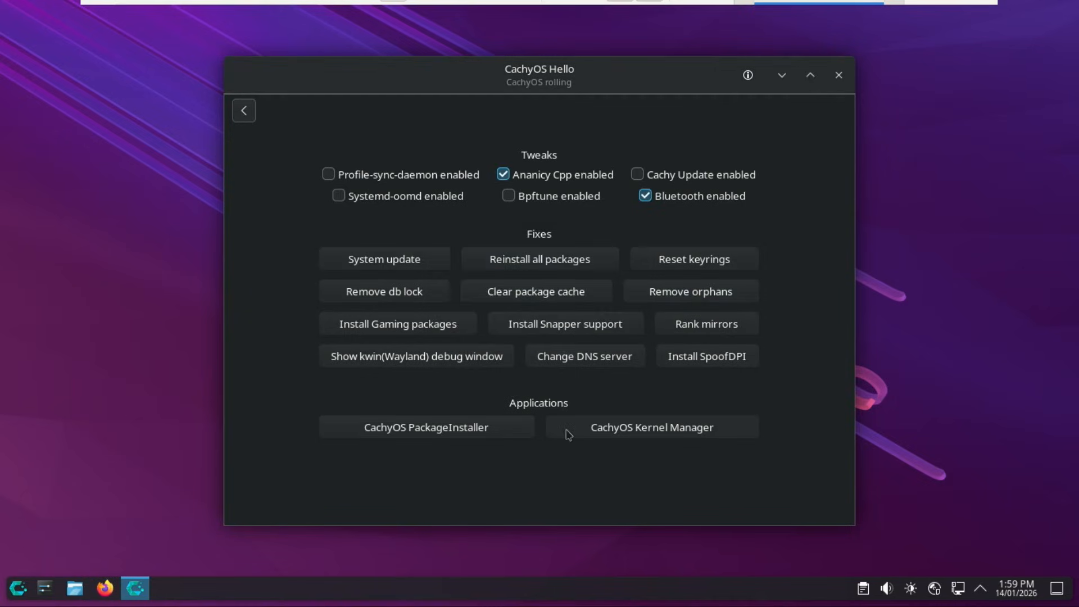
mouse_move(464, 318)
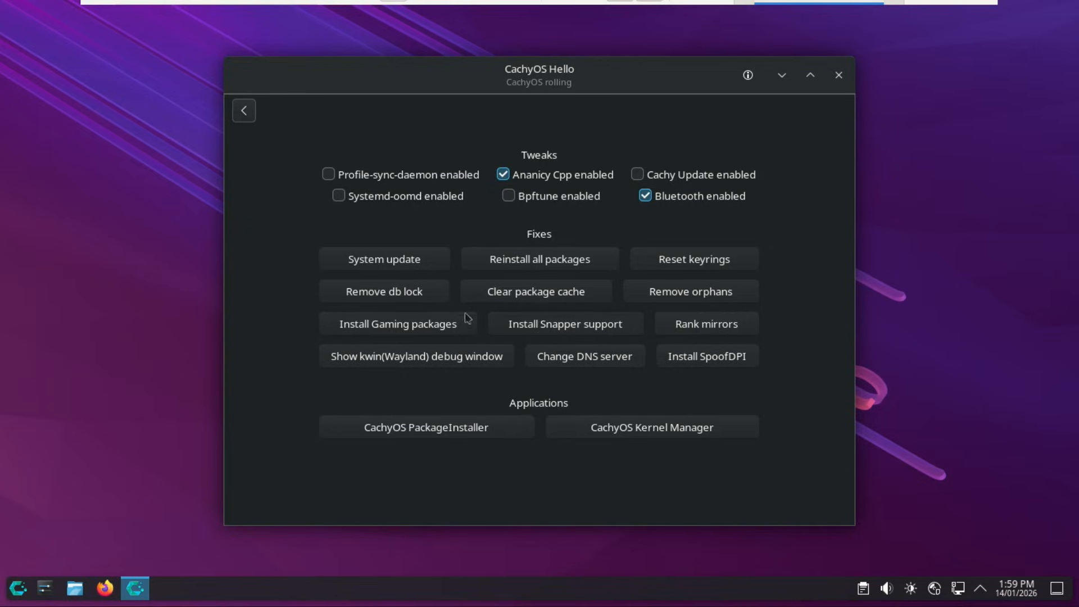
click(383, 291)
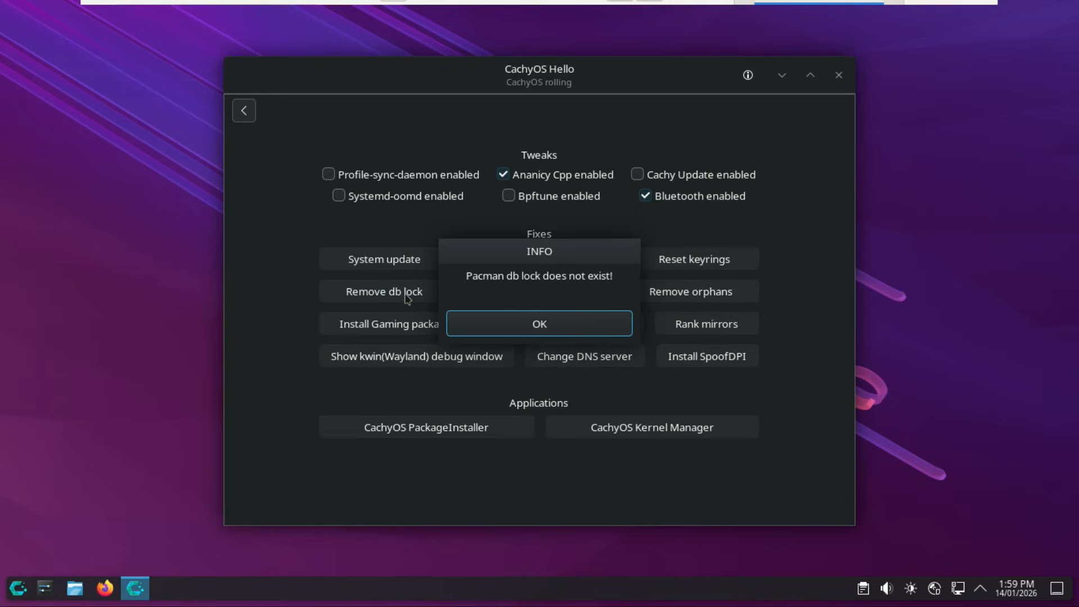
click(538, 324)
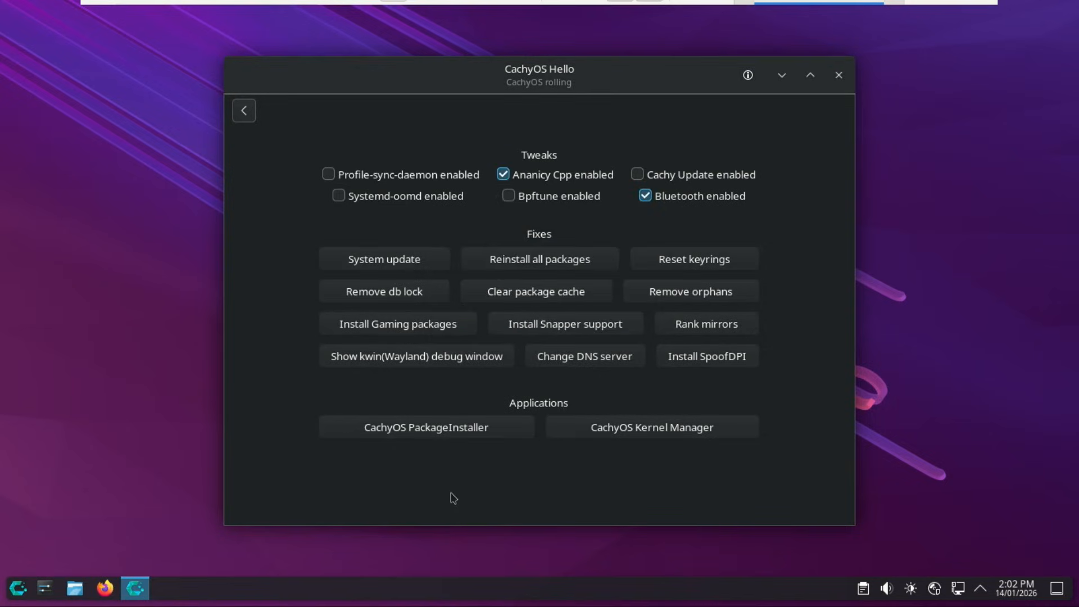
mouse_move(570, 371)
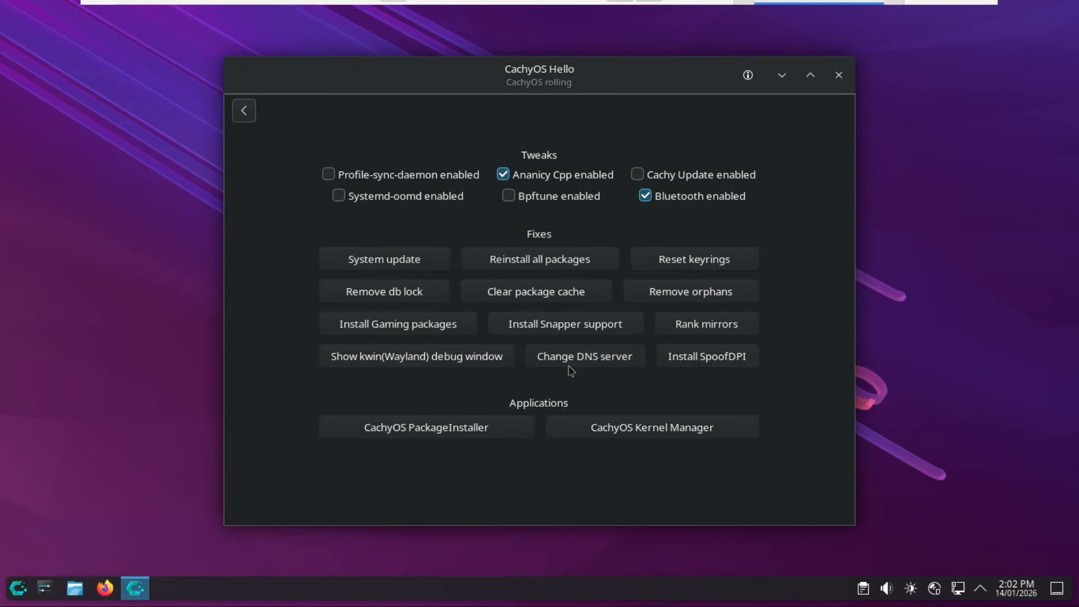
click(584, 356)
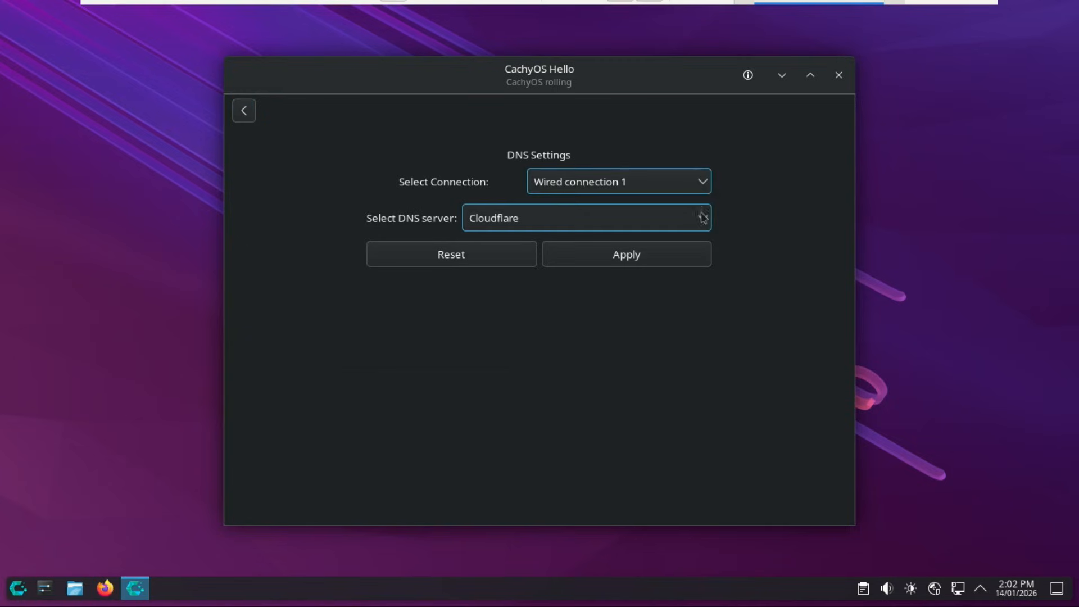
click(586, 218)
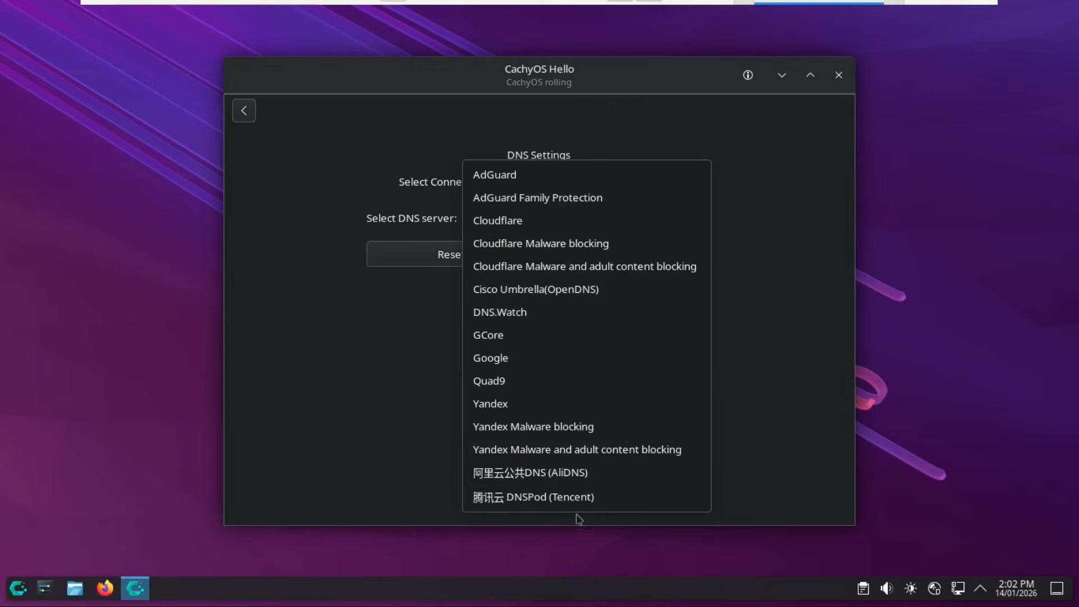
mouse_move(574, 341)
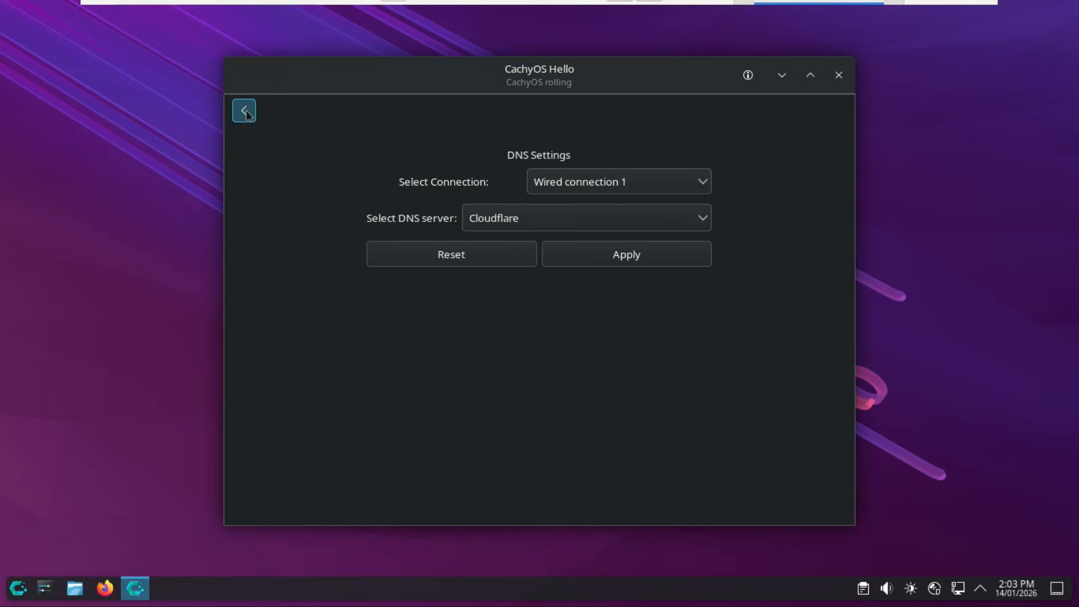
click(244, 111)
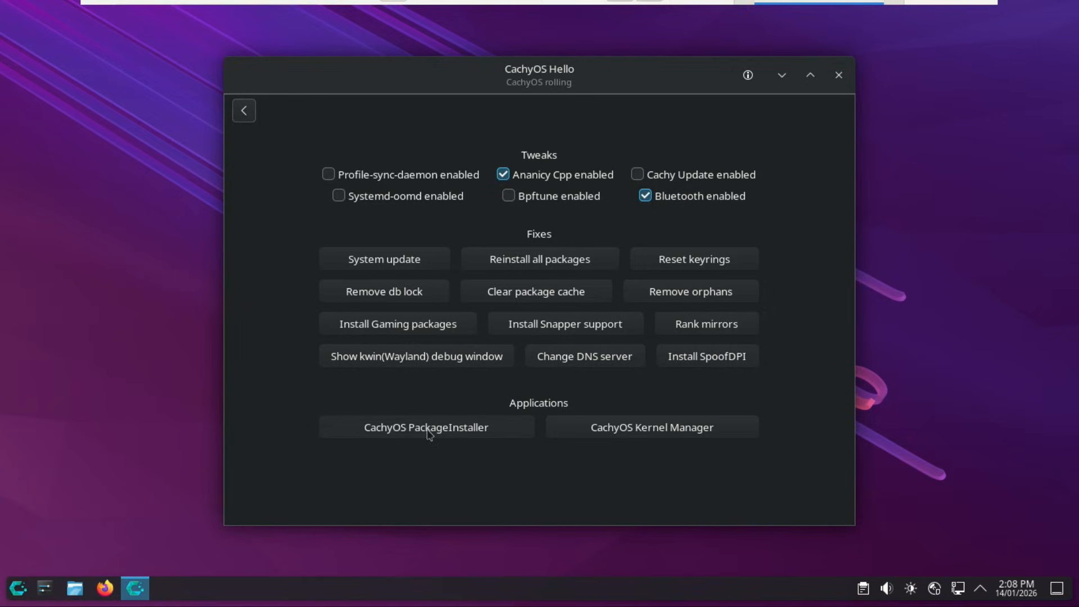
Step: Launch the package installer and browse the Audio, Browsers, Communication, Development and Games categories
click(425, 426)
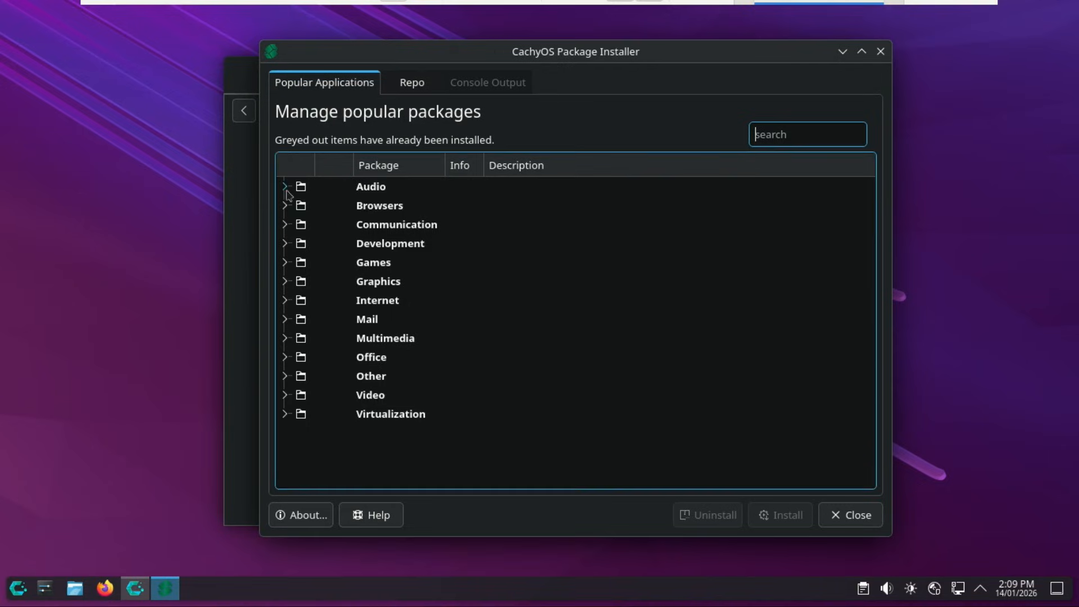
click(285, 187)
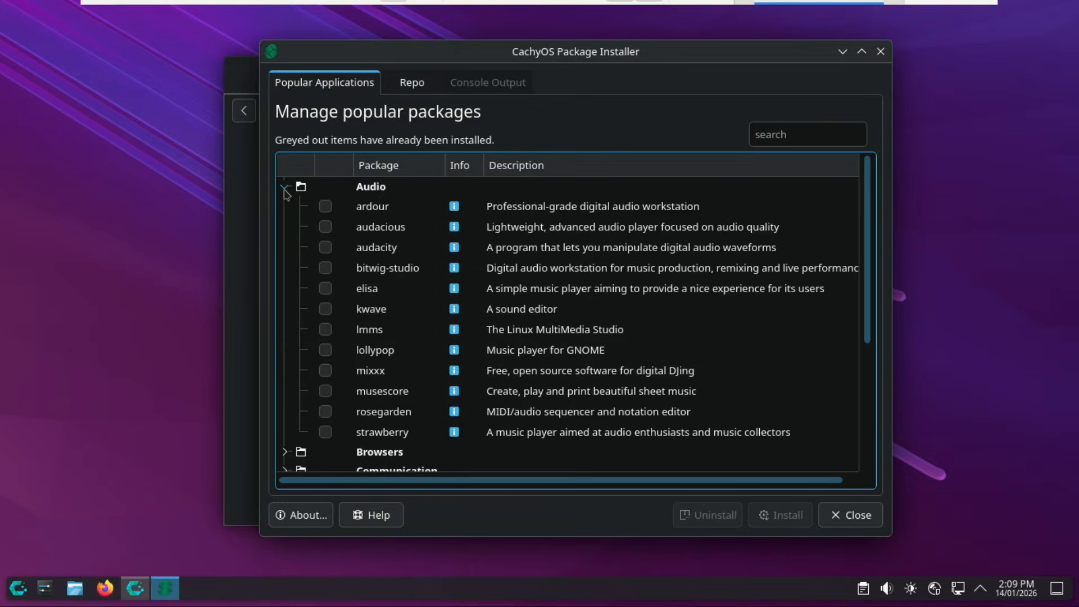
click(285, 186)
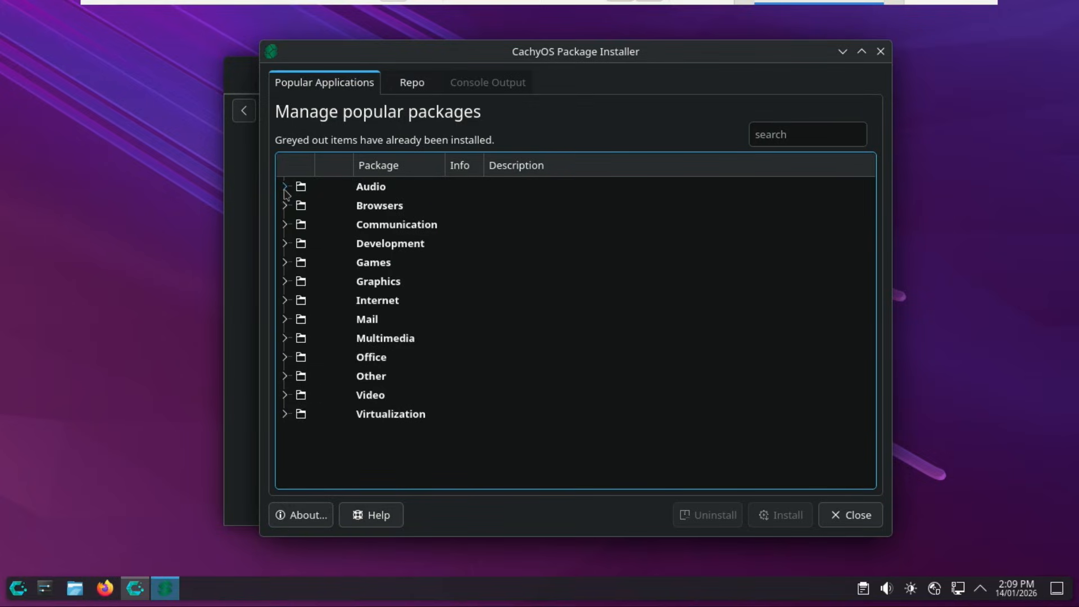
click(284, 205)
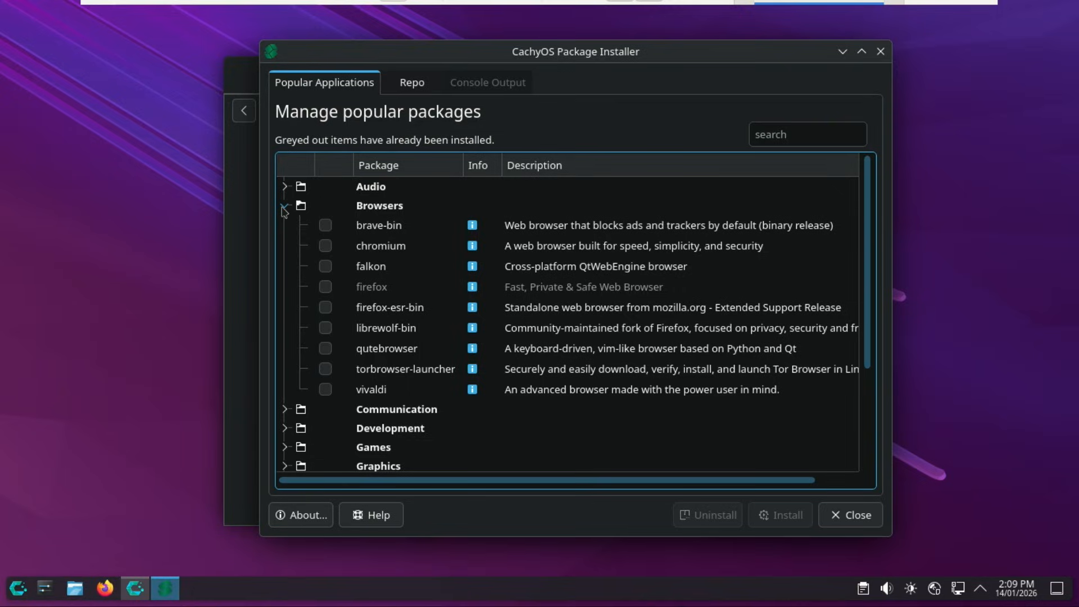
click(285, 205)
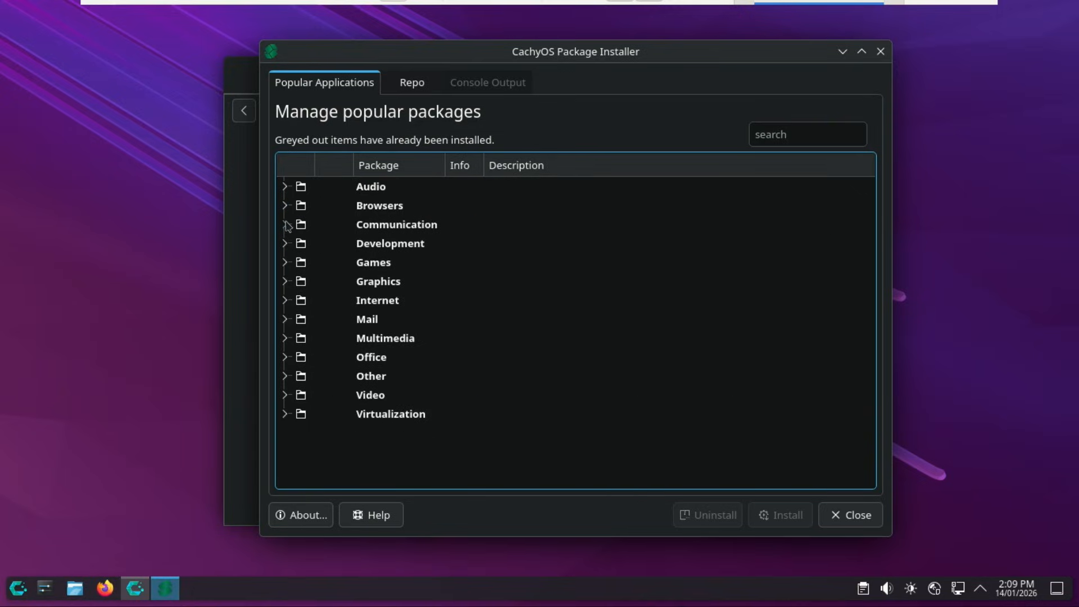
click(285, 224)
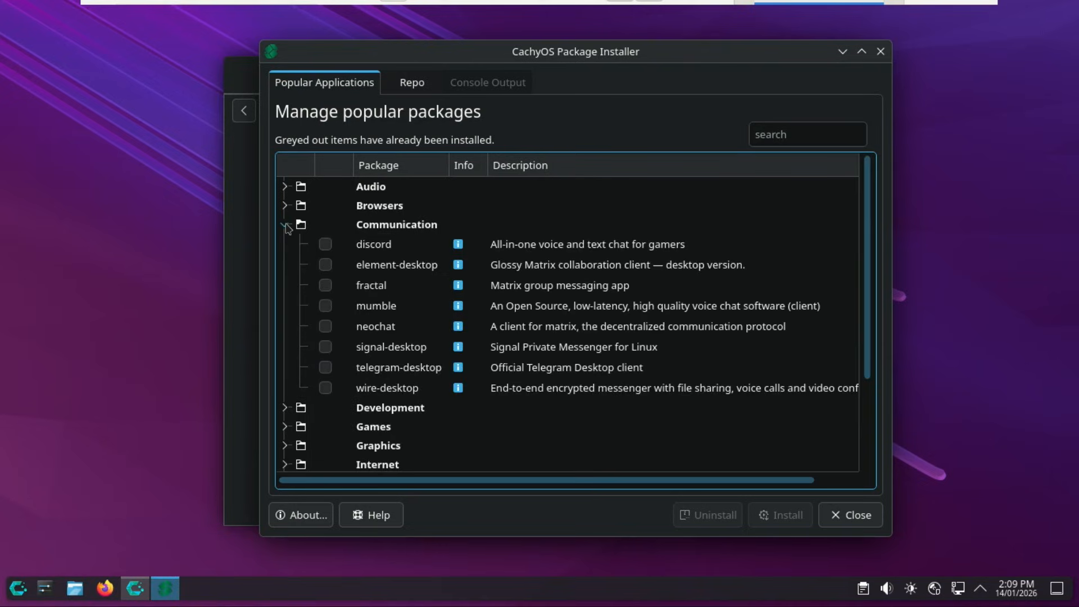
click(285, 224)
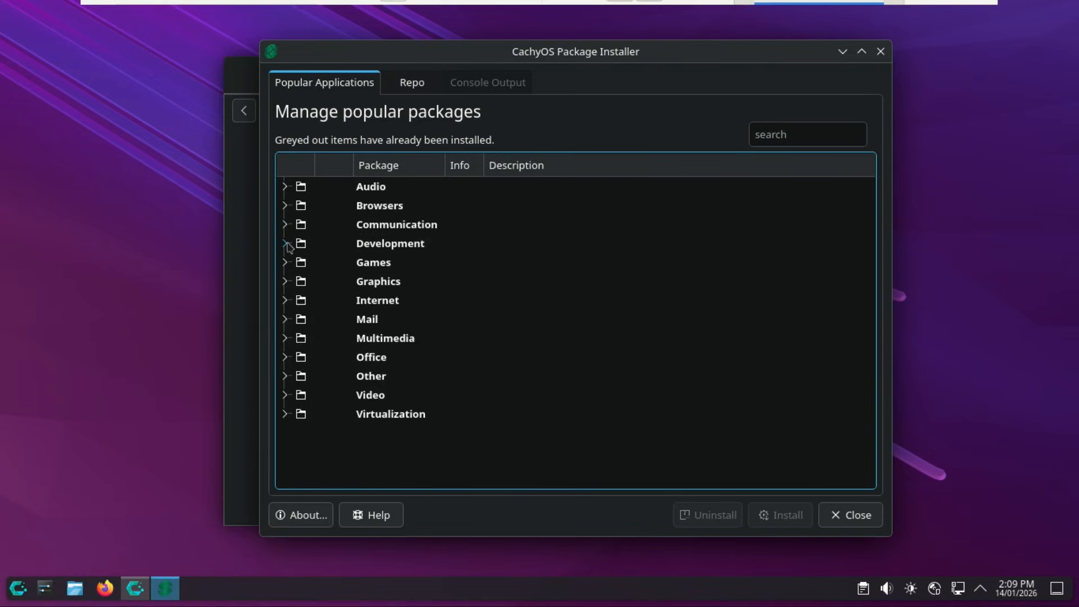
click(285, 246)
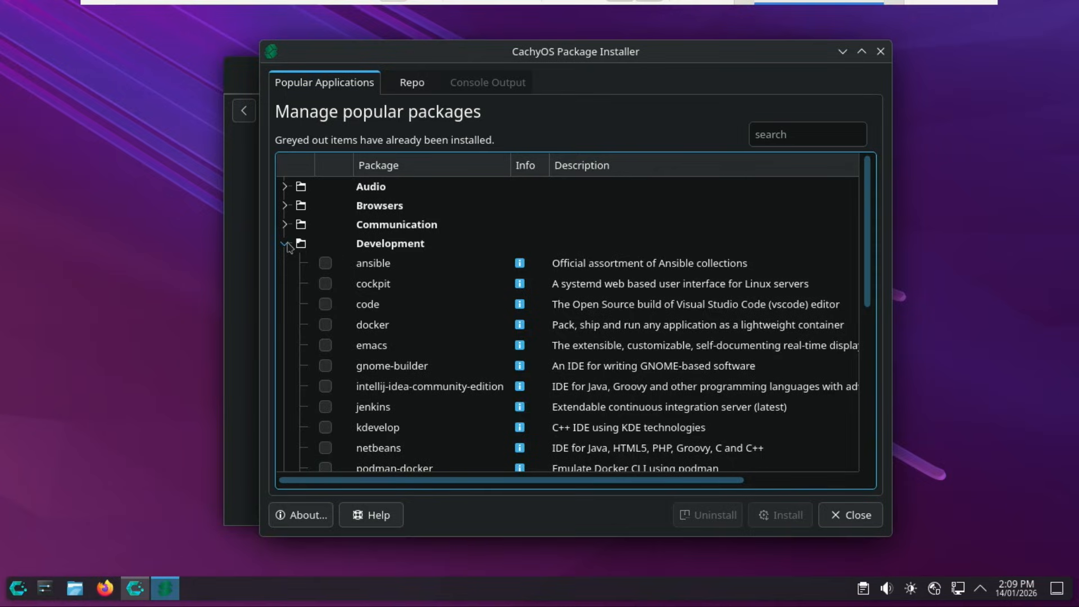
click(284, 243)
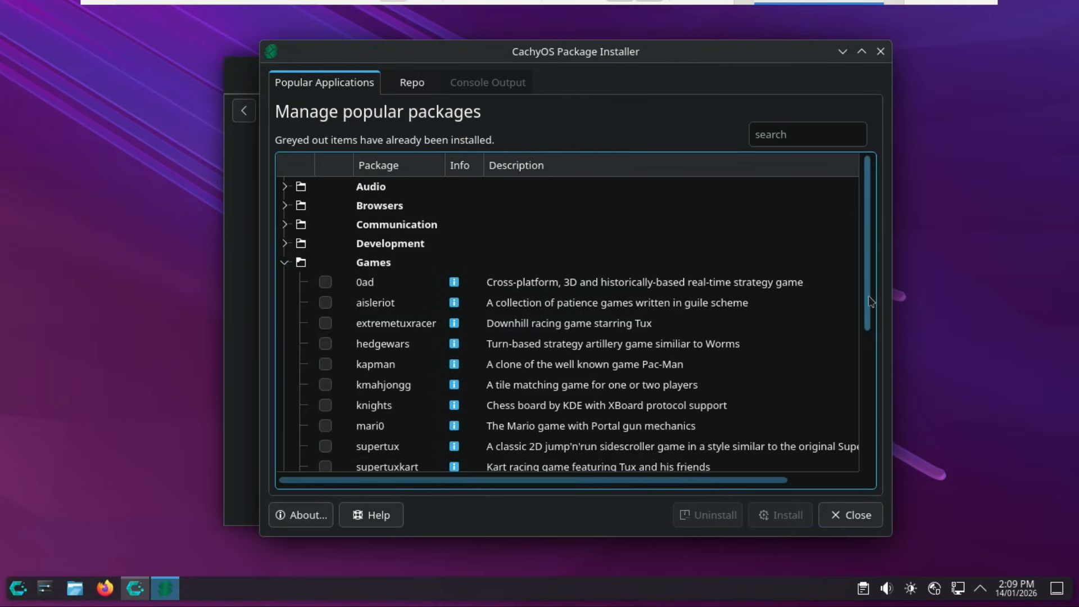
scroll(down, 3)
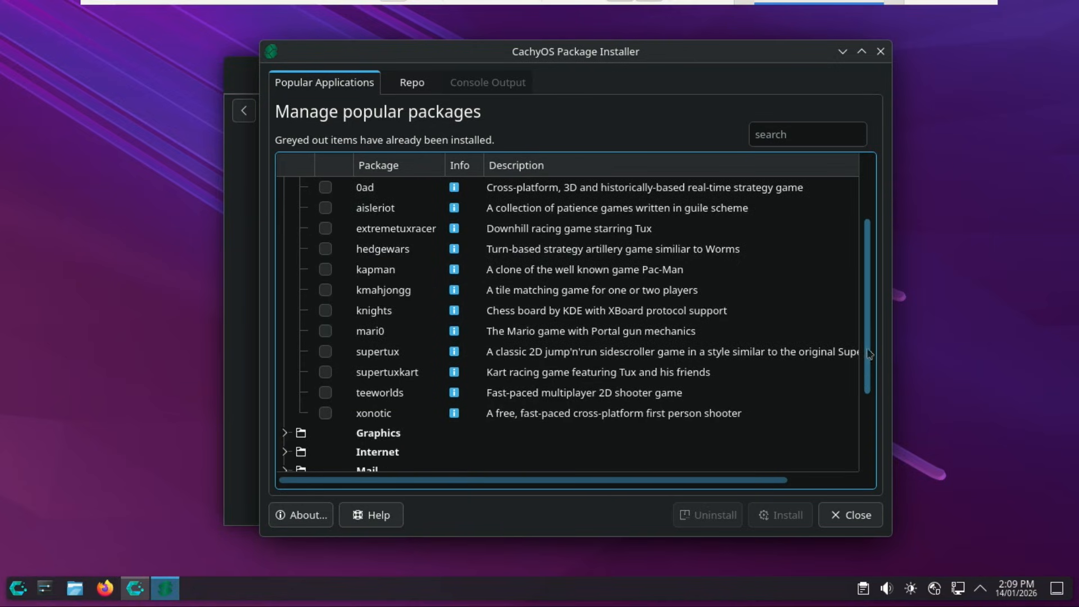
scroll(up, 3)
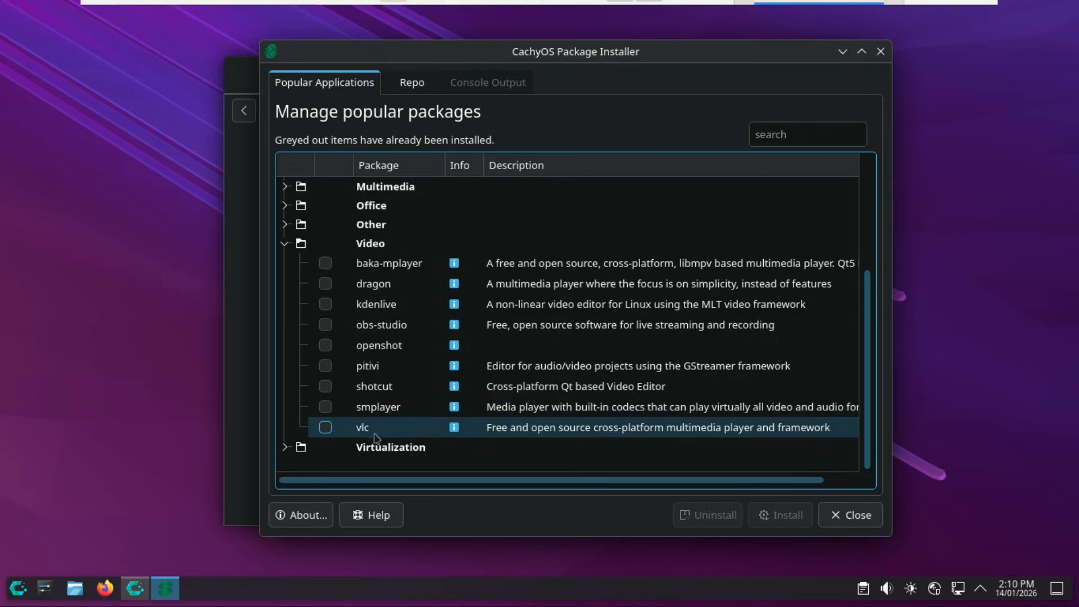
Step: Mark vlc for installation, install it, and close the package installer
click(325, 427)
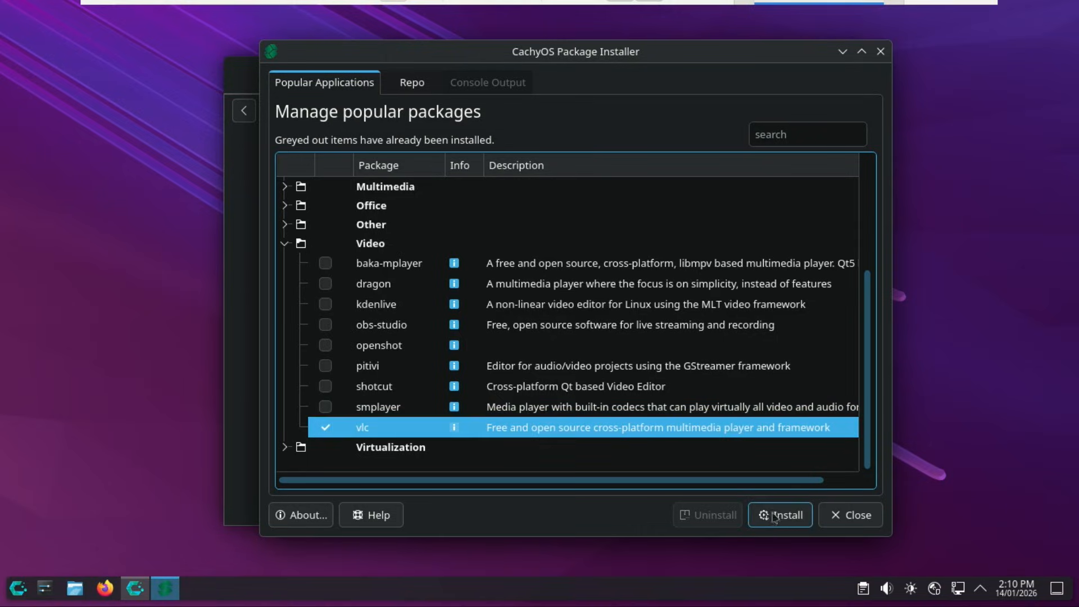
click(779, 515)
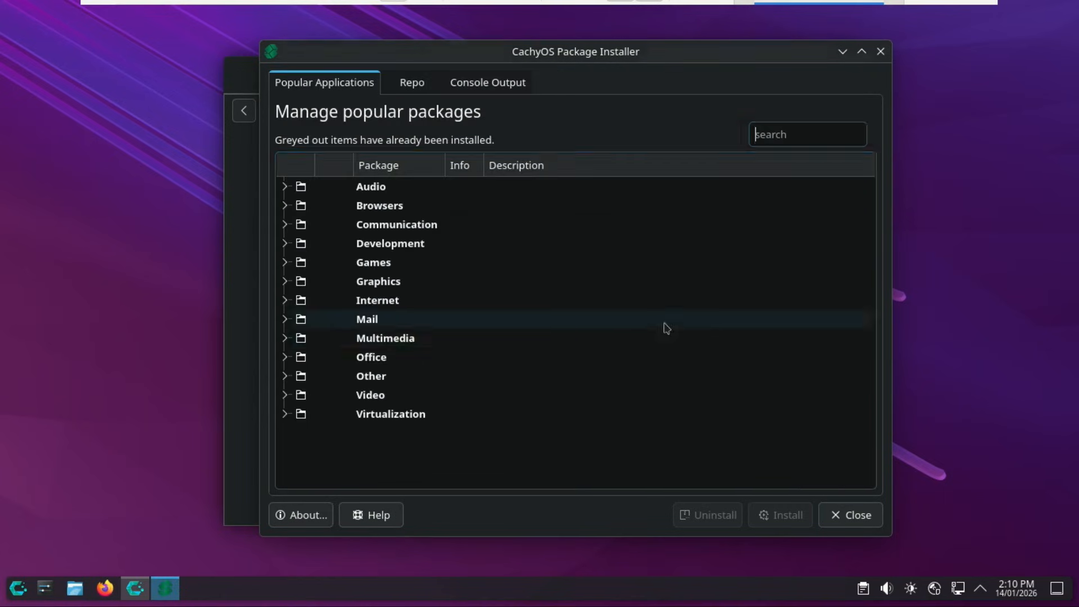
click(411, 82)
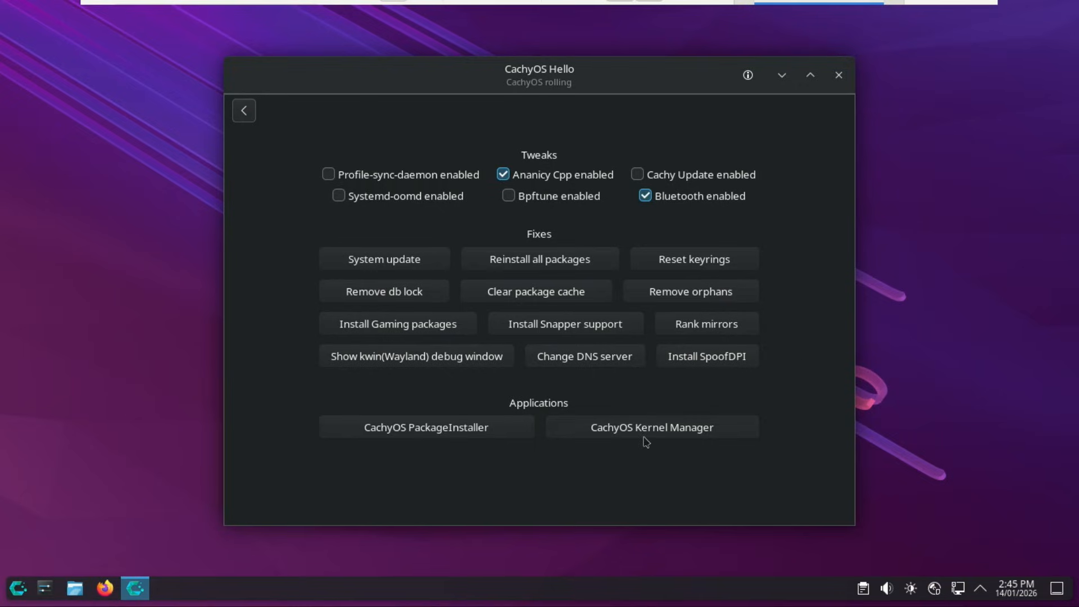
mouse_move(659, 436)
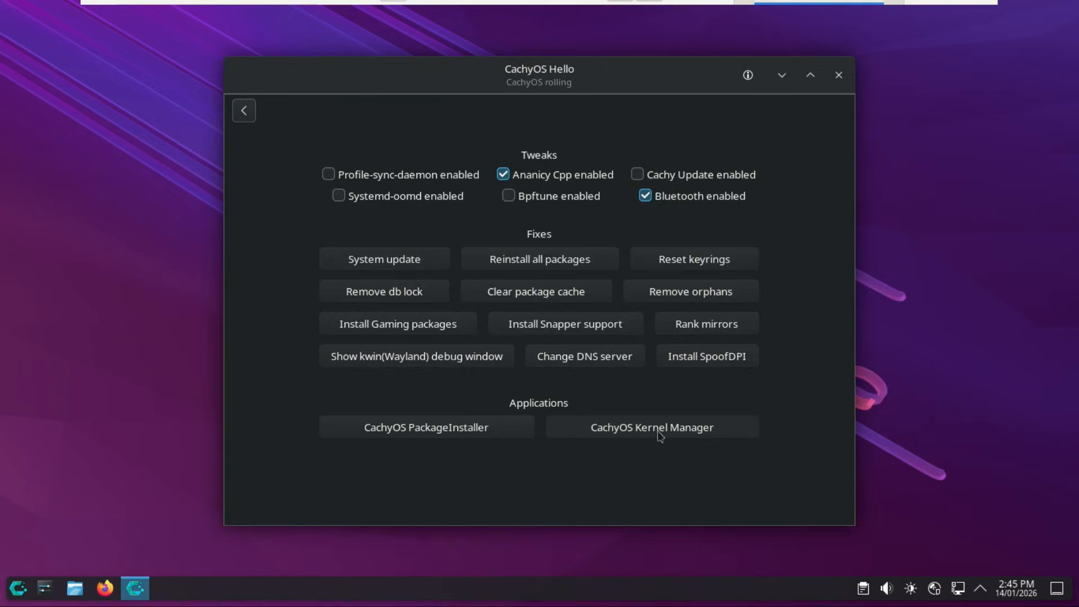
Step: Launch CachyOS Kernel Manager from the Applications section of CachyOS Hello
click(650, 427)
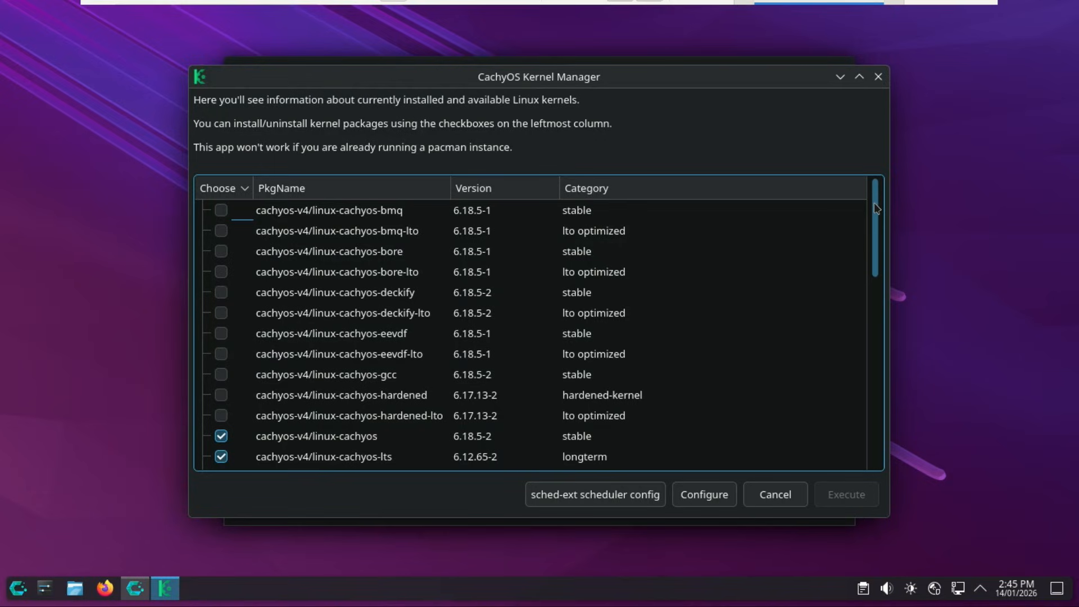
Step: Scroll to the end of the kernel list, past core and extra kernels like linux-zen
scroll(down, 3)
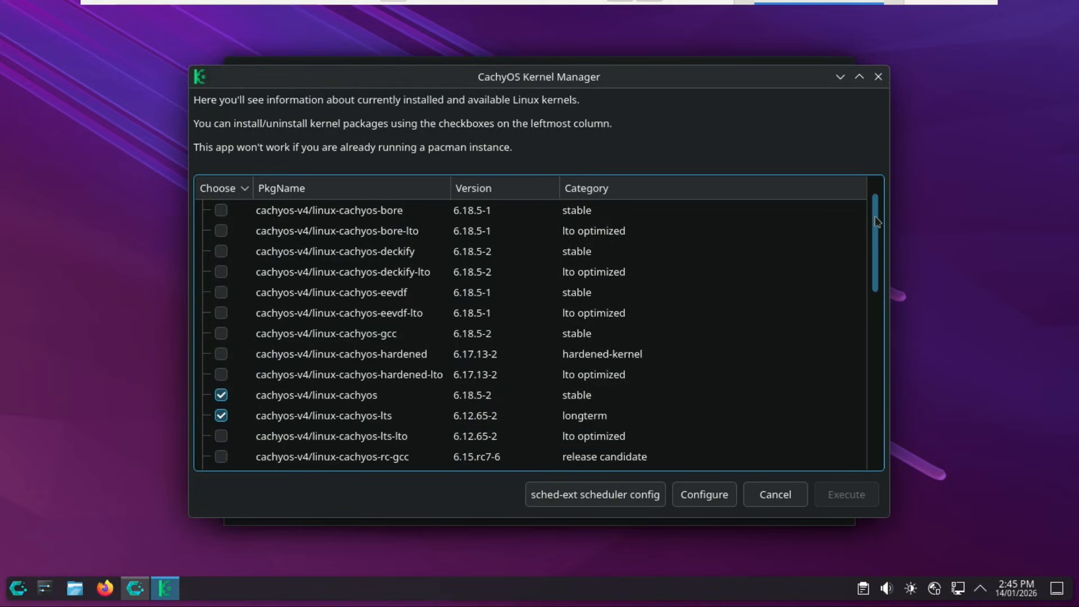
scroll(down, 3)
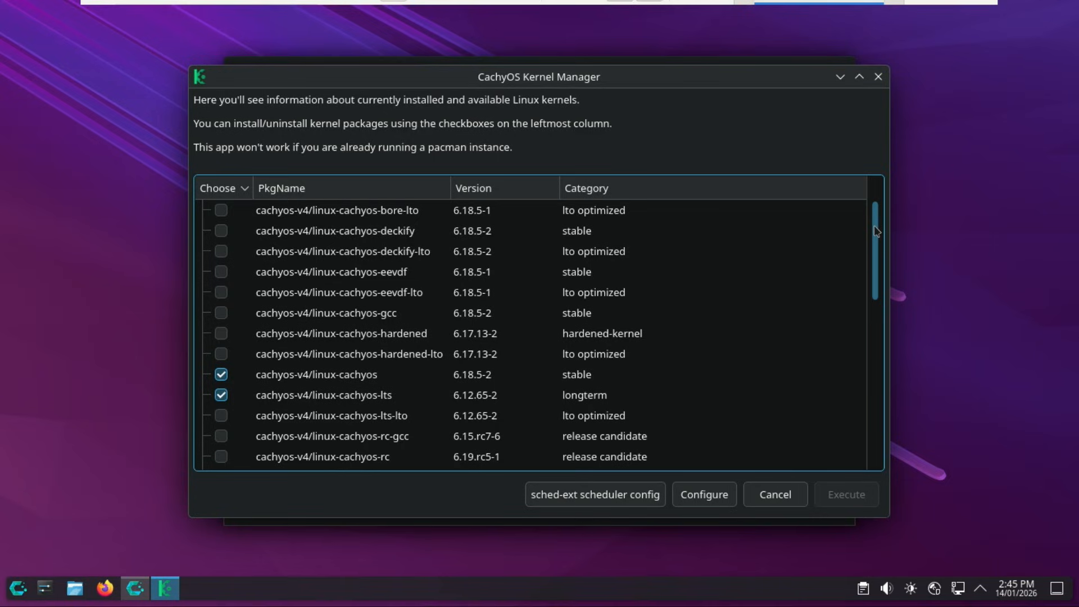
scroll(down, 3)
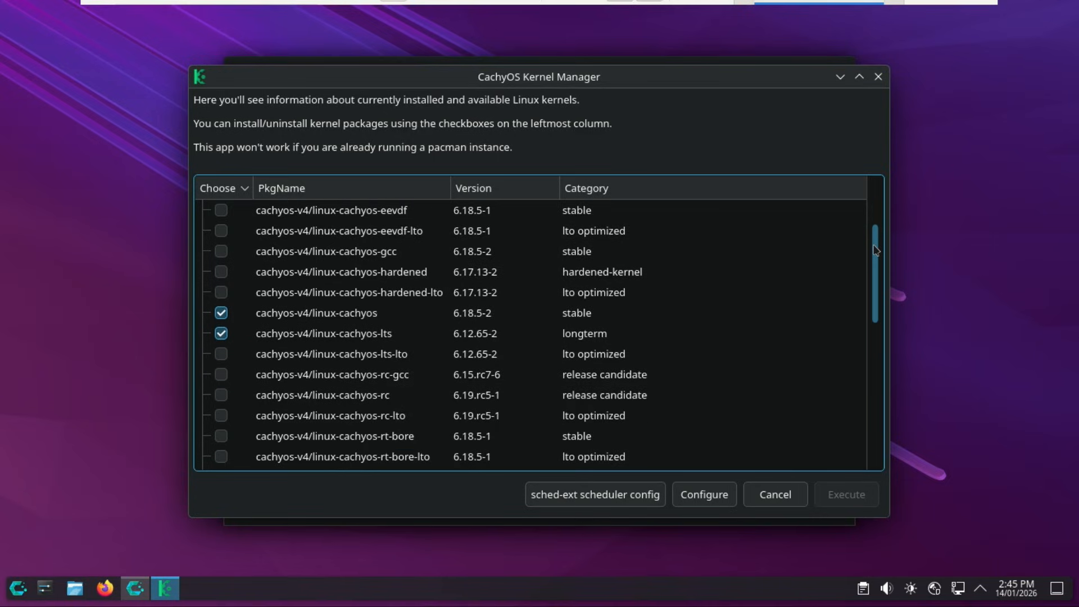
scroll(down, 3)
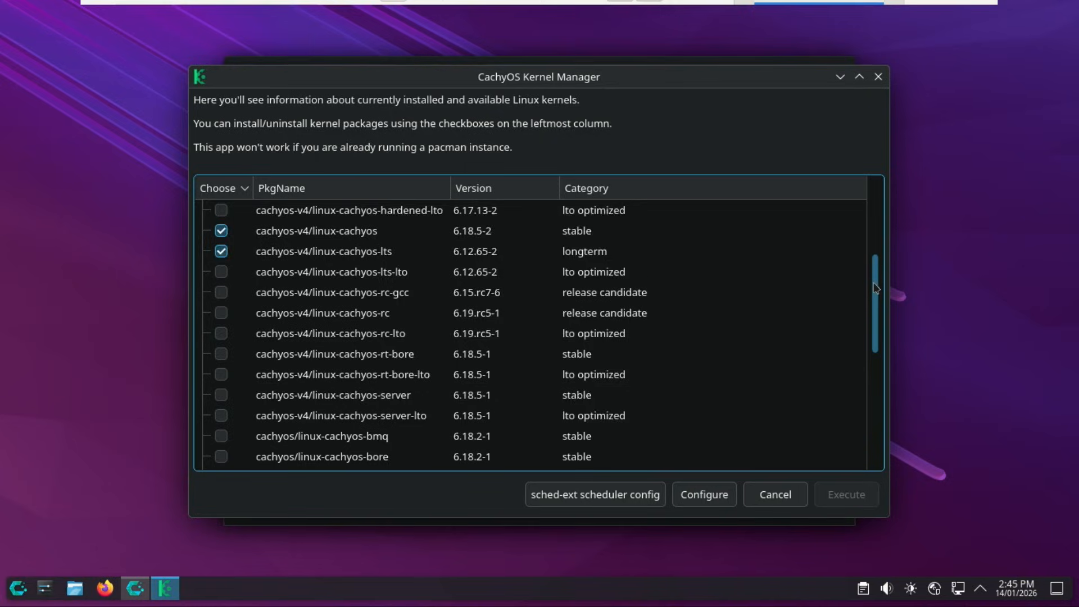
scroll(down, 3)
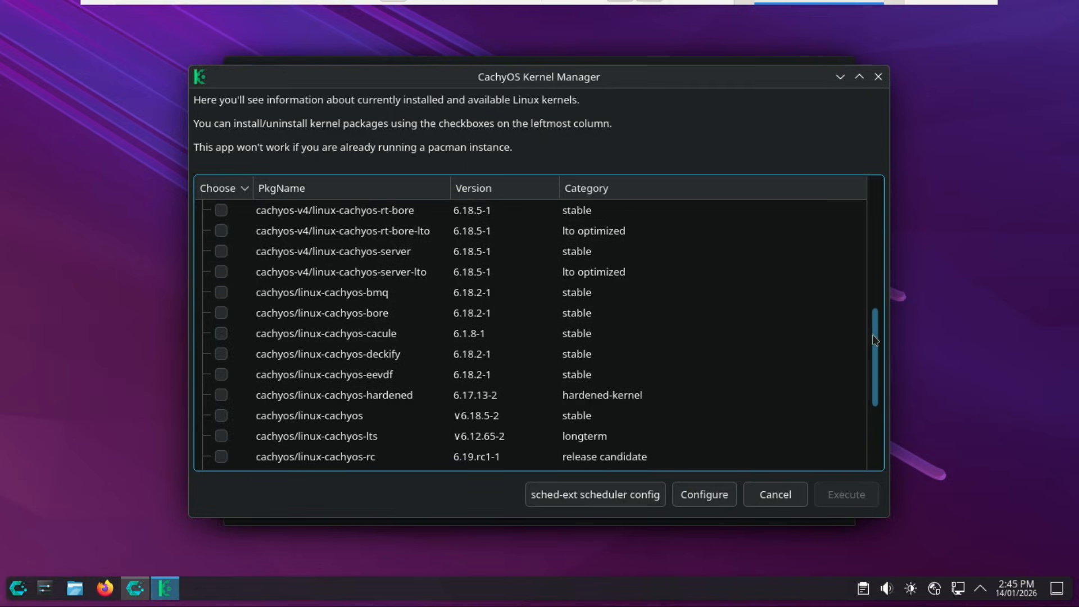
scroll(down, 3)
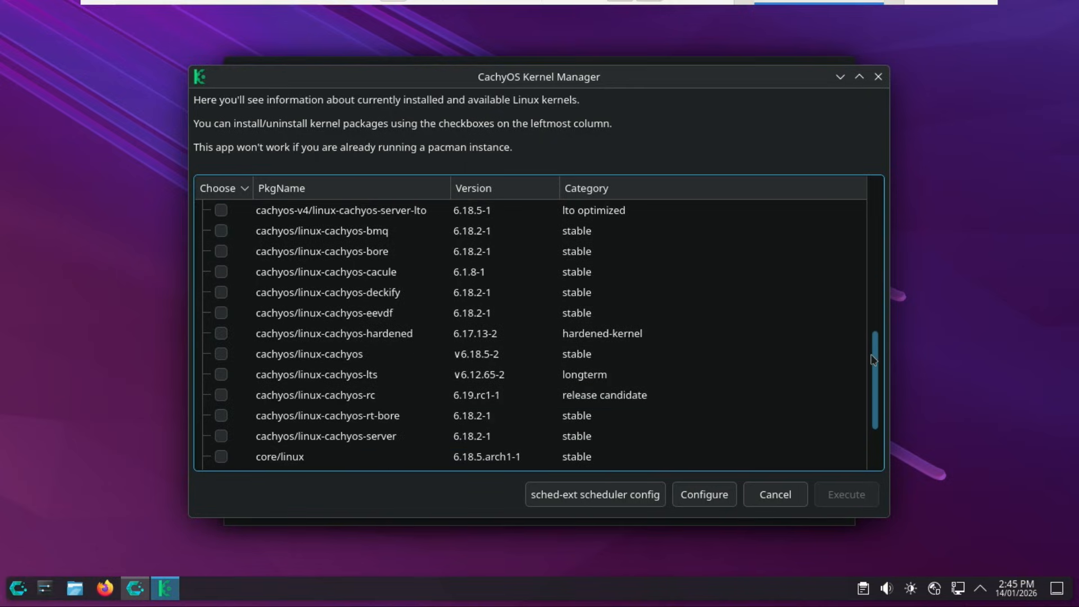
scroll(down, 3)
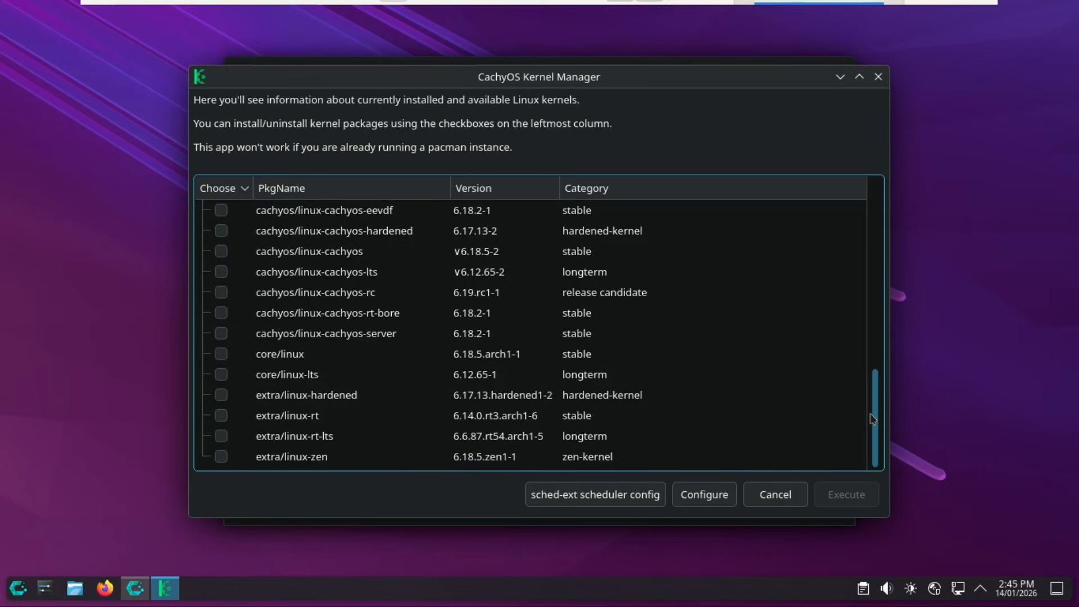
mouse_move(874, 419)
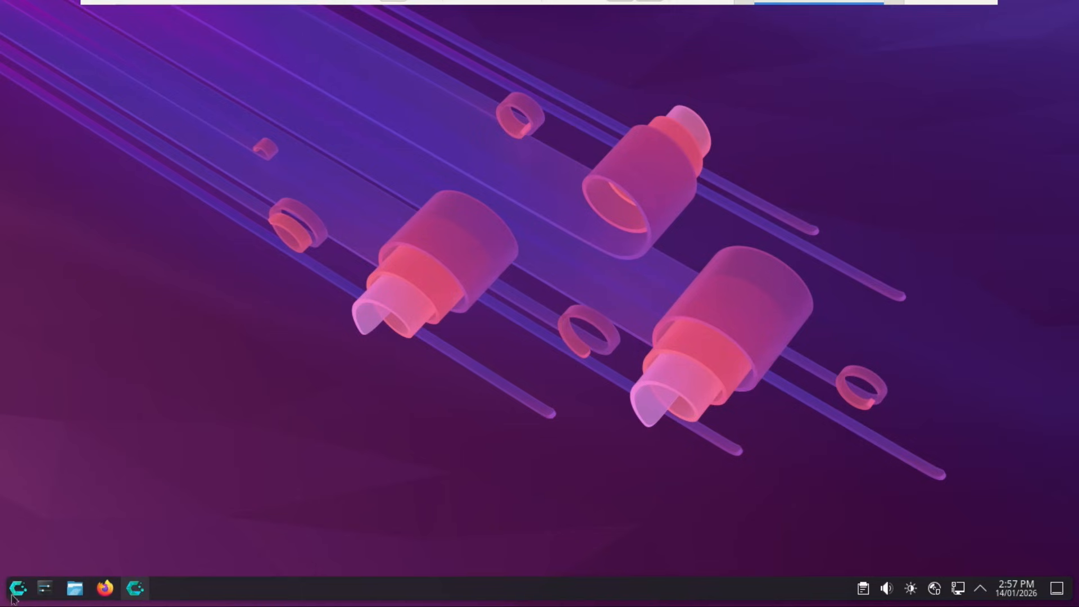
Step: Open the Kickoff launcher, search for vlc and fir, clear the field, then type 5-10-8
click(16, 589)
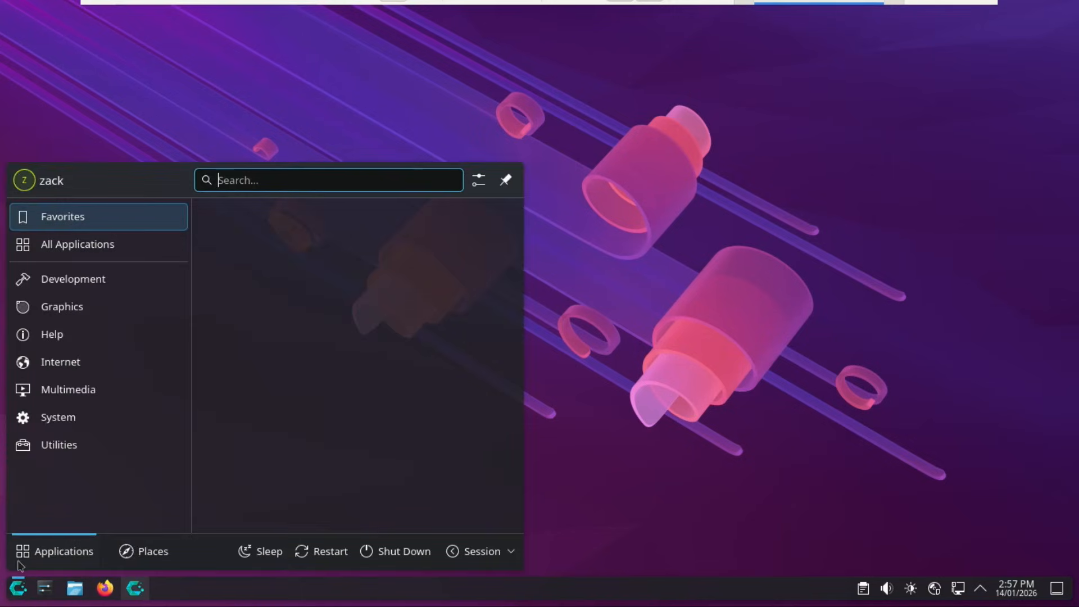
mouse_move(58, 417)
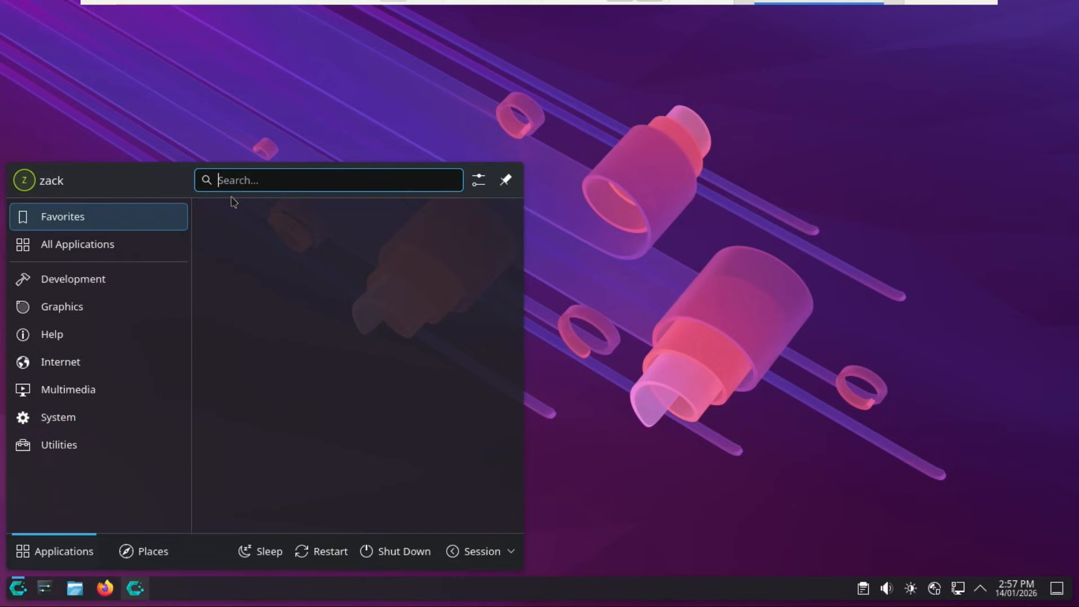
text(vlc)
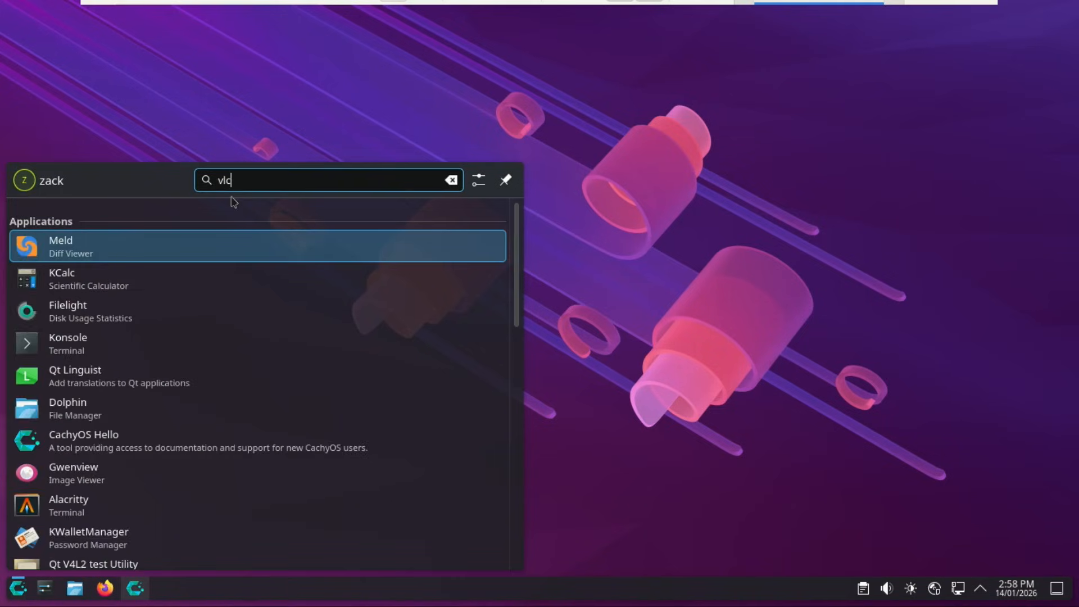
text(fi)
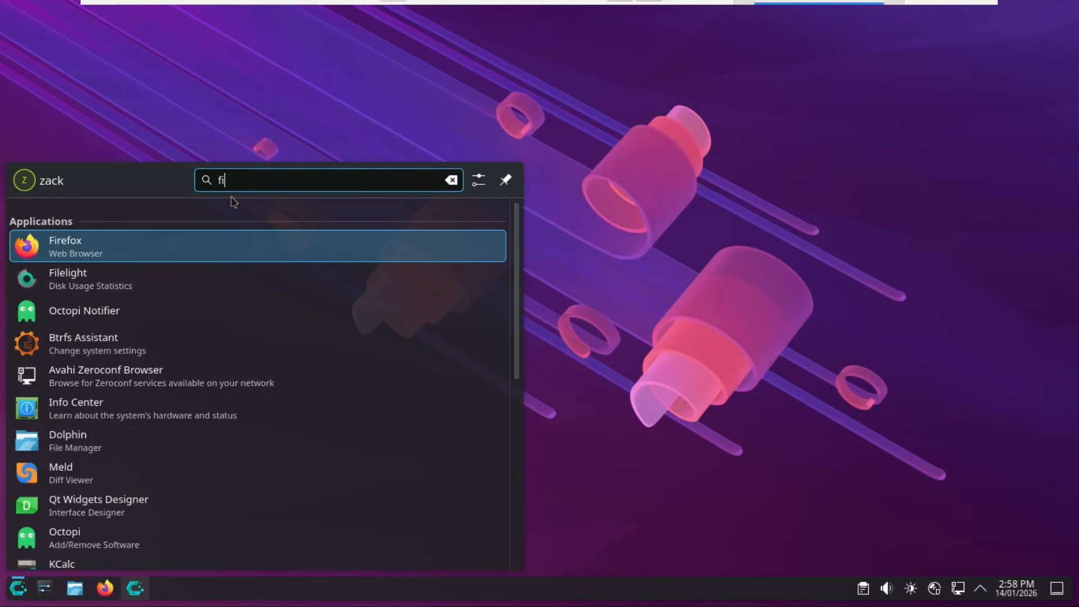
text(r)
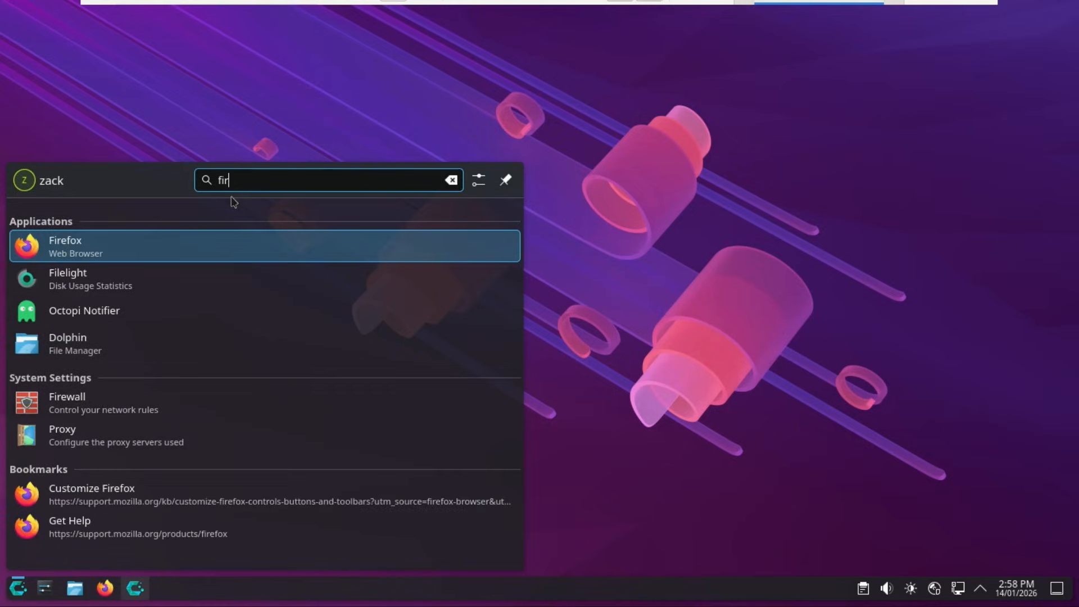
click(450, 180)
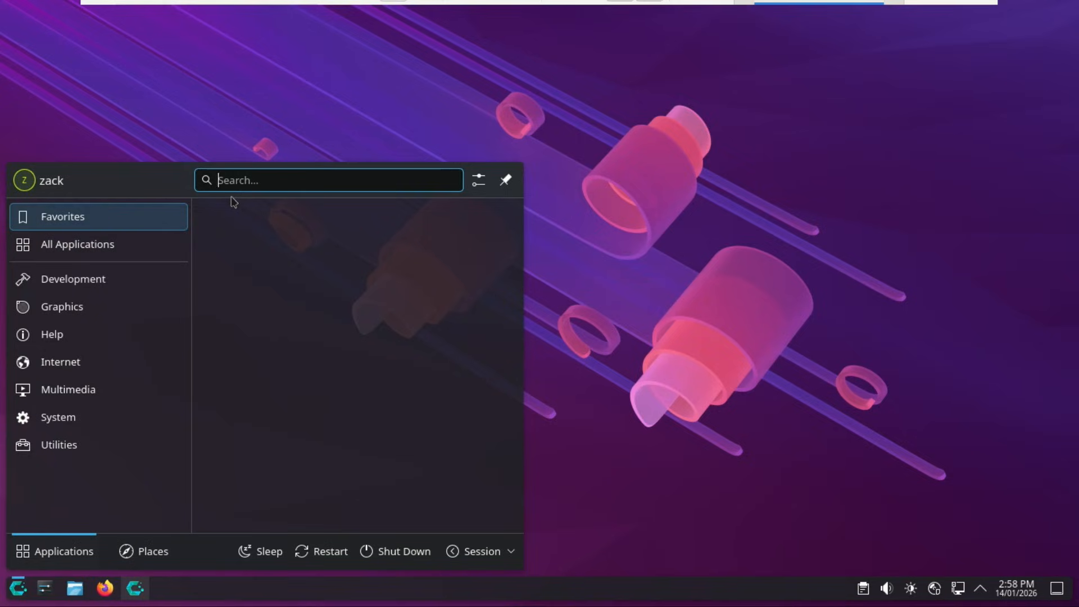
text(5-)
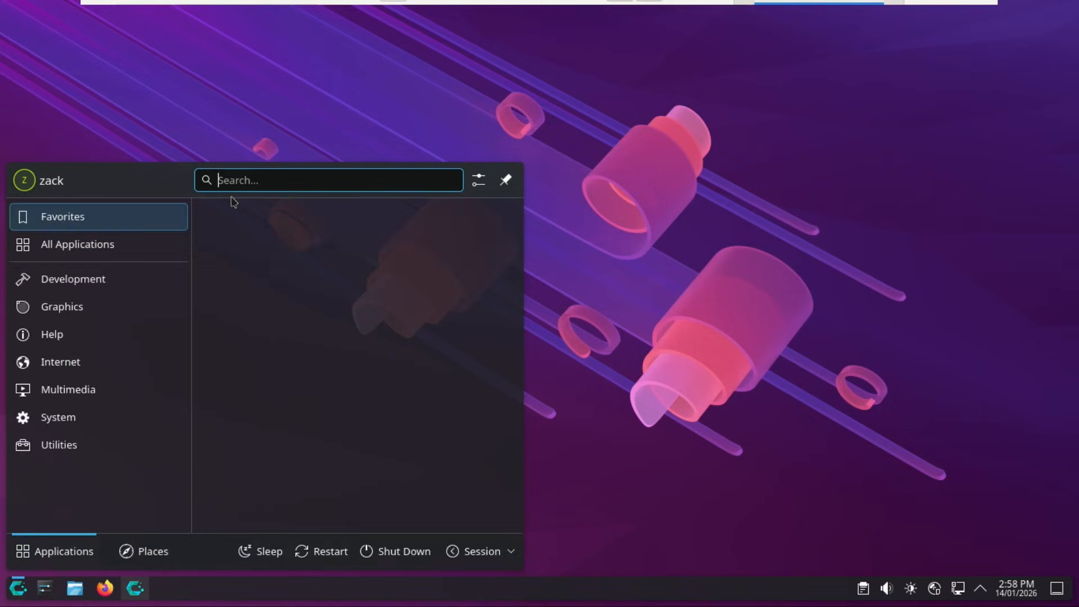
text(10)
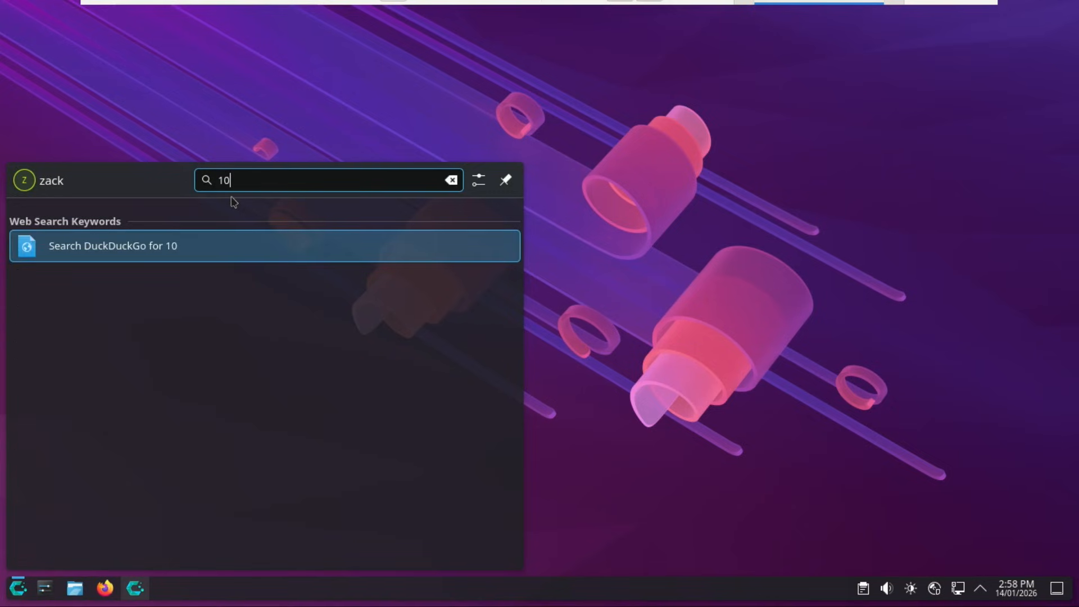
text(-8)
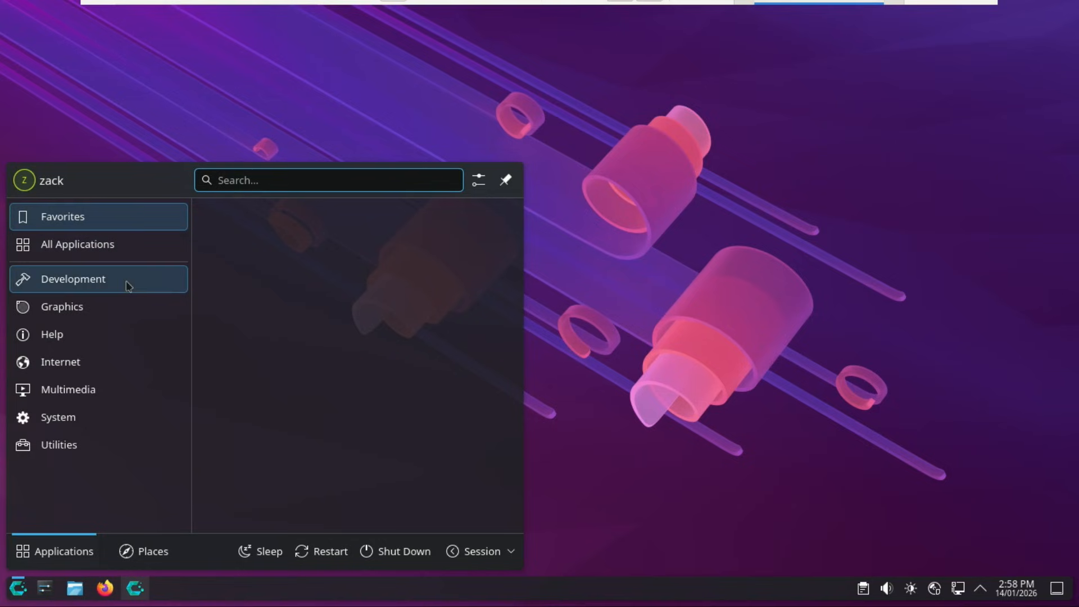
Step: Browse Kickoff's Graphics, System, Utilities and All Applications lists, then launch Octopi
click(62, 306)
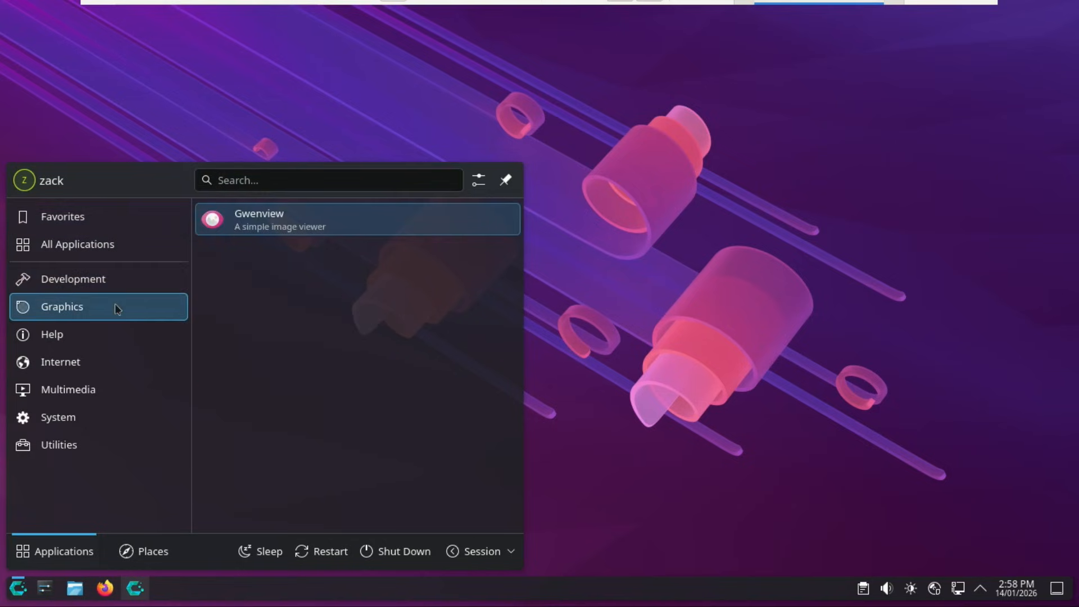
click(60, 361)
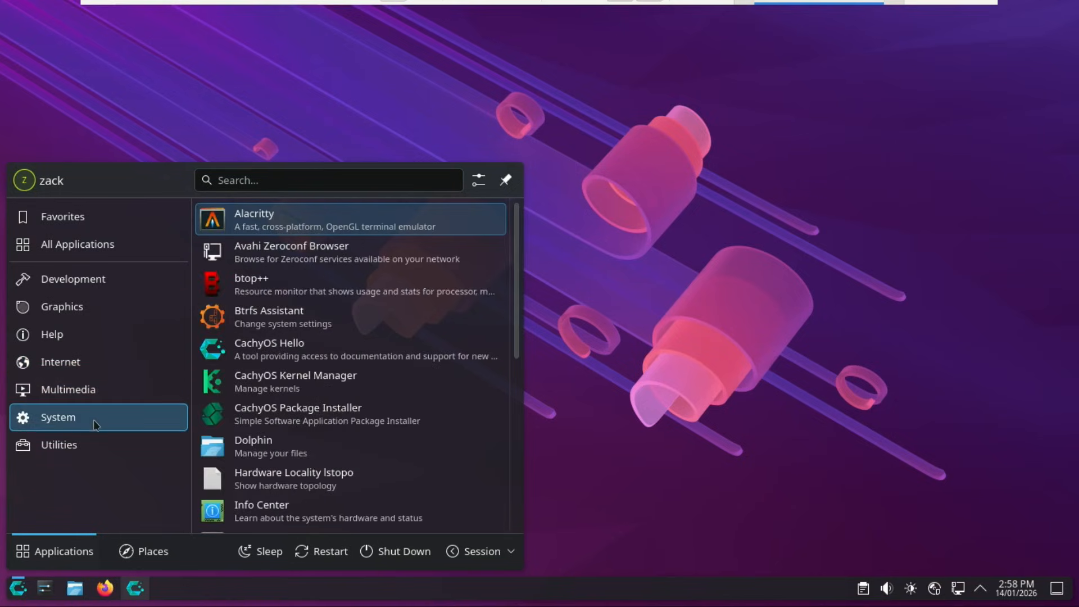
click(58, 445)
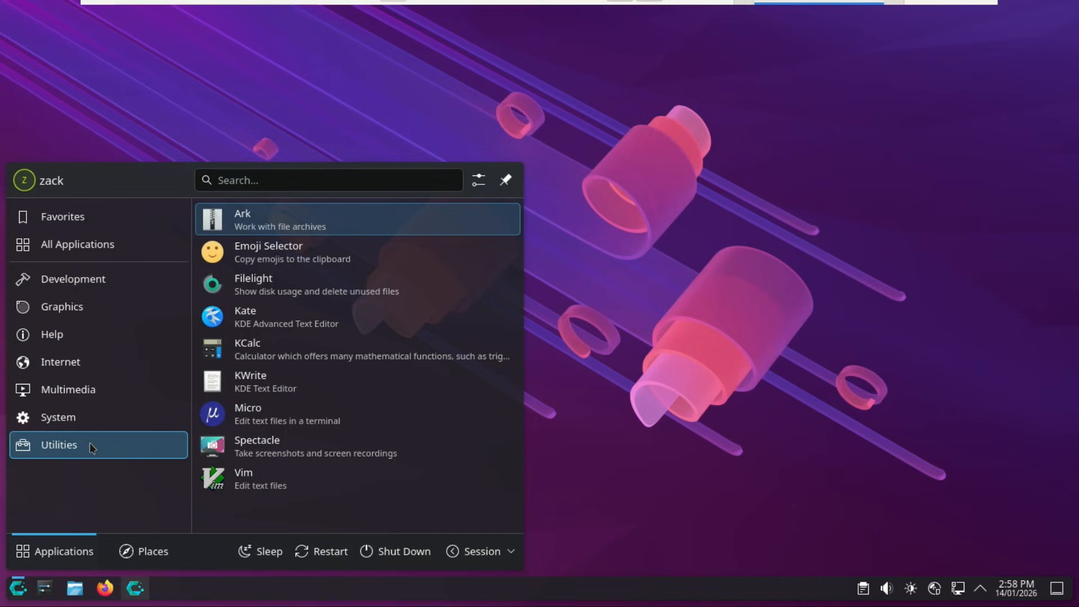
mouse_move(116, 256)
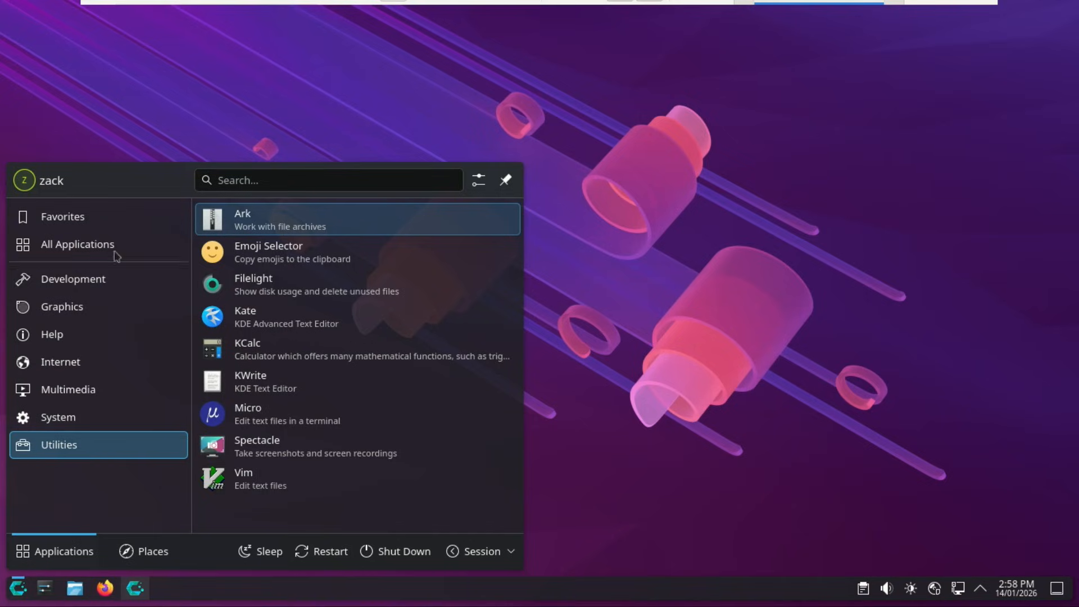
click(78, 243)
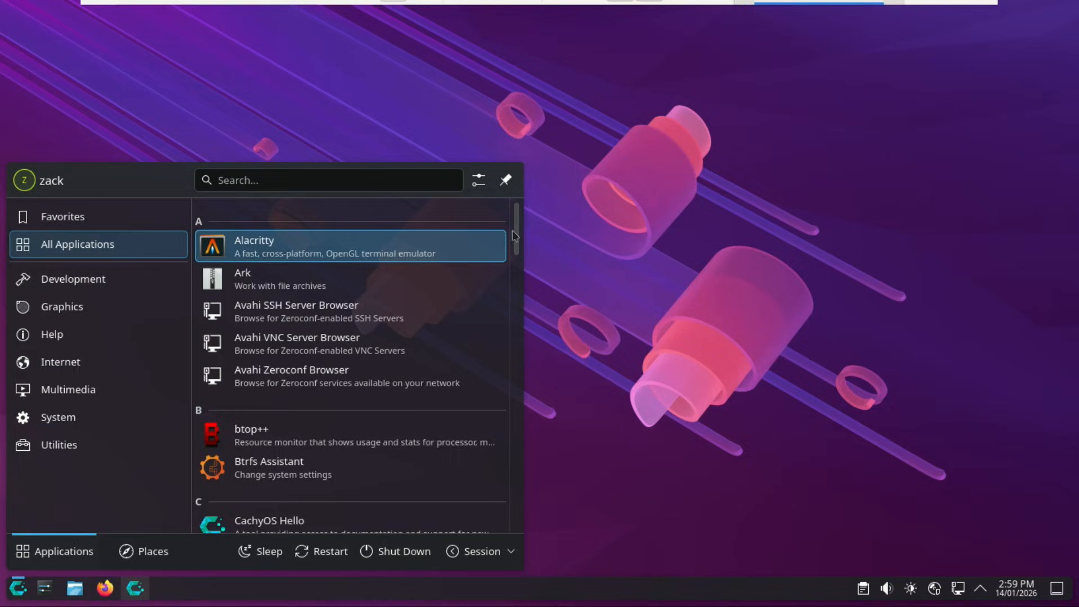
scroll(down, 3)
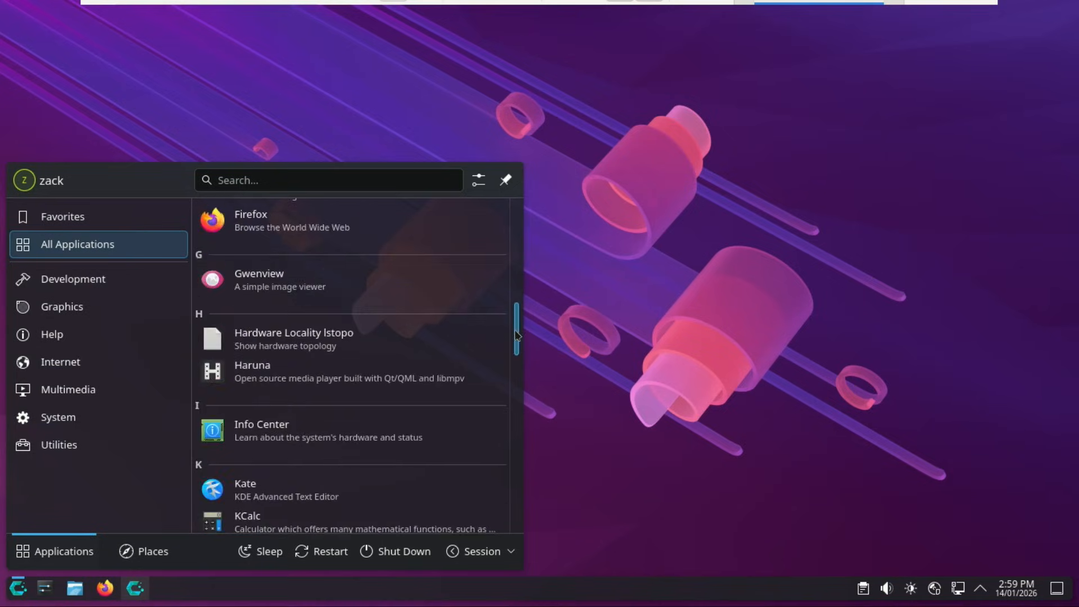
scroll(down, 3)
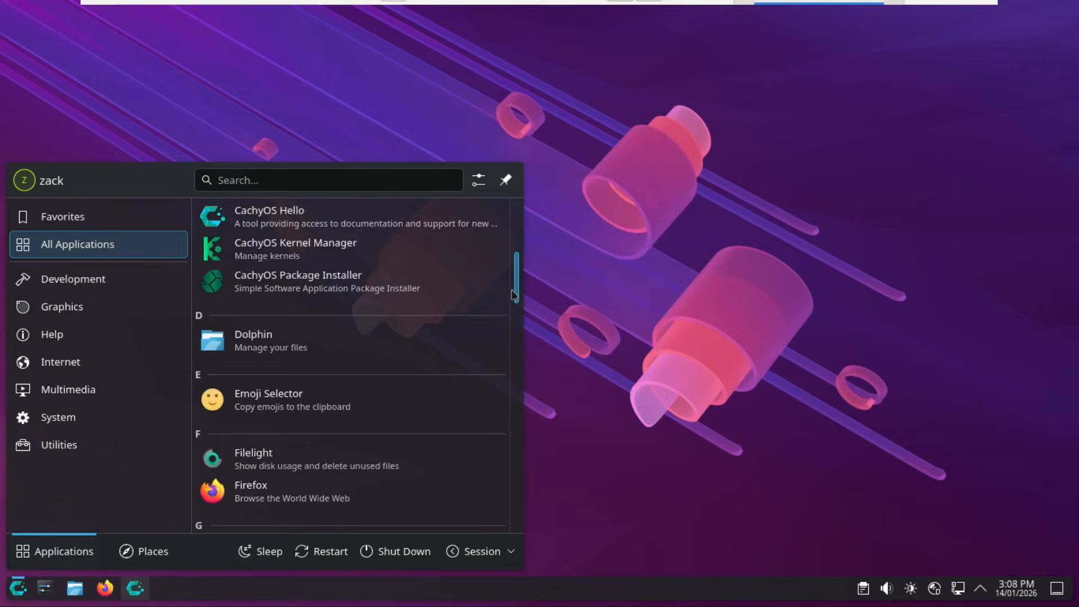
scroll(down, 3)
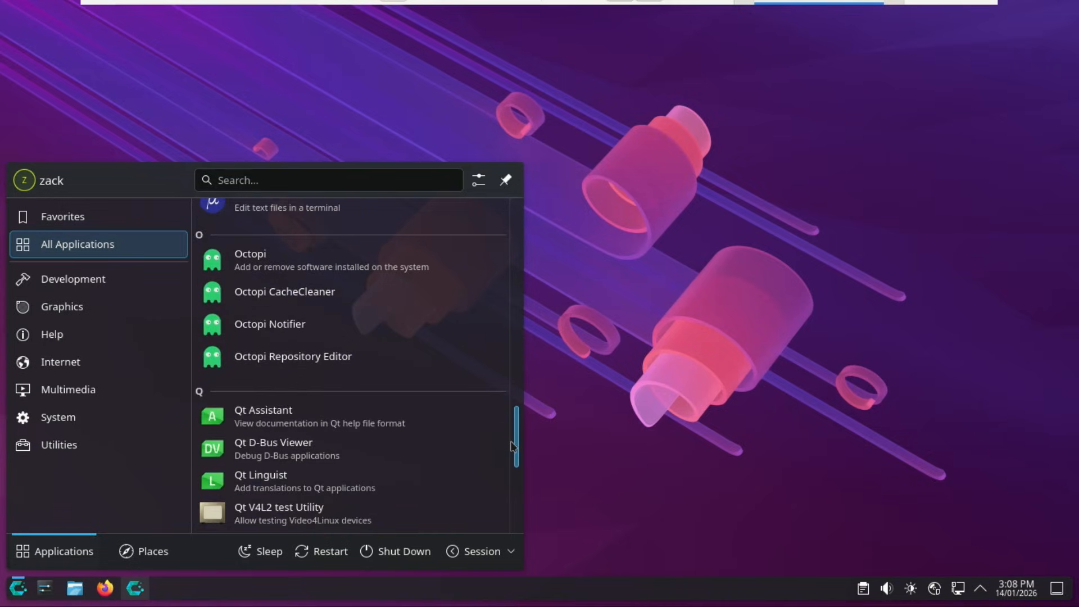
click(249, 261)
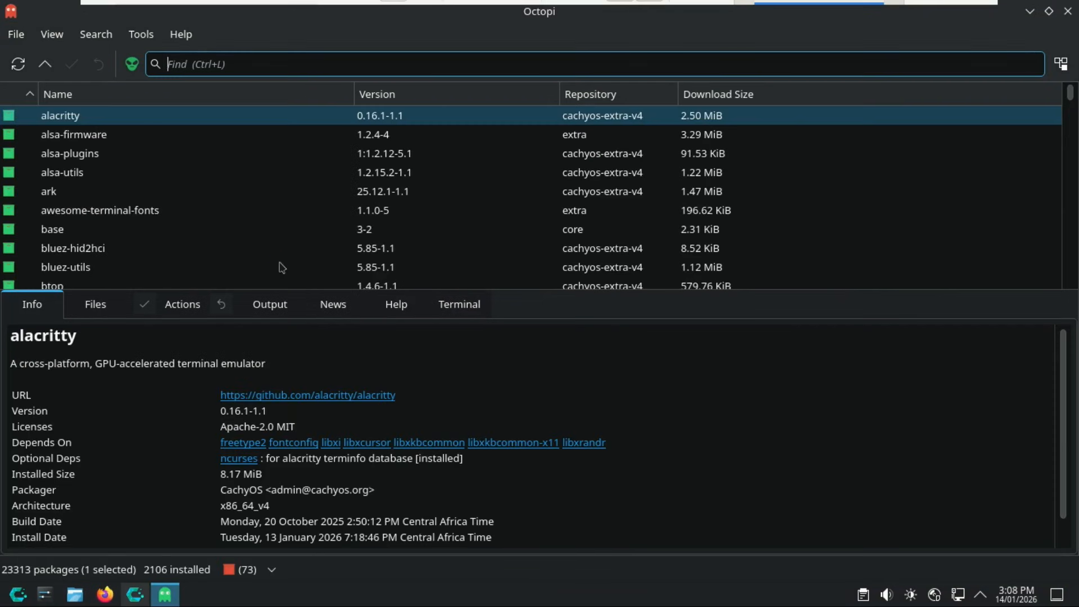
Step: Queue extra/vlc for installation with optional vlc-gui-ncurses and vlc-gui-skins2
text(vlc)
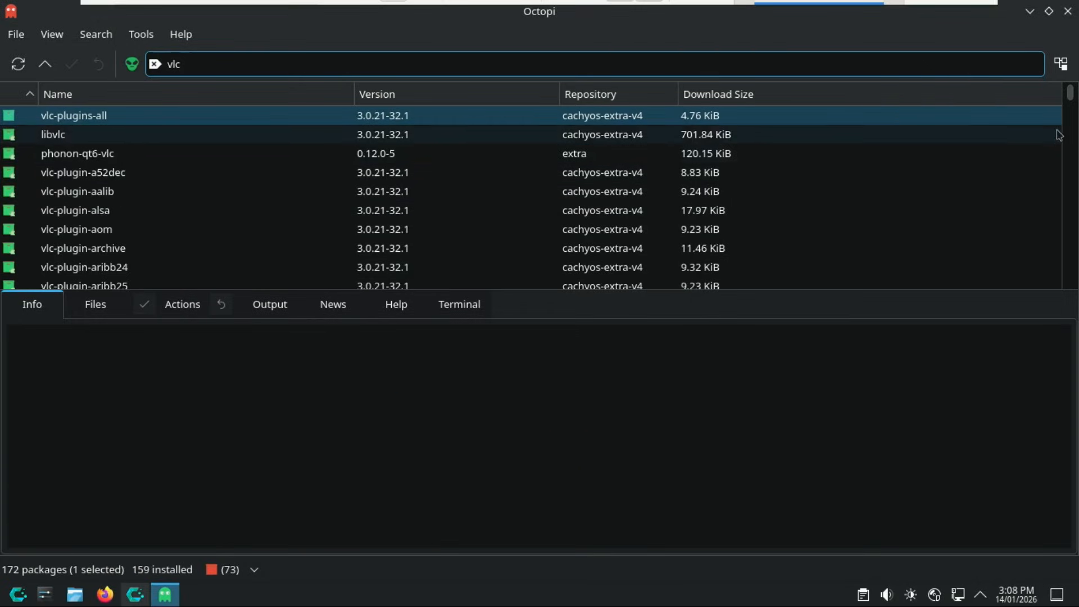
scroll(down, 3)
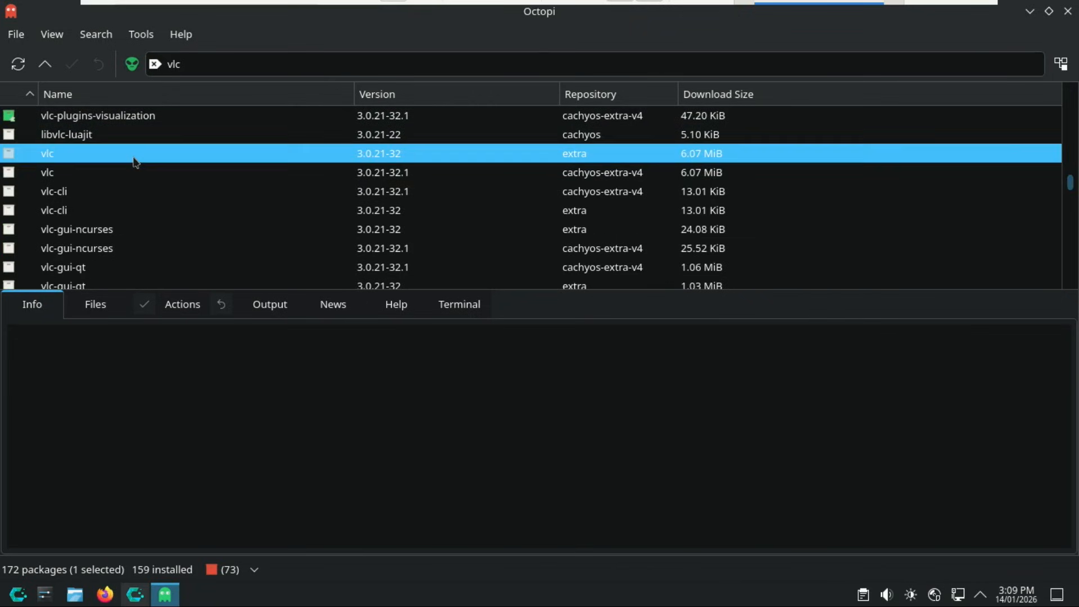
click(47, 153)
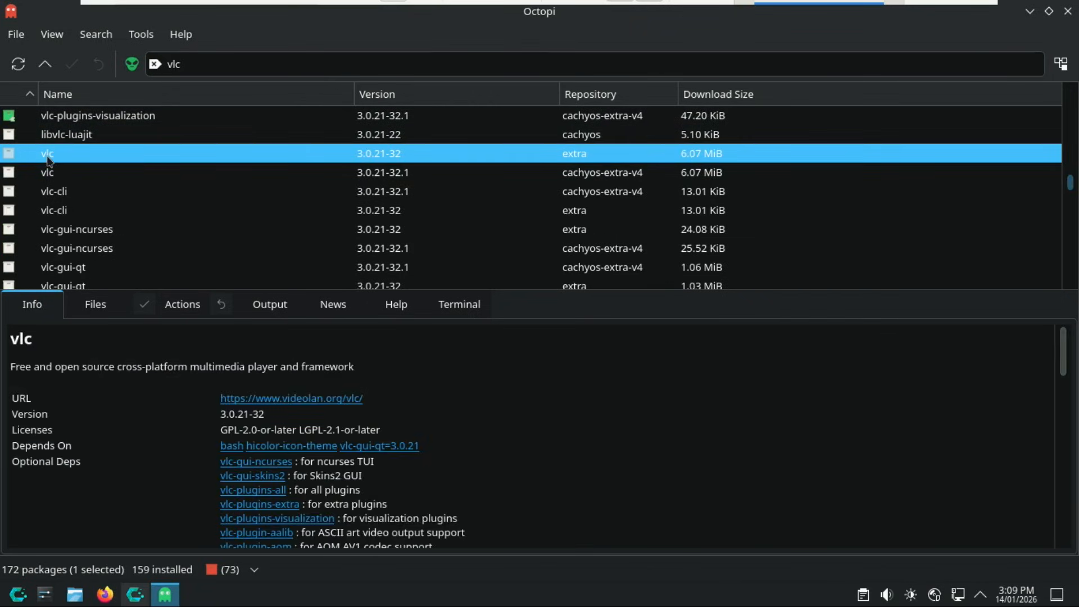
right_click(47, 153)
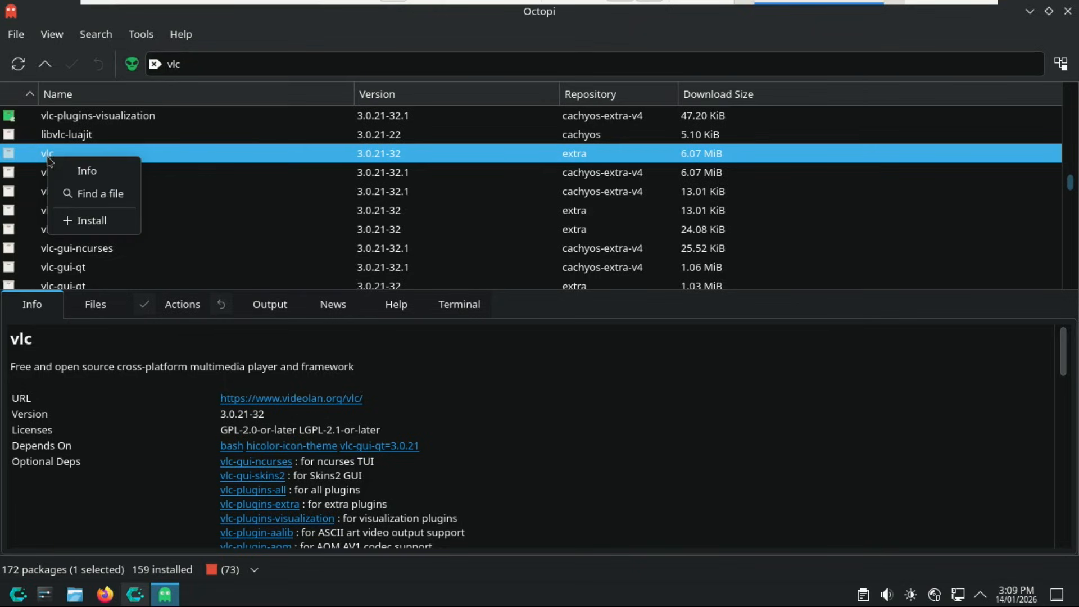
click(92, 220)
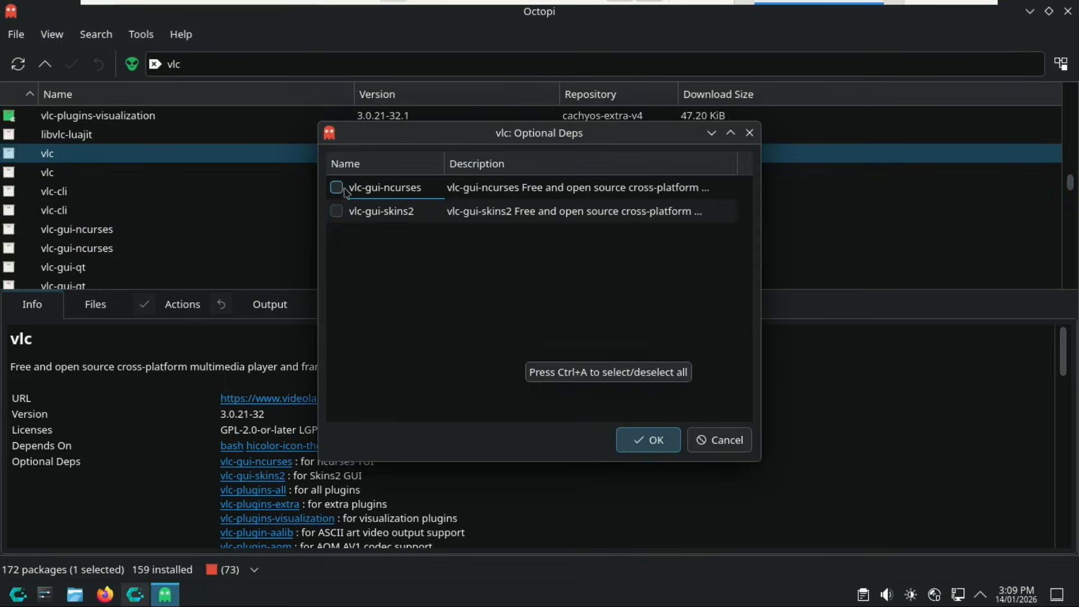
key(ctrl+a)
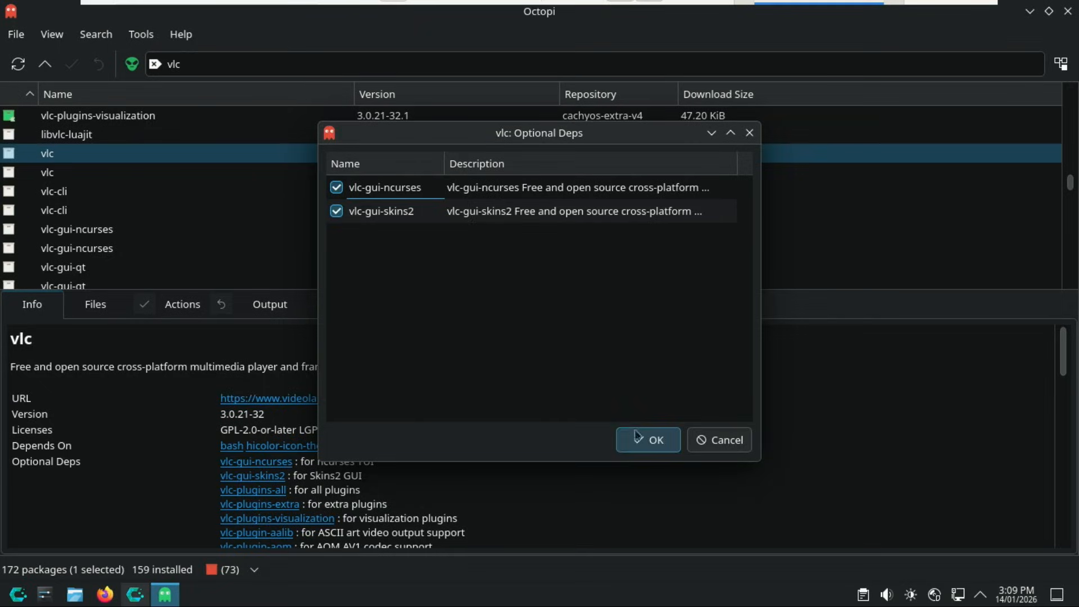
click(647, 439)
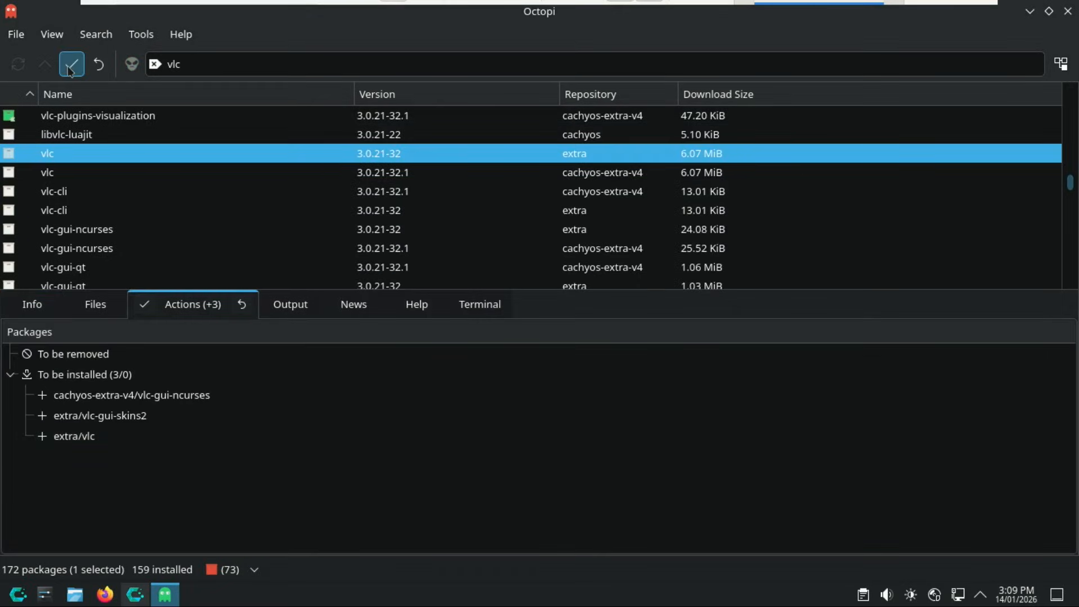
Step: Apply the seven-package VLC install, confirming it and entering the administrator password
click(70, 64)
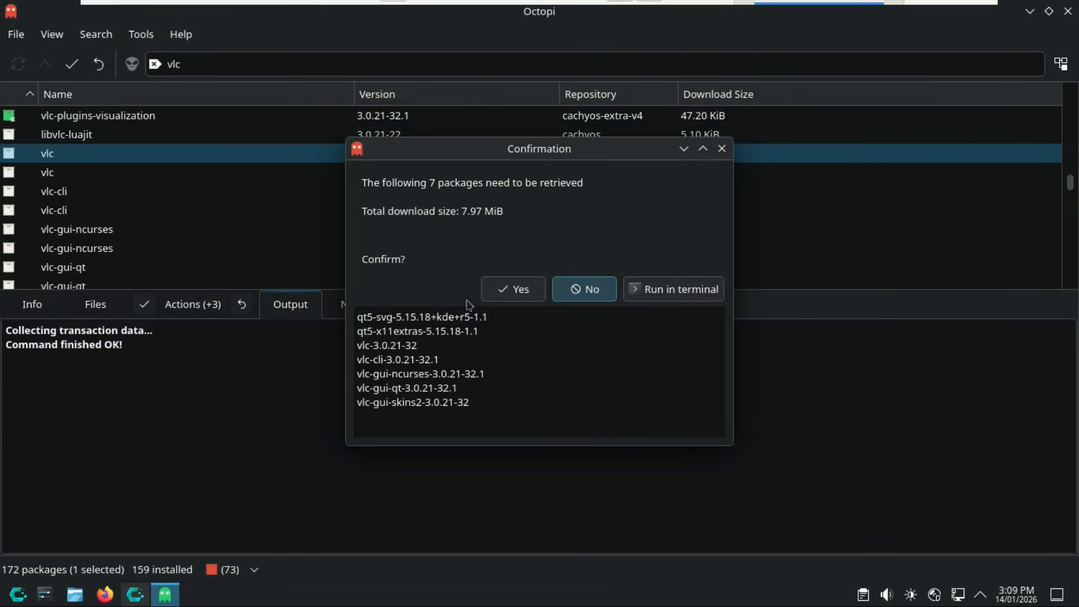
click(583, 288)
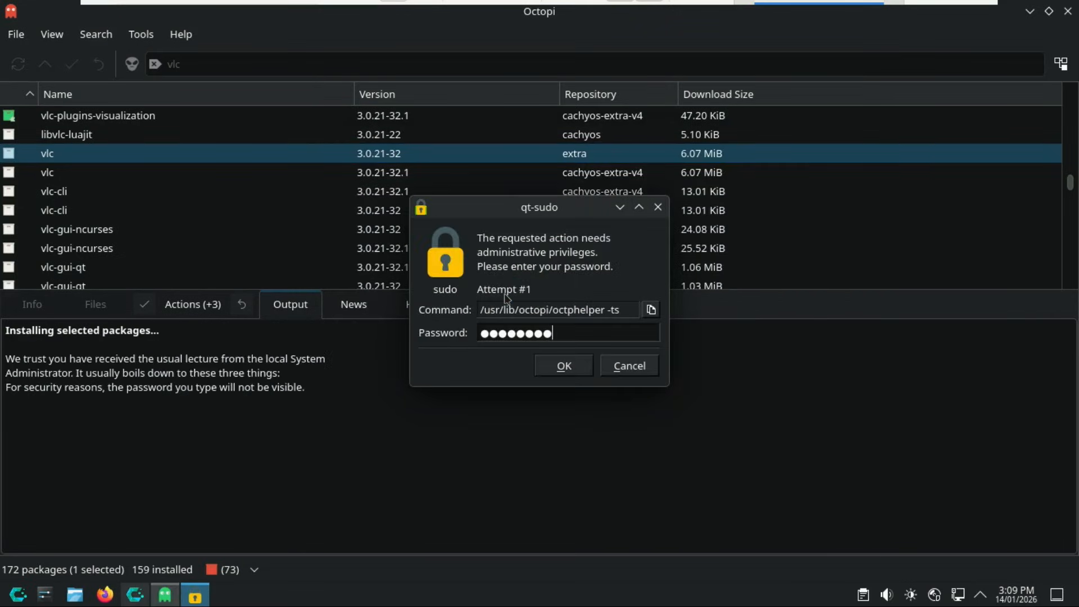
click(563, 365)
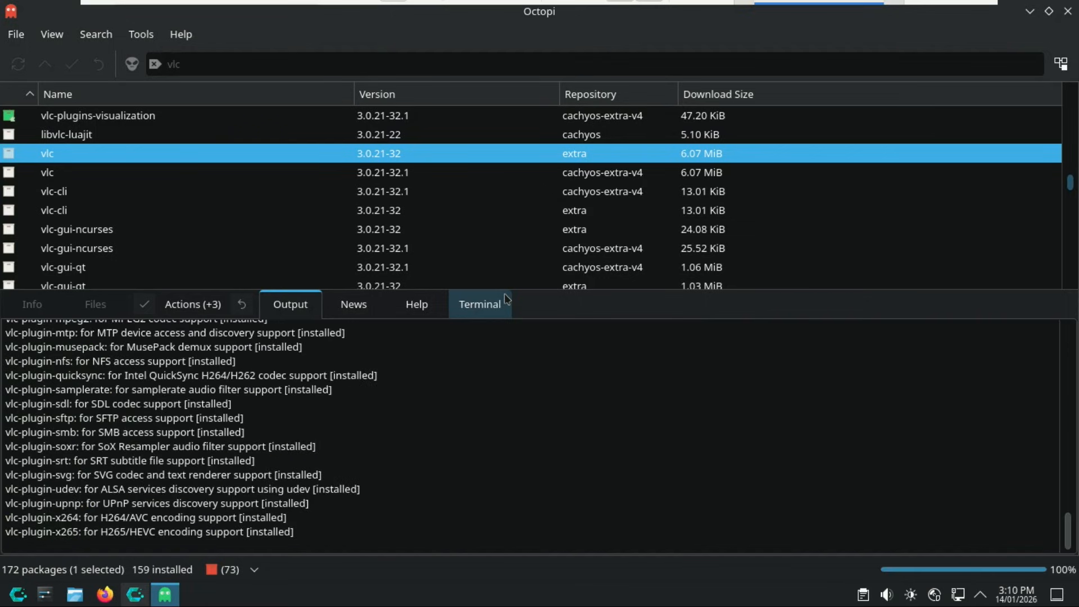
mouse_move(17, 552)
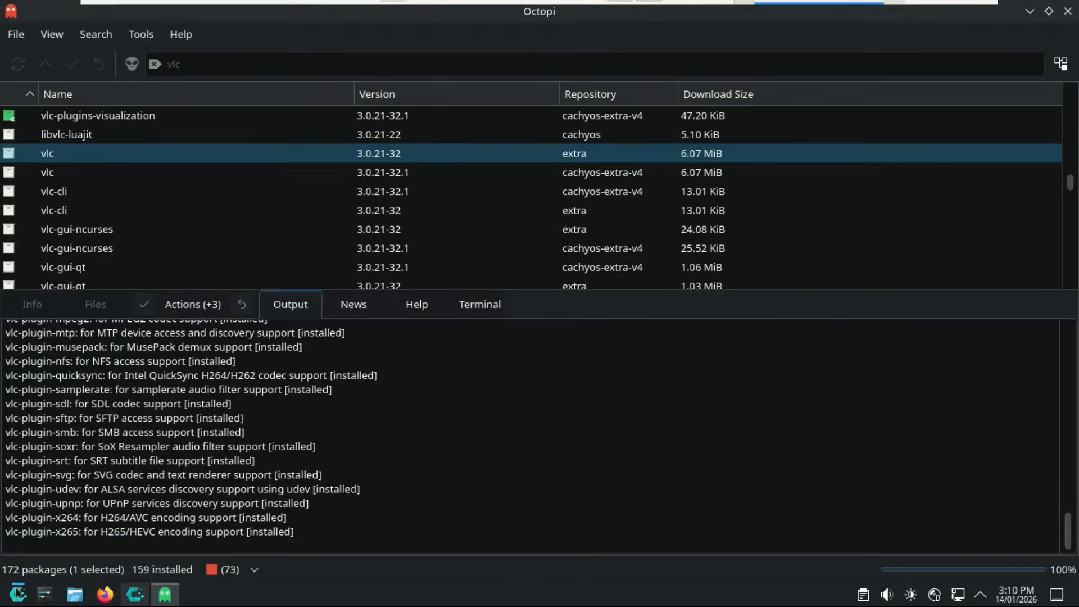
click(16, 593)
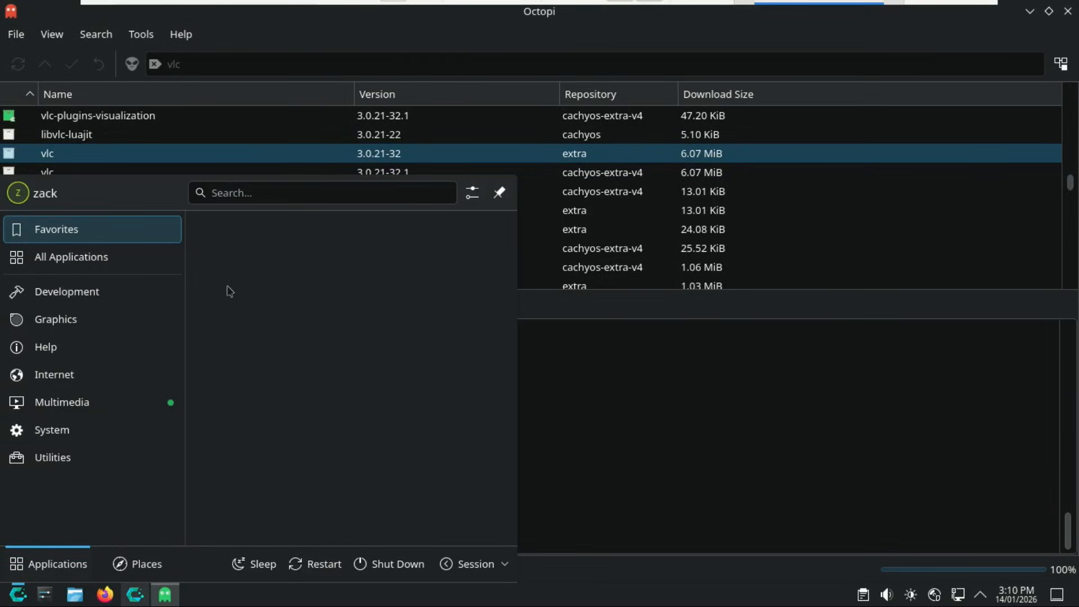
Step: Launch VLC from Kickoff search, accept its network access policy, then close it
click(322, 193)
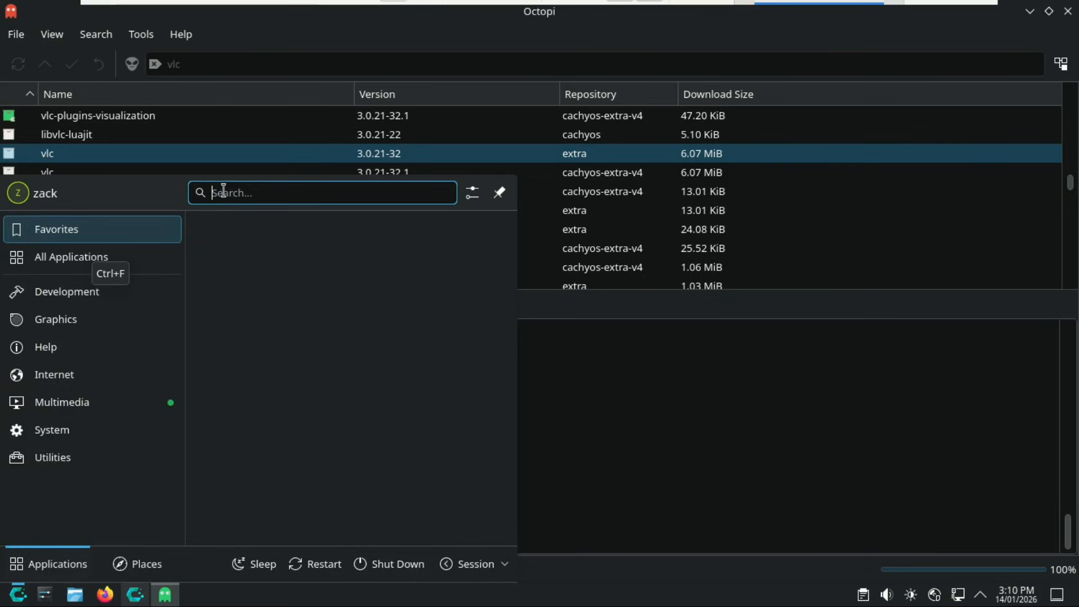
text(vlc)
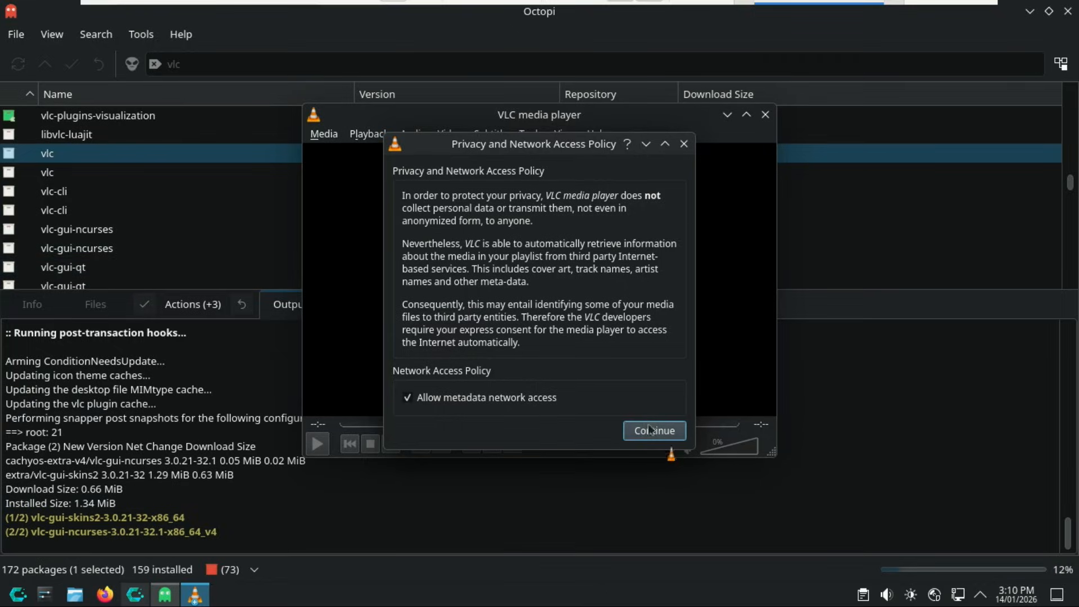
click(652, 430)
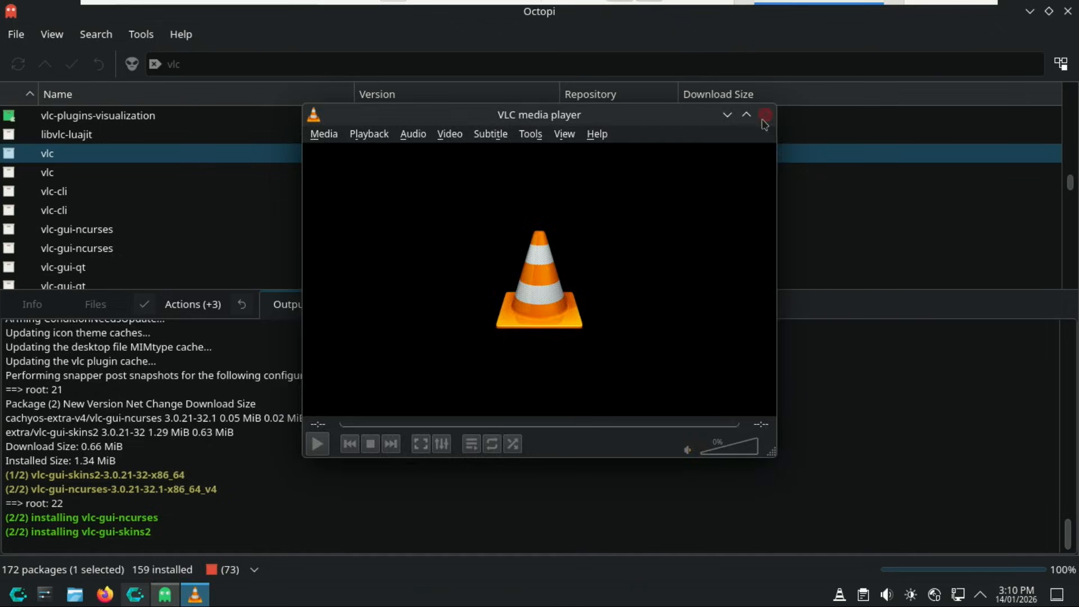
click(763, 114)
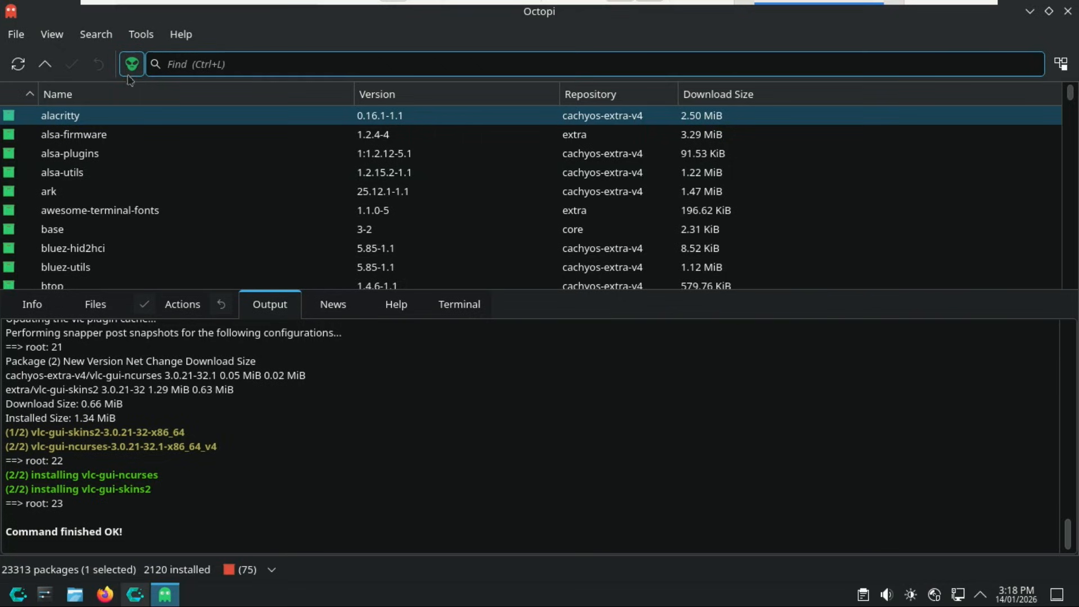
mouse_move(131, 64)
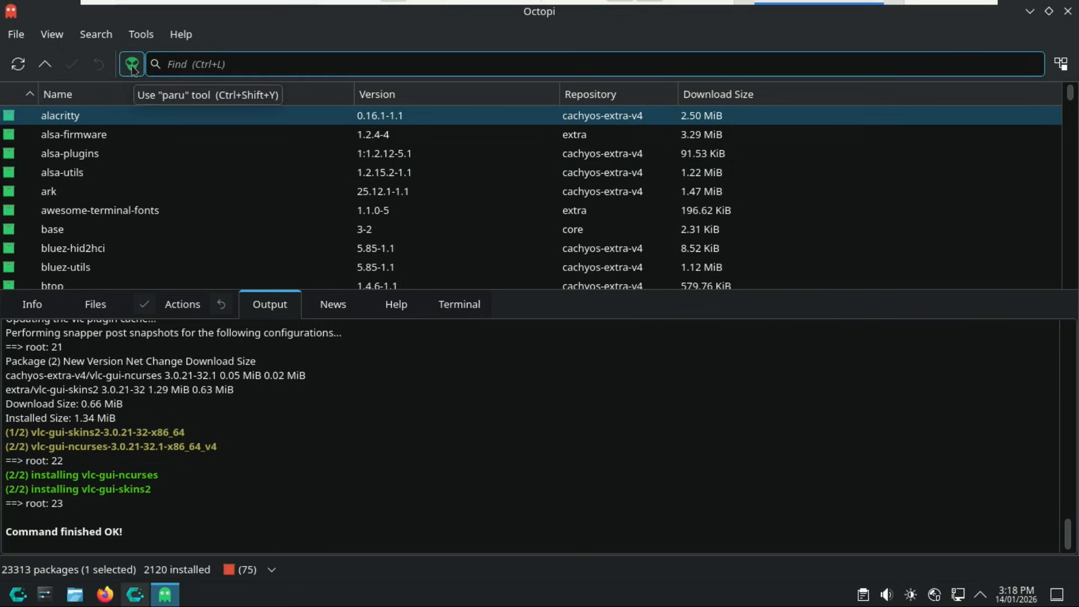
Step: Switch search to the AUR, find 'chro' and mark google-chrome for installation
click(131, 64)
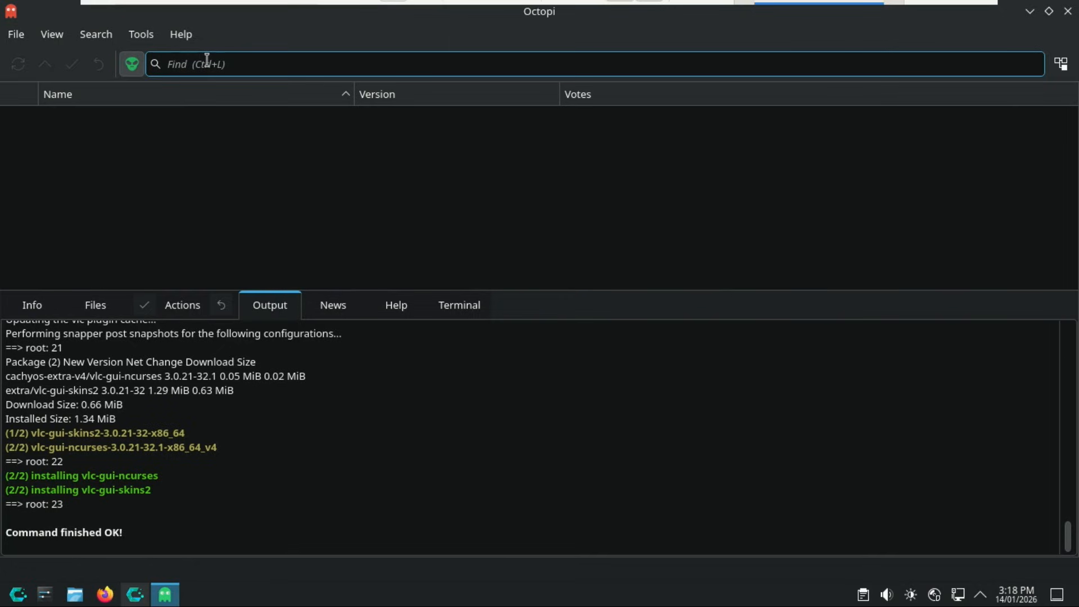
text(chrome)
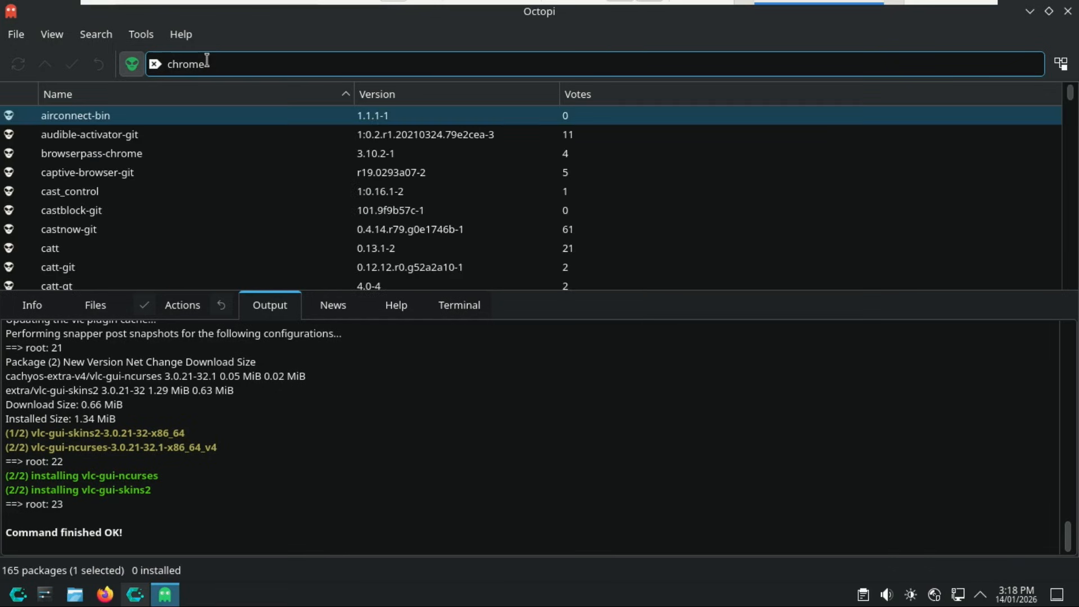
mouse_move(222, 74)
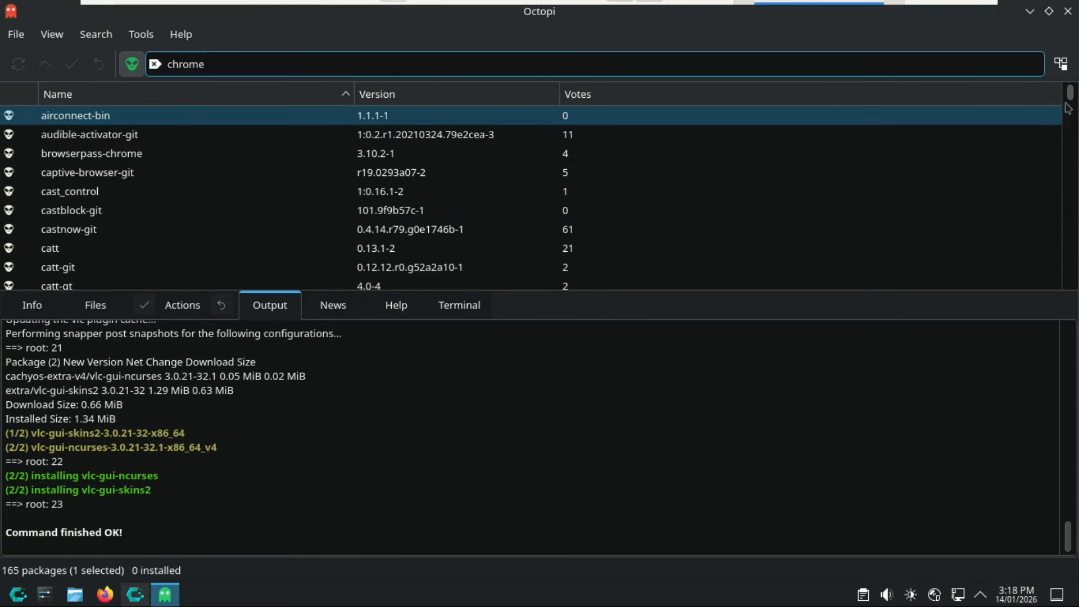
scroll(down, 3)
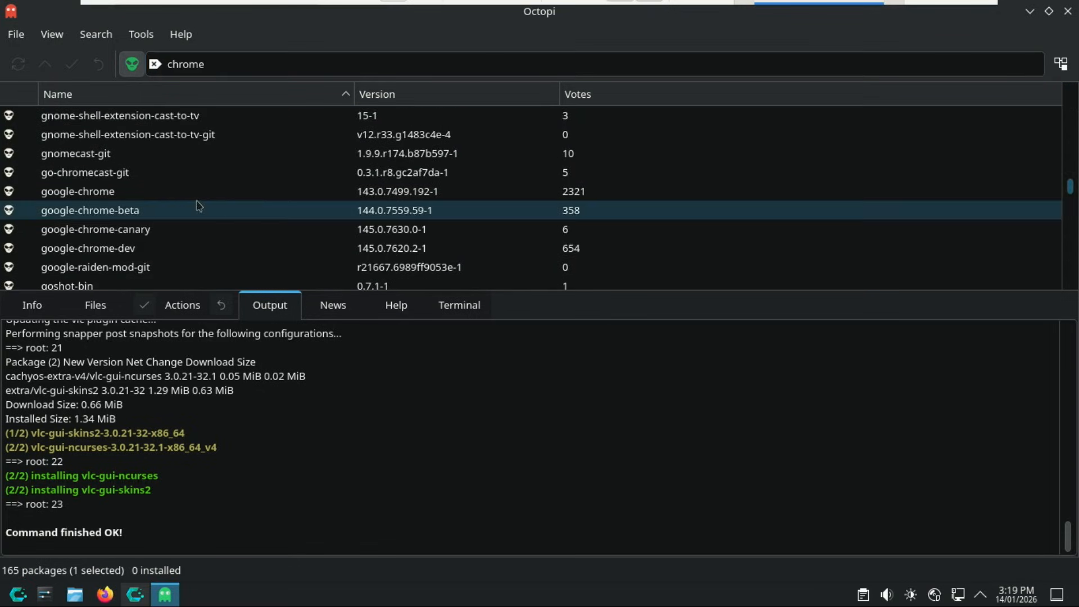
click(78, 191)
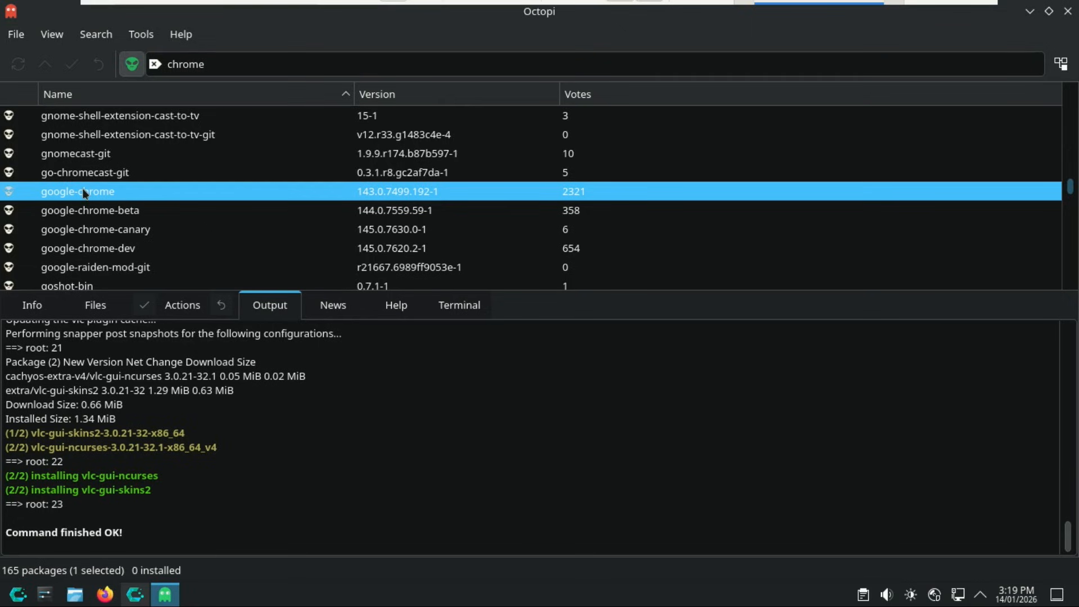
right_click(77, 191)
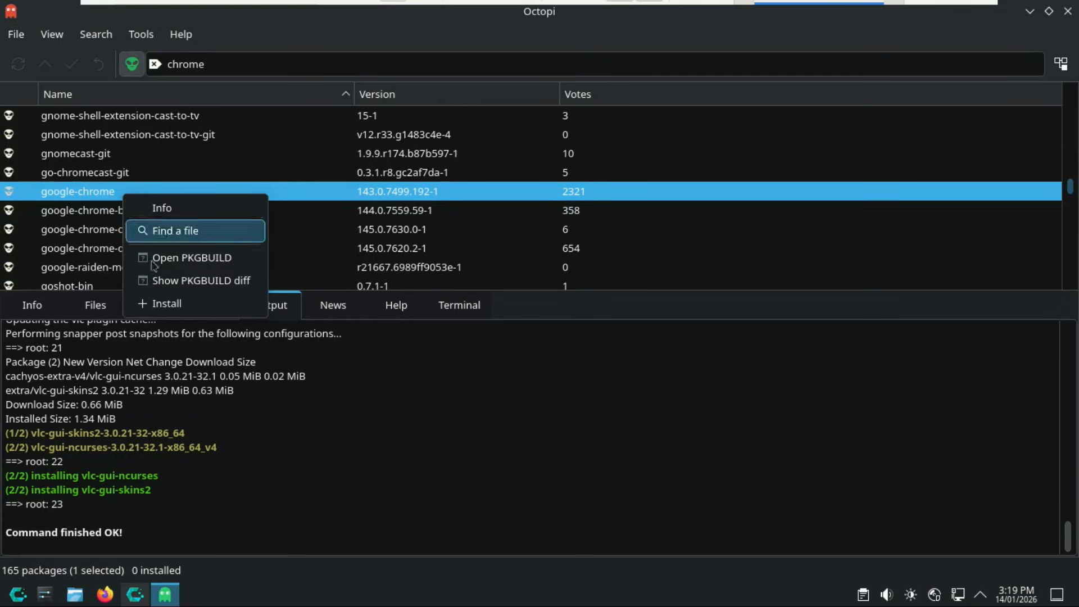
click(167, 304)
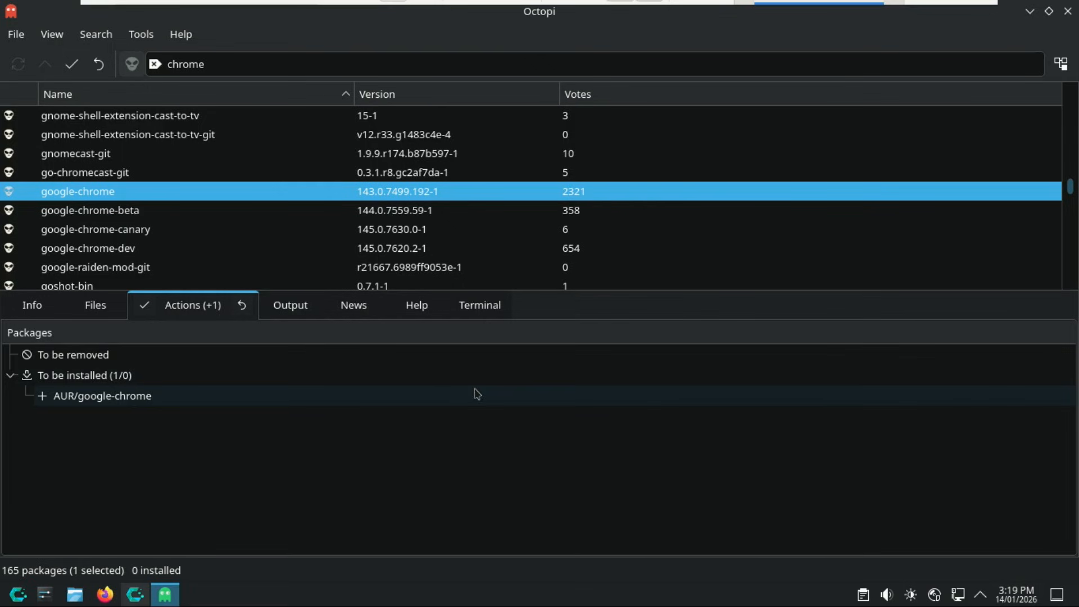
Step: Start the google-chrome install, then cancel the transaction and quit Octopi
click(71, 64)
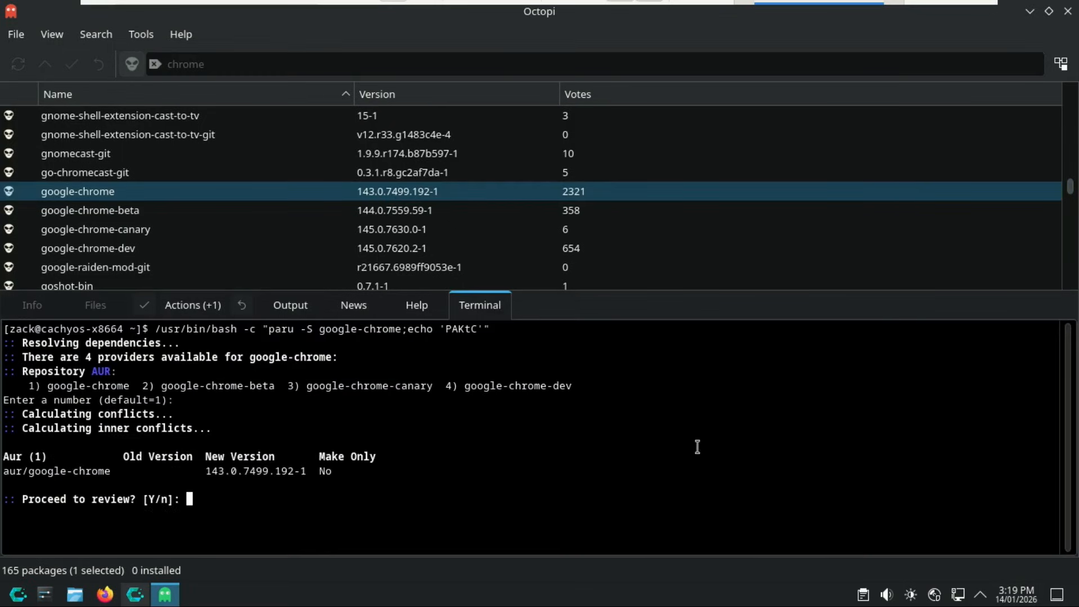
text(y)
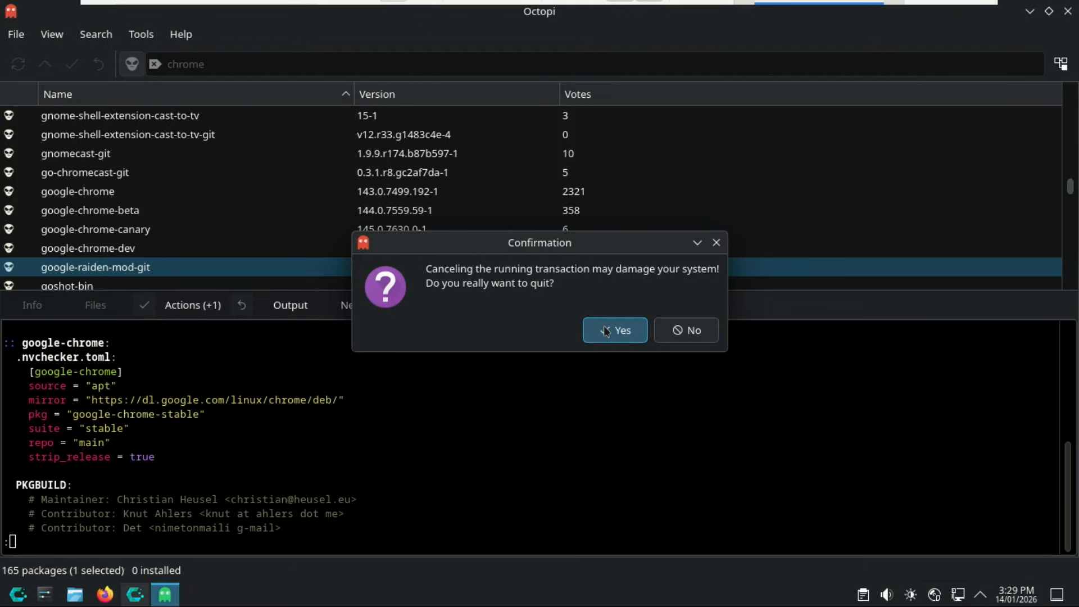
click(614, 331)
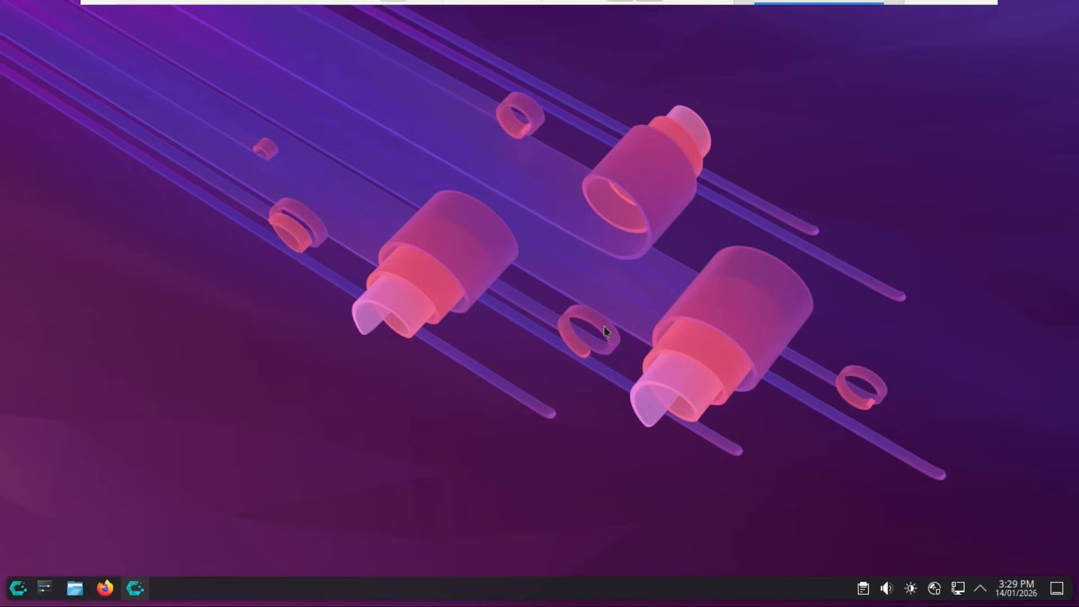
mouse_move(886, 137)
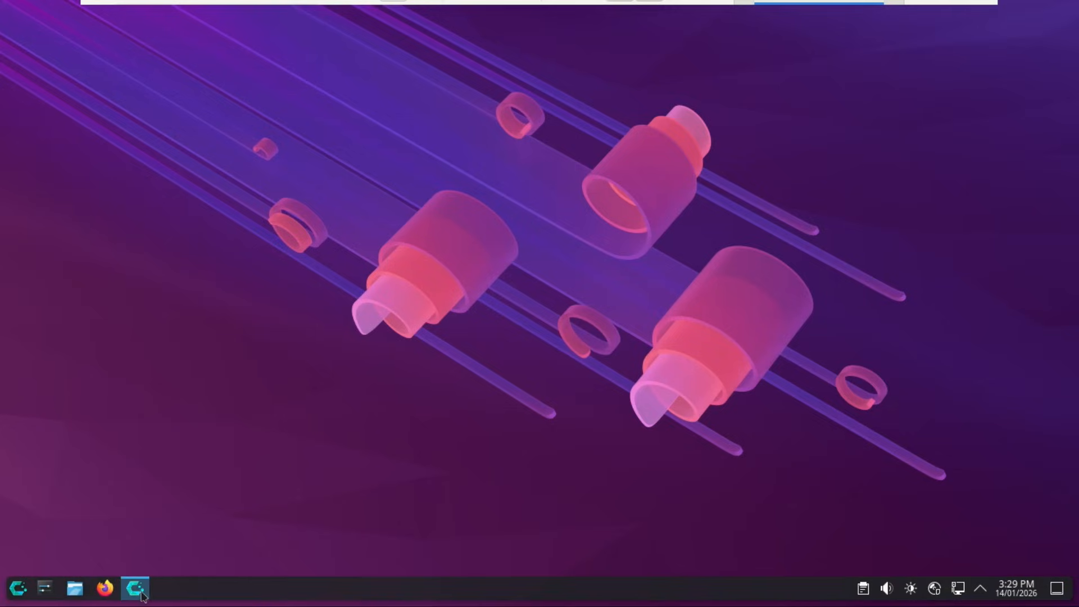
Step: From CachyOS Hello's Apps/Tweaks page, launch the gaming packages install
click(134, 588)
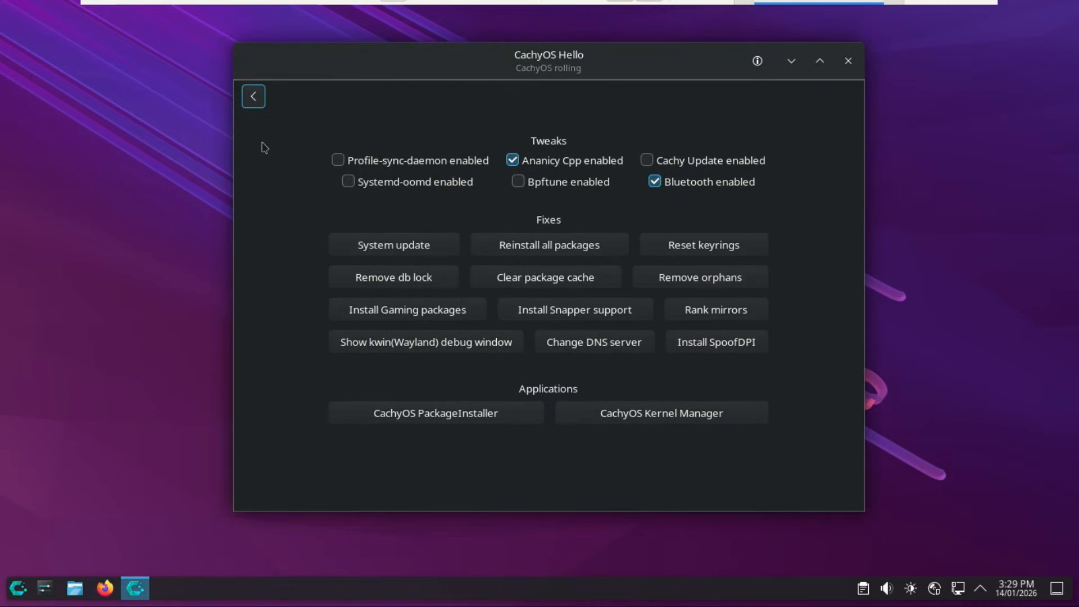
mouse_move(290, 116)
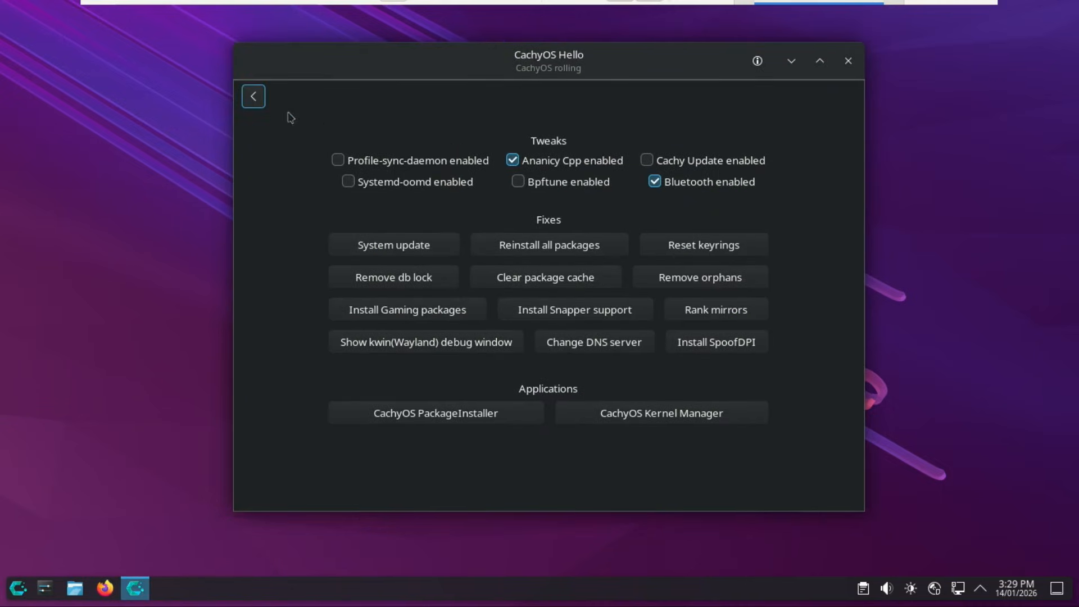
click(252, 96)
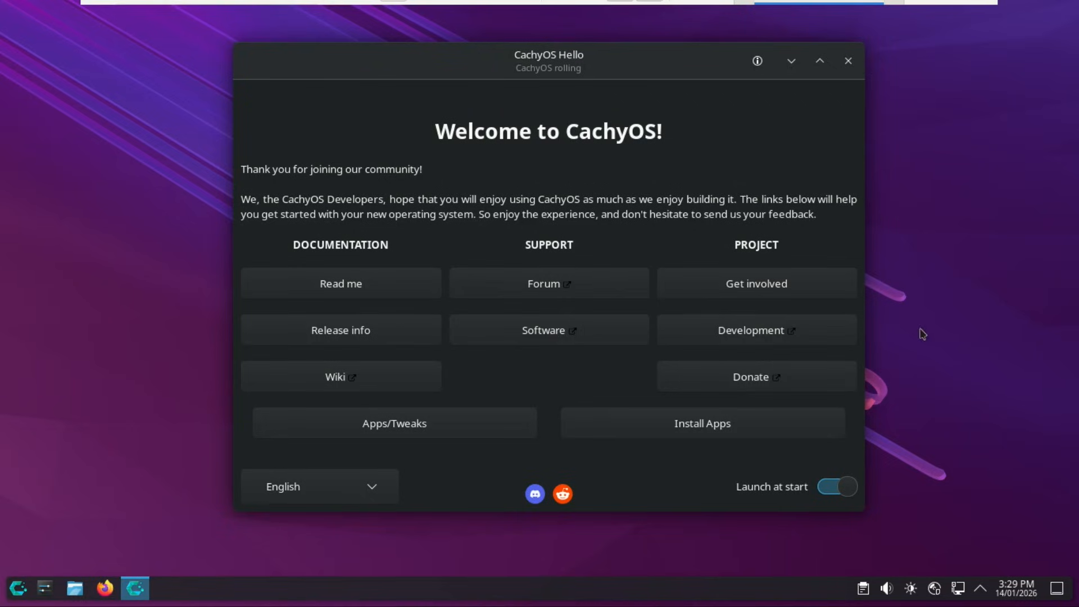
mouse_move(784, 140)
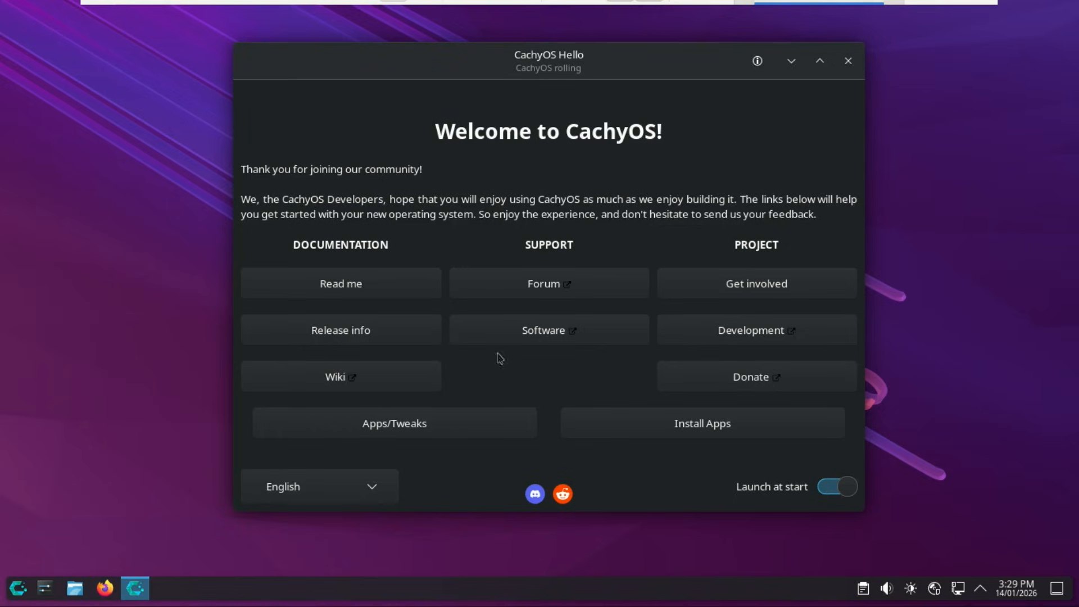
mouse_move(389, 430)
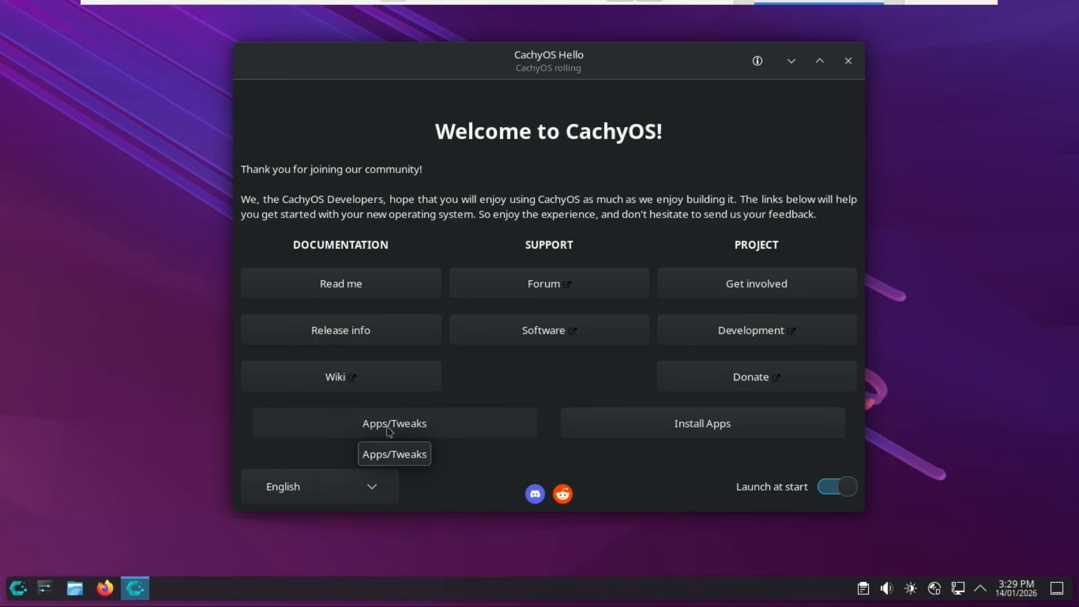
click(394, 423)
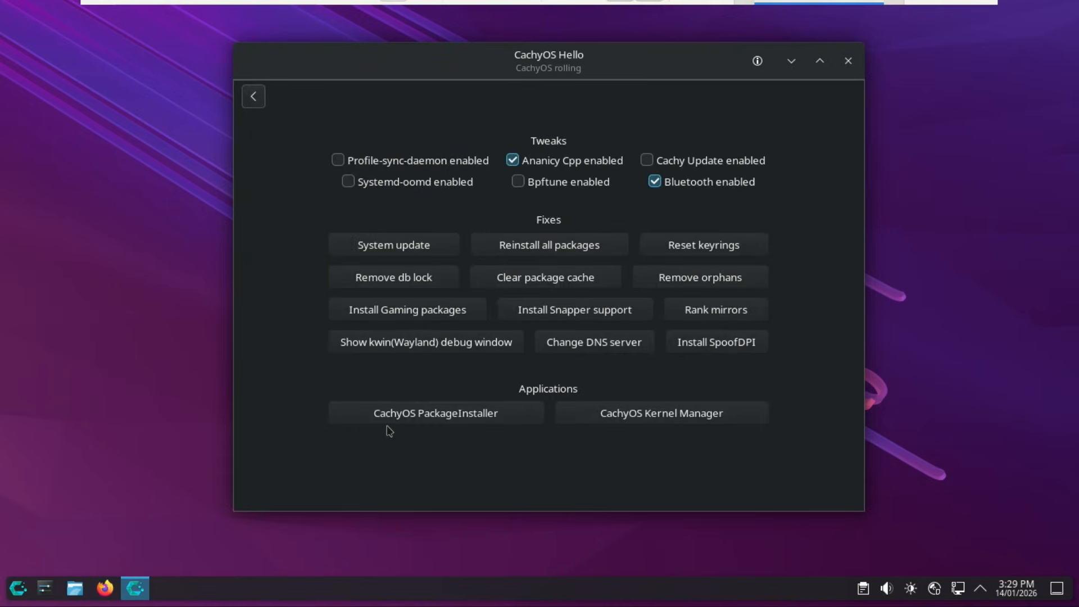
mouse_move(523, 473)
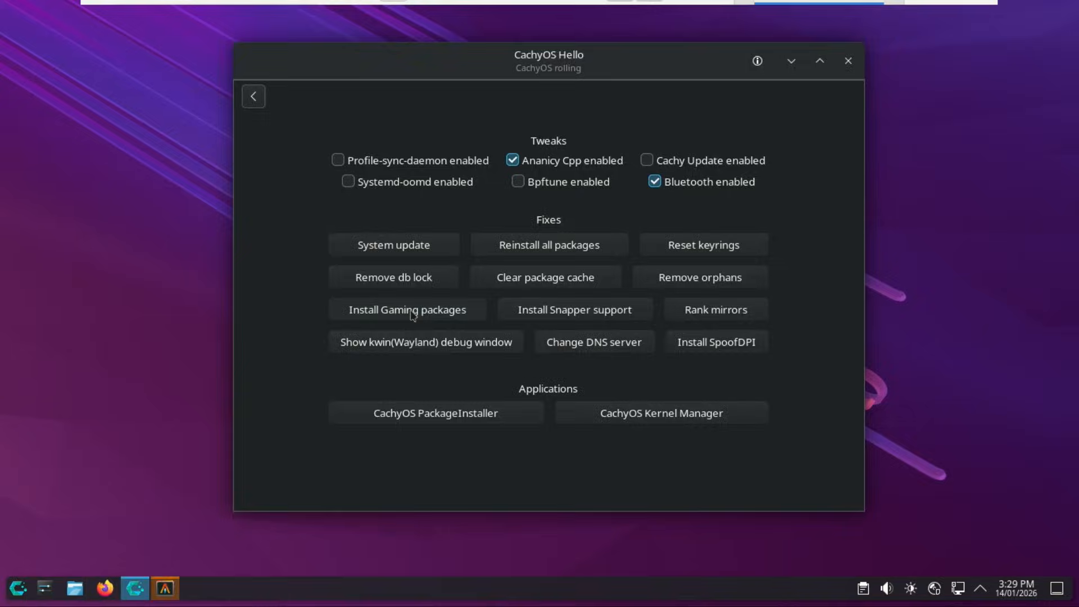
click(407, 309)
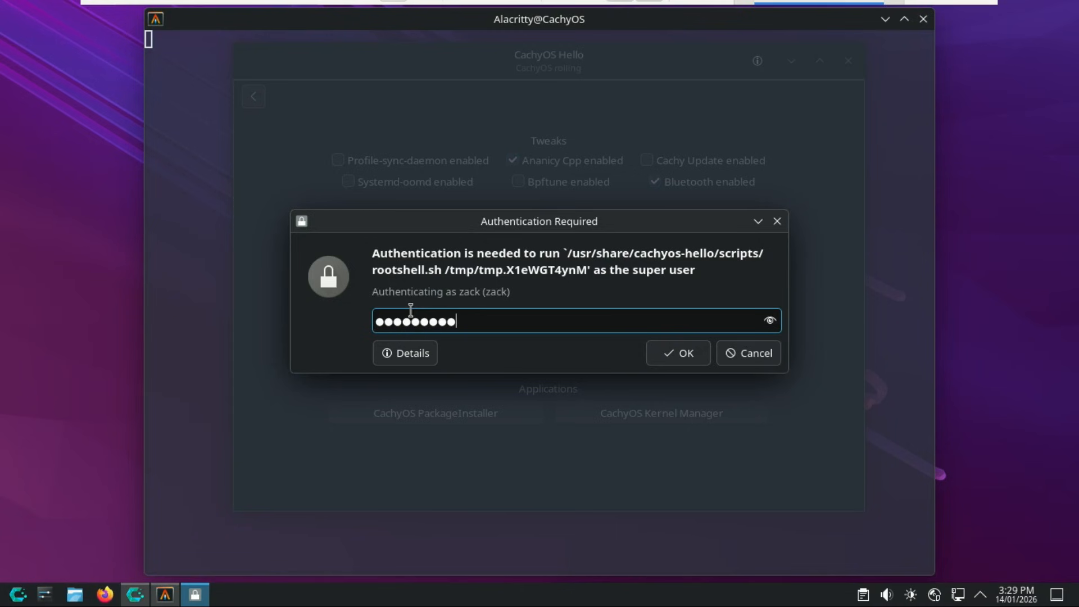
Step: Authorize and confirm installing the 240 gaming packages, then exit the terminal when finished
click(676, 352)
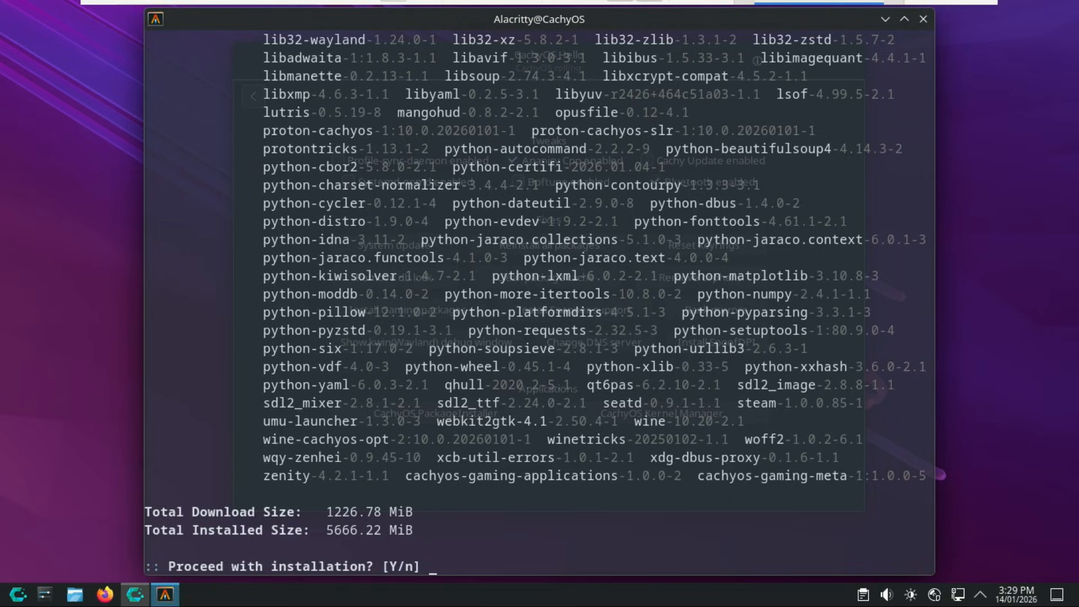
text(y)
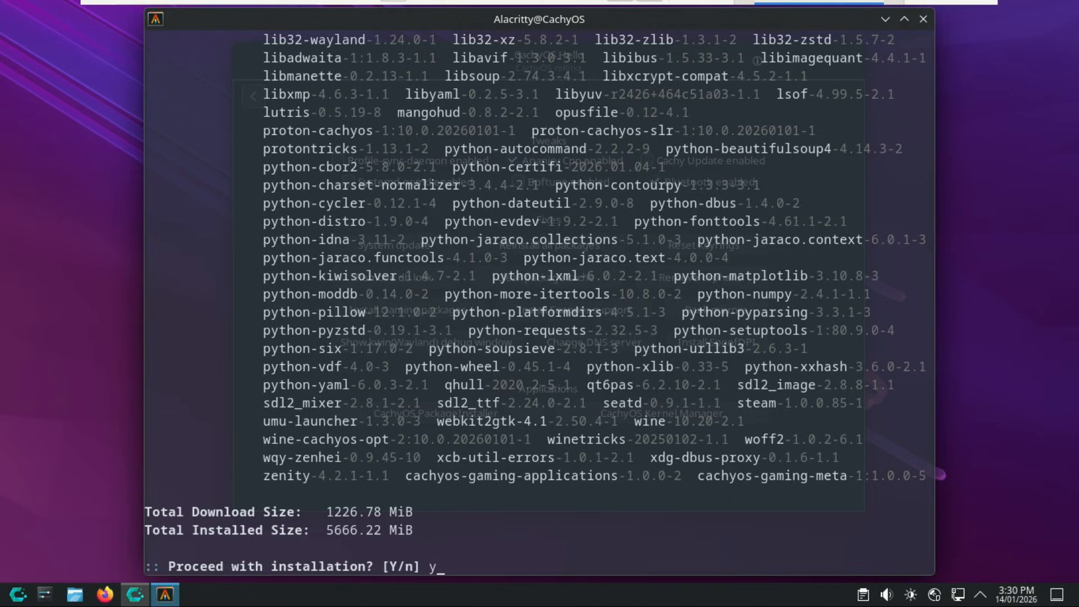
key(Return)
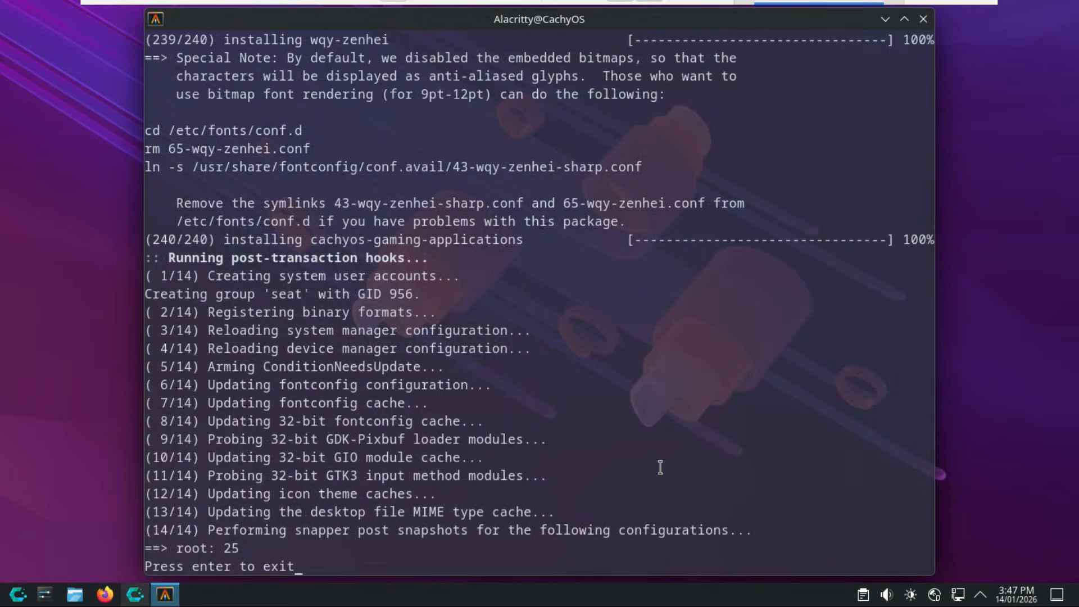
key(enter)
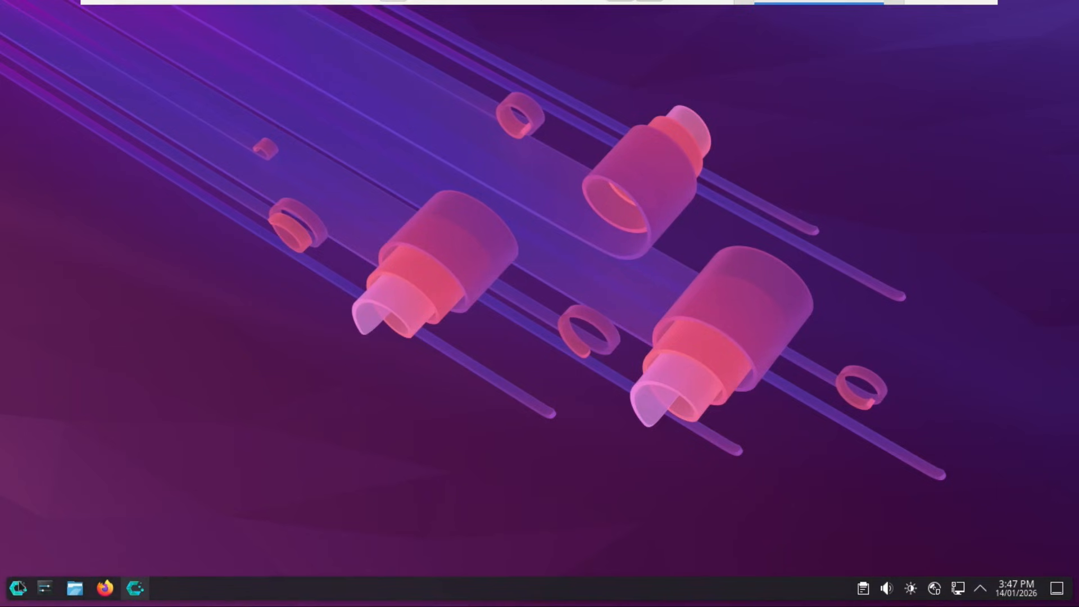
Step: Show Kickoff's Games category, now listing Steam, Lutris, Heroic Games Launcher and Goverlay
click(17, 588)
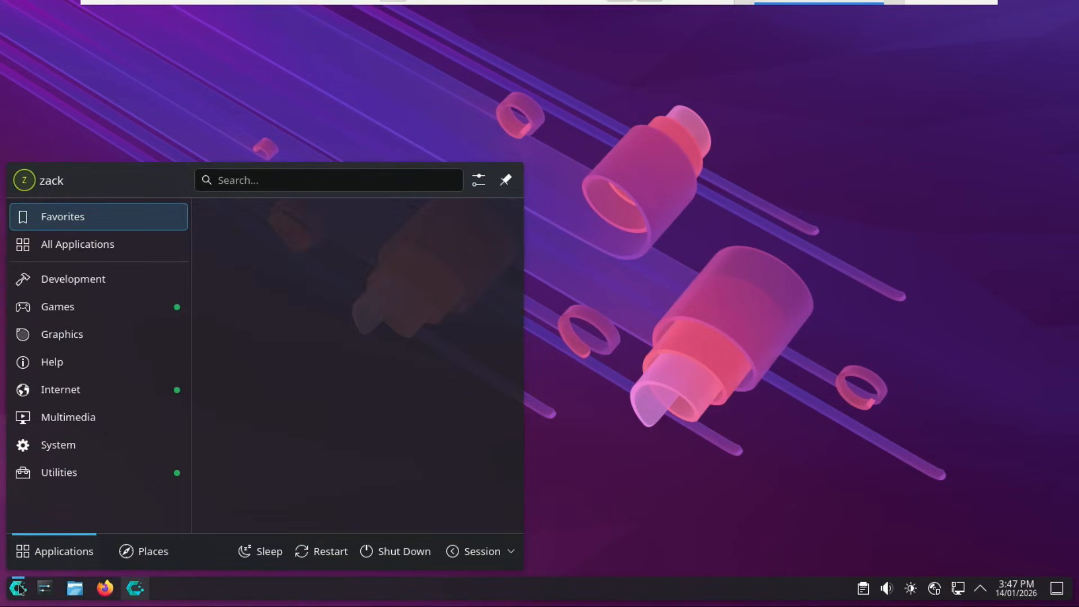
mouse_move(79, 334)
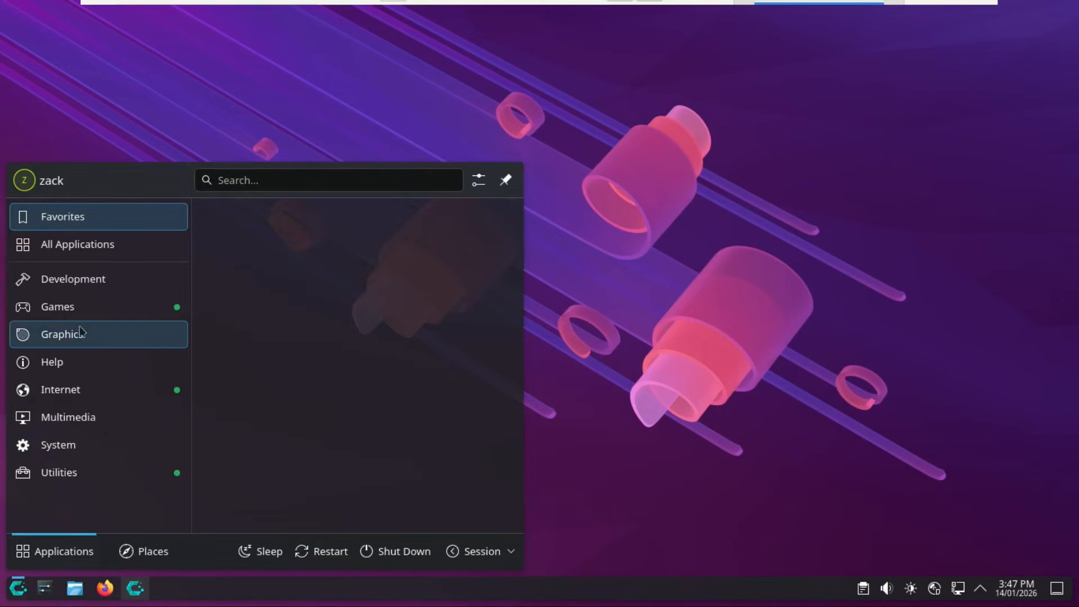
click(58, 306)
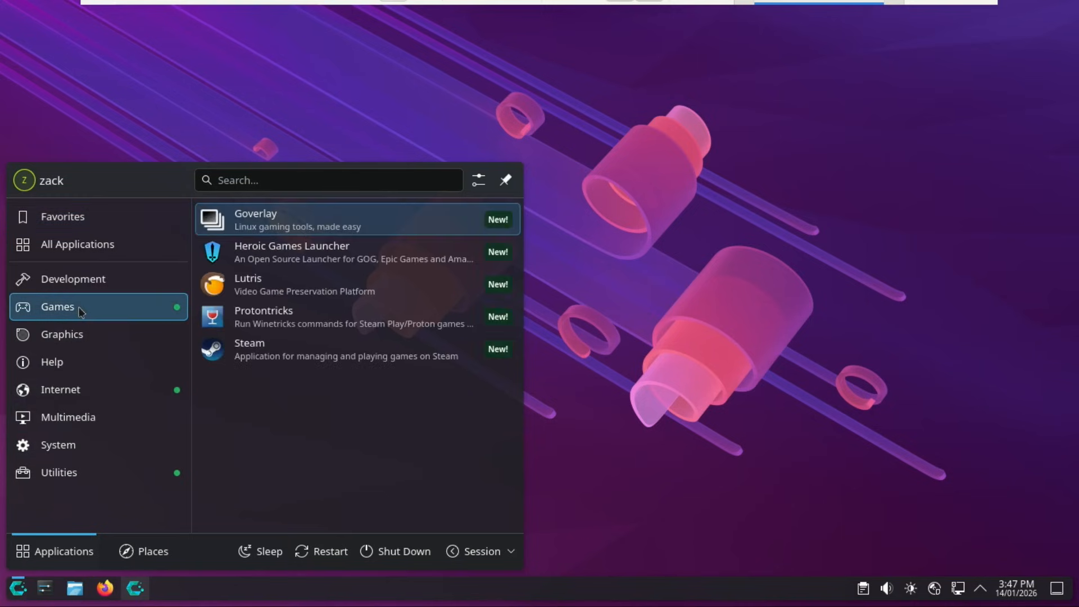
mouse_move(265, 236)
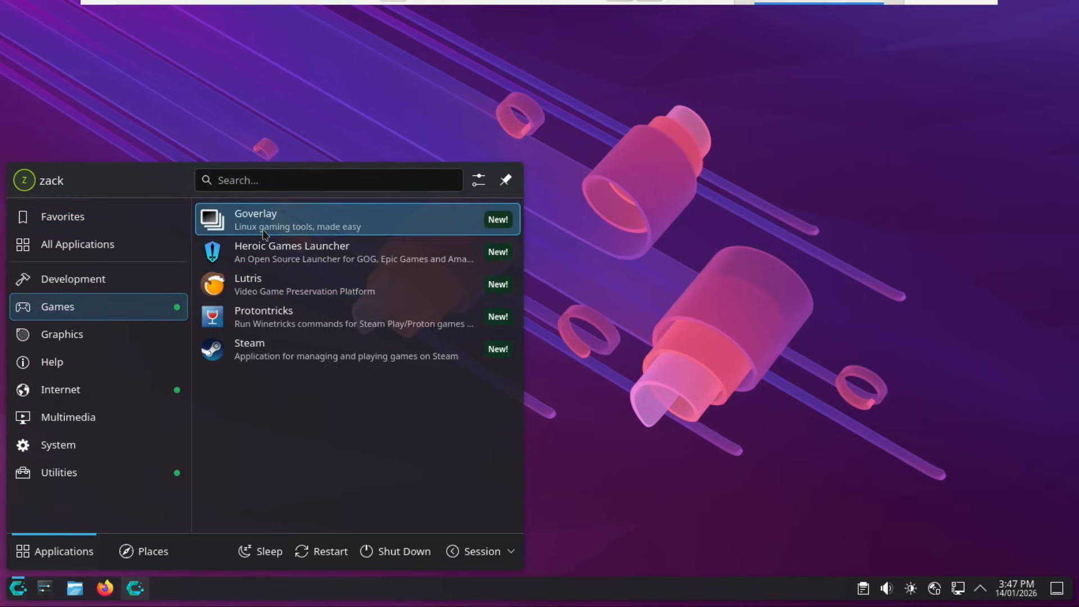
mouse_move(260, 284)
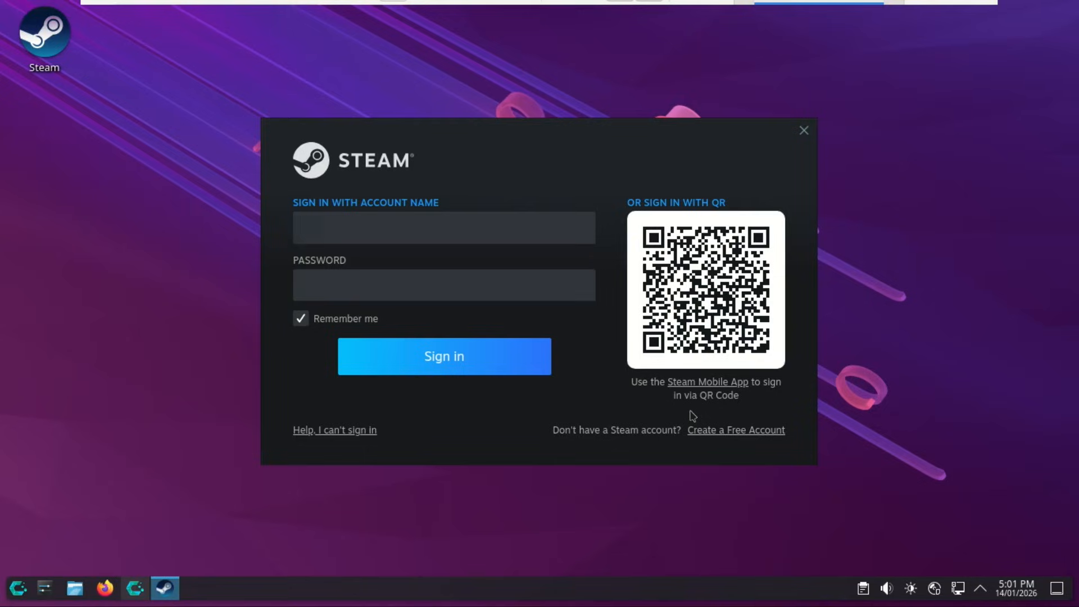
Step: Sign in to Steam and scroll through the Free to Play store page
click(443, 356)
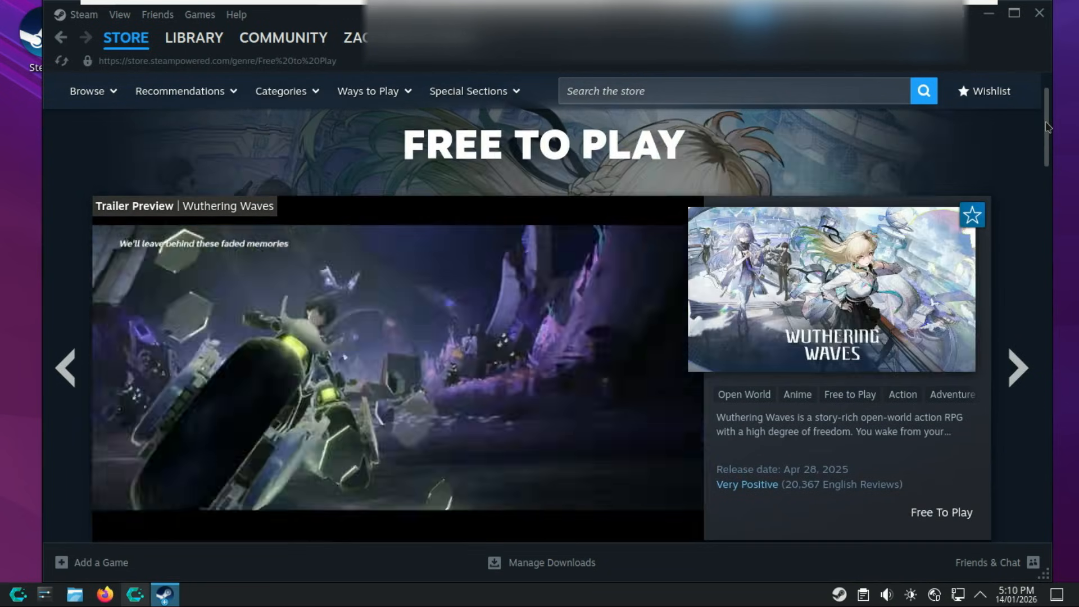
scroll(down, 3)
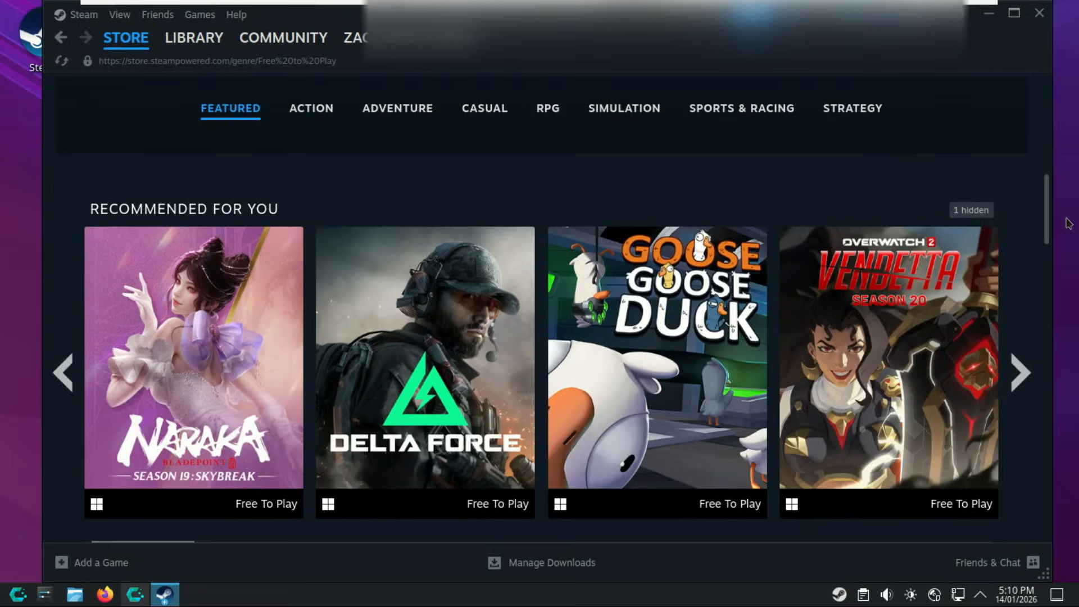
scroll(down, 3)
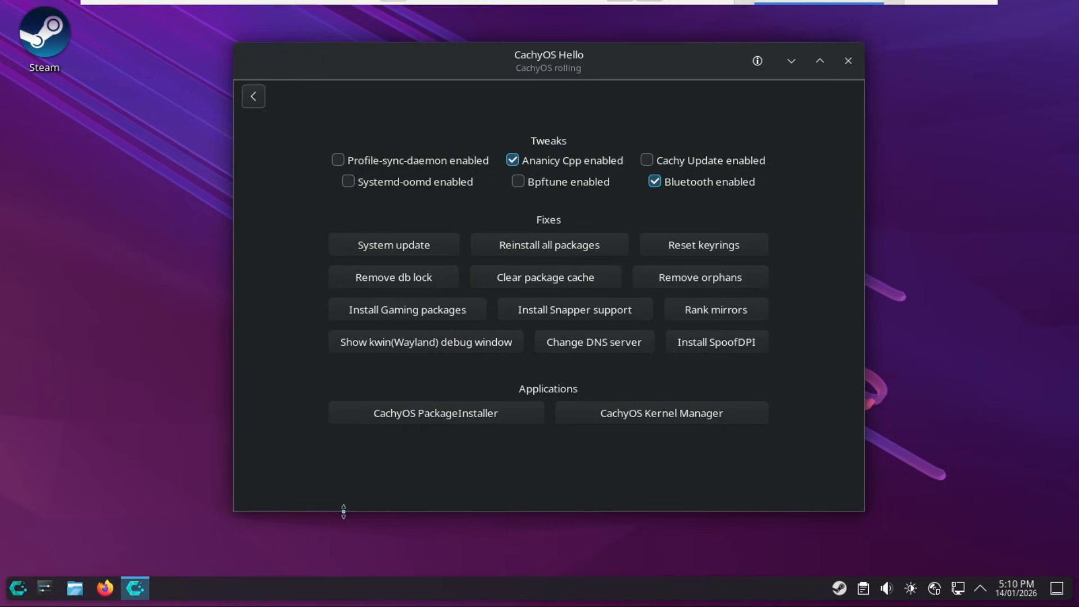
mouse_move(419, 388)
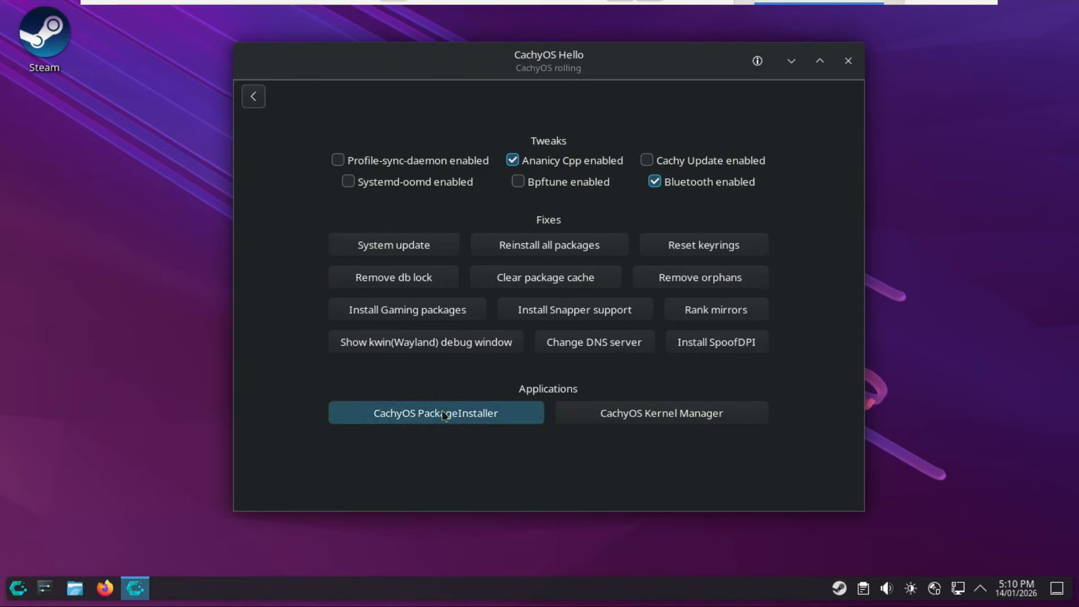
Step: Search the Package Installer's Repo tab for steam, tick and untick it, then close
click(436, 413)
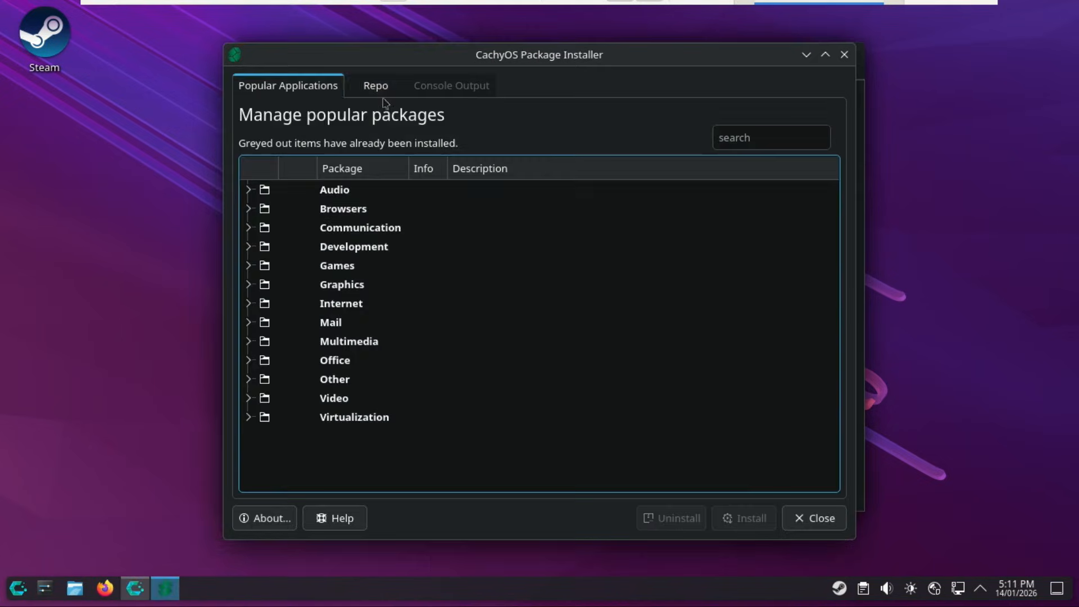
click(374, 85)
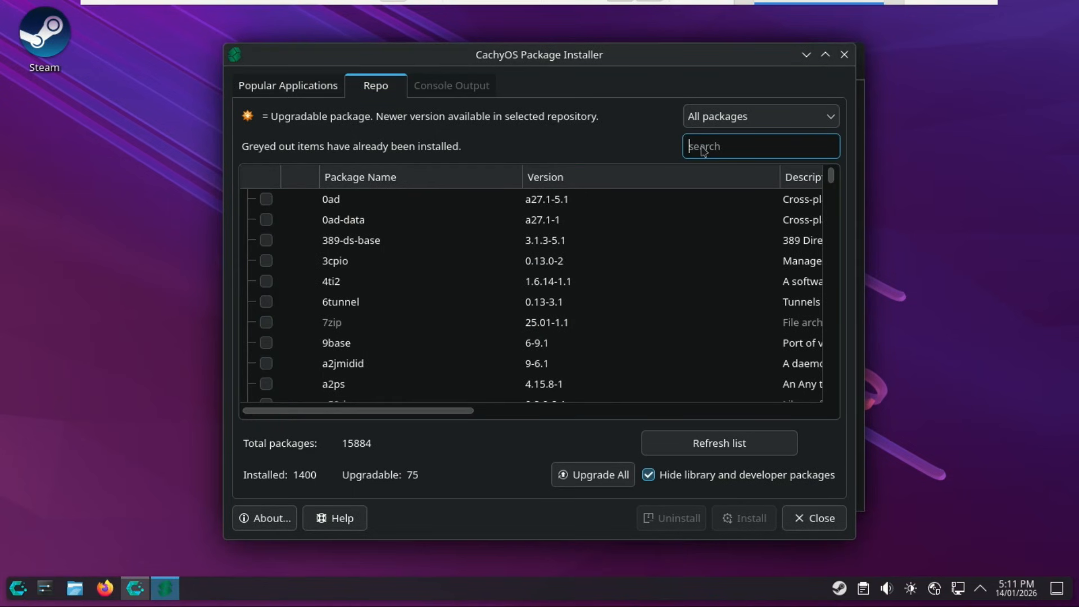
text(steam)
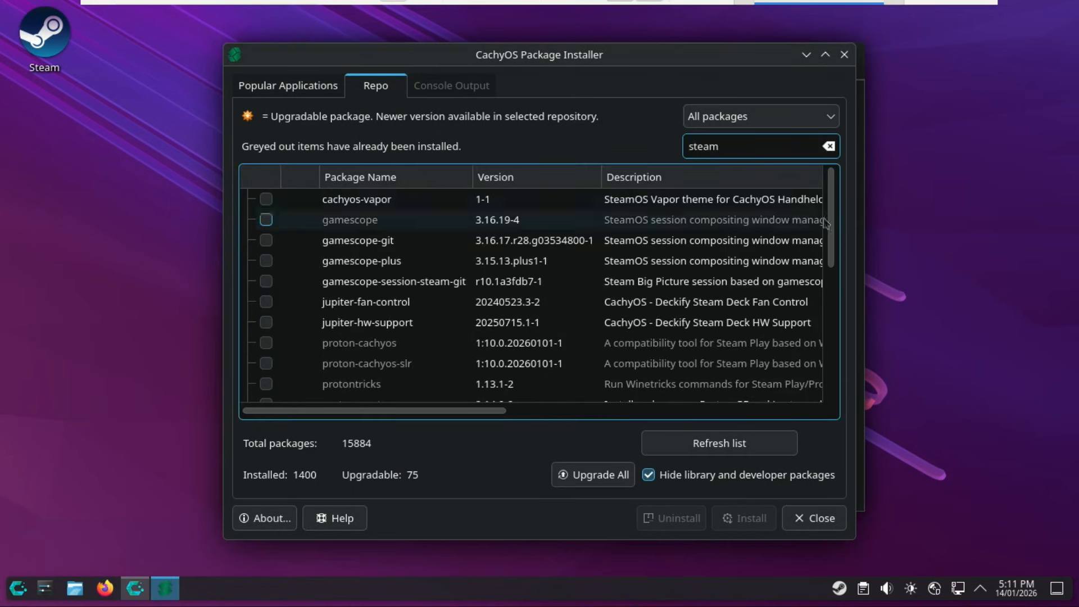
scroll(down, 3)
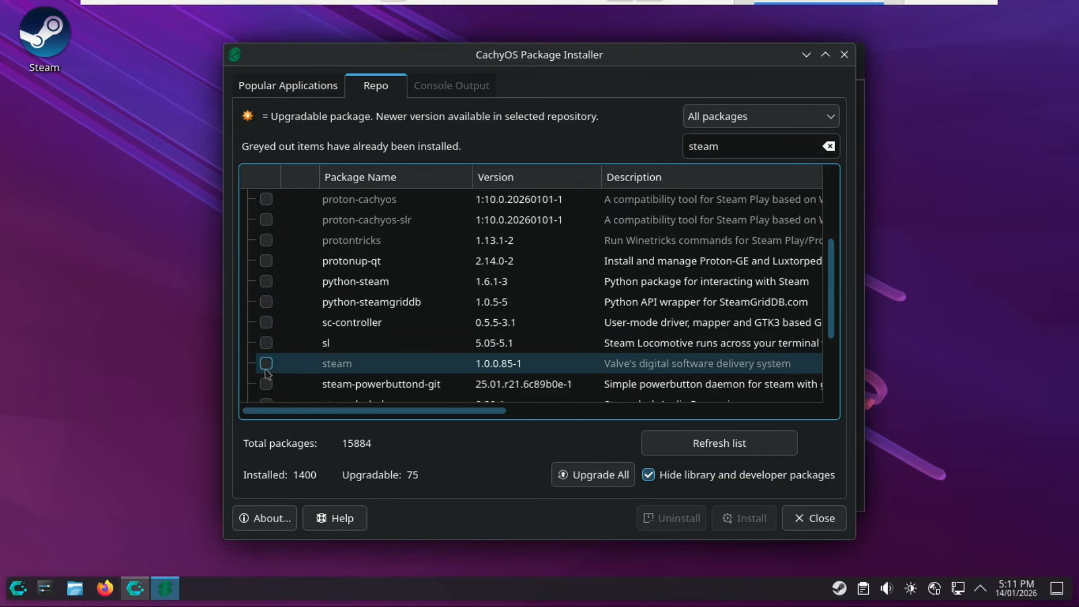
click(266, 364)
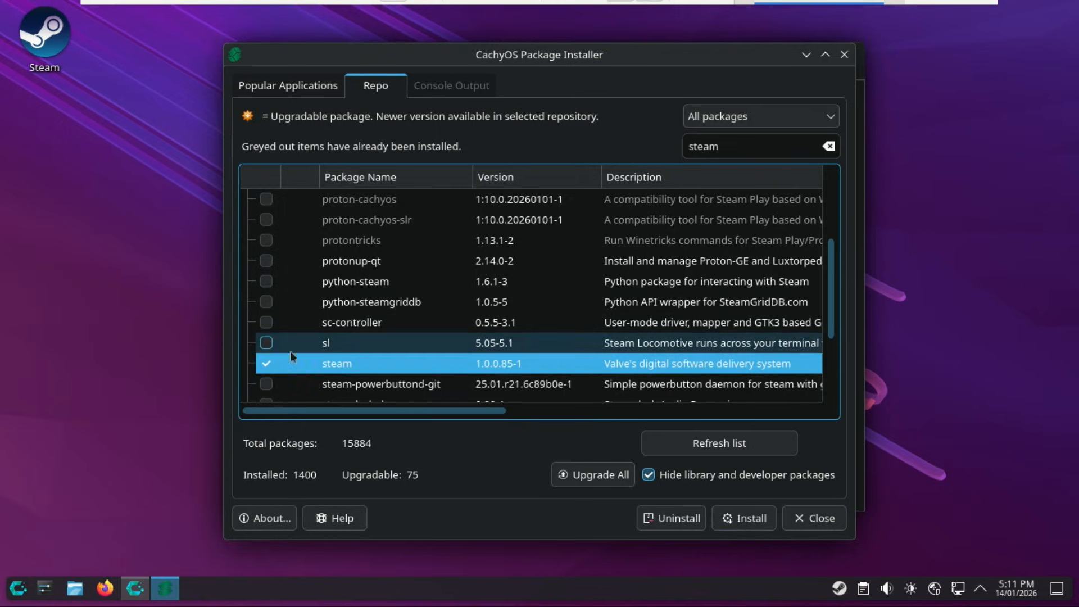
click(266, 362)
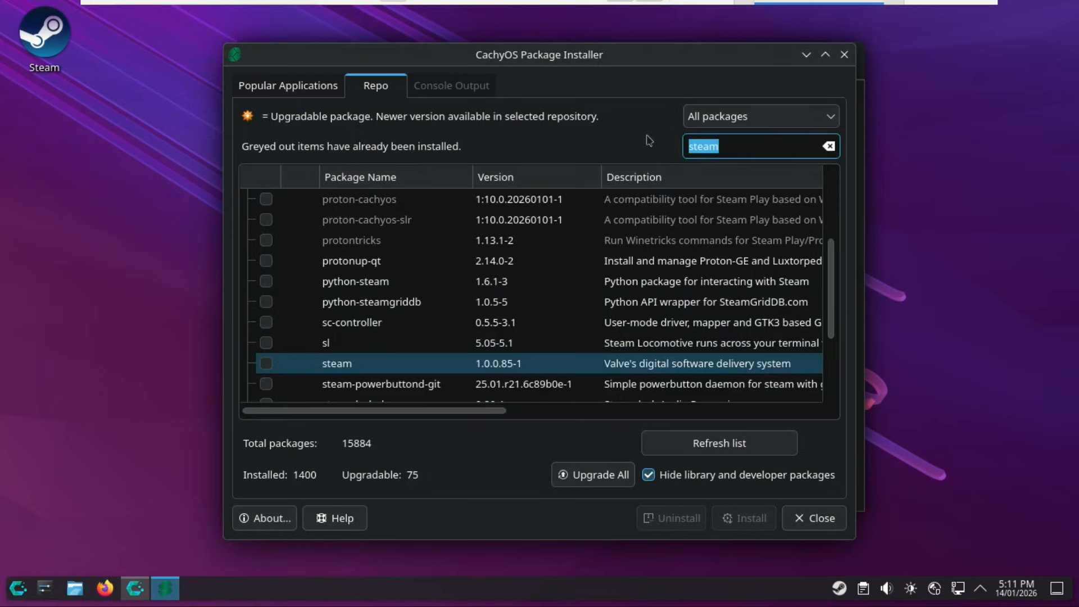
click(828, 146)
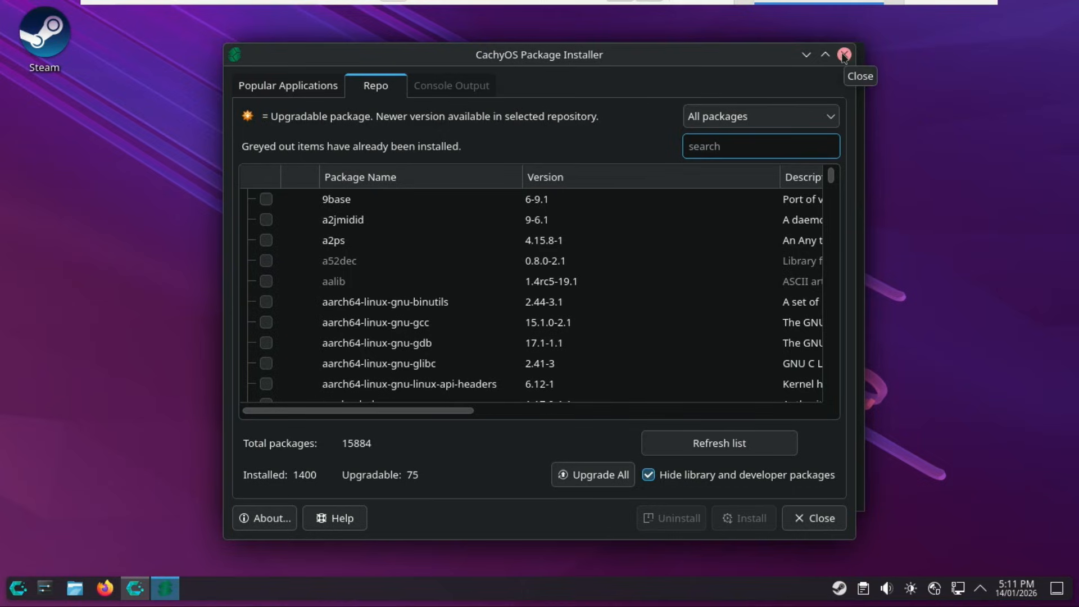
click(844, 55)
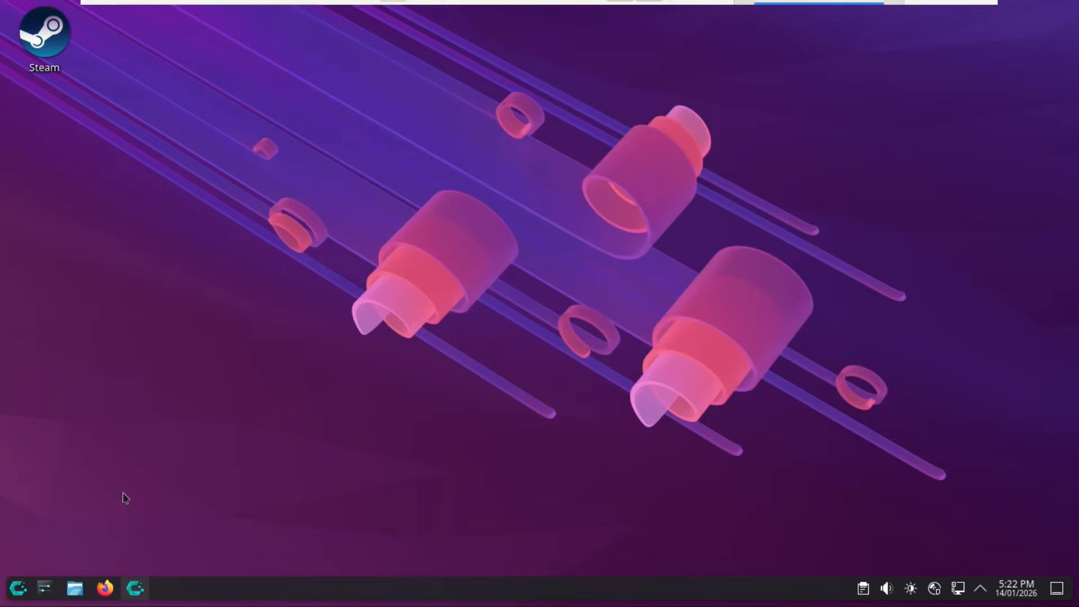
mouse_move(501, 261)
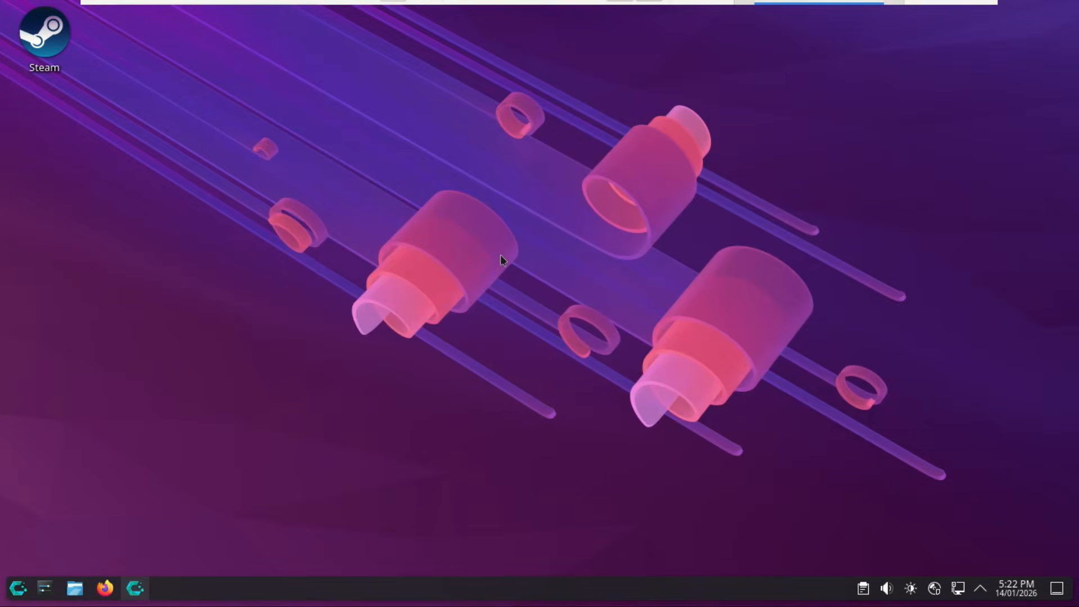
Step: Set the Cachy depths 5K image as the desktop wallpaper through Desktop and Wallpaper settings
right_click(502, 260)
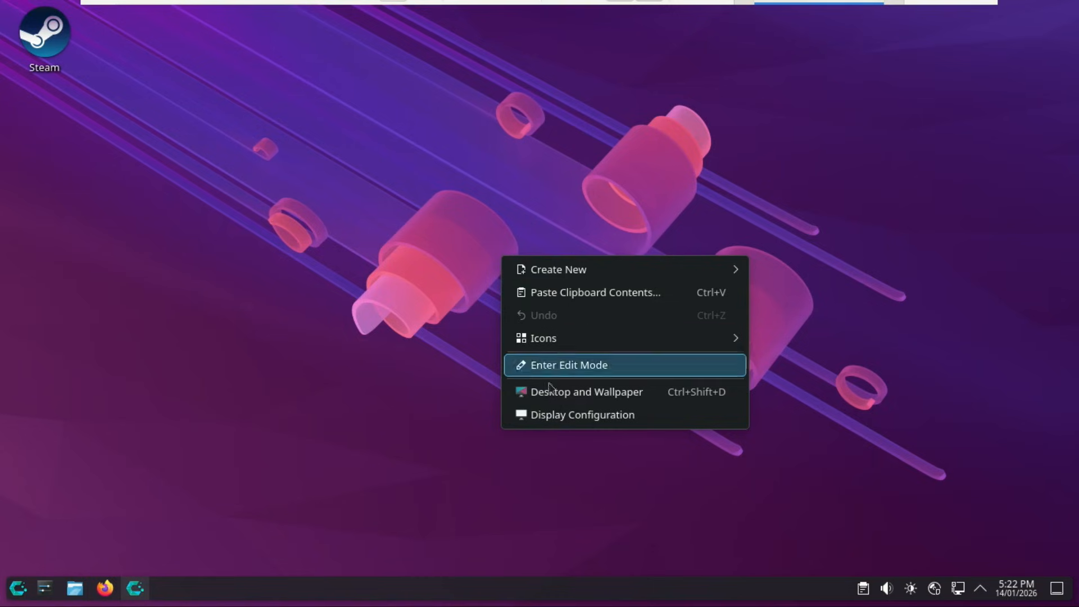
click(557, 397)
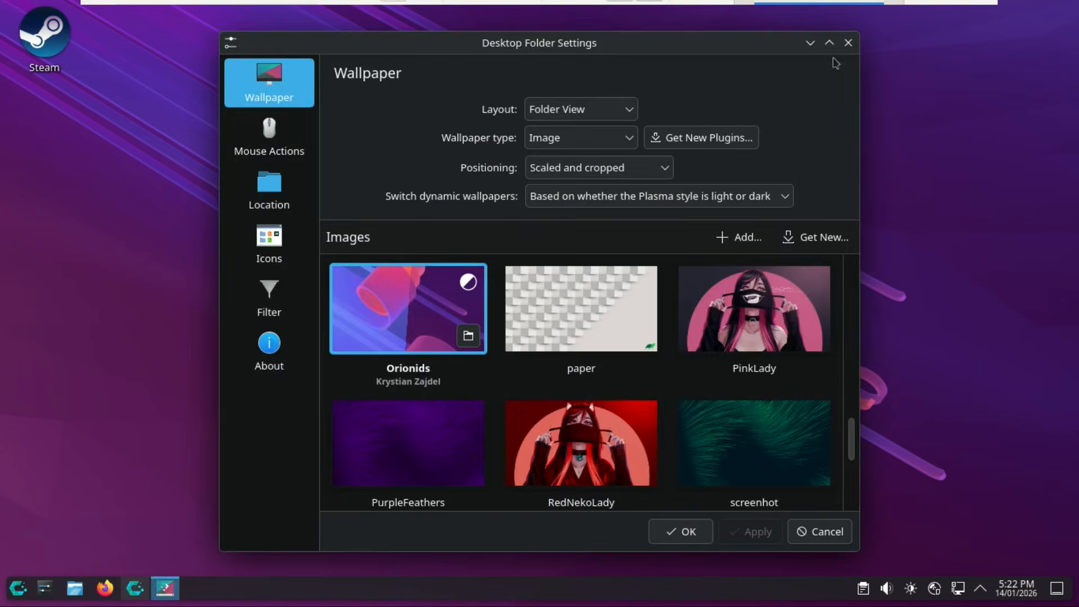
click(830, 43)
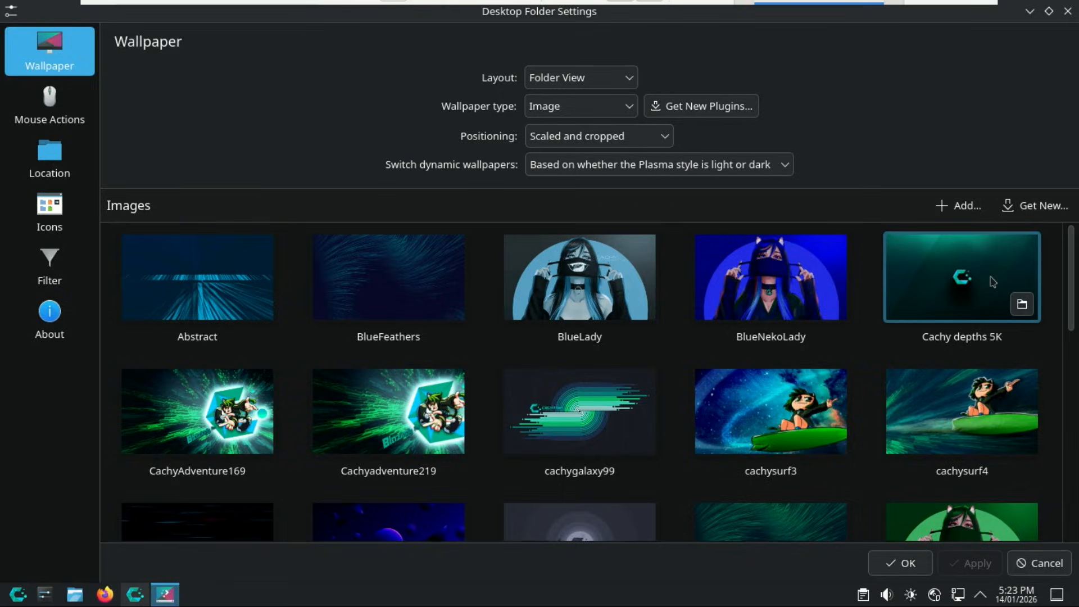
click(962, 278)
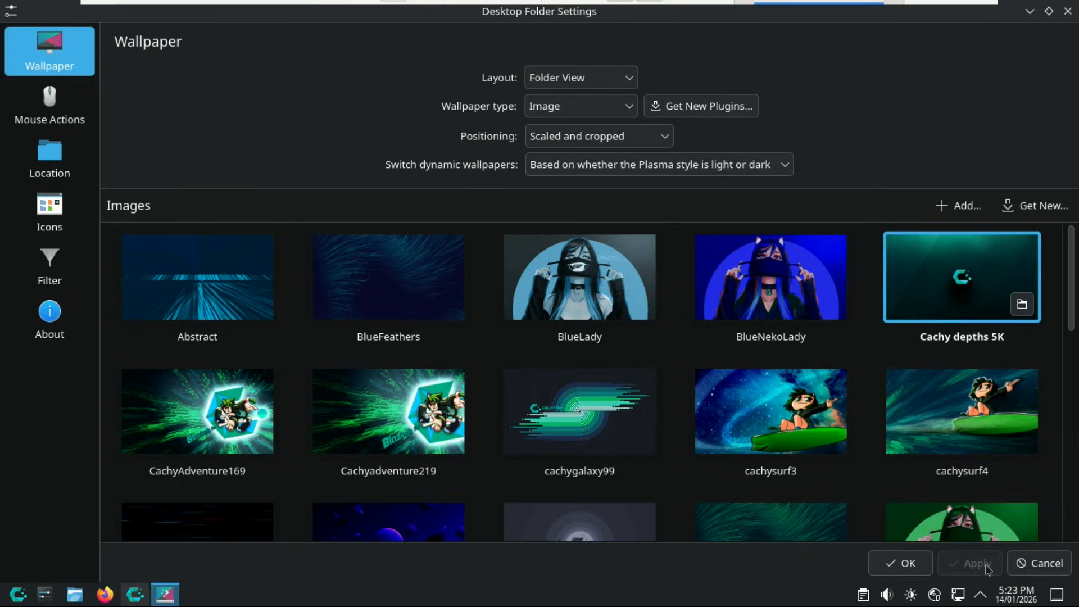
click(899, 563)
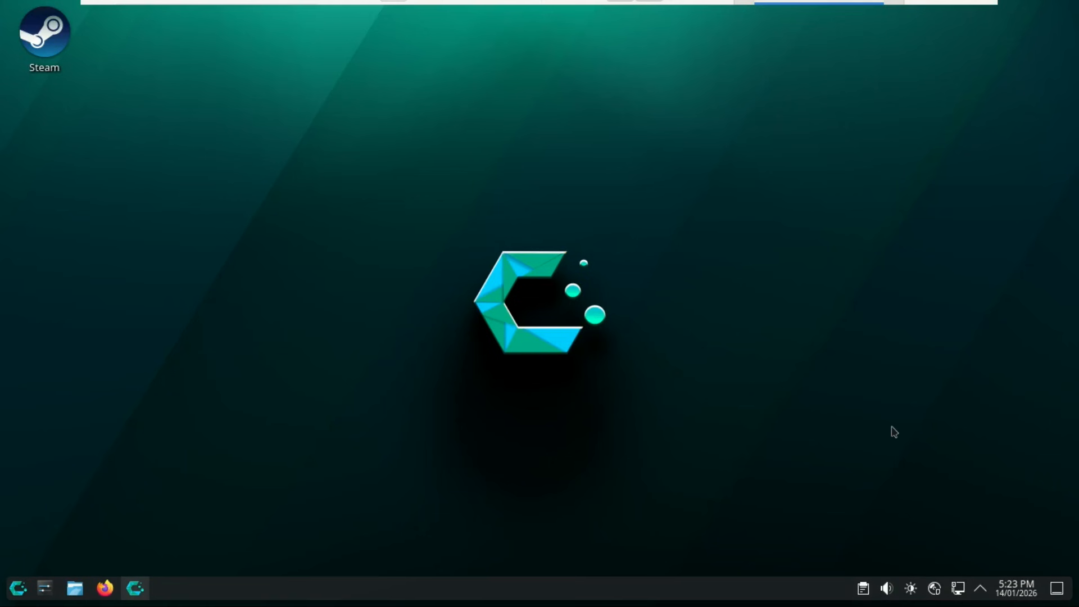
mouse_move(667, 368)
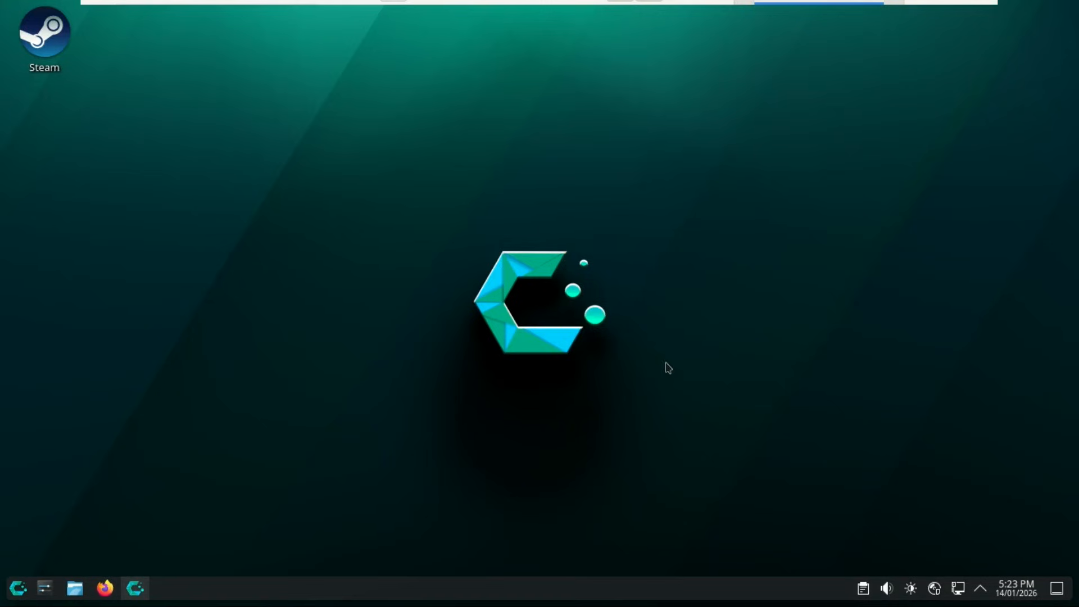
mouse_move(353, 267)
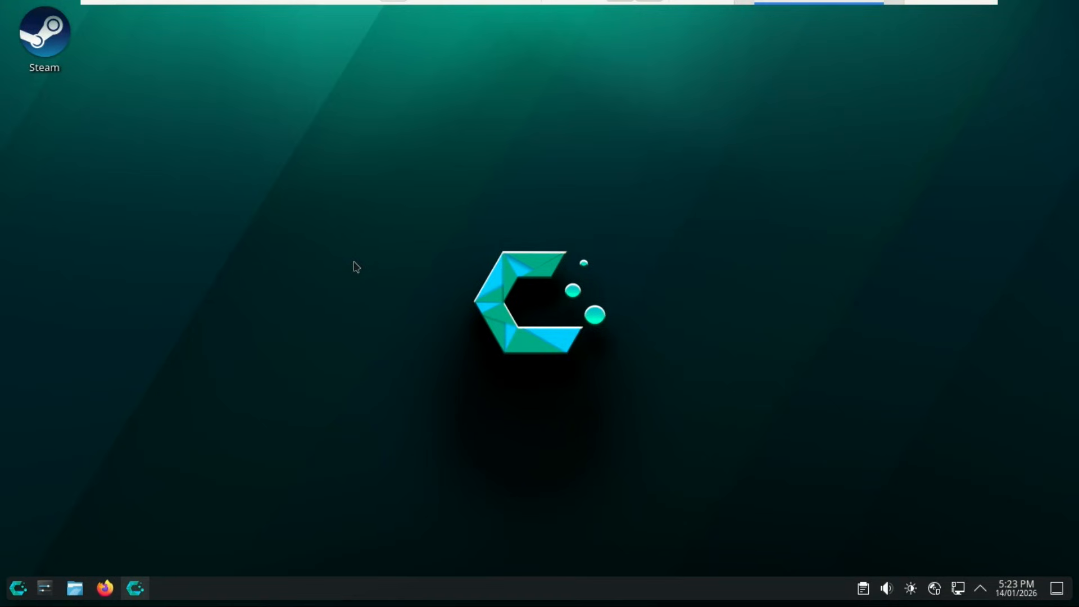
right_click(356, 266)
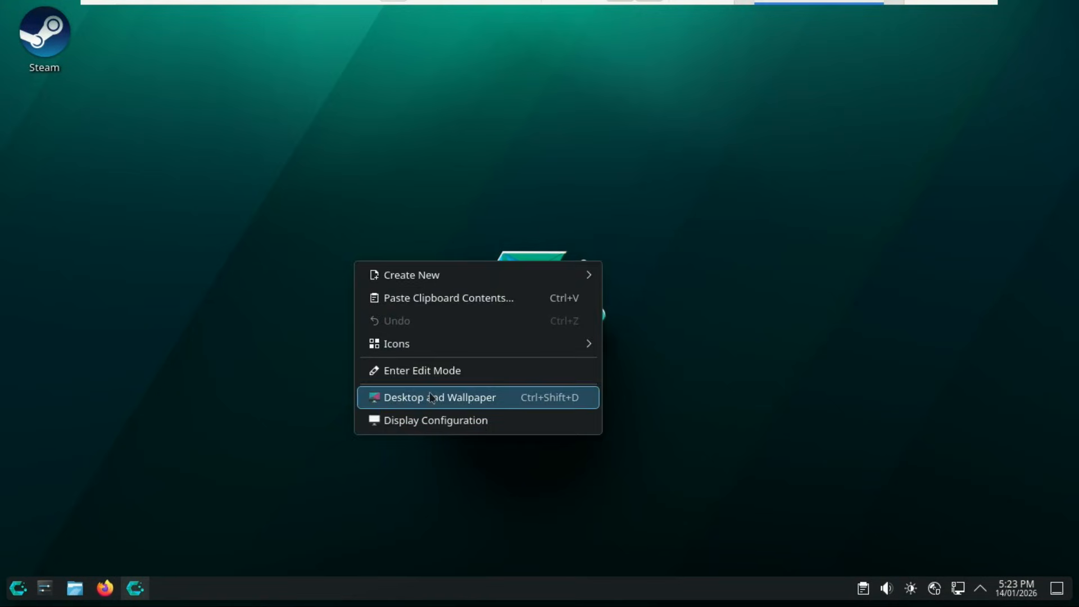